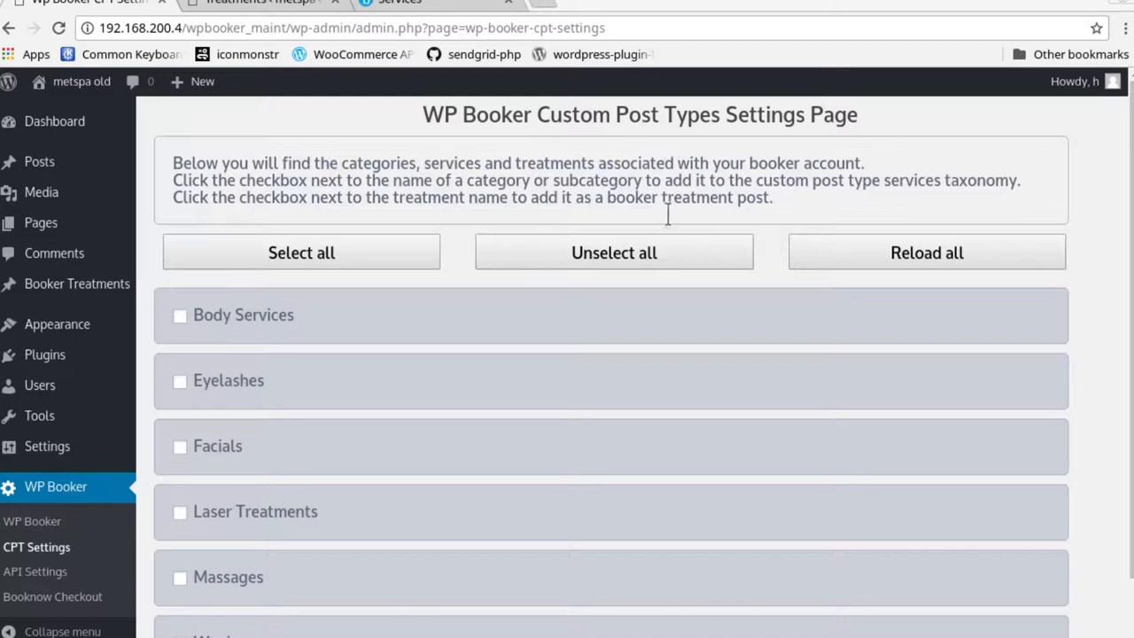
mouse_move(770, 382)
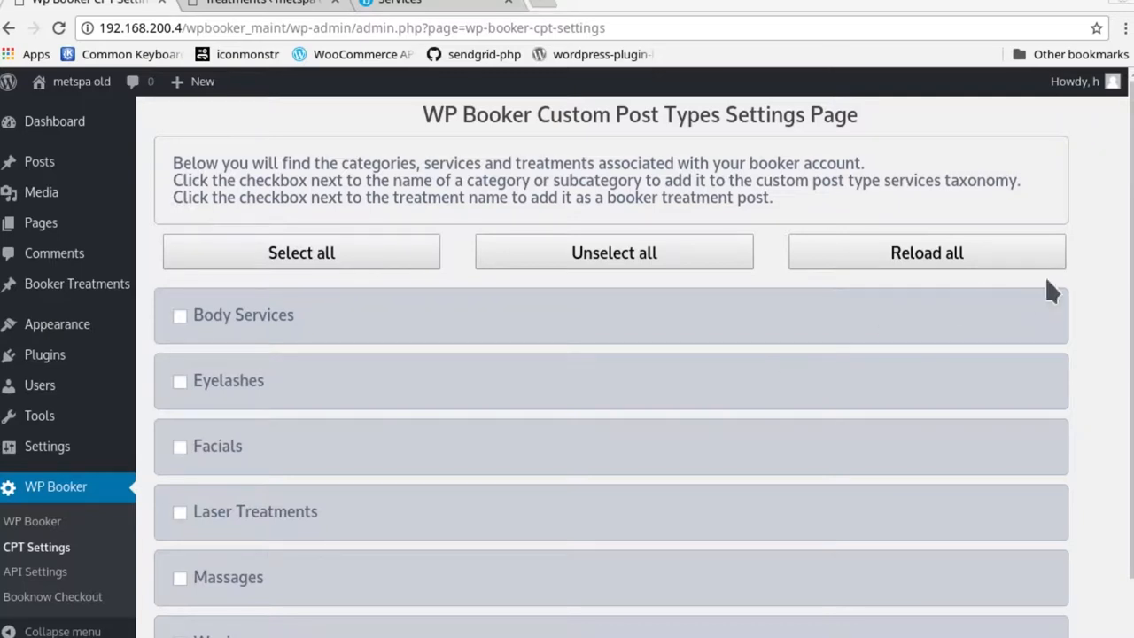
- Expand Body Services to list Anti-Cellulite Treatment, Body Scrub and Body Wrap
scroll(down, 3)
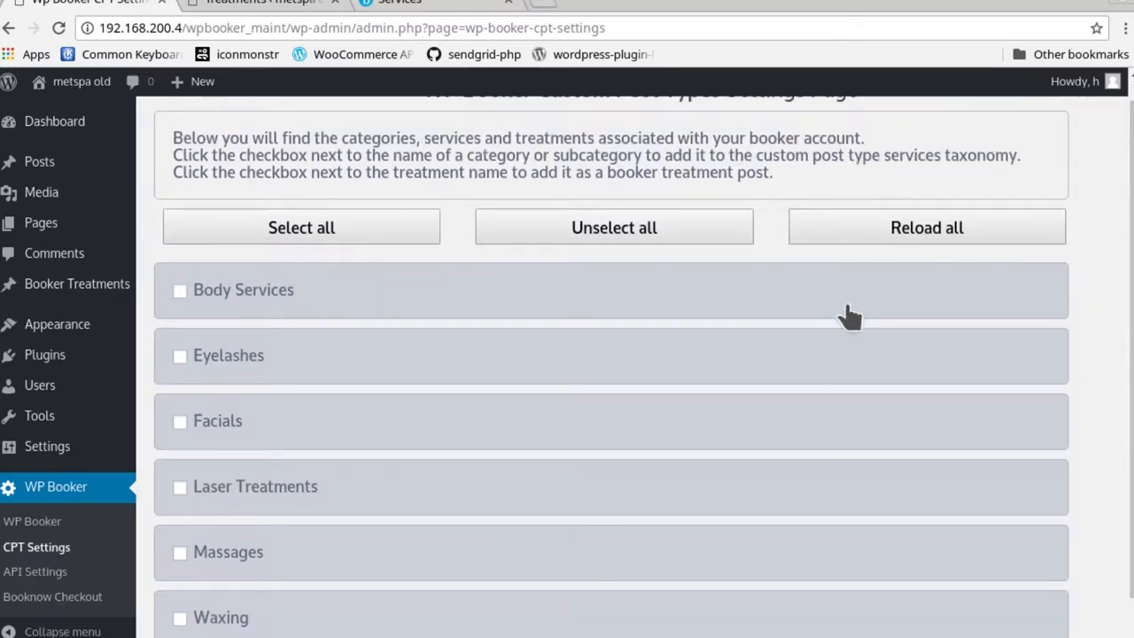
click(243, 290)
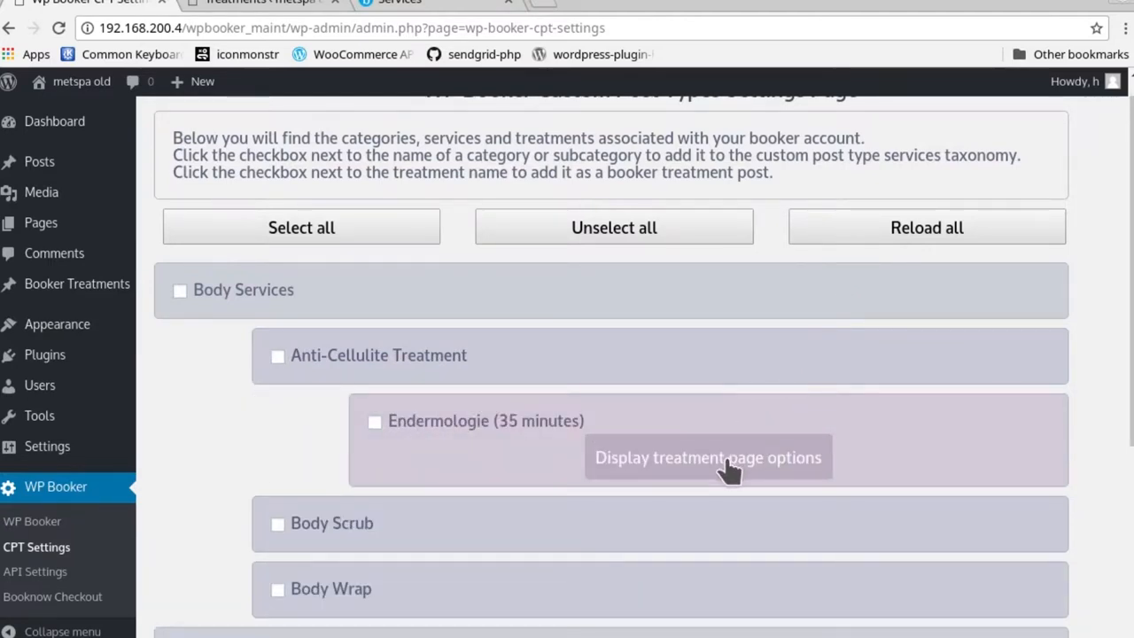
mouse_move(752, 375)
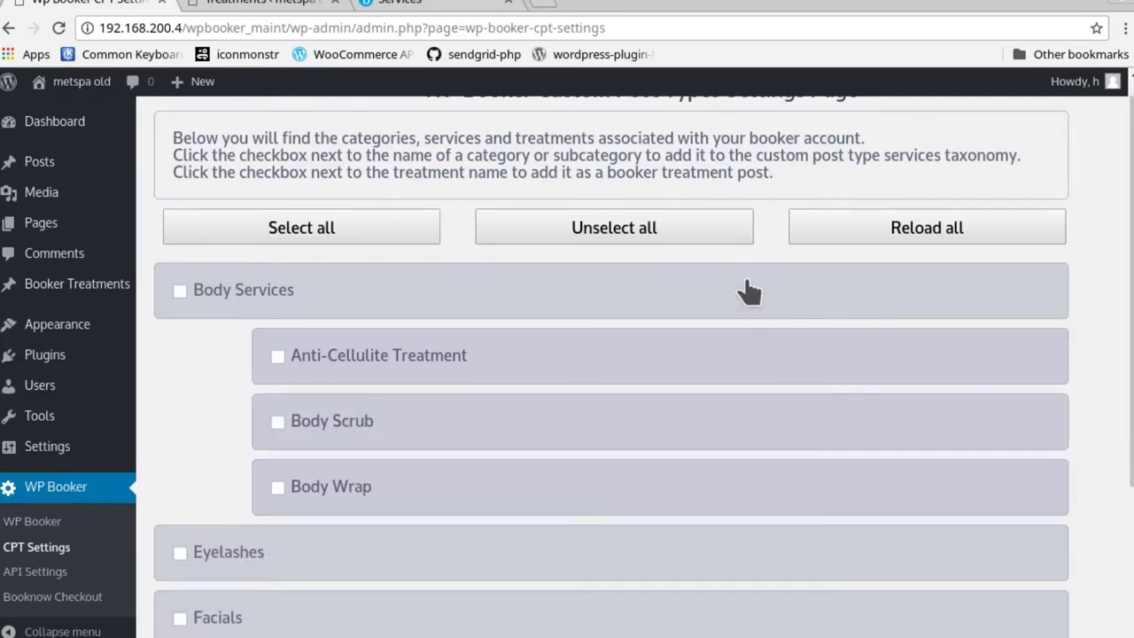
click(394, 5)
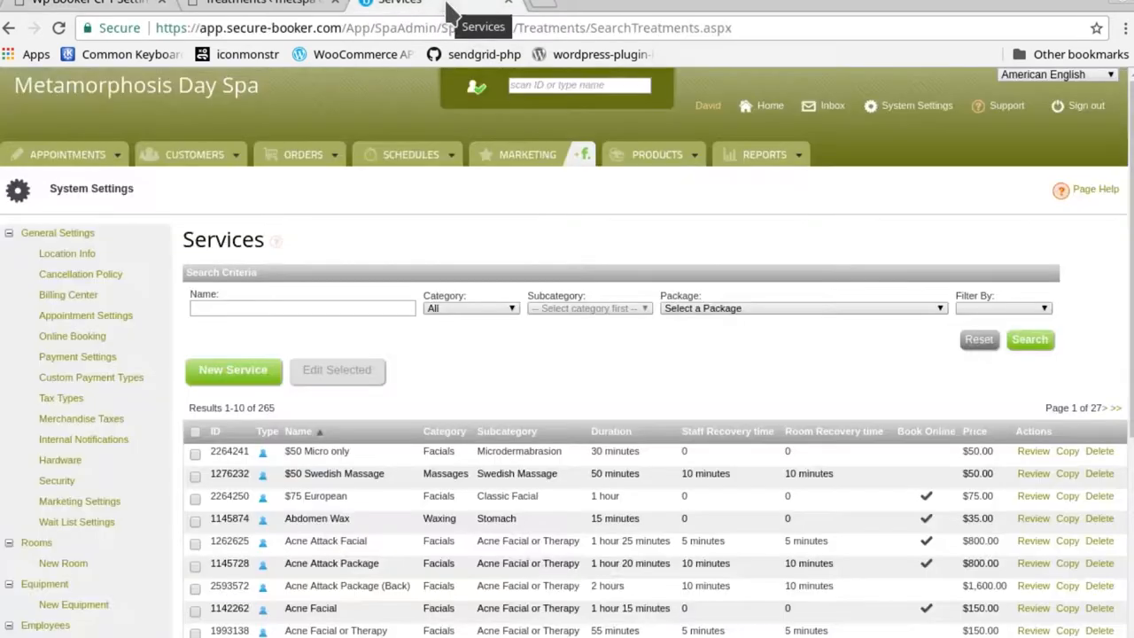
scroll(down, 3)
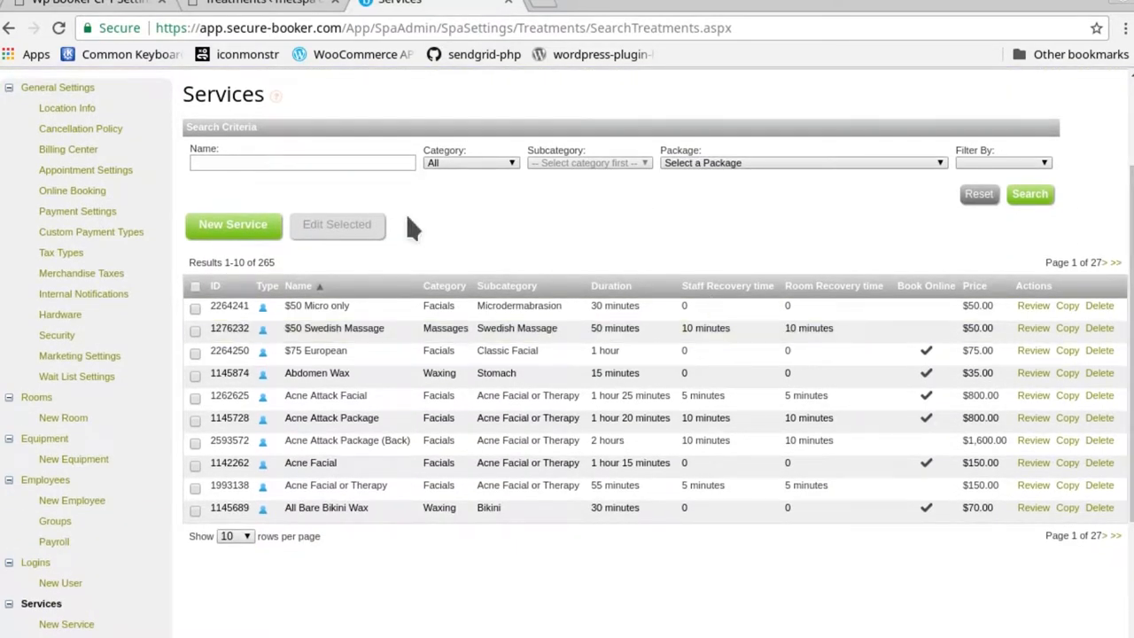
mouse_move(347, 538)
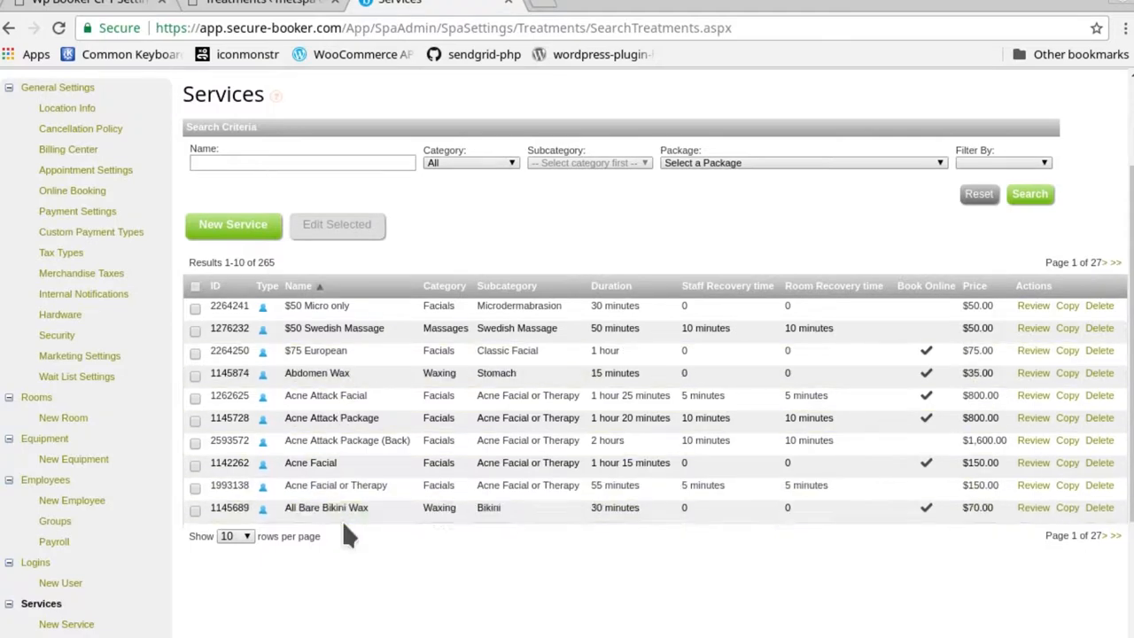
mouse_move(357, 396)
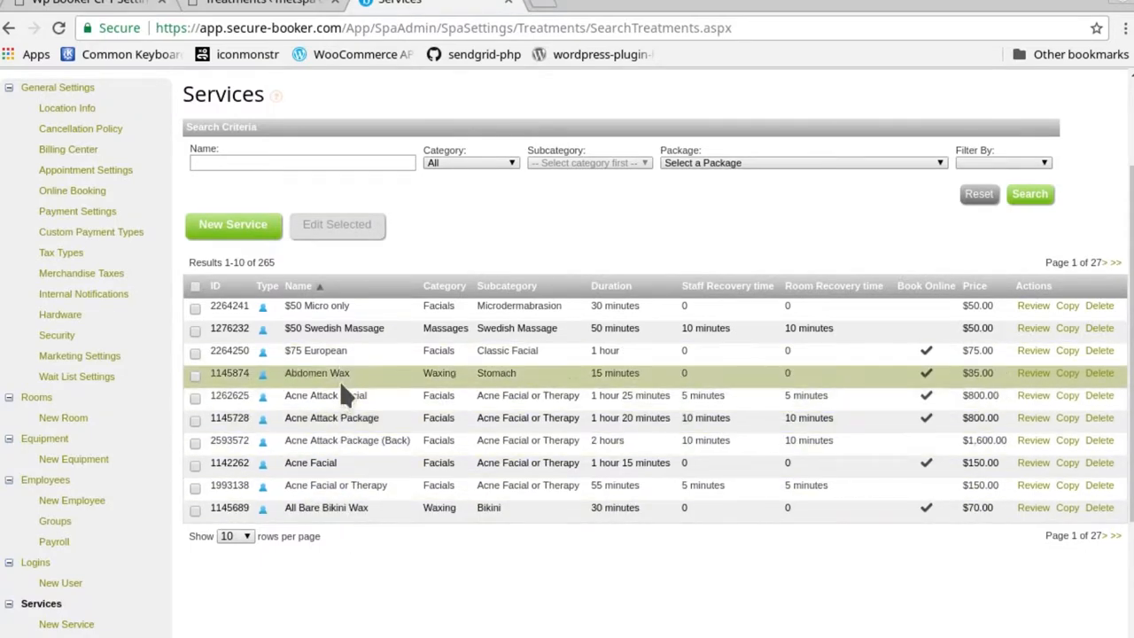
mouse_move(368, 185)
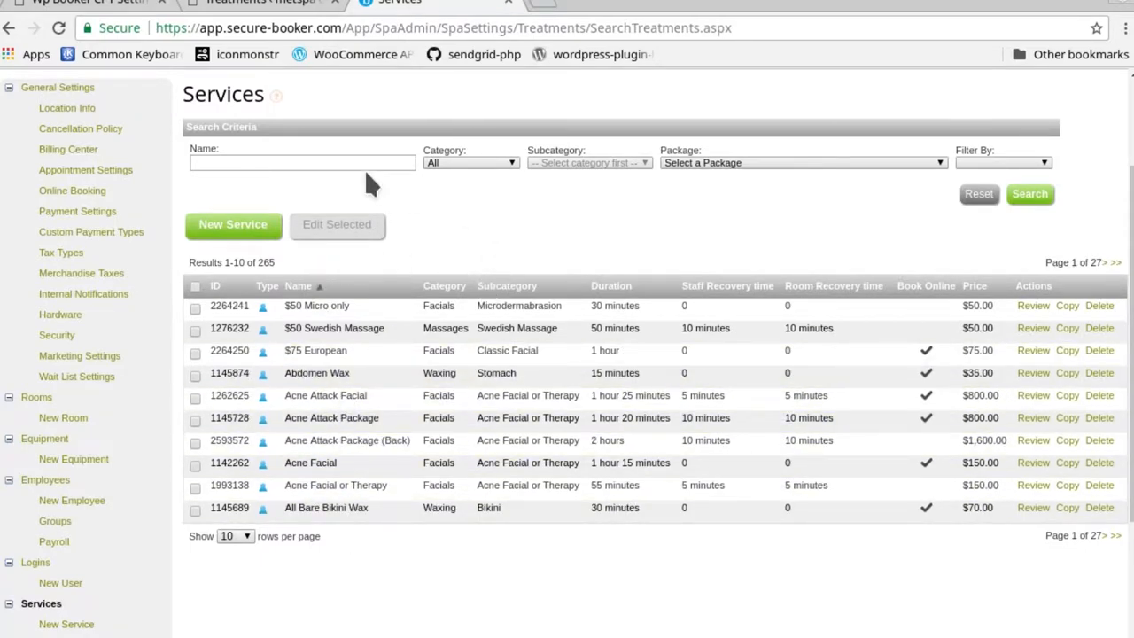
mouse_move(93, 13)
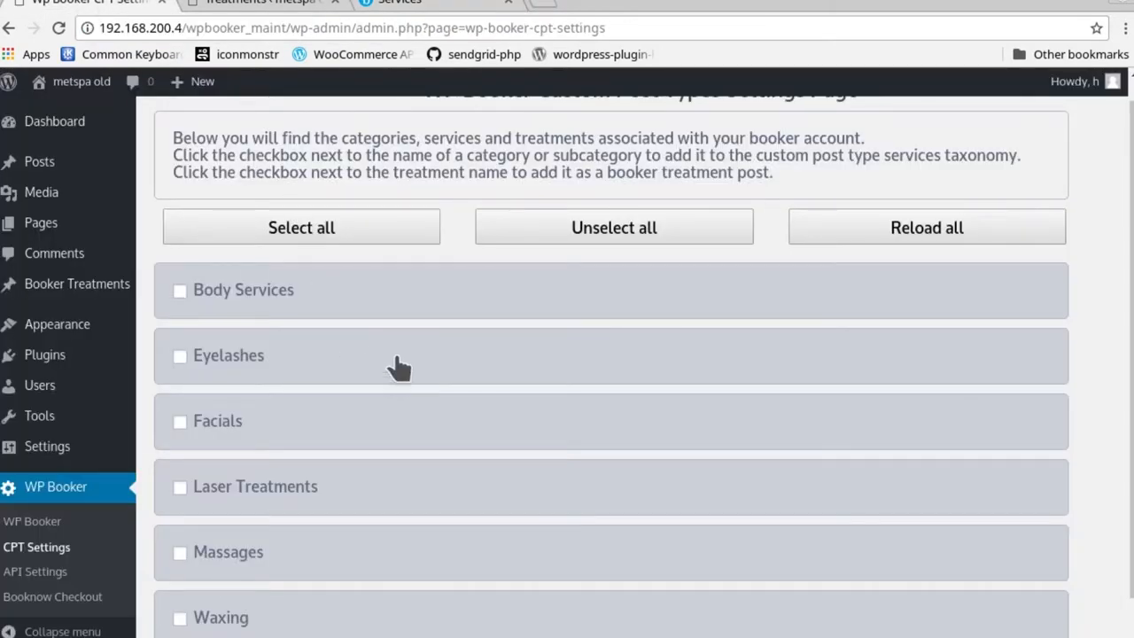
mouse_move(67, 556)
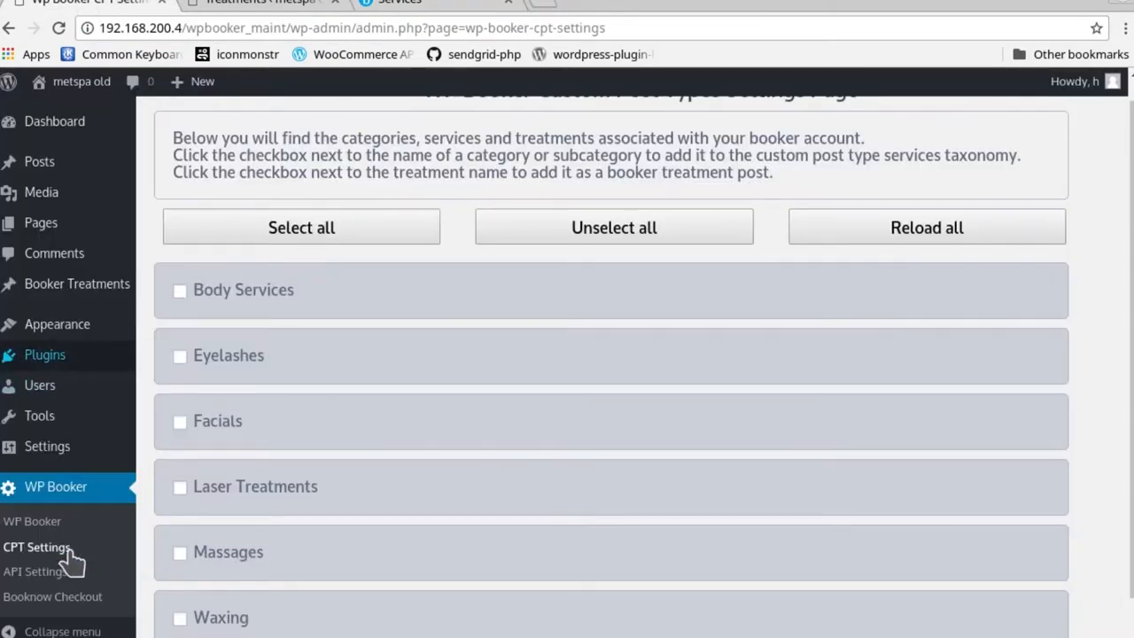
- Reload all treatments, then expand Body Services and Anti-Cellulite Treatment to reveal Endermologie (35 minutes)
click(43, 547)
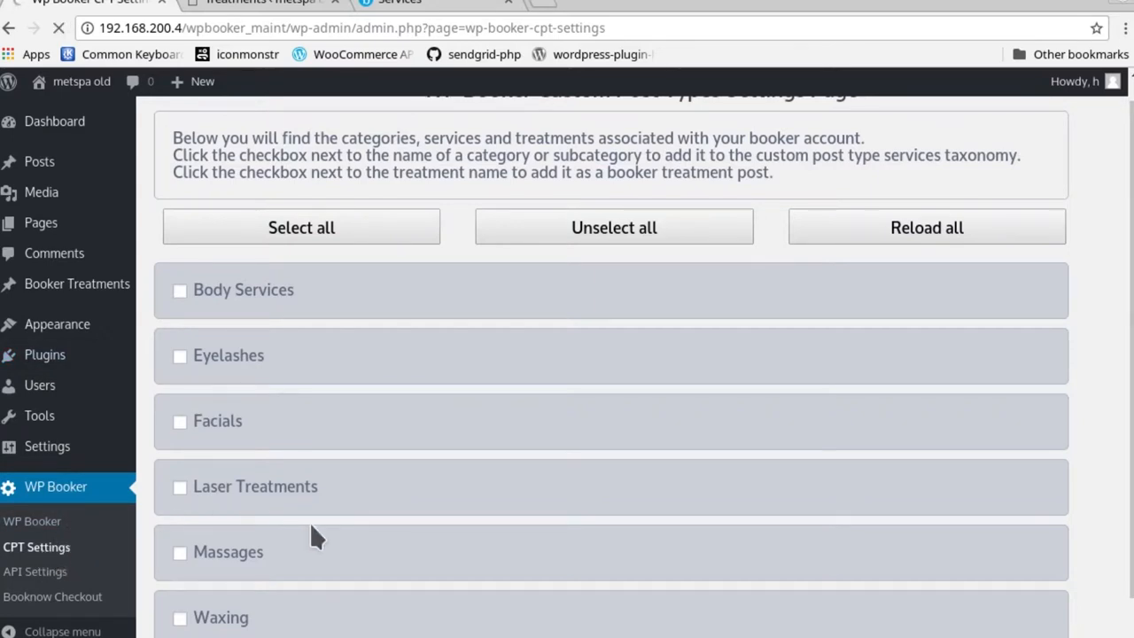
mouse_move(940, 397)
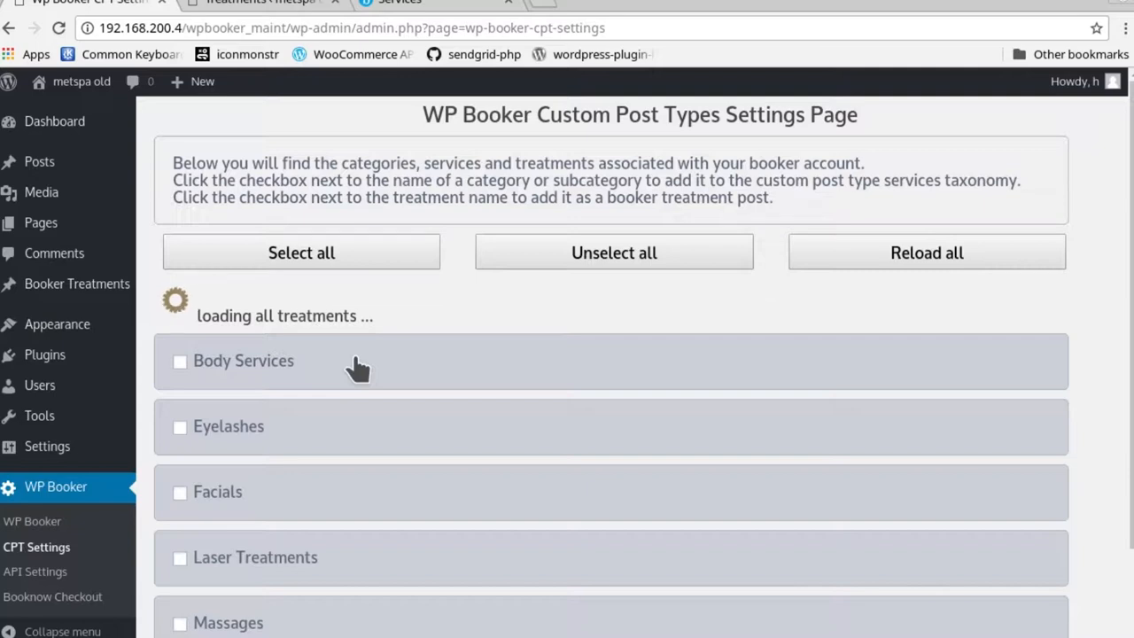
click(244, 362)
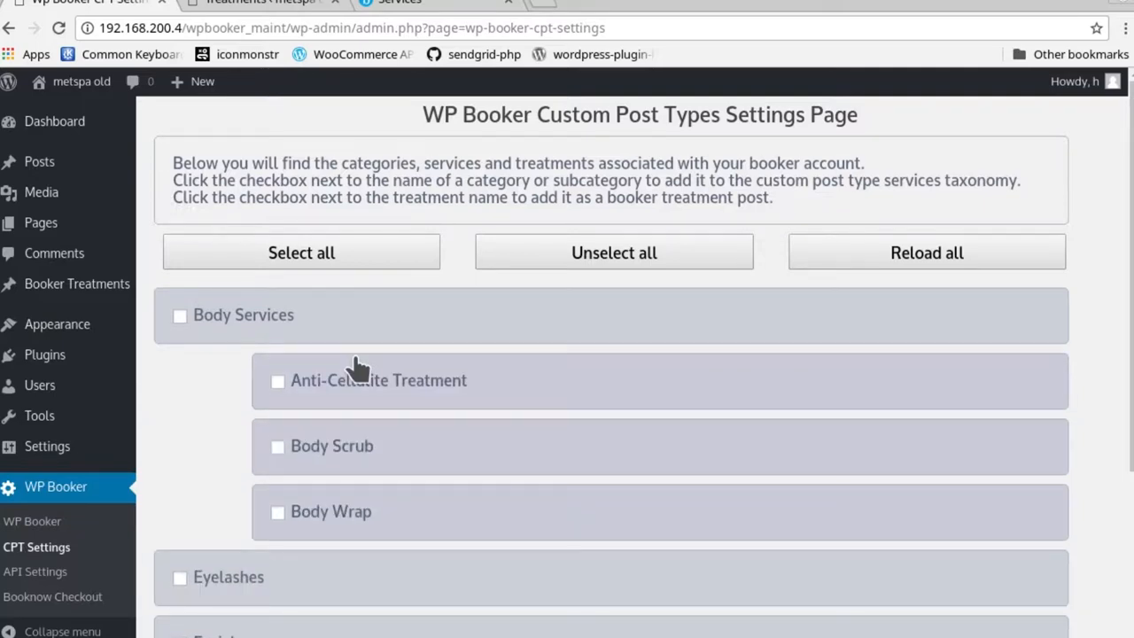
mouse_move(443, 407)
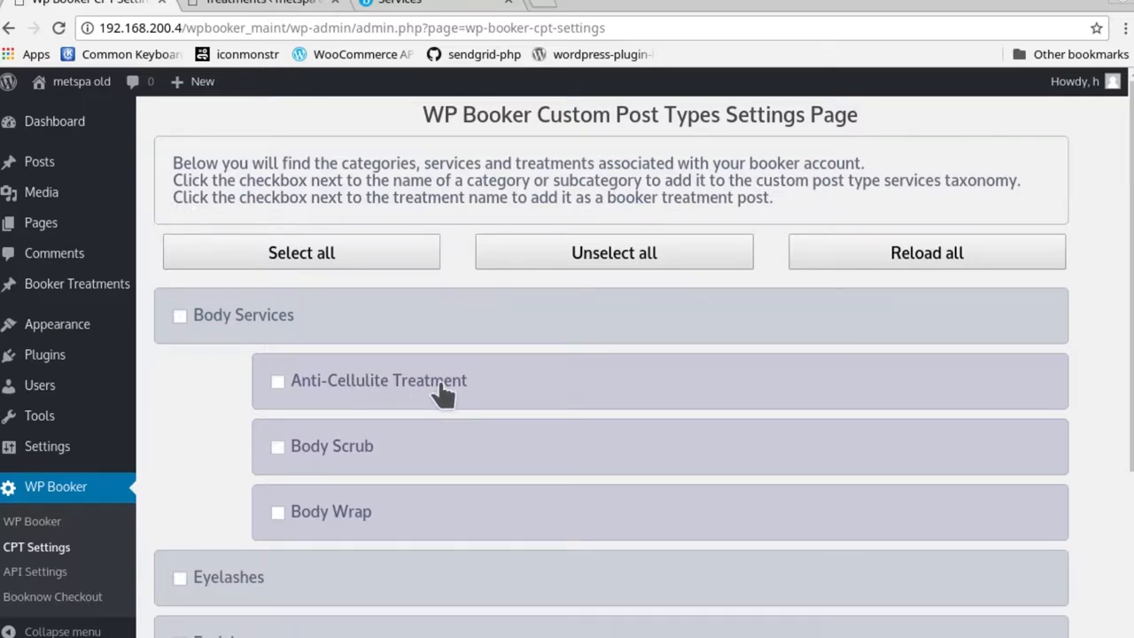
click(378, 381)
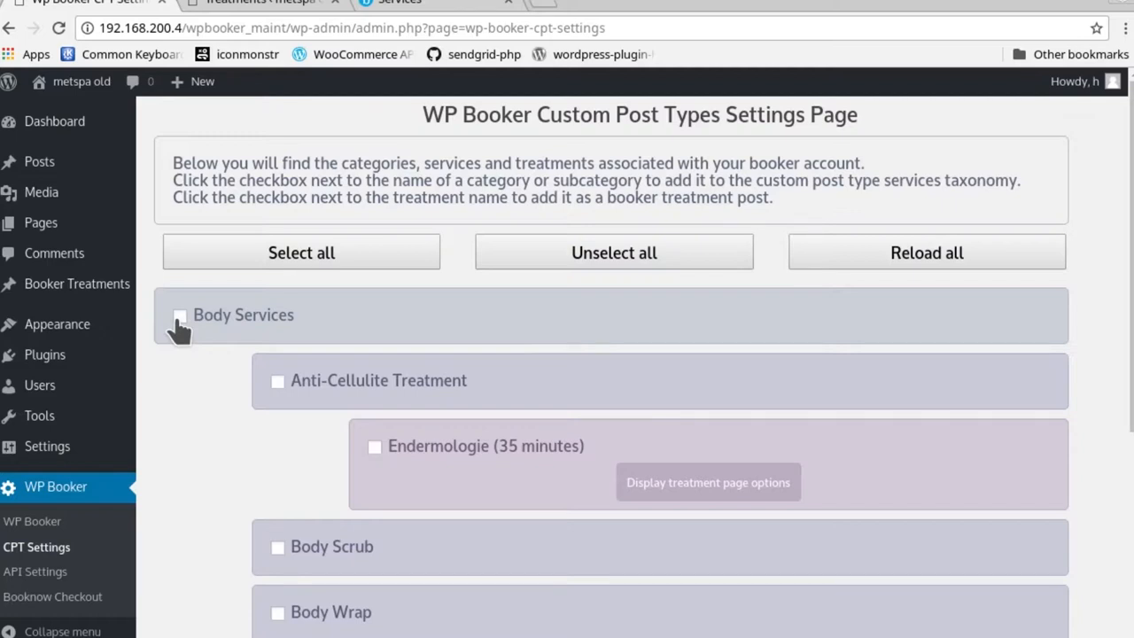
mouse_move(77, 283)
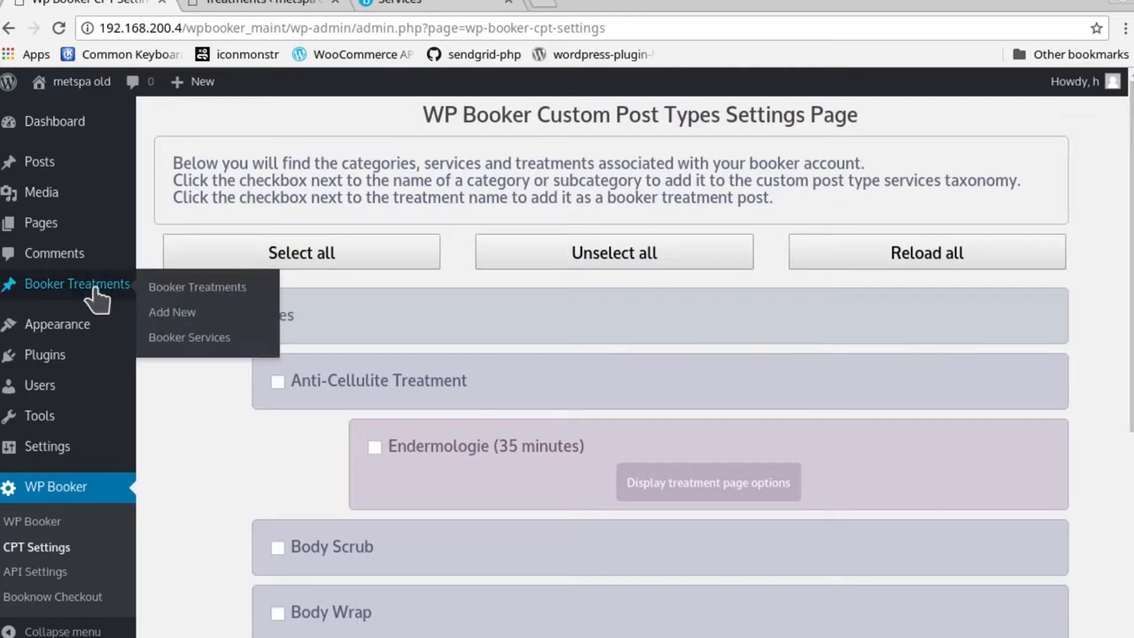
mouse_move(113, 295)
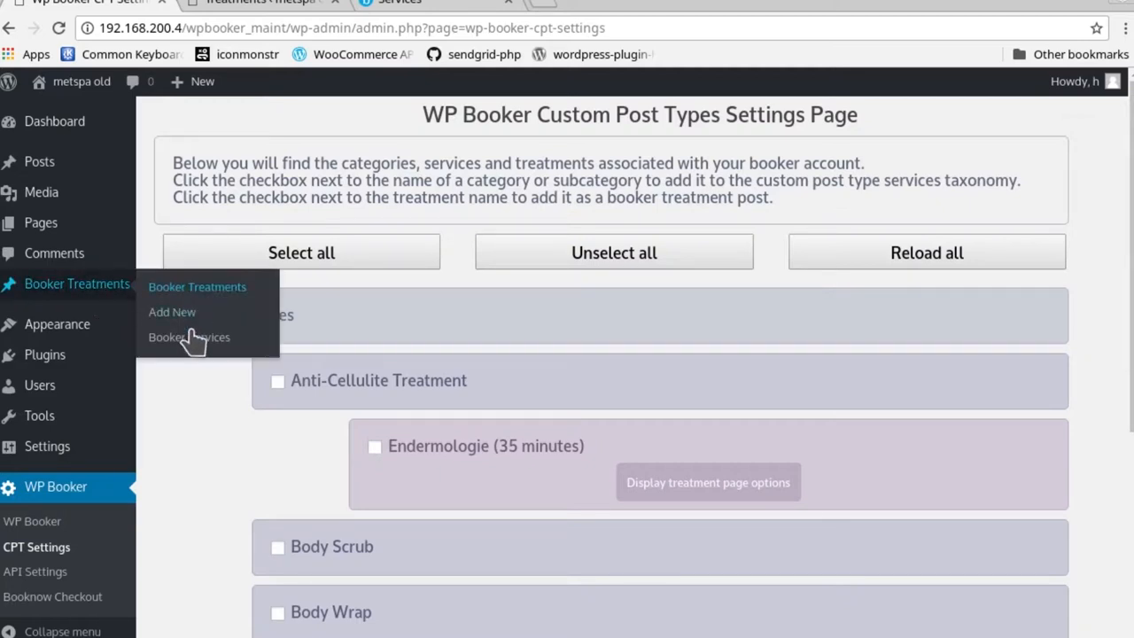
mouse_move(427, 485)
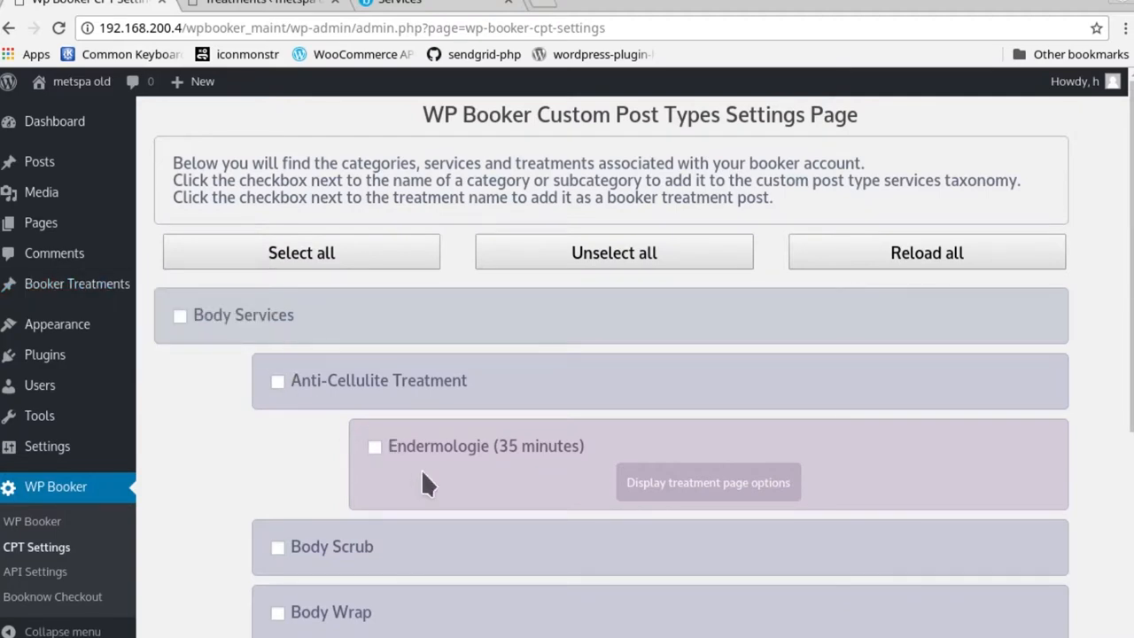
mouse_move(77, 283)
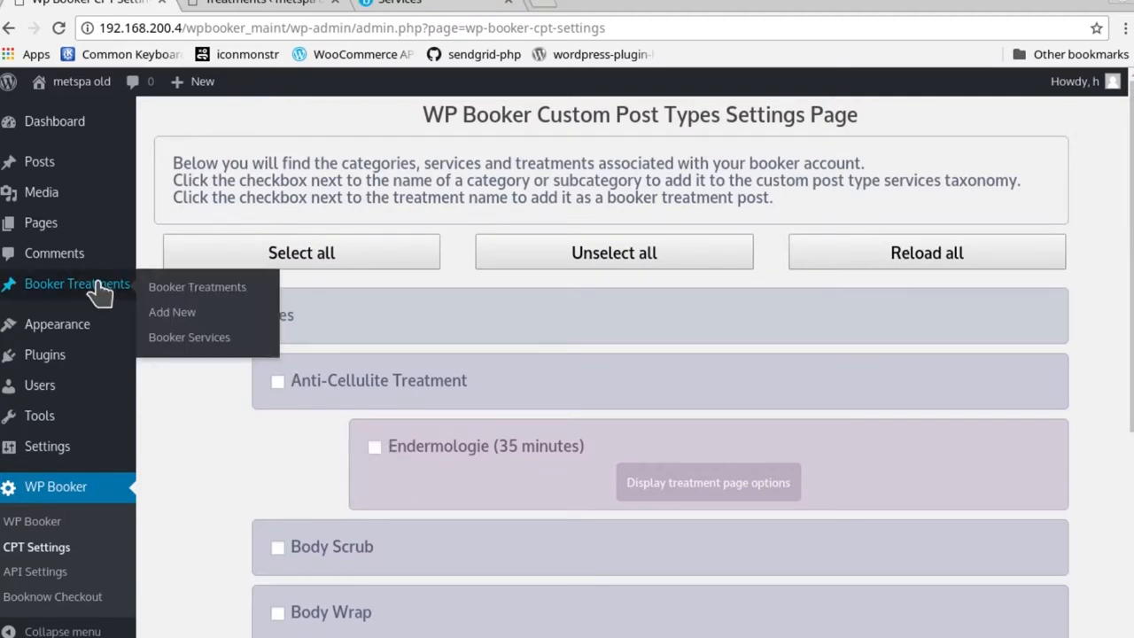
mouse_move(226, 124)
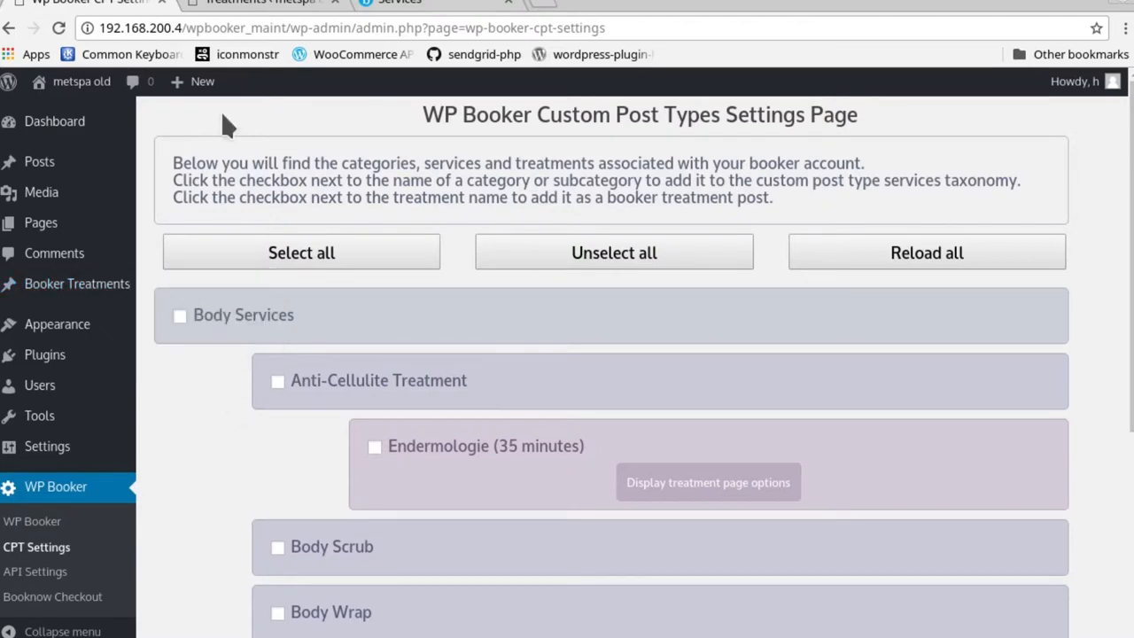
mouse_move(75, 284)
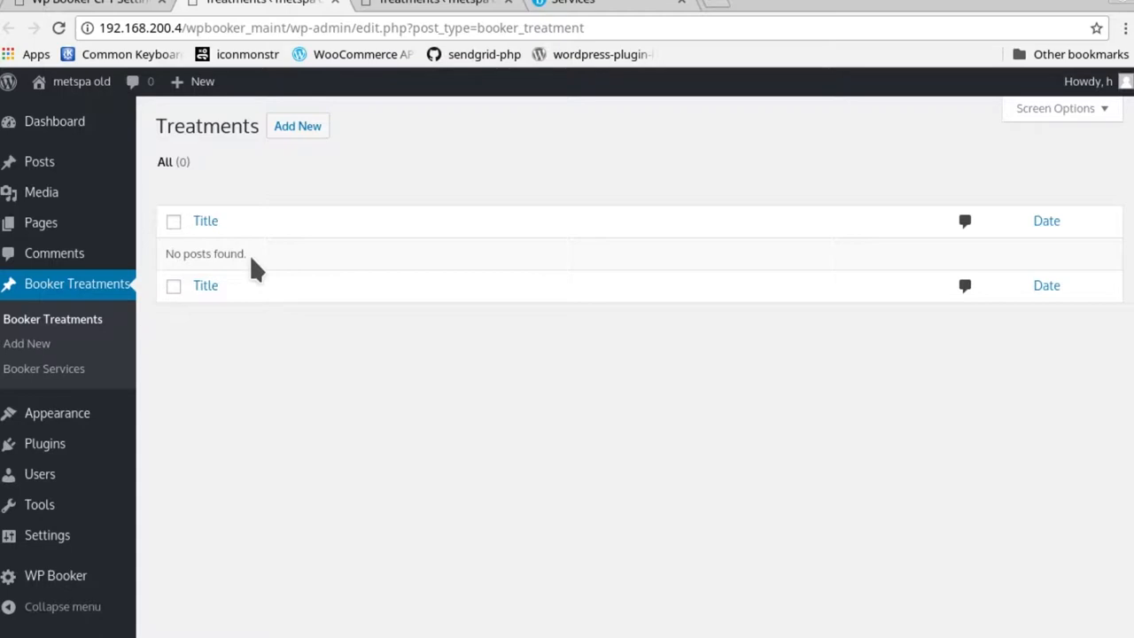
mouse_move(71, 293)
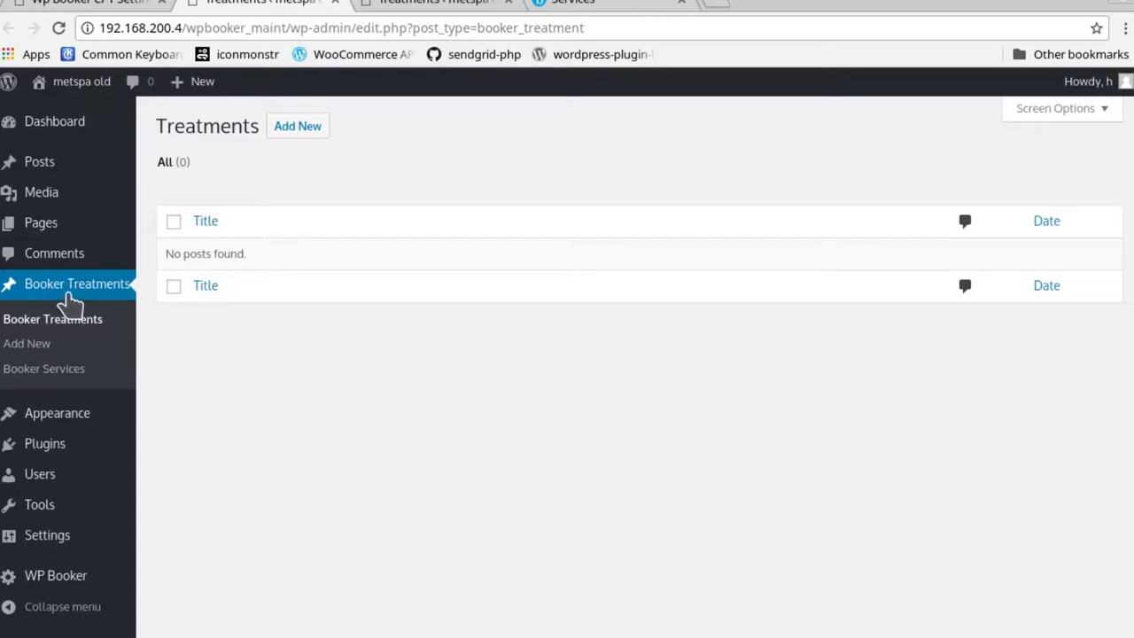
mouse_move(282, 427)
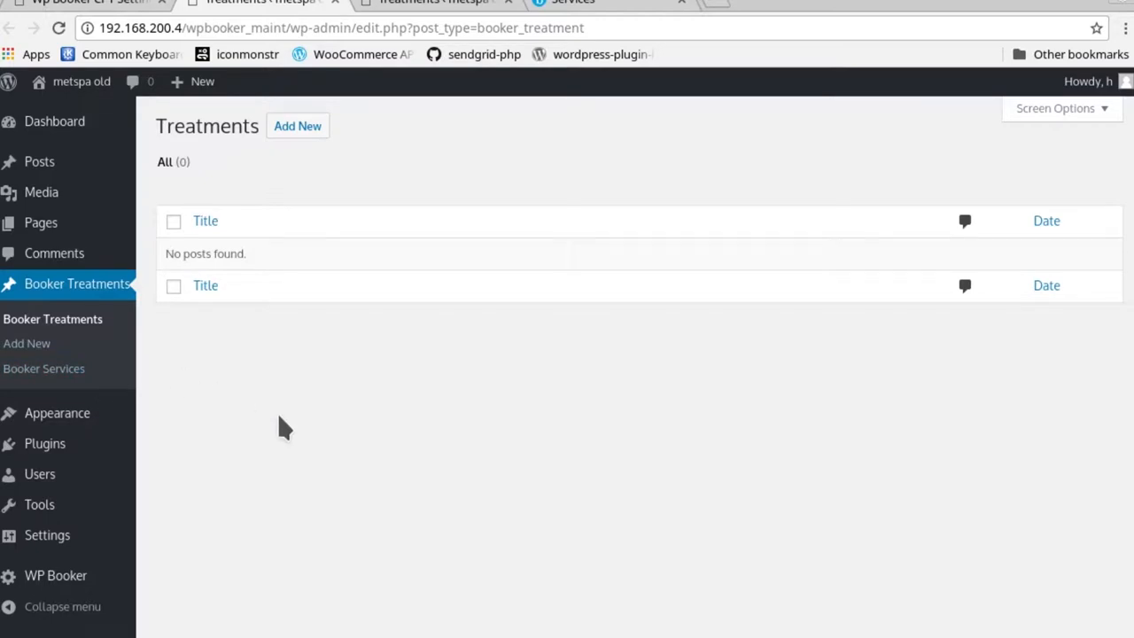
mouse_move(232, 254)
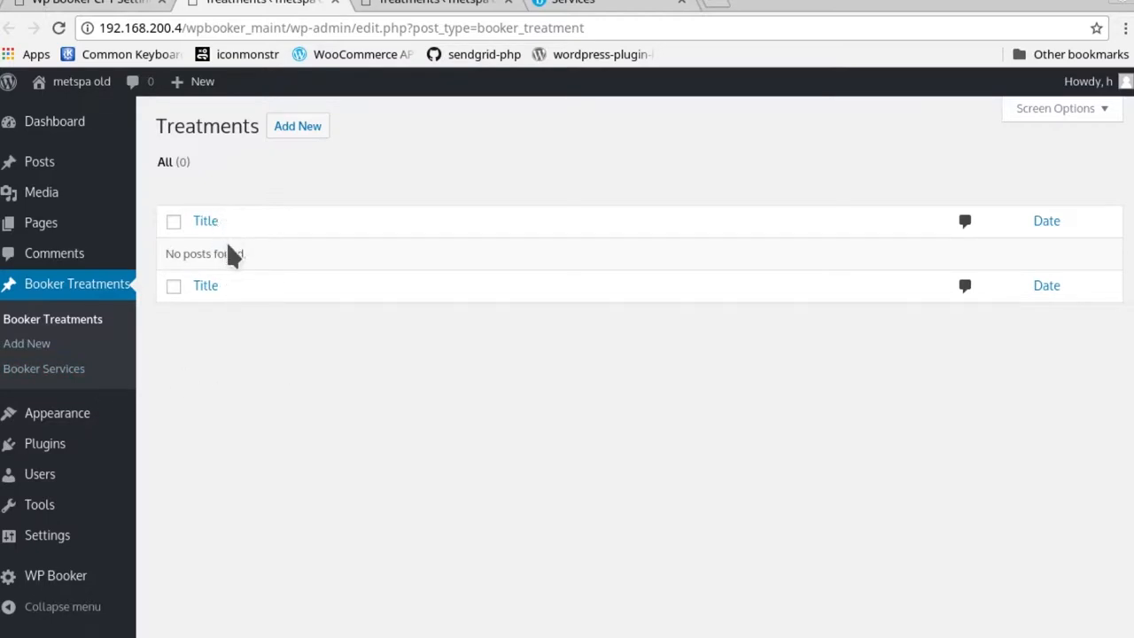
mouse_move(250, 122)
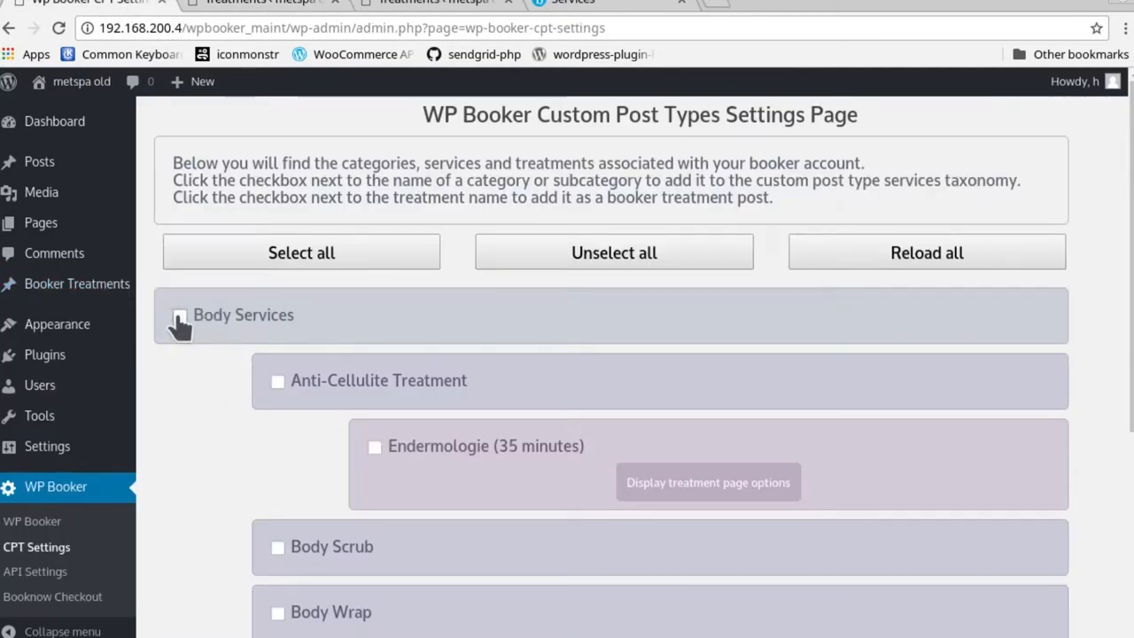
- Check Body Services and Endermologie (35 minutes) for syncing, then save and confirm the update
click(179, 315)
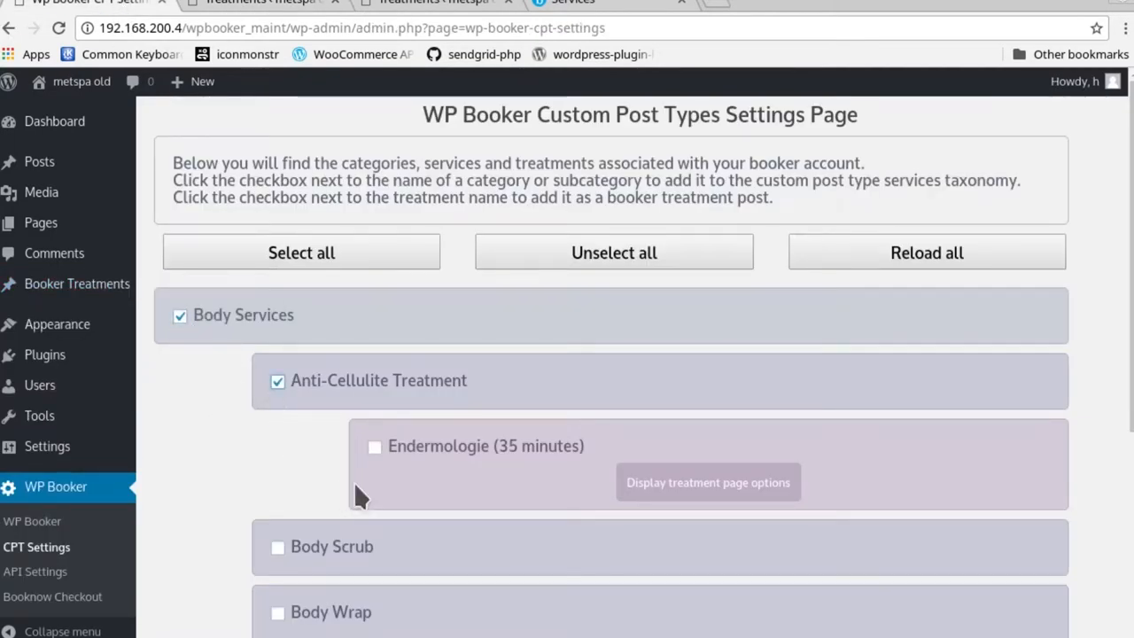
click(373, 446)
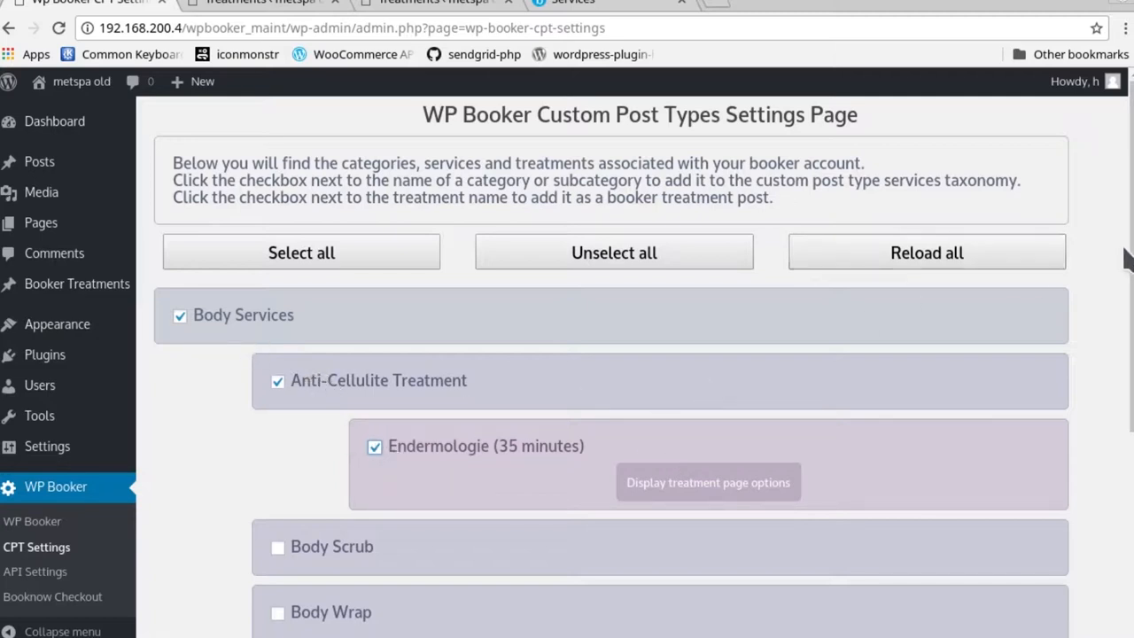
scroll(down, 3)
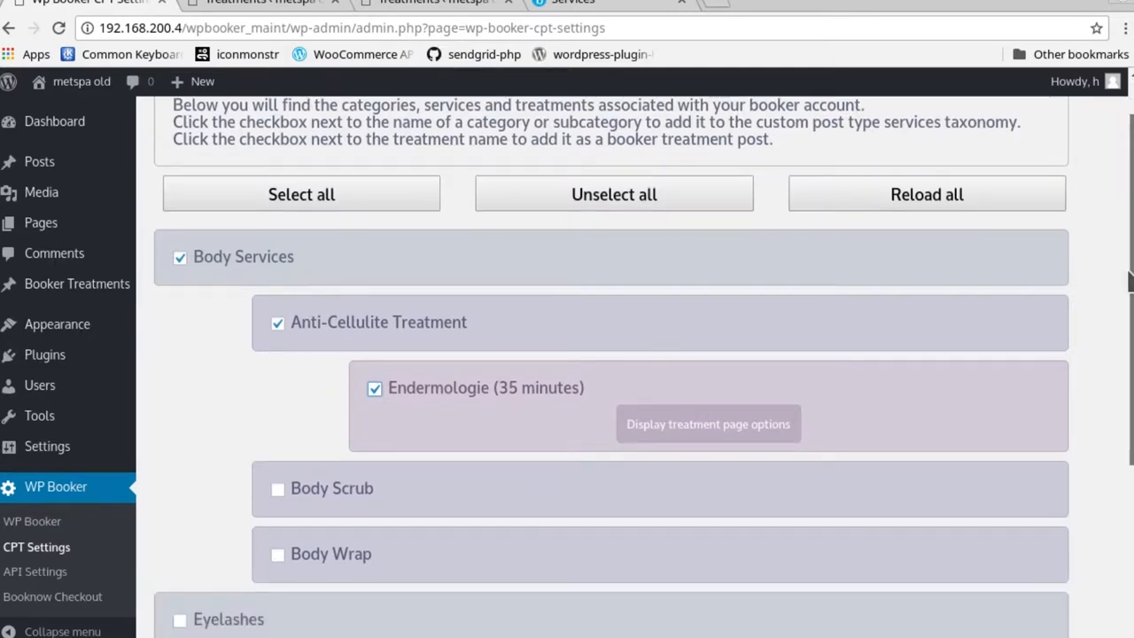
scroll(down, 3)
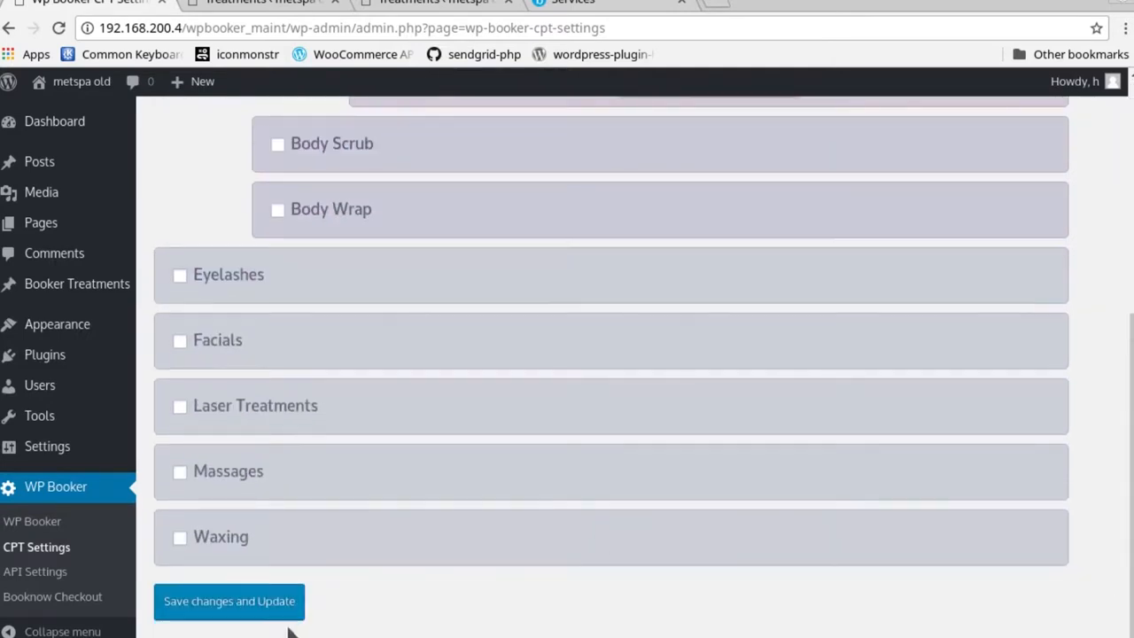
click(228, 601)
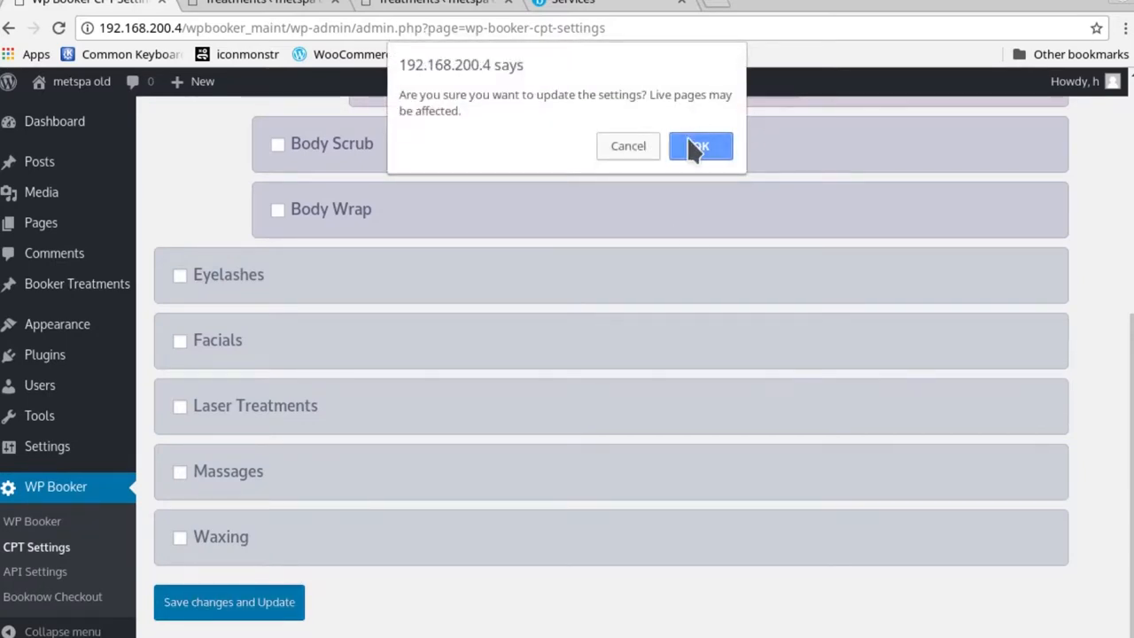
click(701, 145)
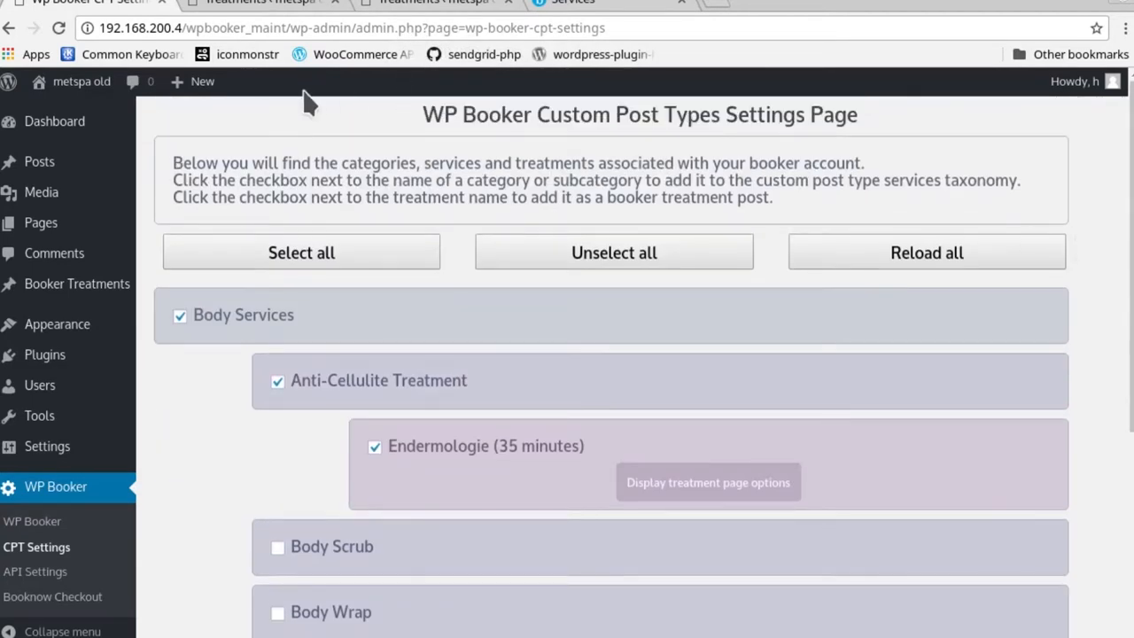
- Open Endermologie (35 minutes) from Booker Treatments and view its published 120 USD page
click(62, 283)
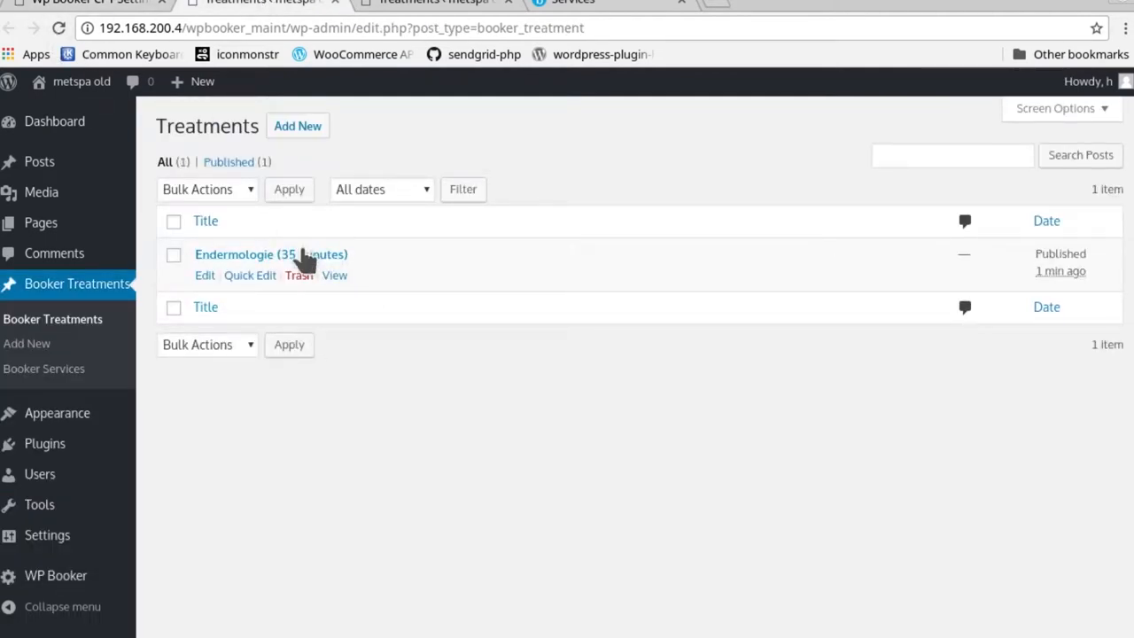
mouse_move(361, 266)
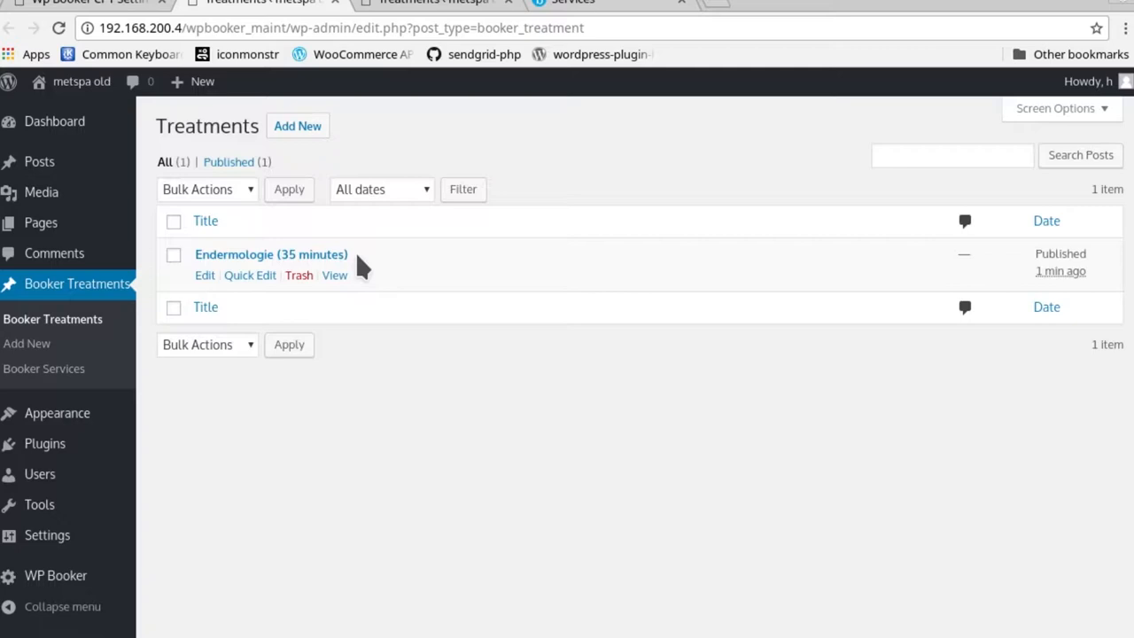
mouse_move(334, 276)
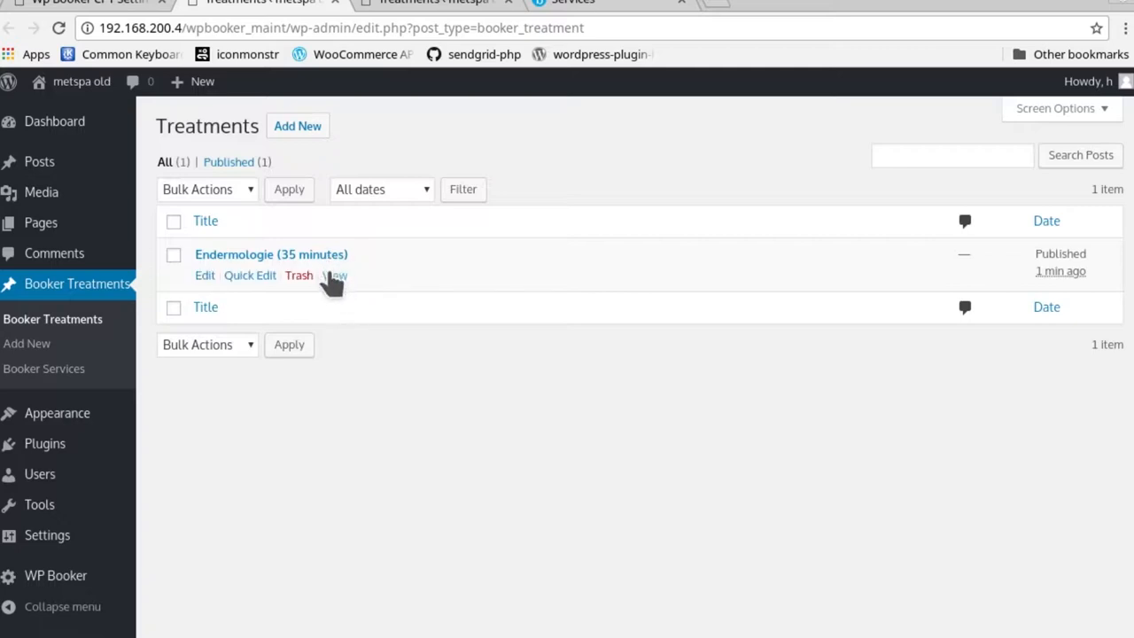
mouse_move(222, 283)
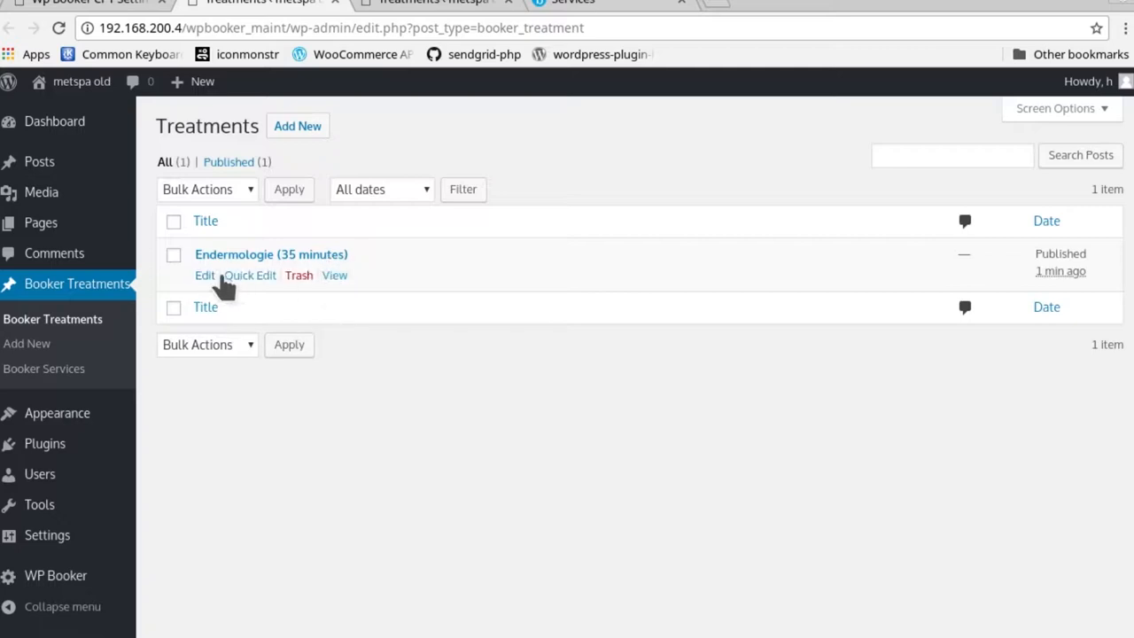
click(205, 274)
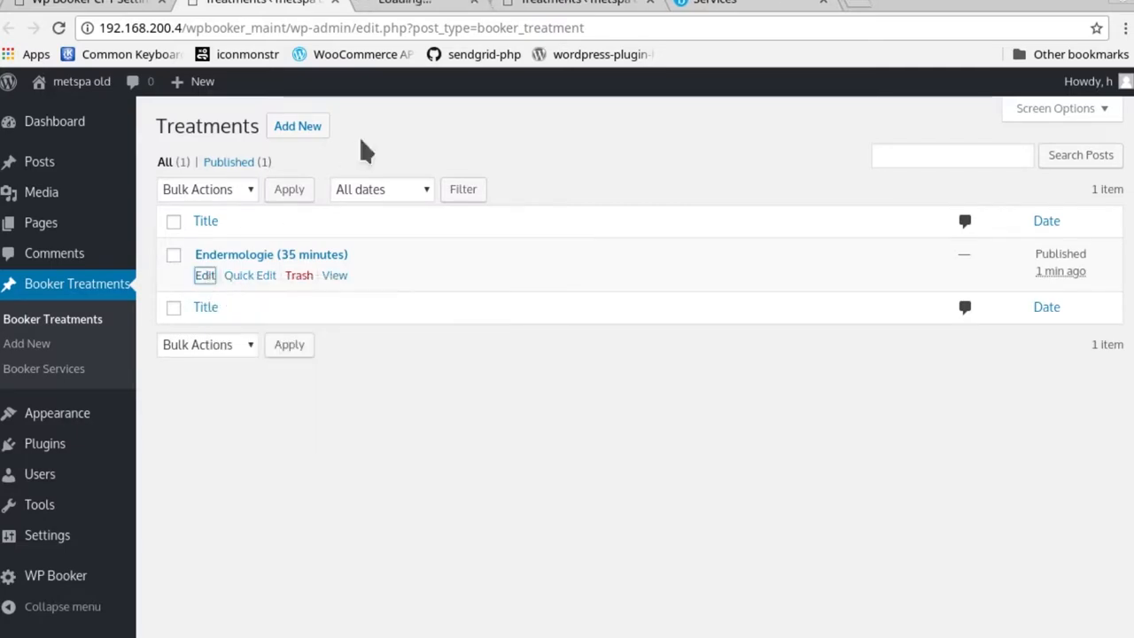
click(271, 254)
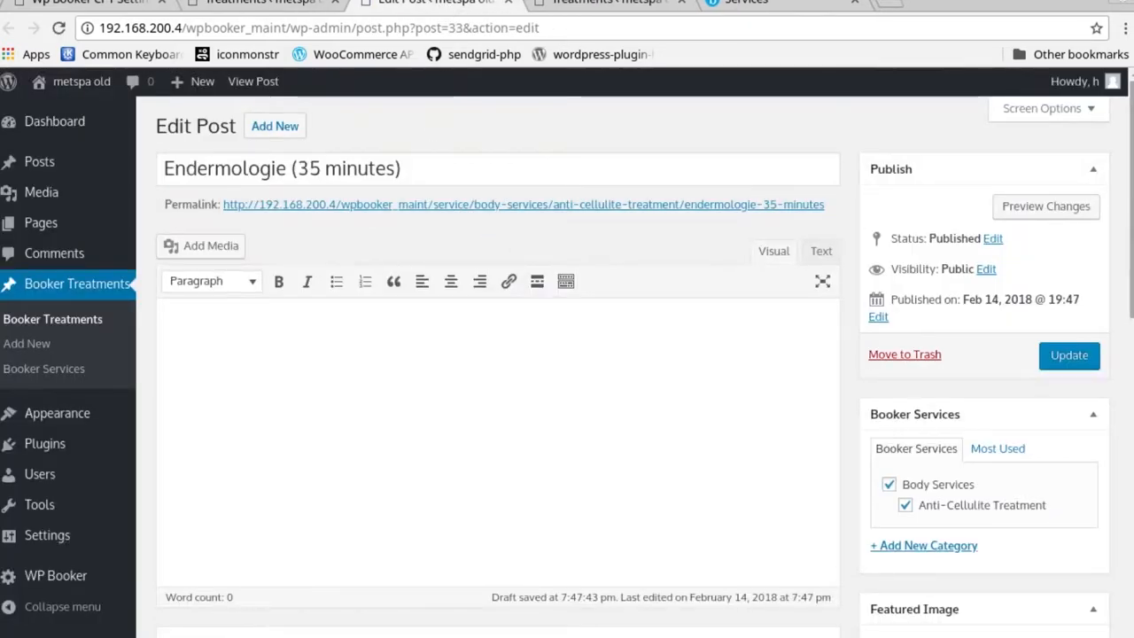
mouse_move(1120, 184)
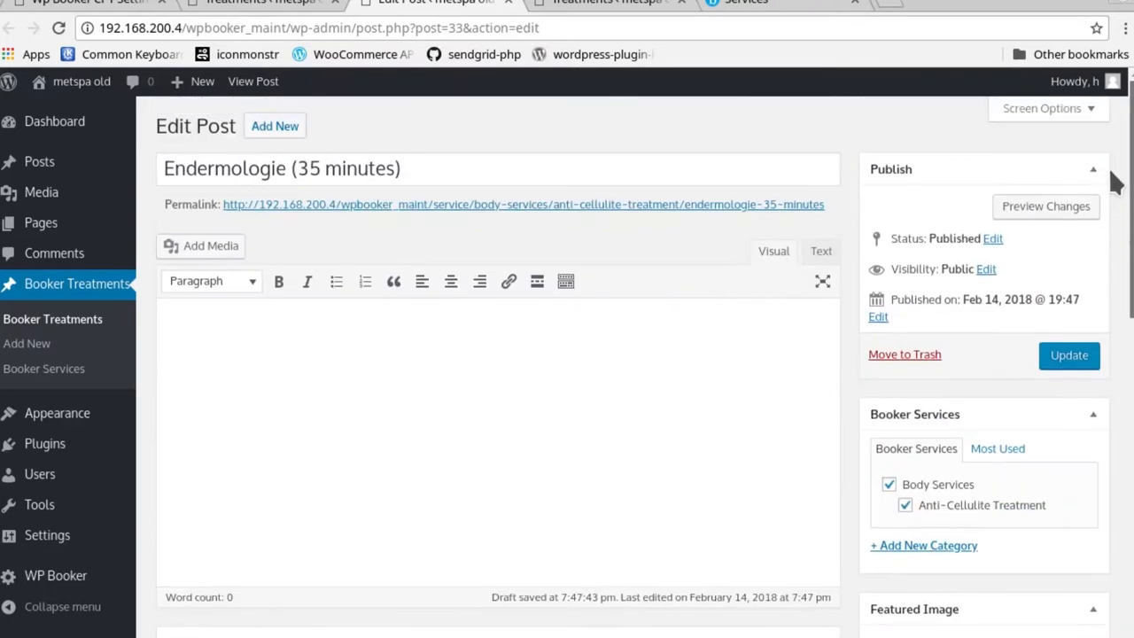
mouse_move(505, 217)
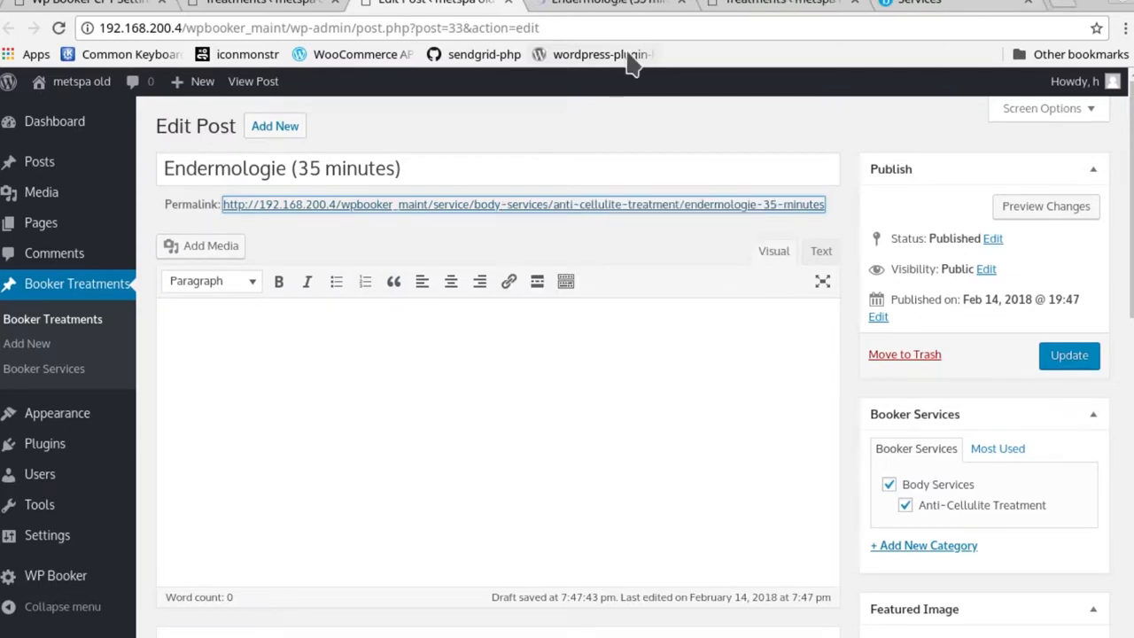
click(536, 204)
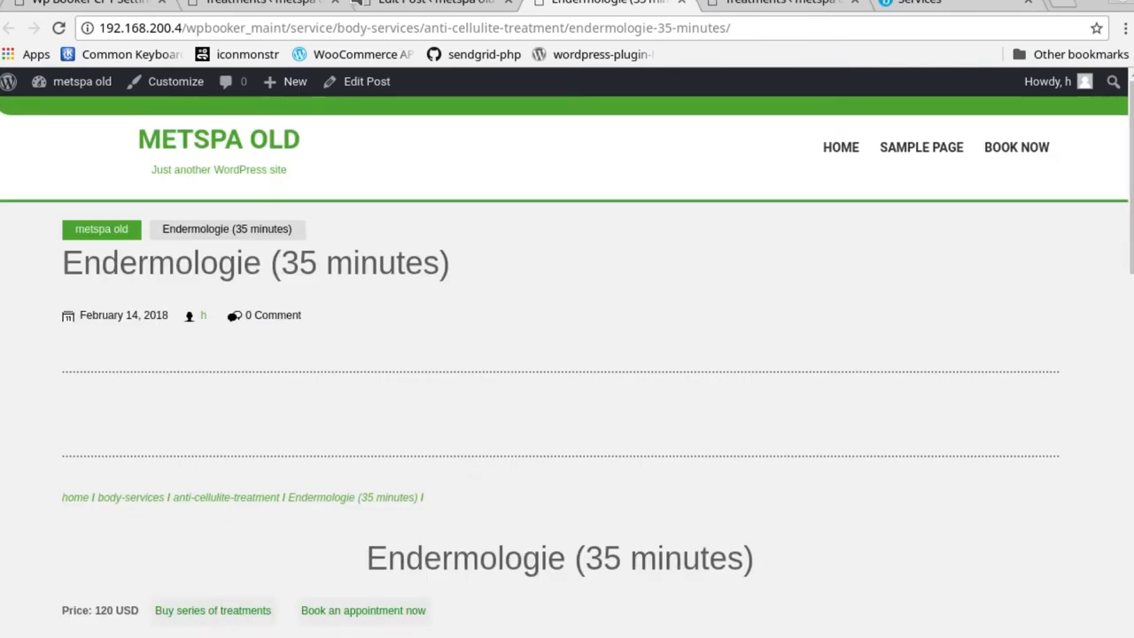
click(266, 5)
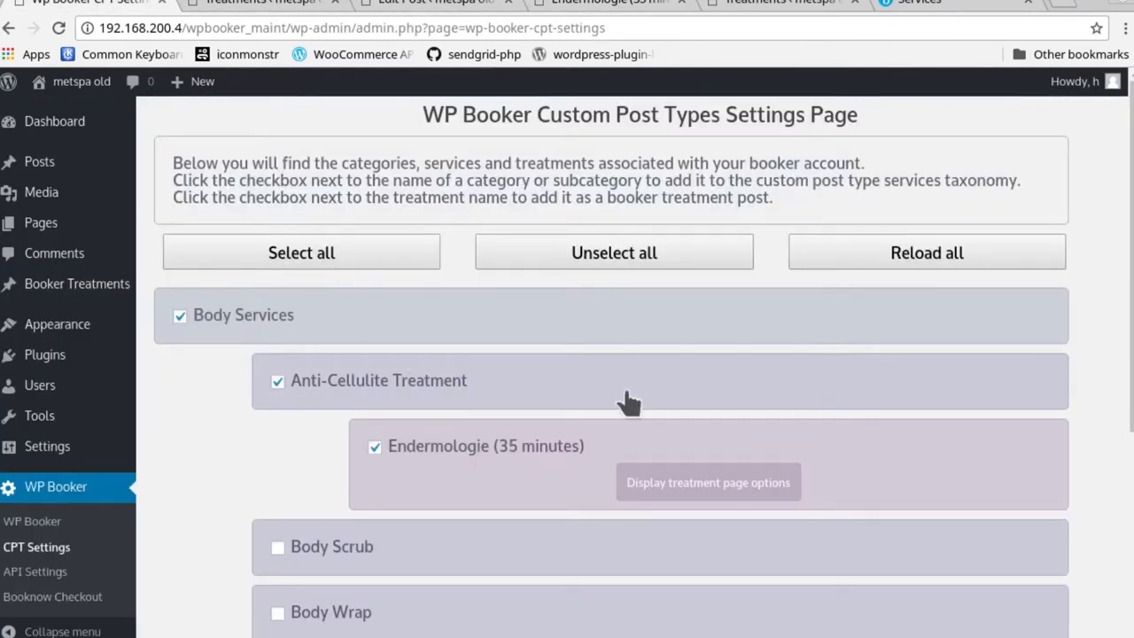
- Back in CPT Settings, show Endermologie's page options: description, 120 USD price, image fields
scroll(down, 3)
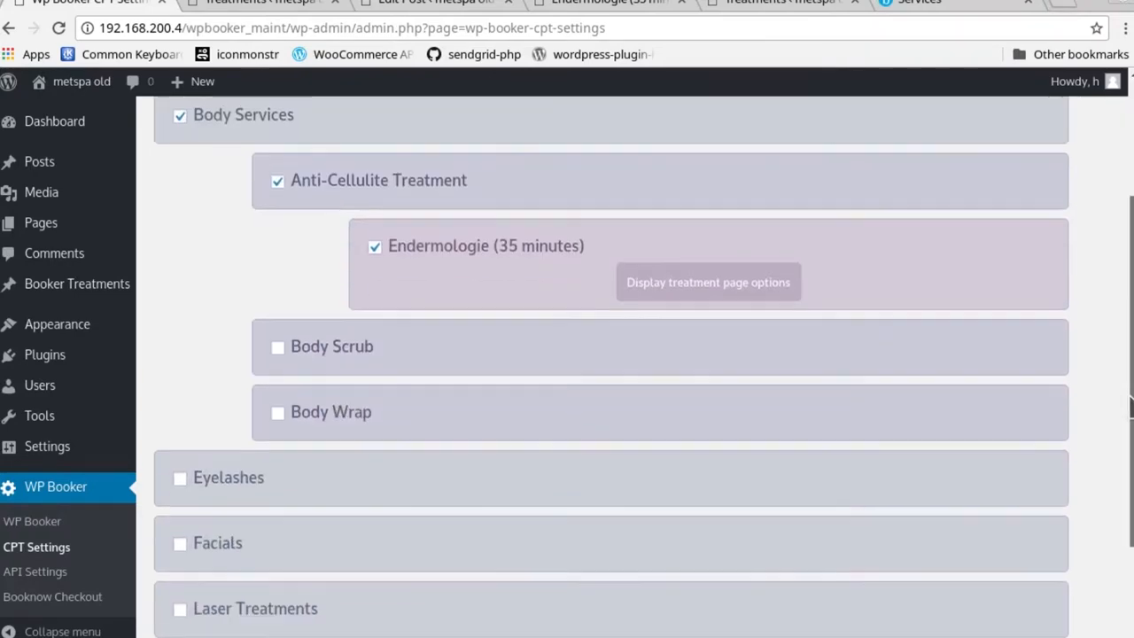
click(914, 8)
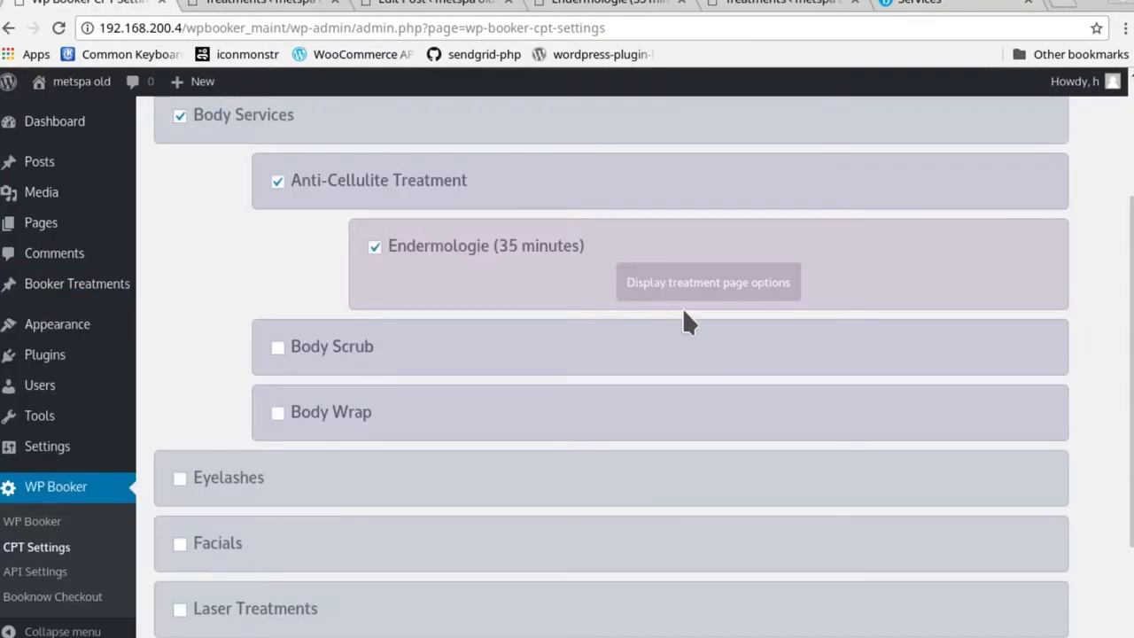
mouse_move(690, 285)
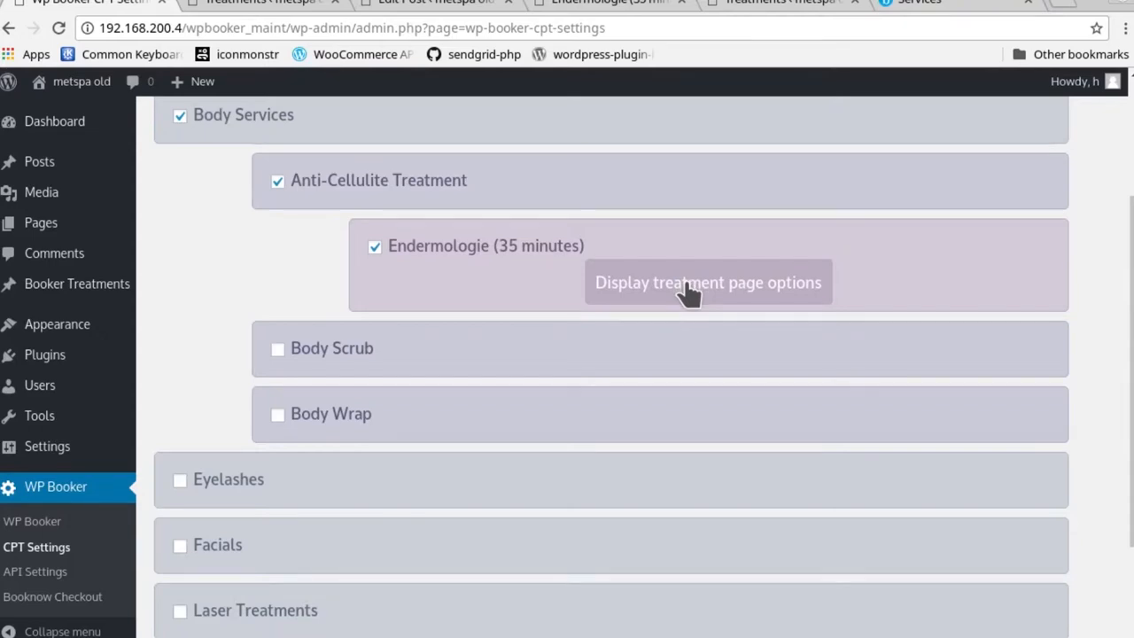
click(707, 281)
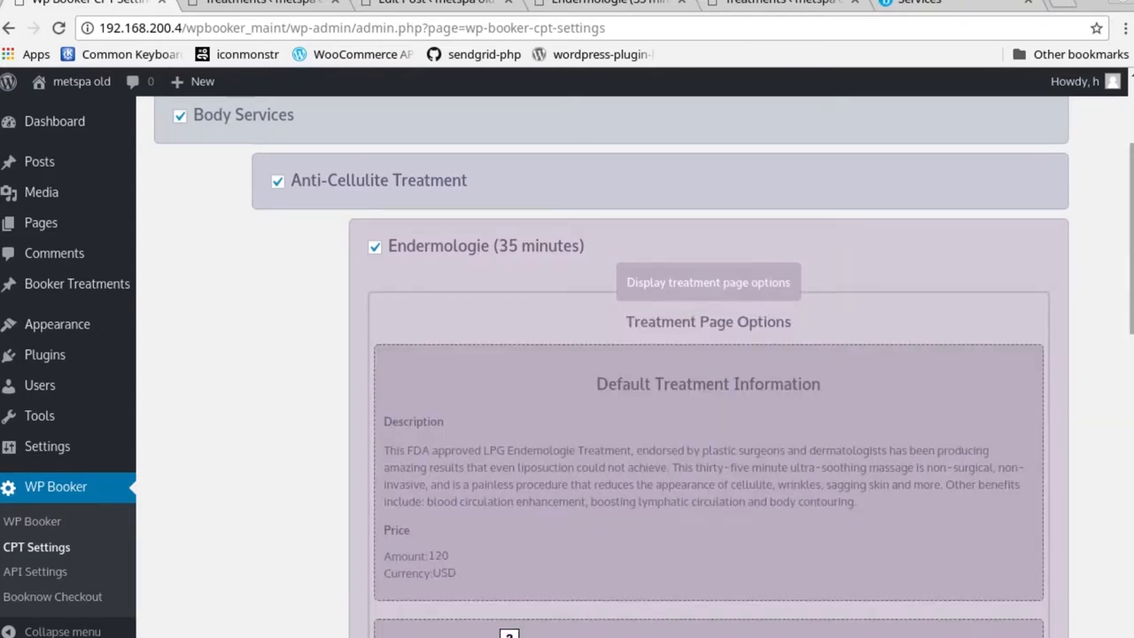
scroll(down, 3)
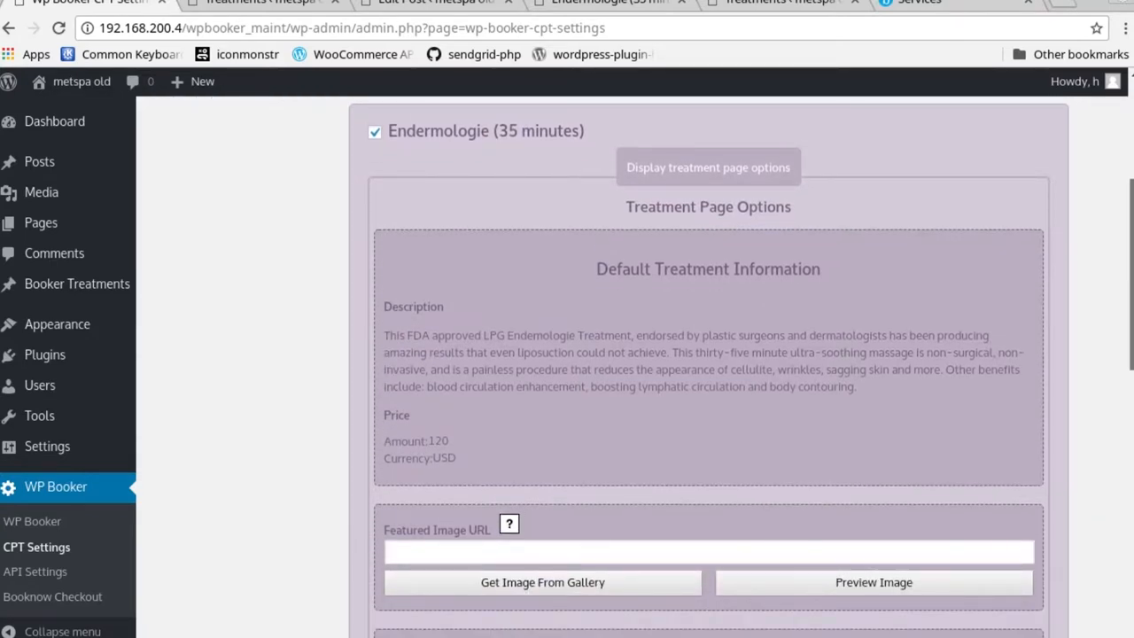
scroll(down, 3)
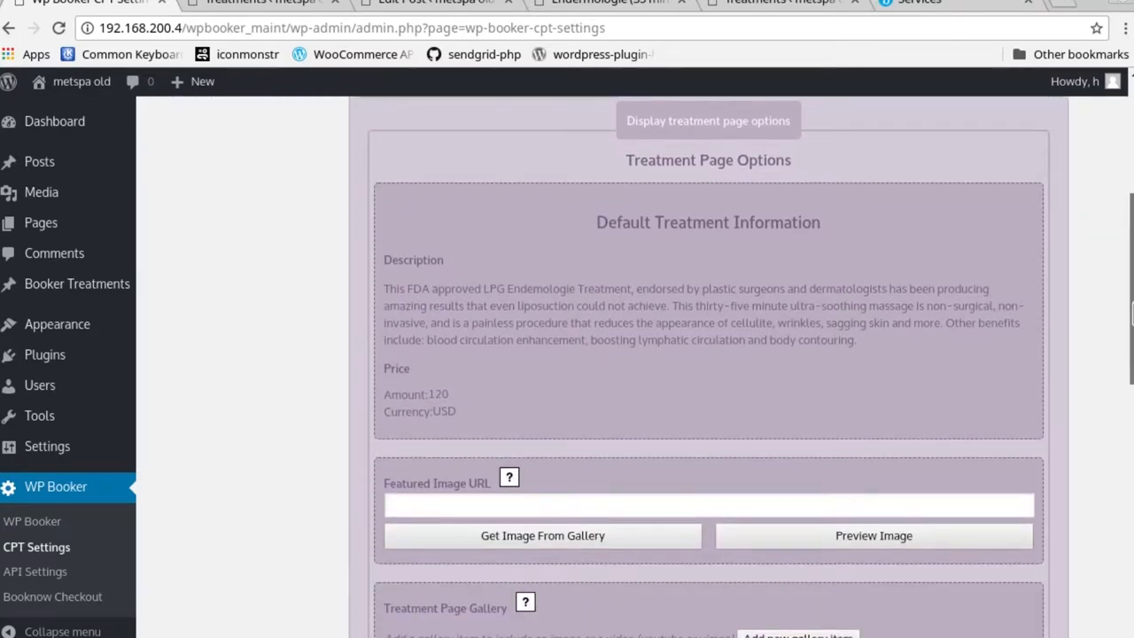
scroll(down, 3)
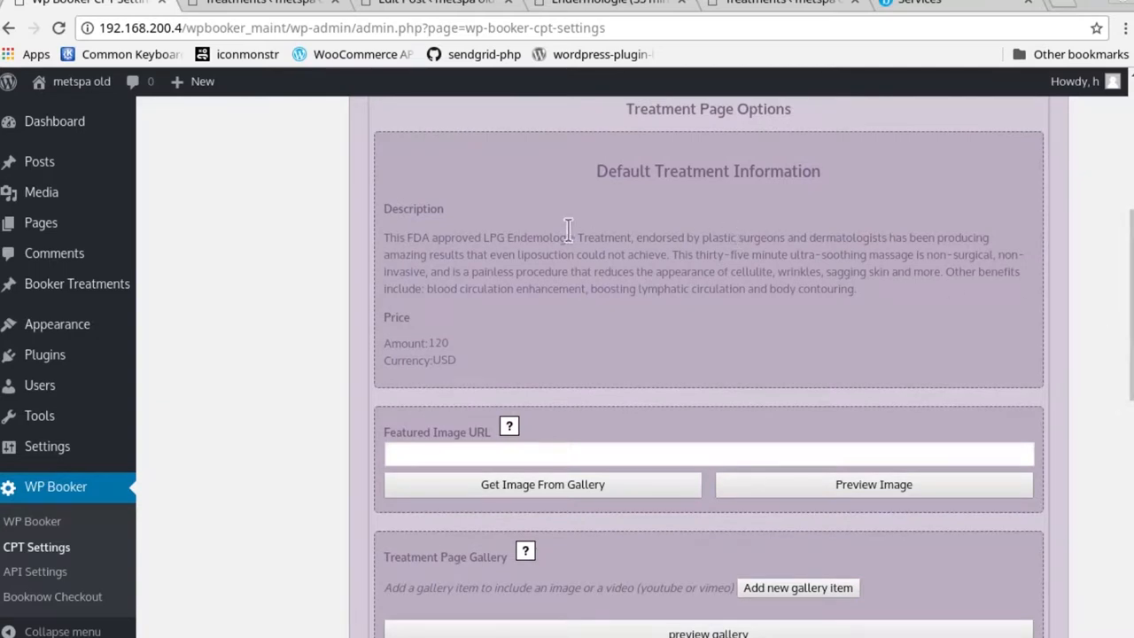
mouse_move(478, 263)
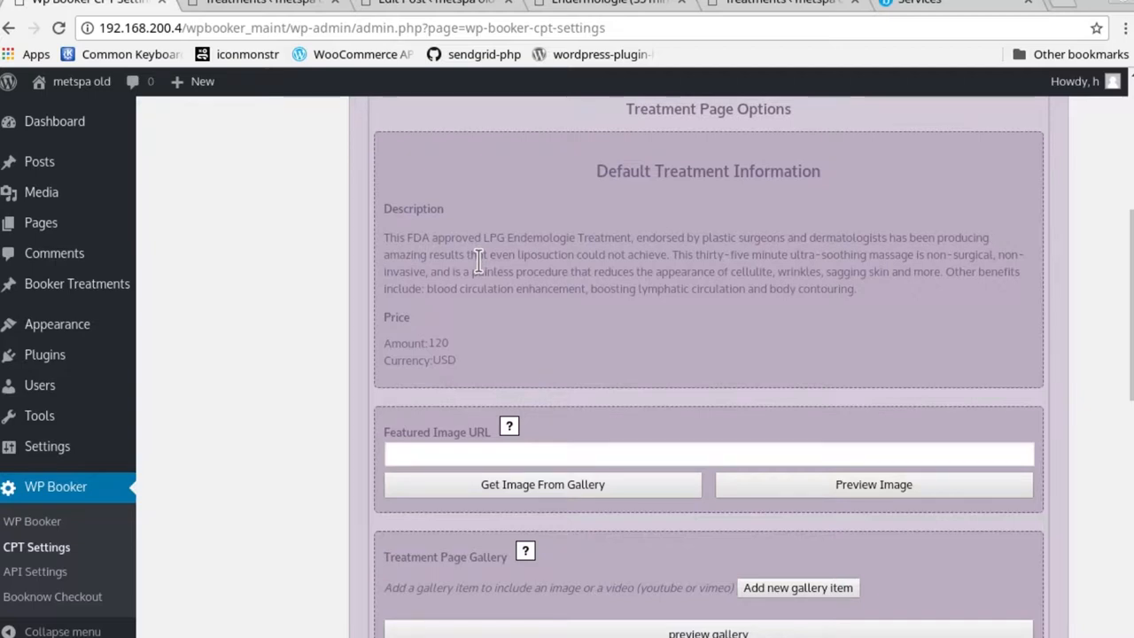
mouse_move(469, 246)
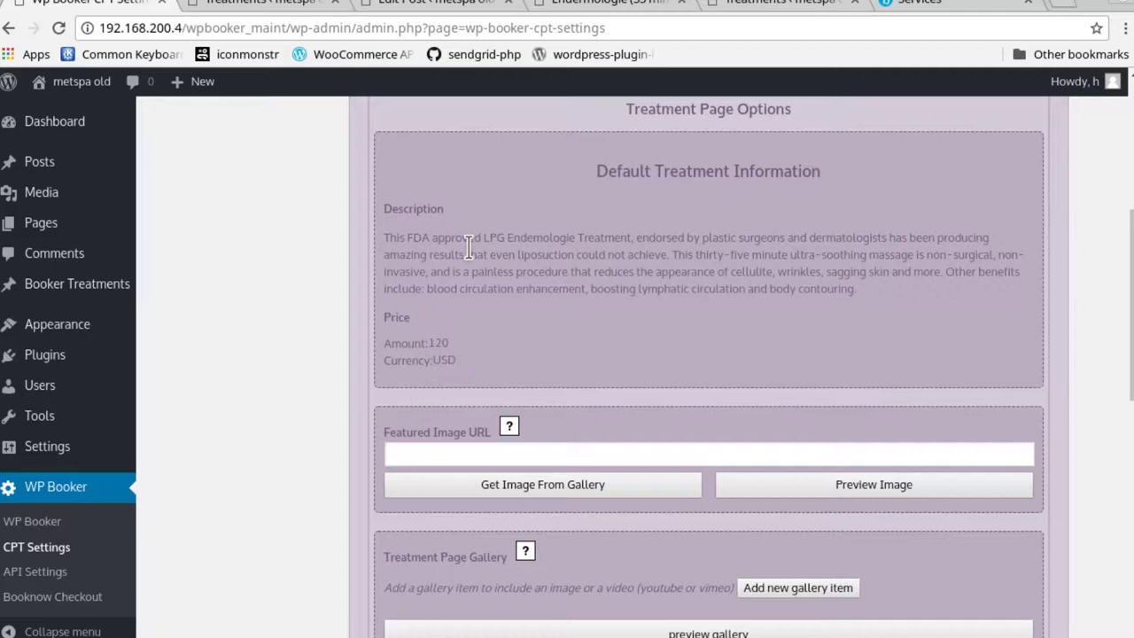
mouse_move(451, 239)
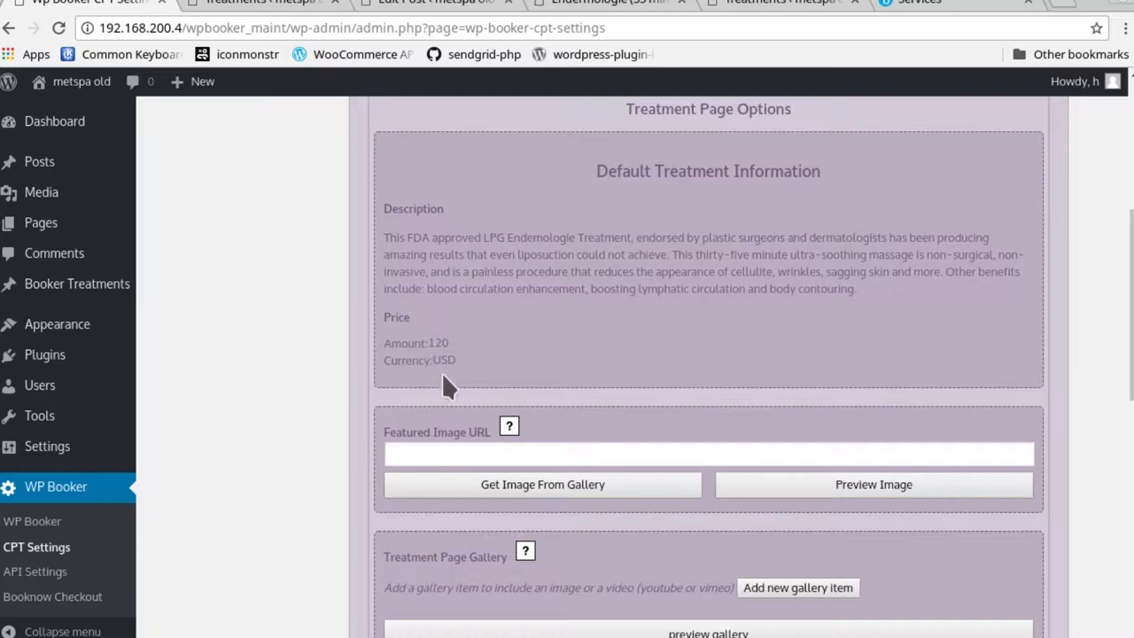
mouse_move(438, 361)
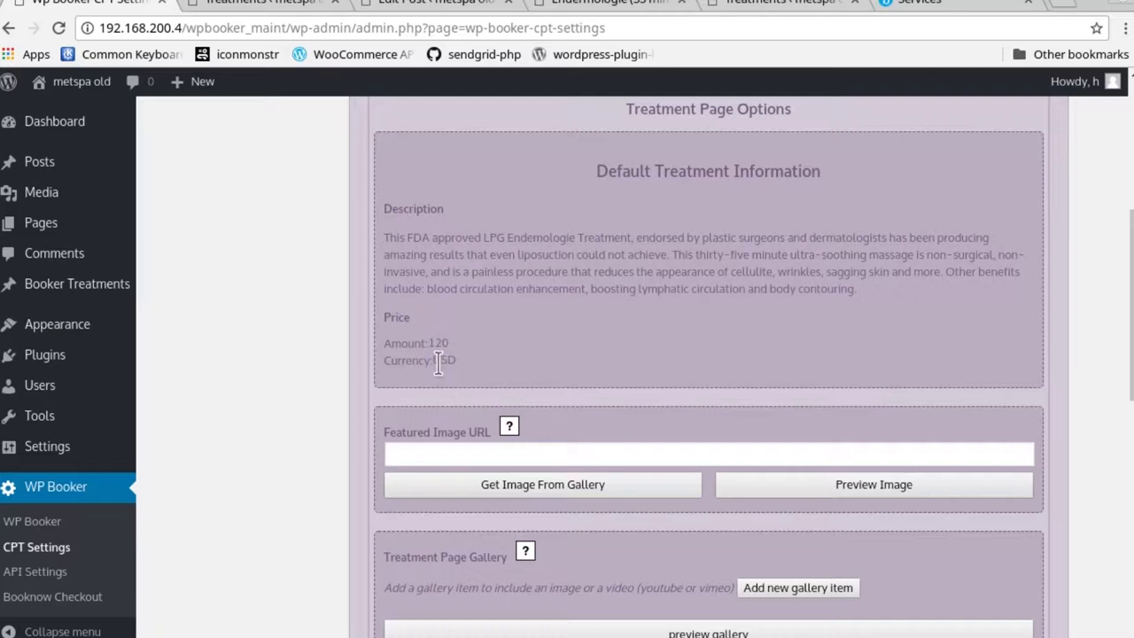
mouse_move(926, 23)
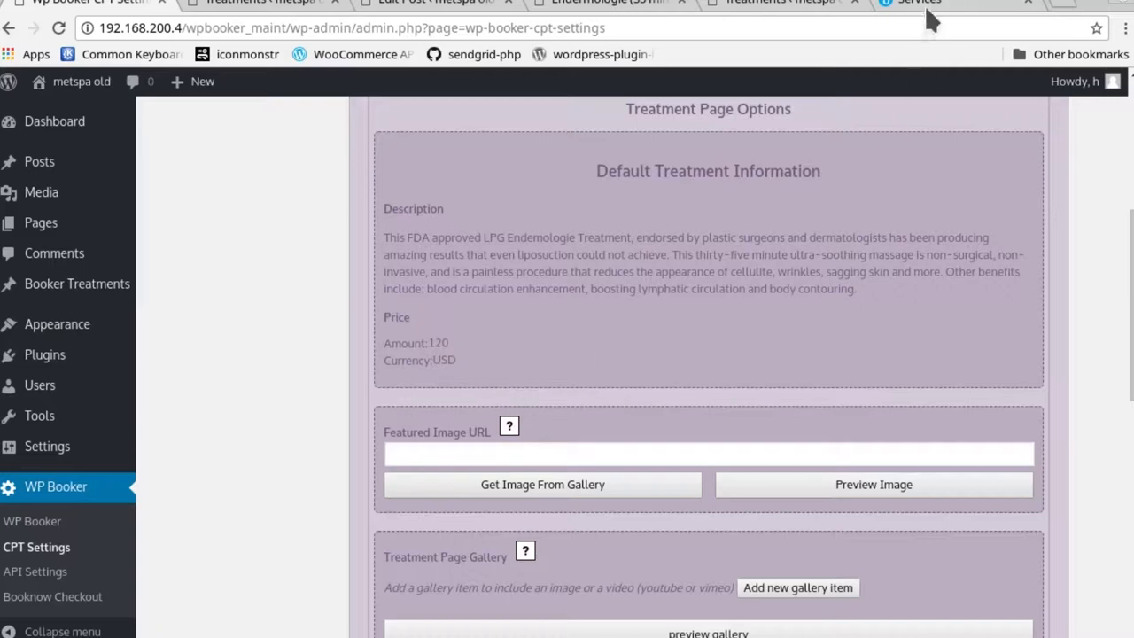
- Search Booker services for 'endermologie' and open the Endermologie service
click(908, 6)
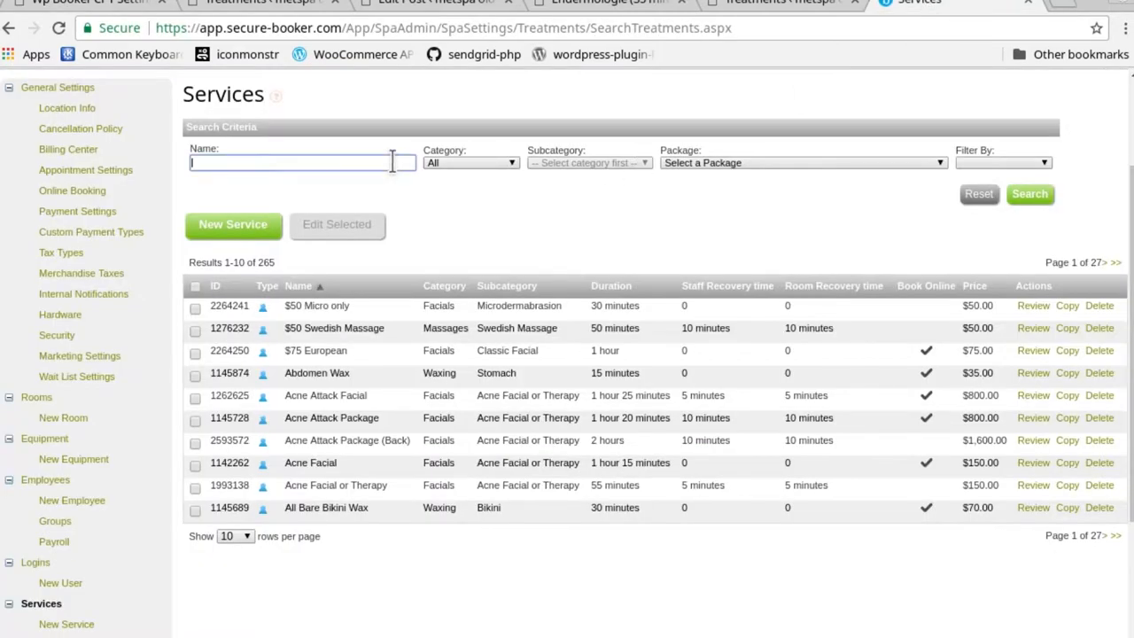
text(endermologie)
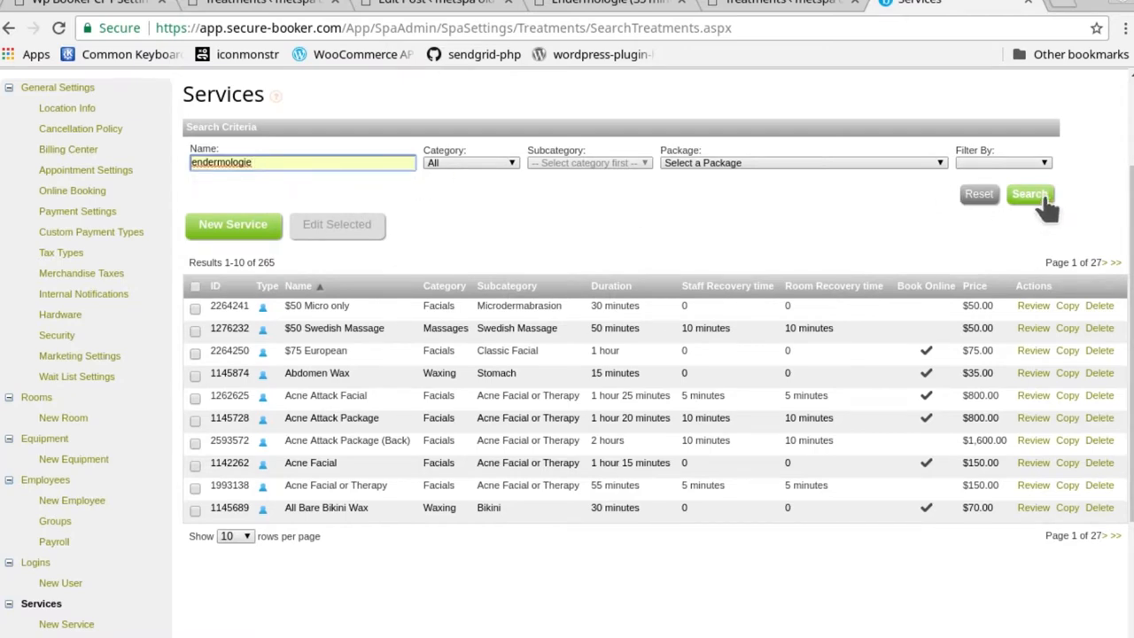
click(1029, 194)
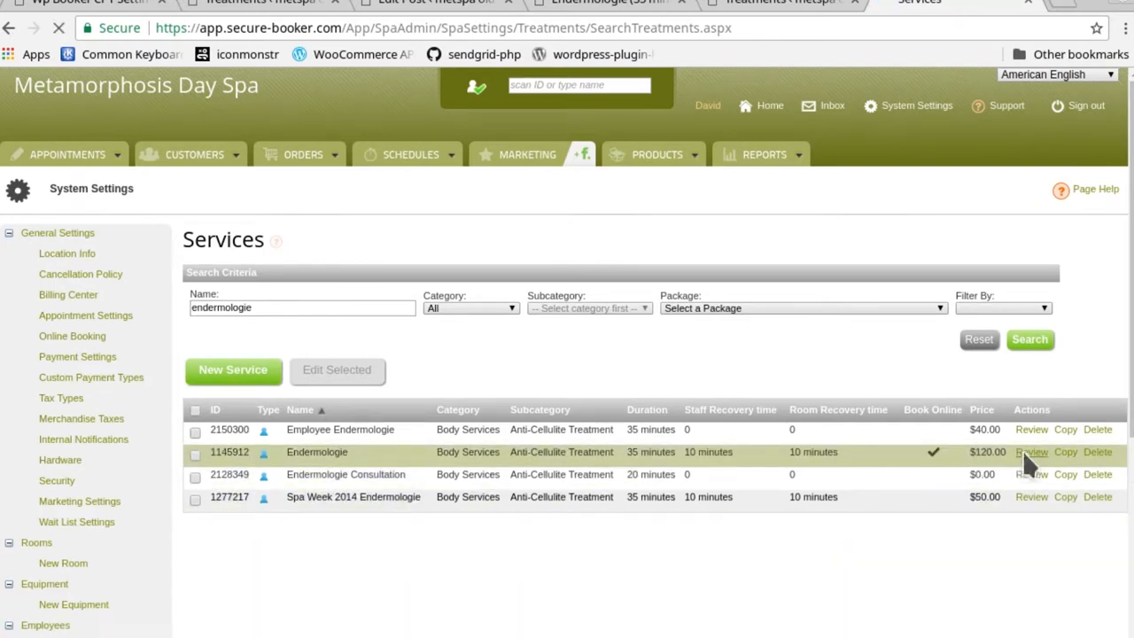
click(1030, 452)
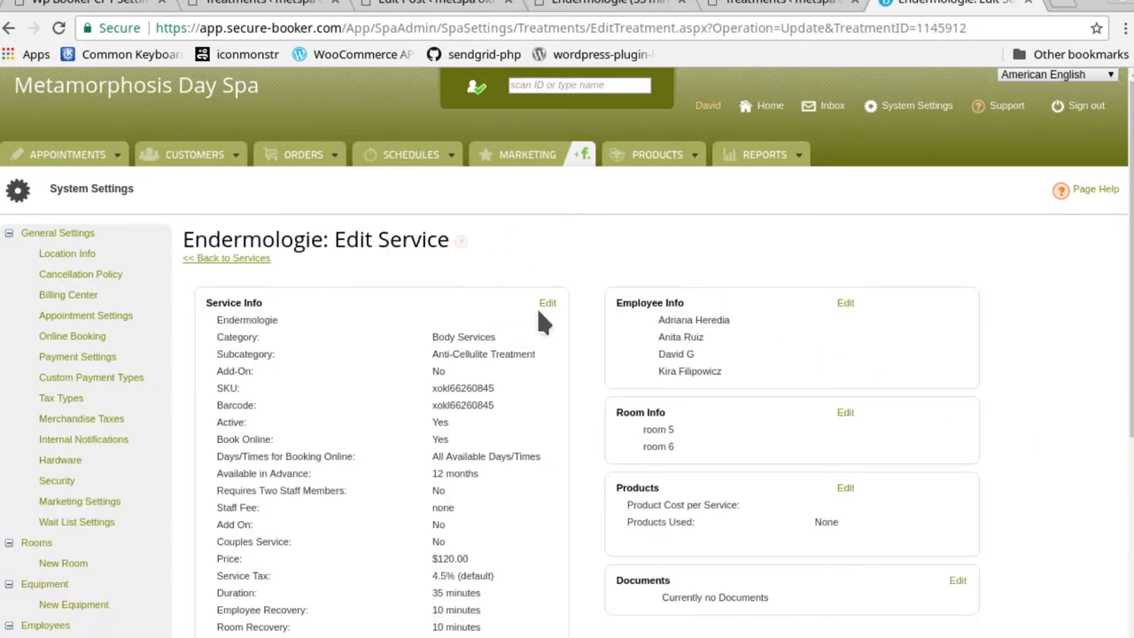
- Change the Endermologie service price from 120.00 to 125.00 and save it
click(546, 302)
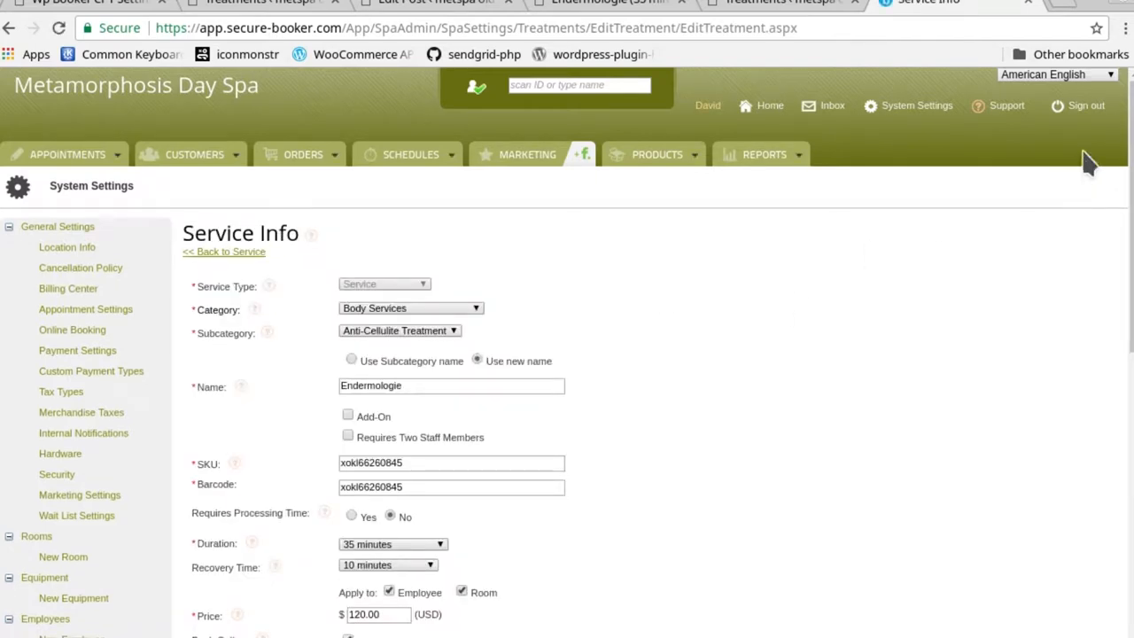
scroll(down, 3)
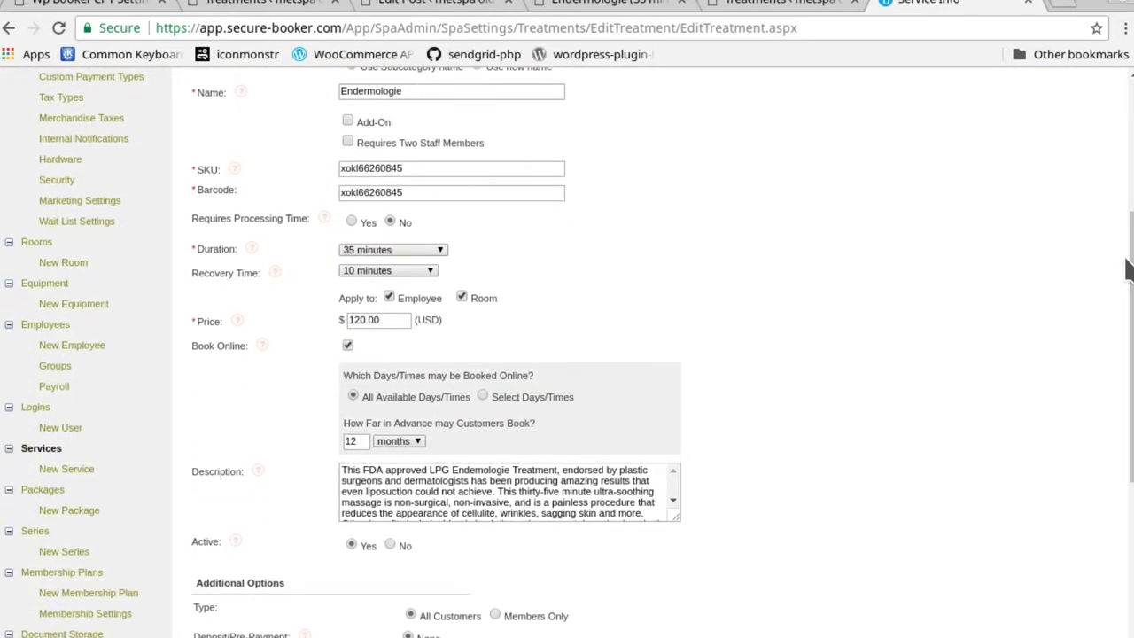
click(376, 319)
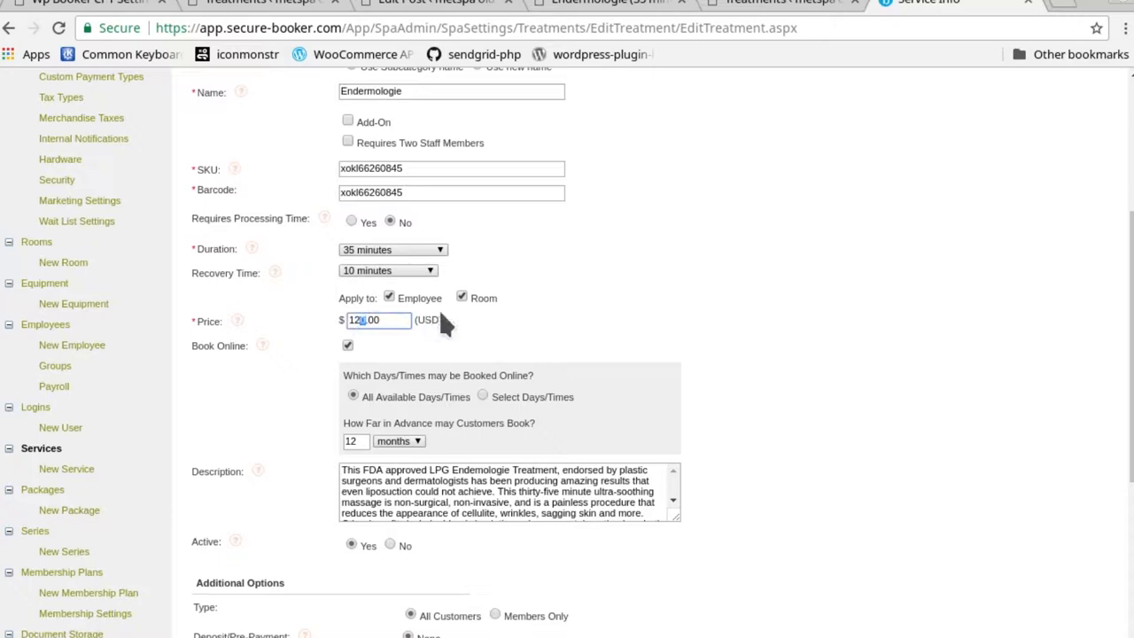
text(125.00)
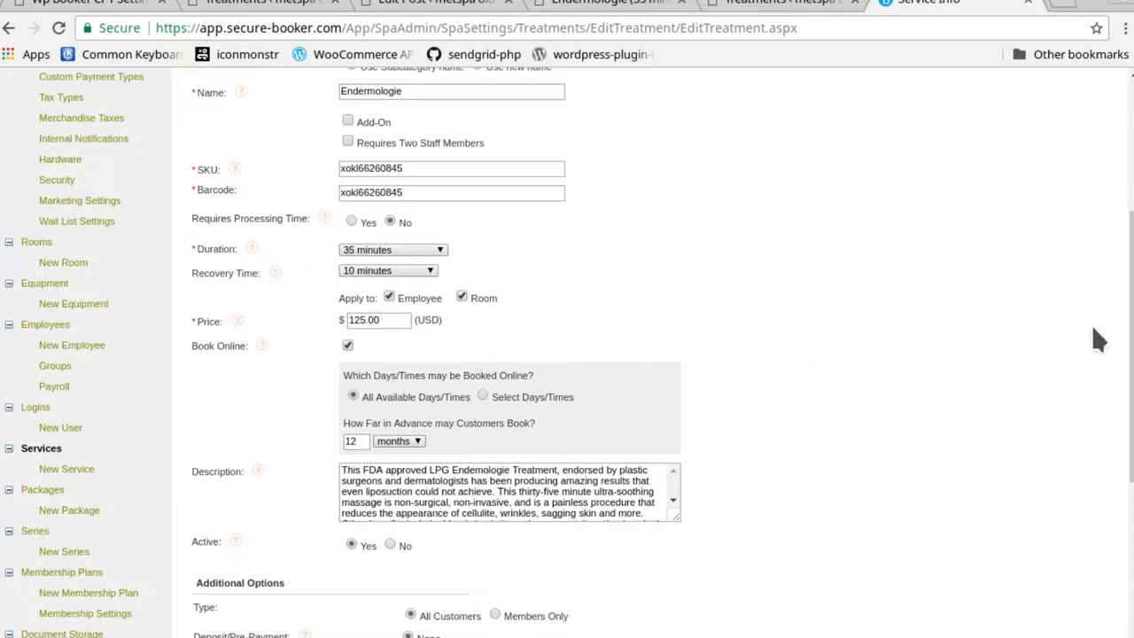
scroll(down, 3)
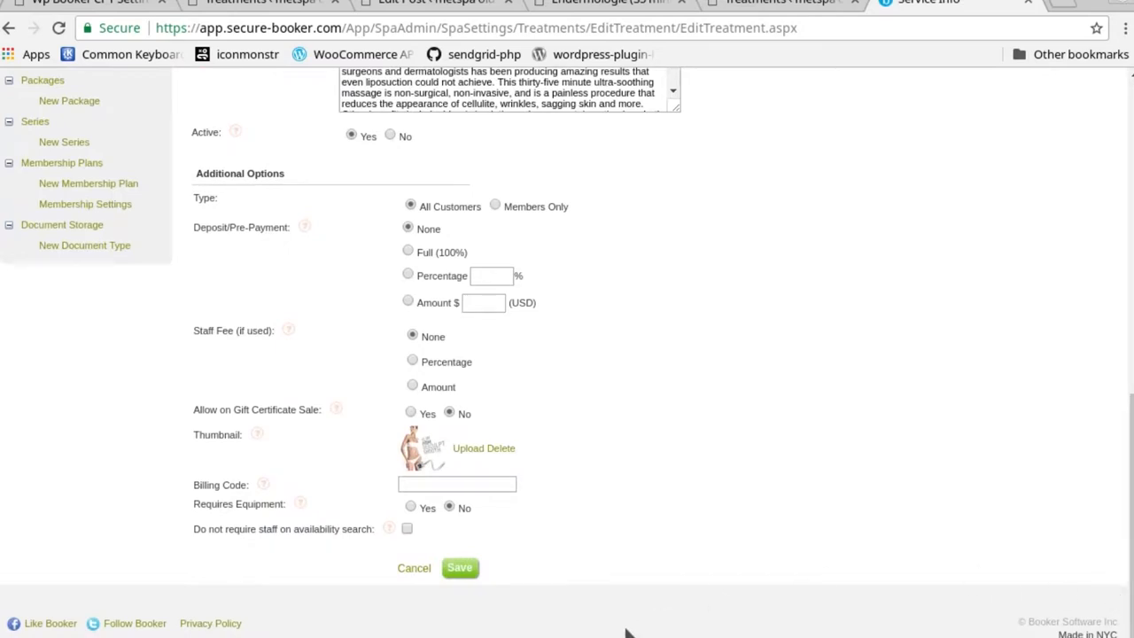
click(459, 567)
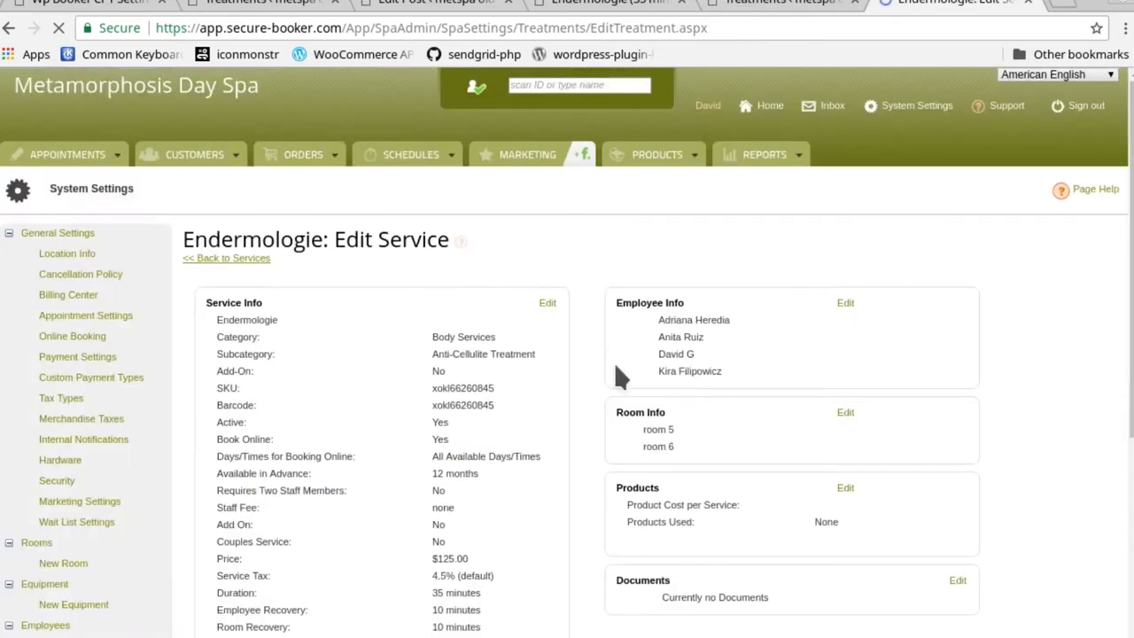
click(88, 3)
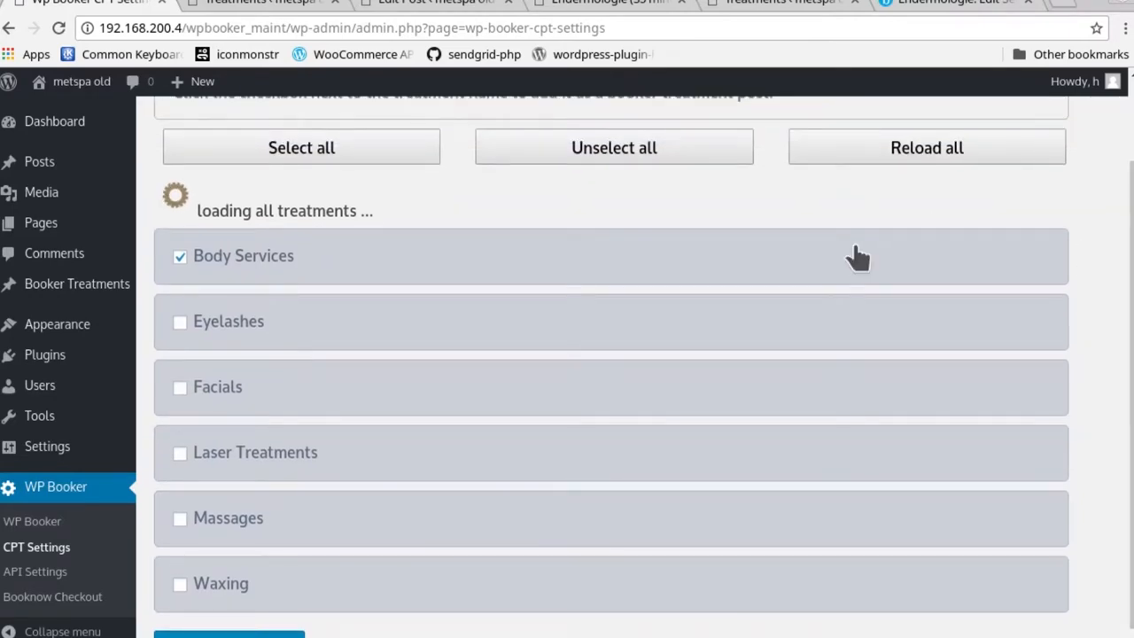
- Show Endermologie's page options with the 125 USD price, then save and confirm the update
click(243, 255)
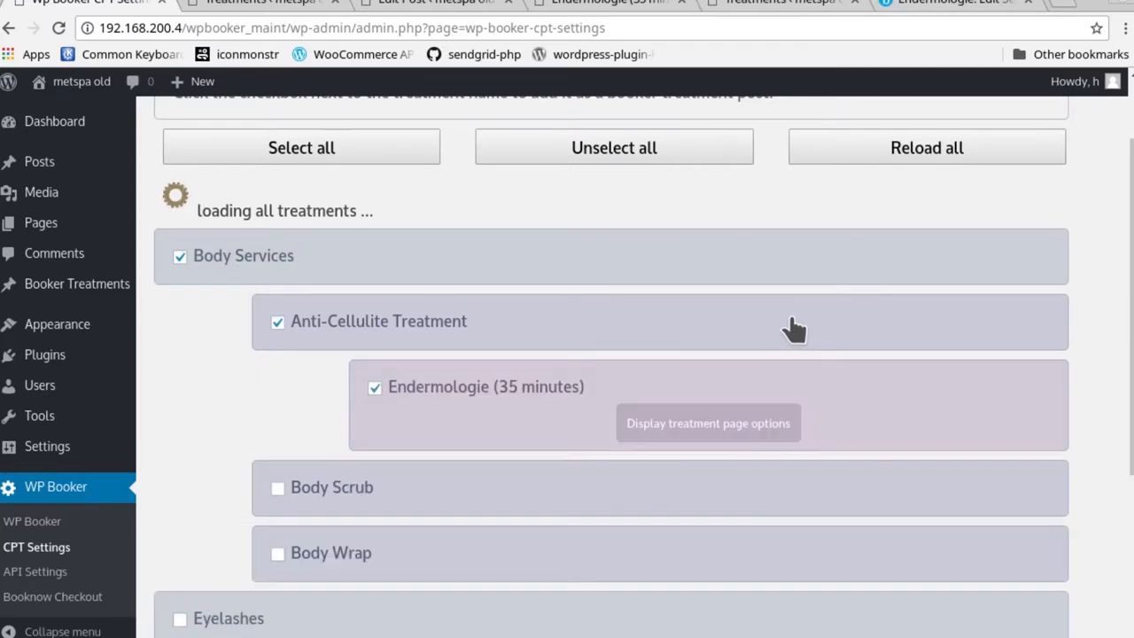
click(708, 423)
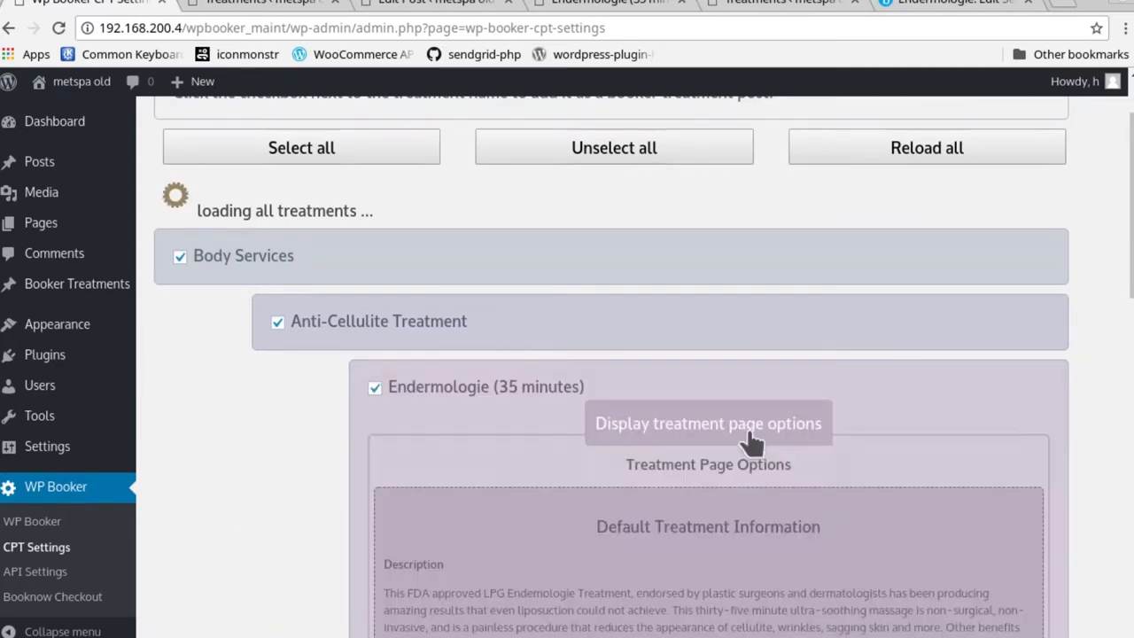
scroll(down, 3)
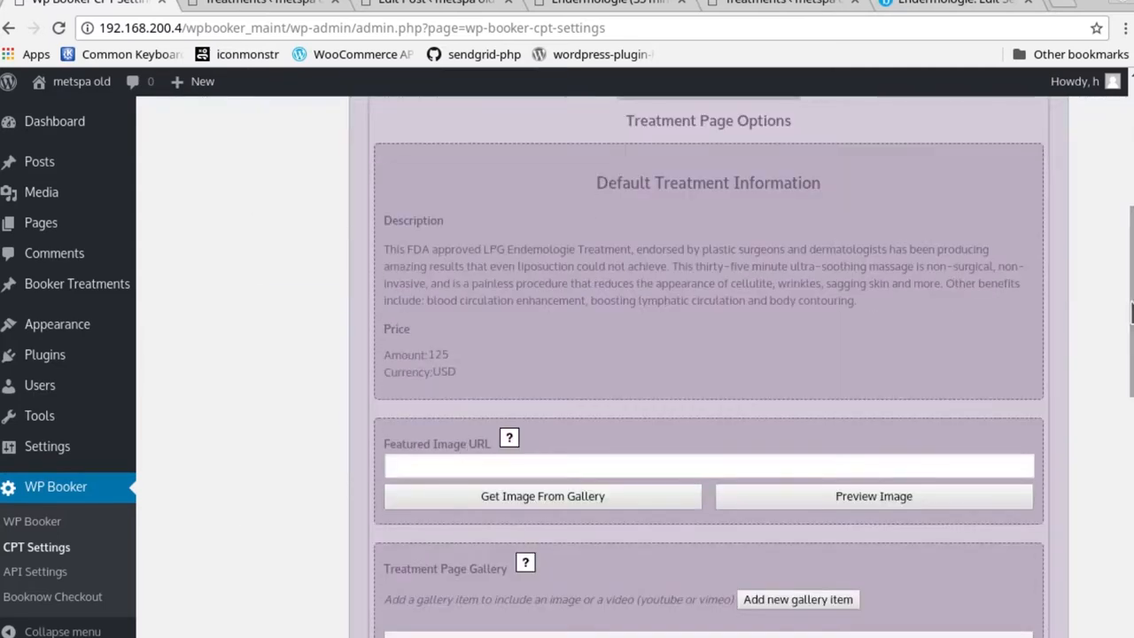
mouse_move(450, 372)
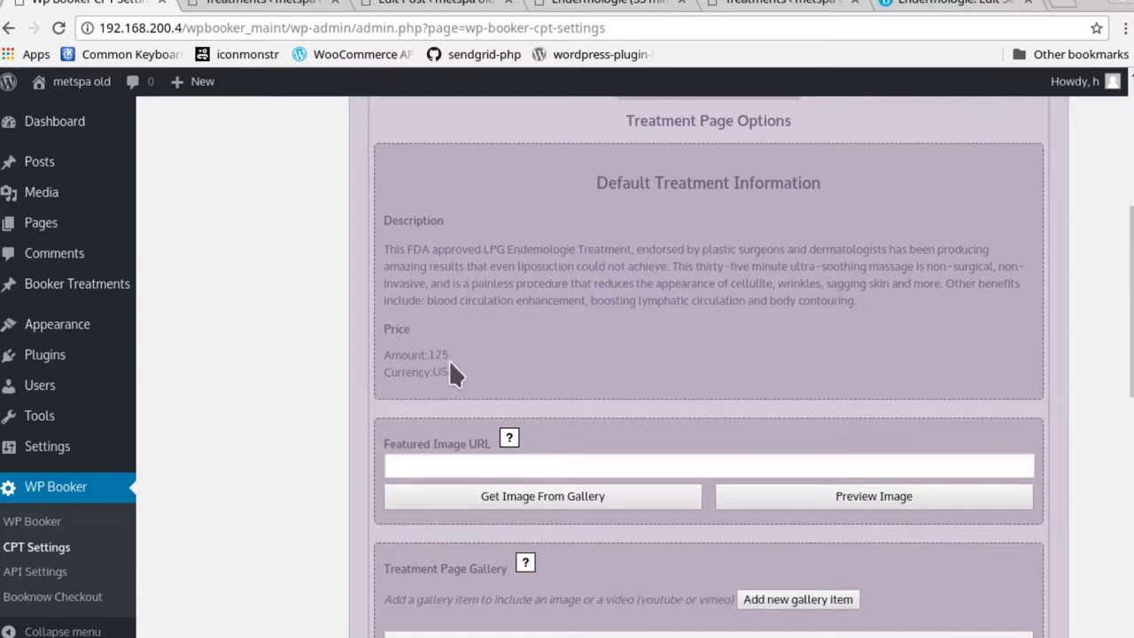
mouse_move(639, 27)
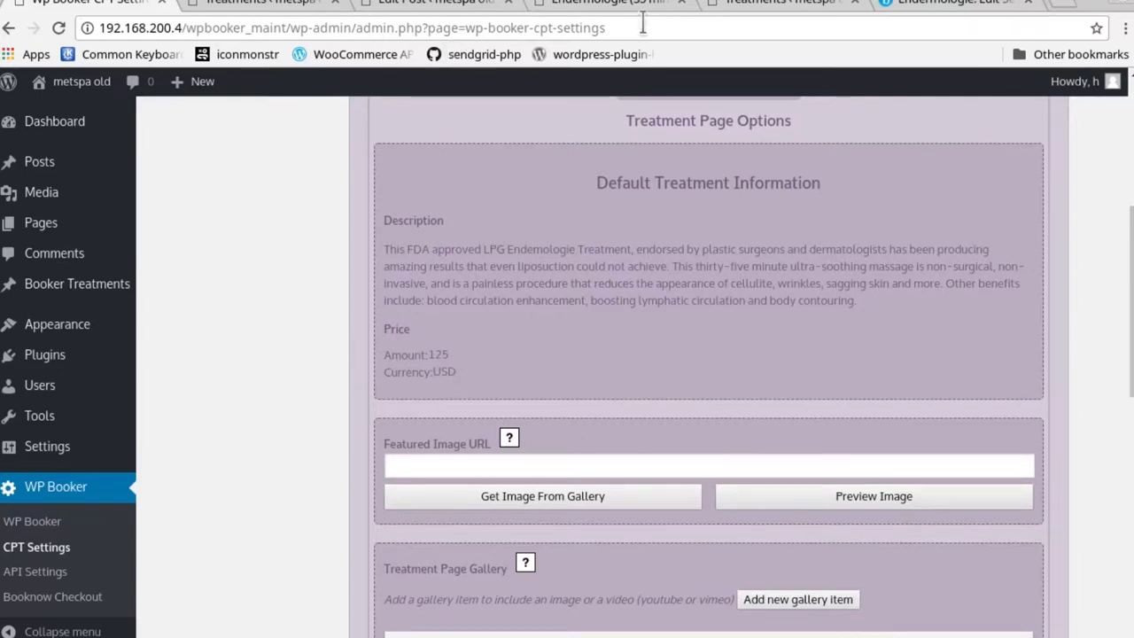
scroll(down, 3)
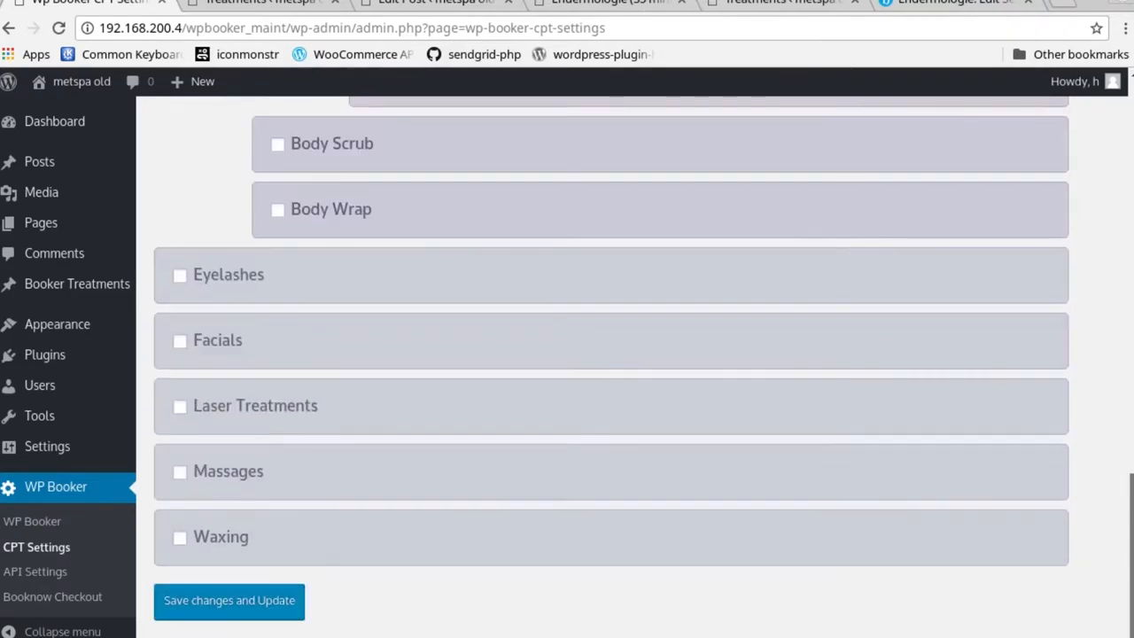
click(228, 602)
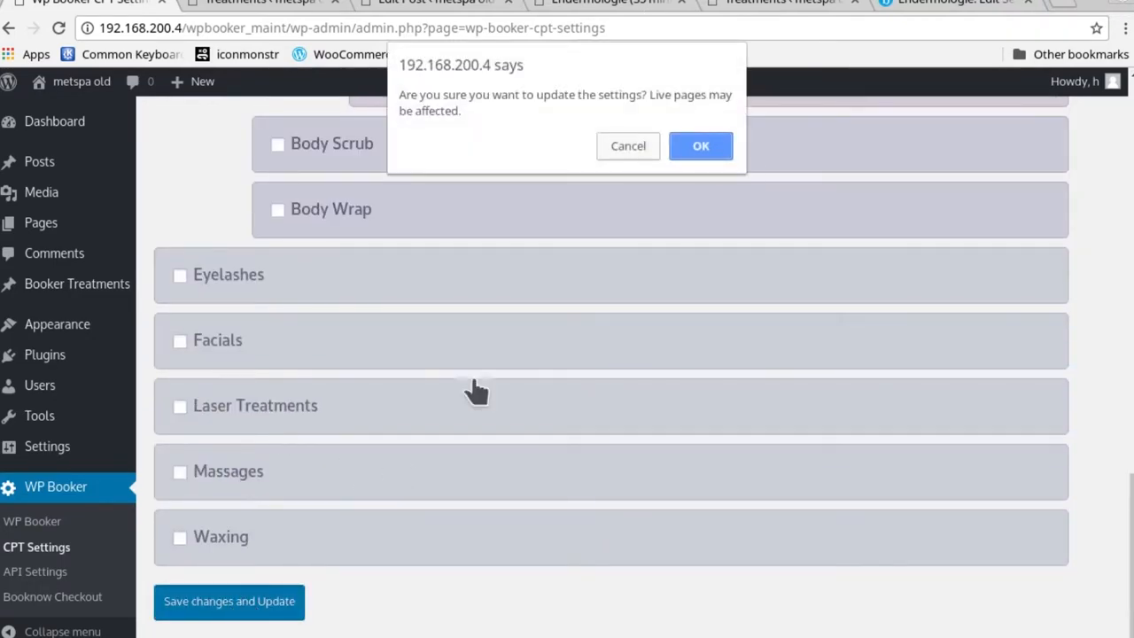
click(700, 145)
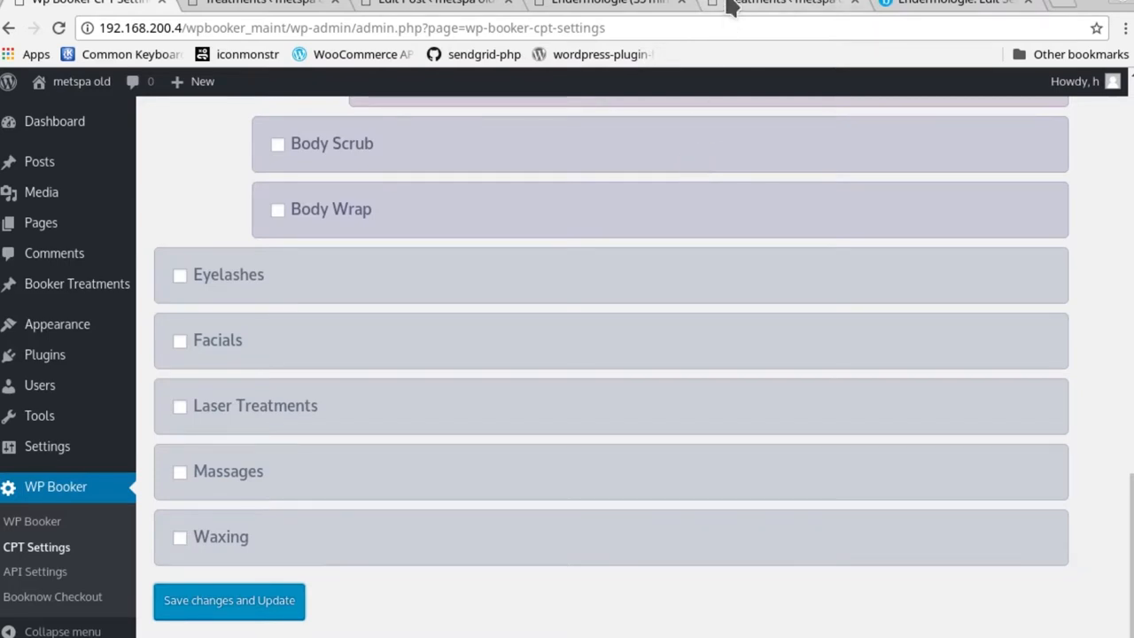
- Switch to the Endermologie post tab and reload it, which still lists 120 USD
click(607, 5)
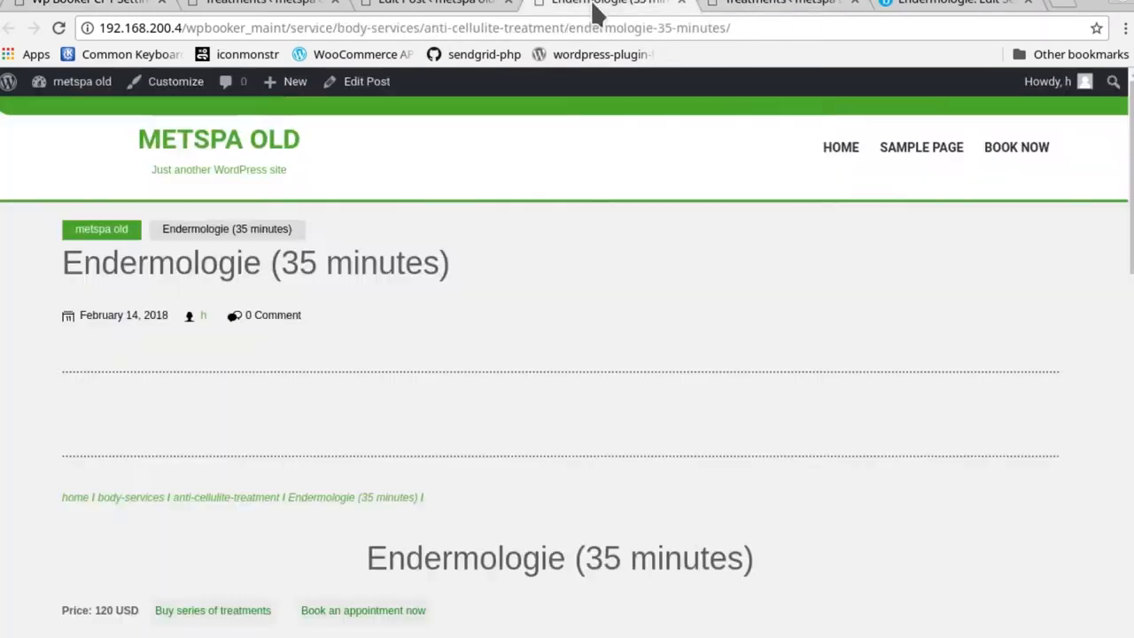
click(59, 26)
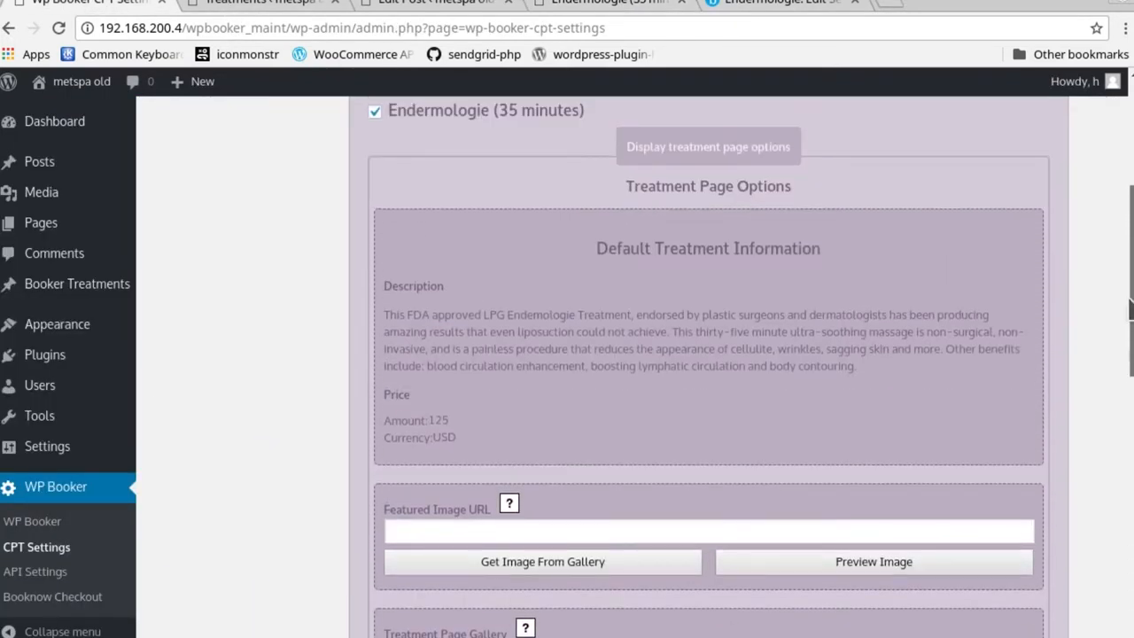
scroll(down, 3)
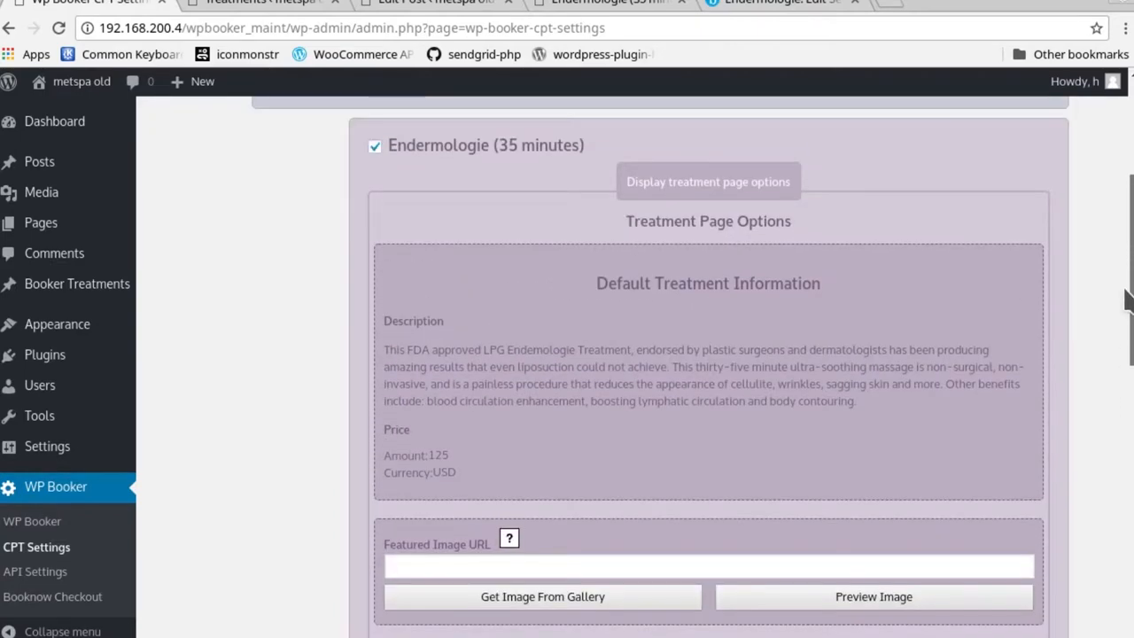
scroll(down, 3)
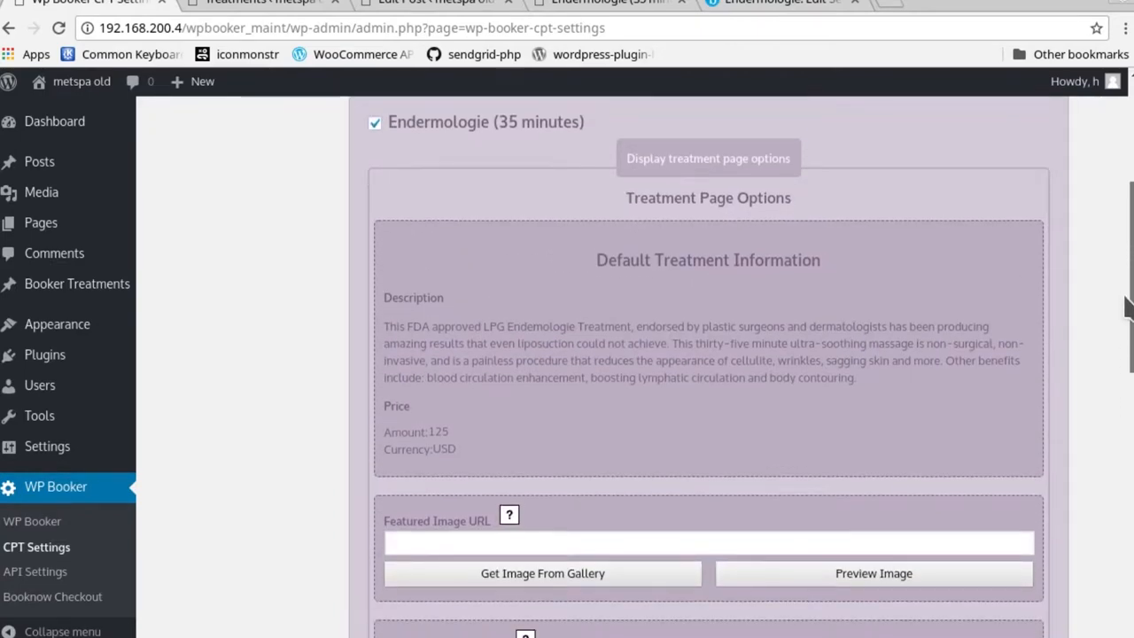
scroll(down, 3)
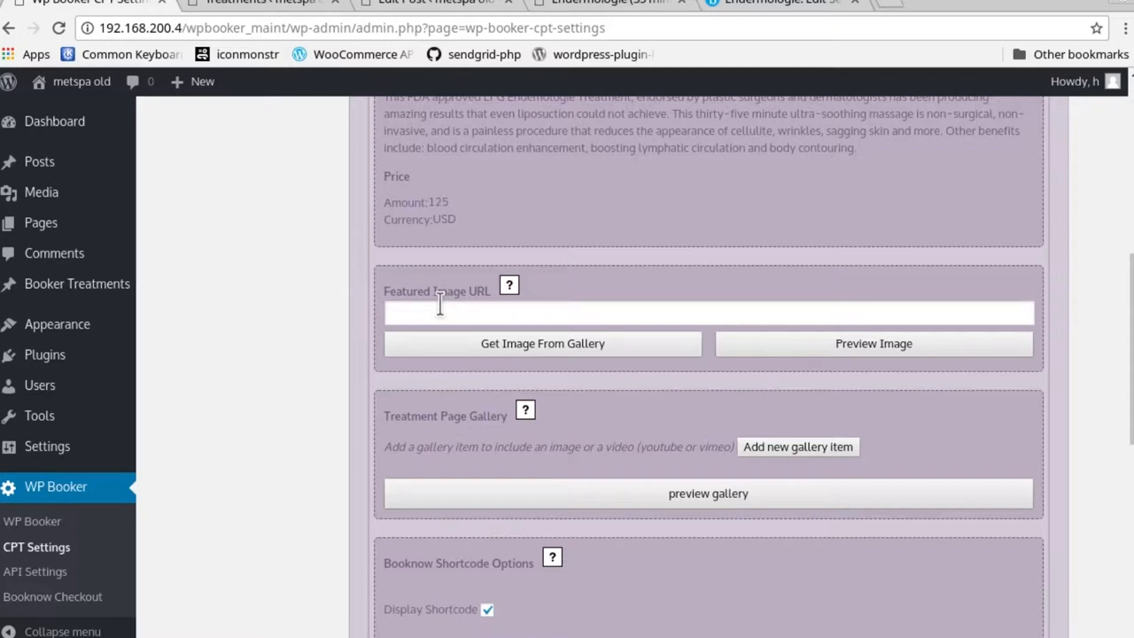
mouse_move(497, 390)
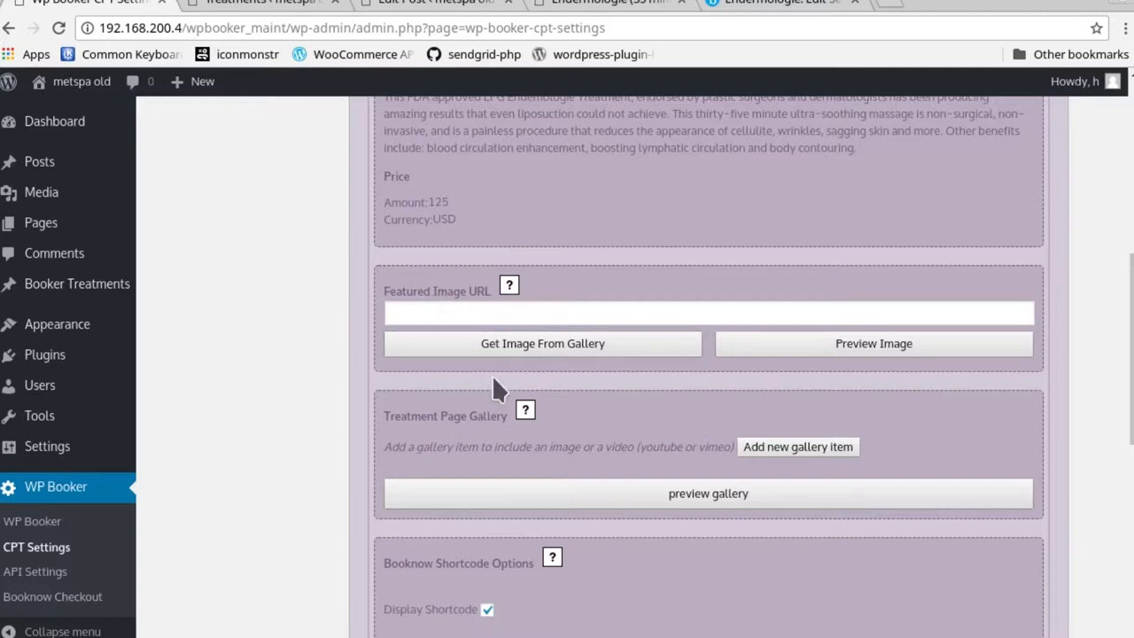
mouse_move(530, 365)
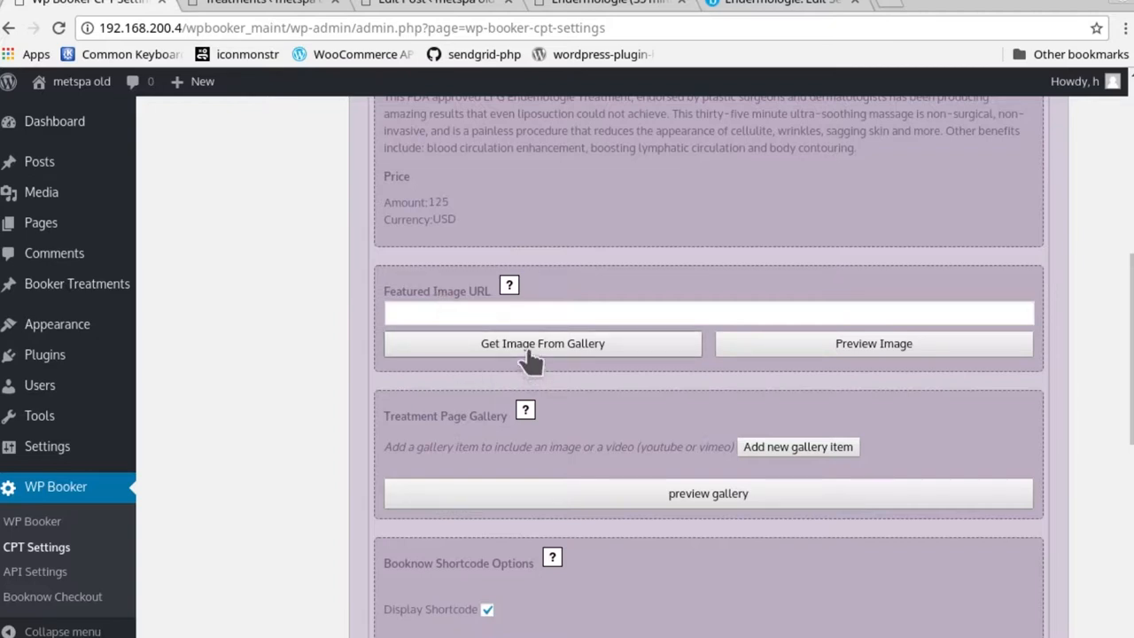
- Pick endermologie1.png from the media library as Endermologie's featured image and preview it
click(542, 343)
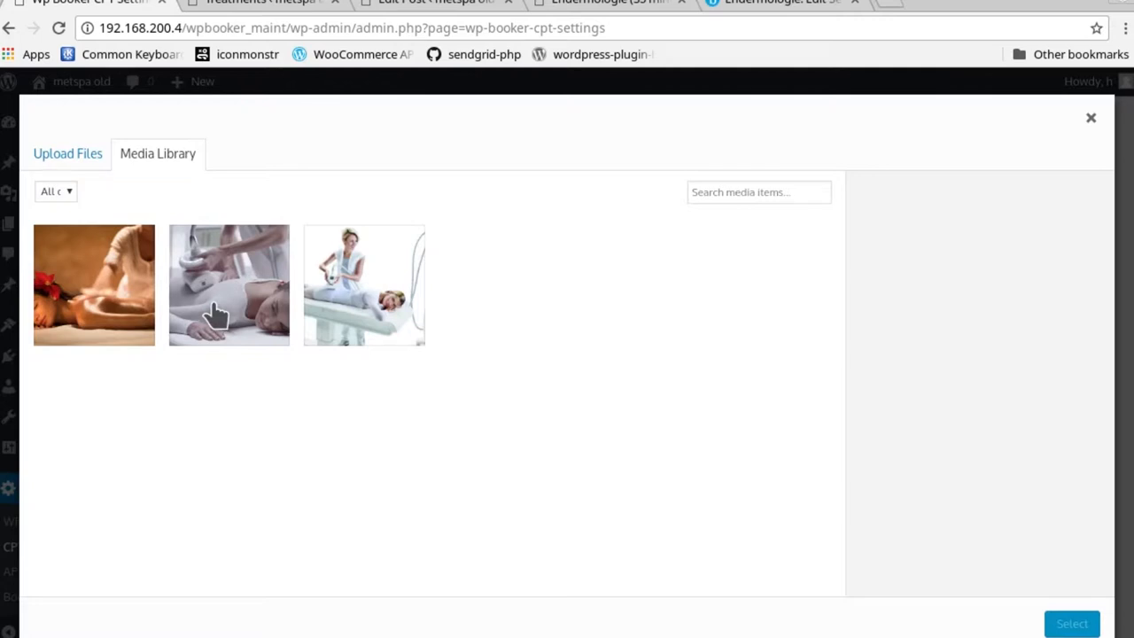
click(227, 284)
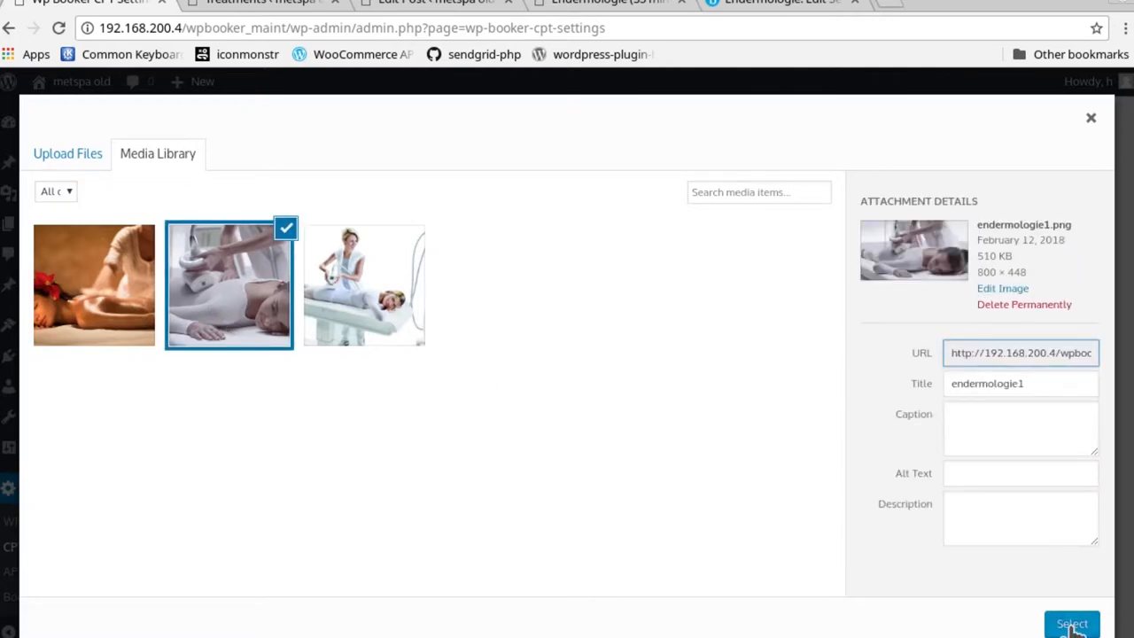
click(1072, 623)
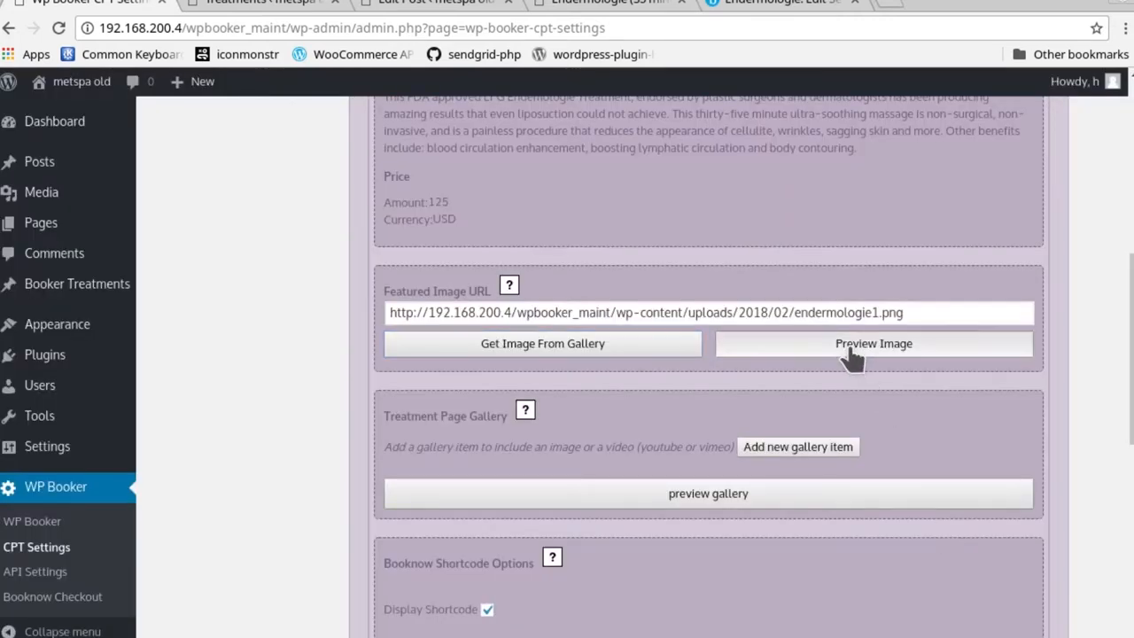
click(873, 342)
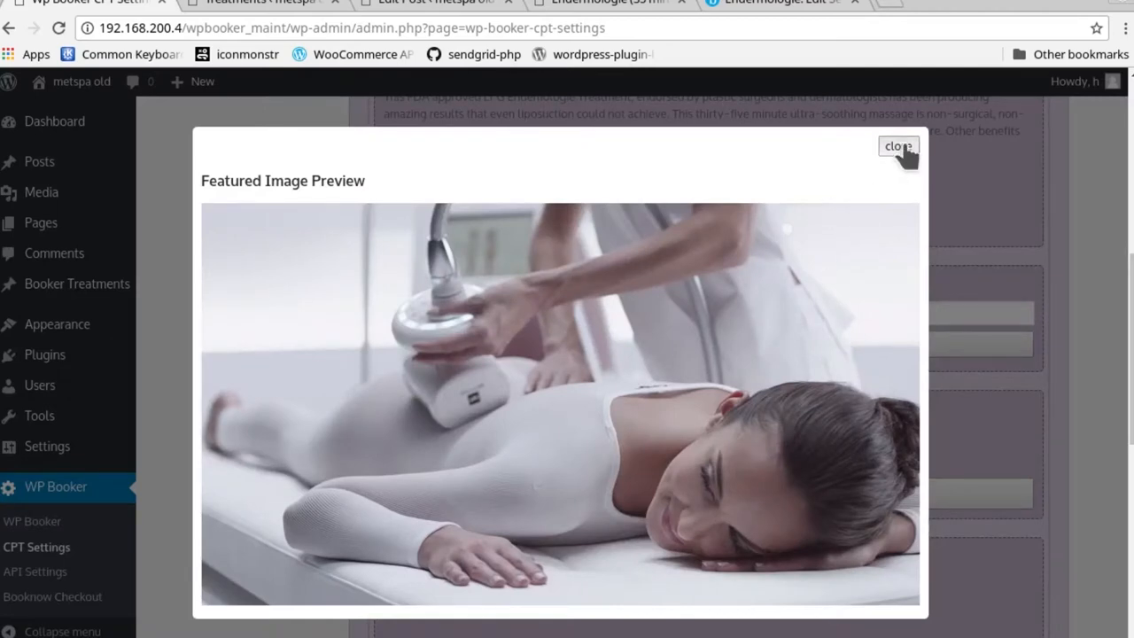
click(898, 146)
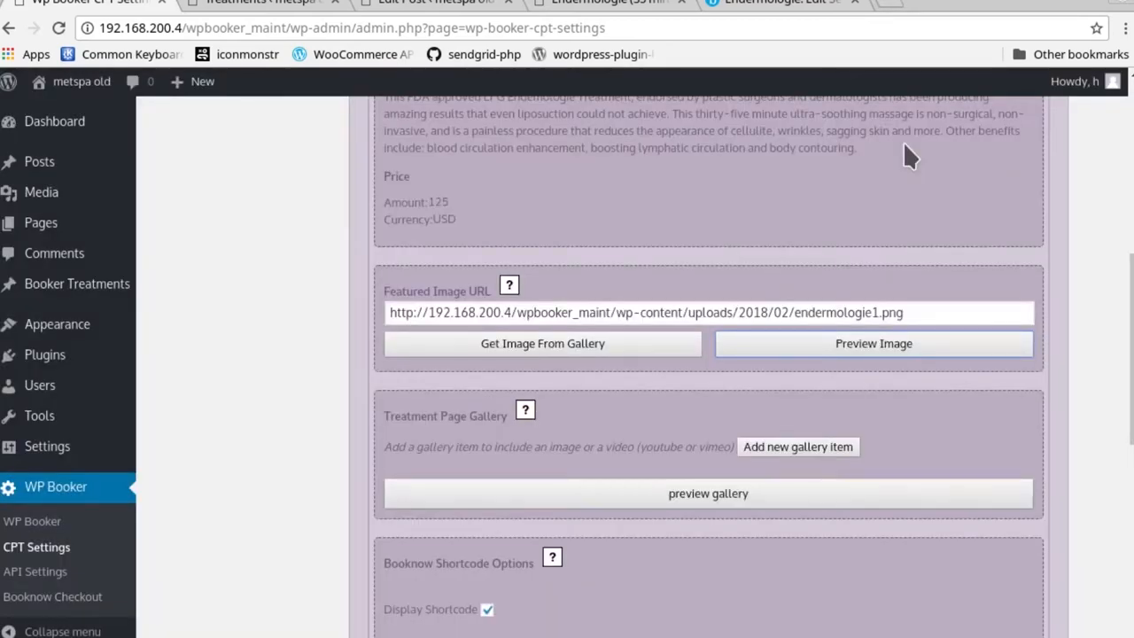
click(759, 312)
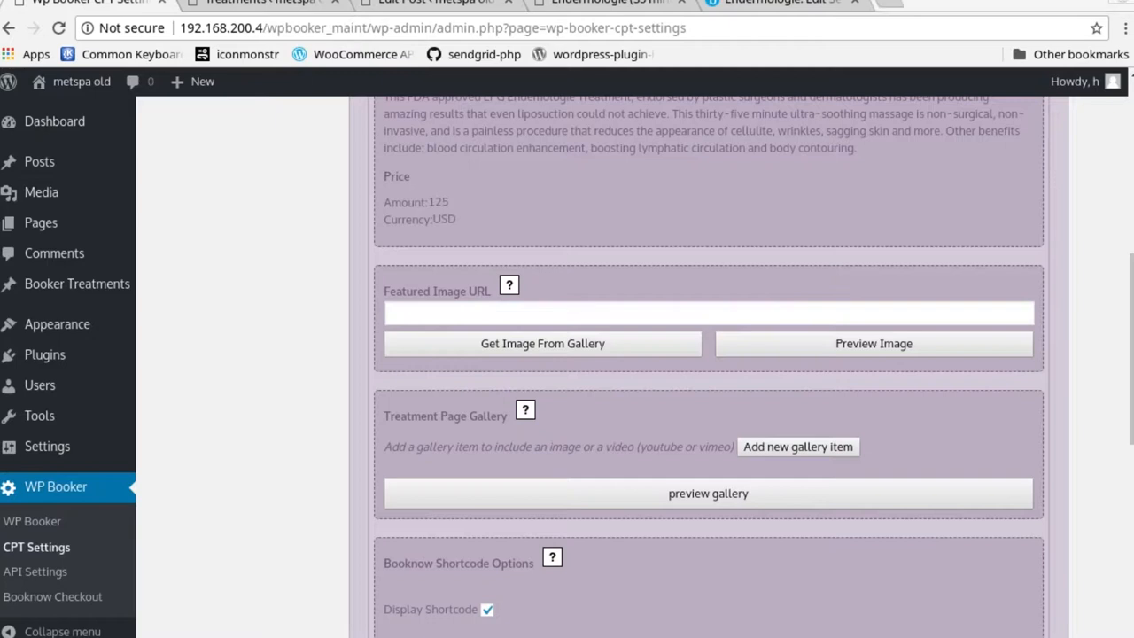
mouse_move(536, 343)
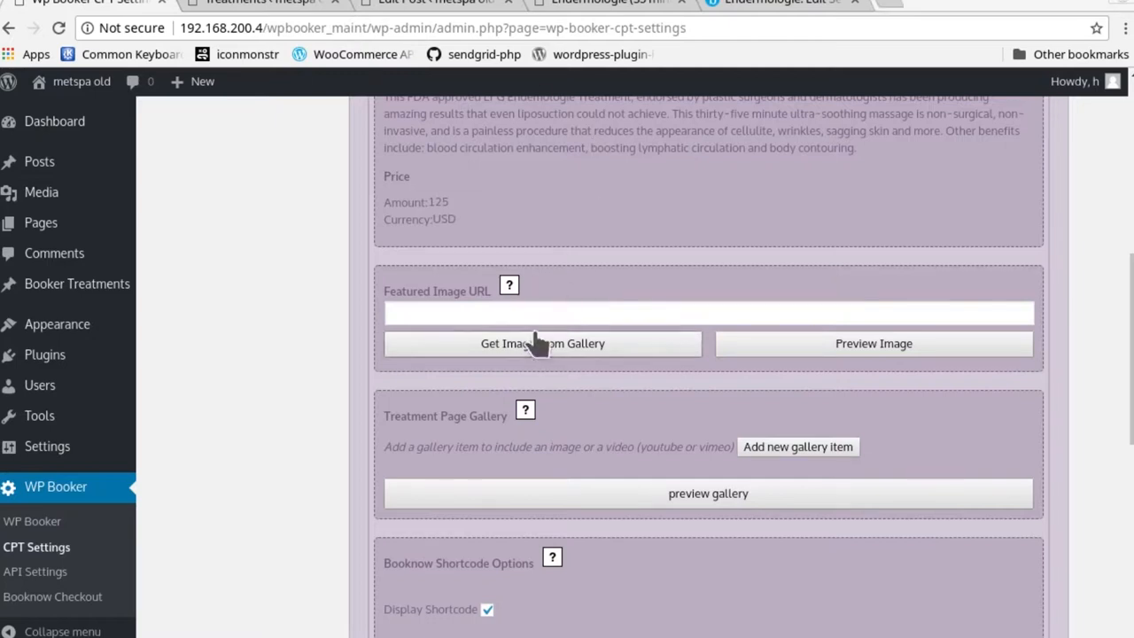
- Paste the external lipo-massage.jpg link as the featured image URL and preview it
text(https://userfiles.steadyhealth.com/userfiles/212254/articles/lipo-massage.jpg)
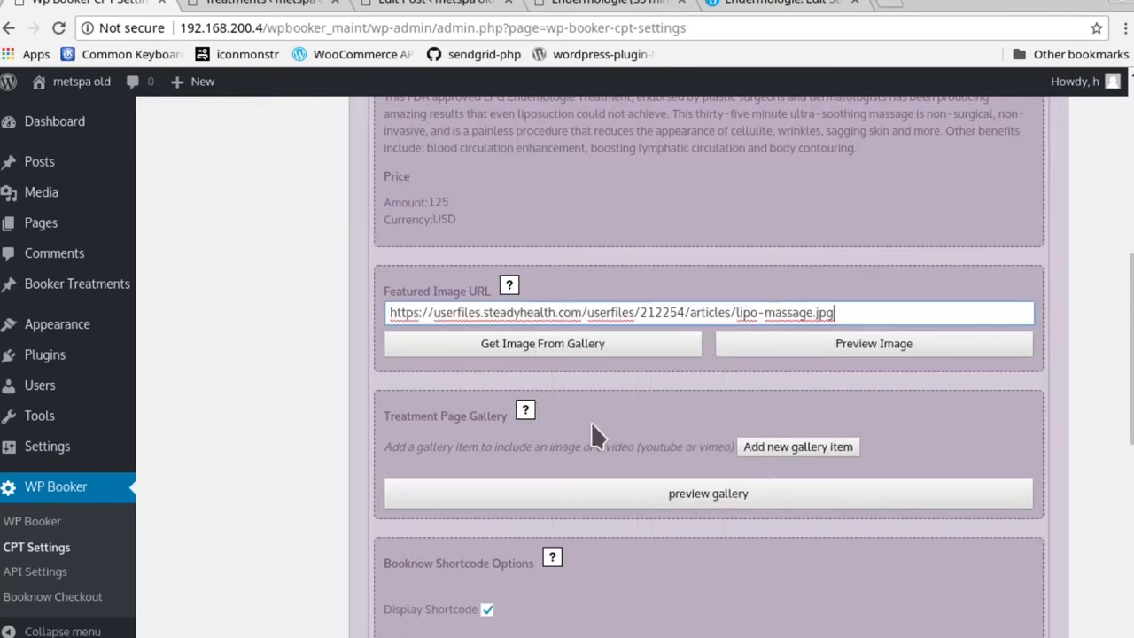
mouse_move(808, 398)
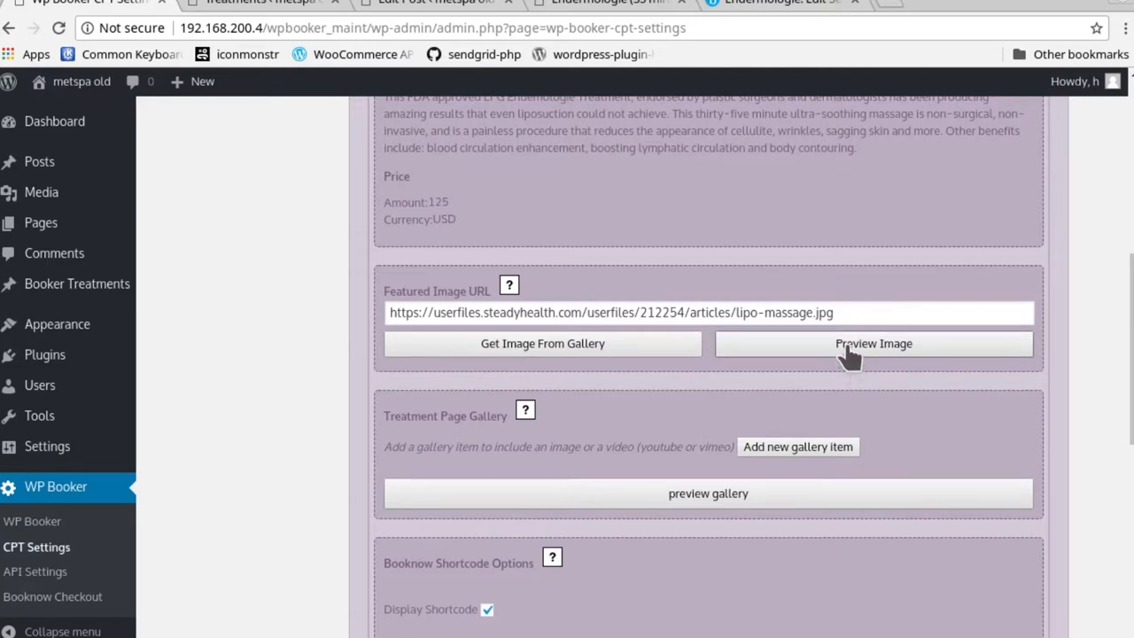
click(873, 343)
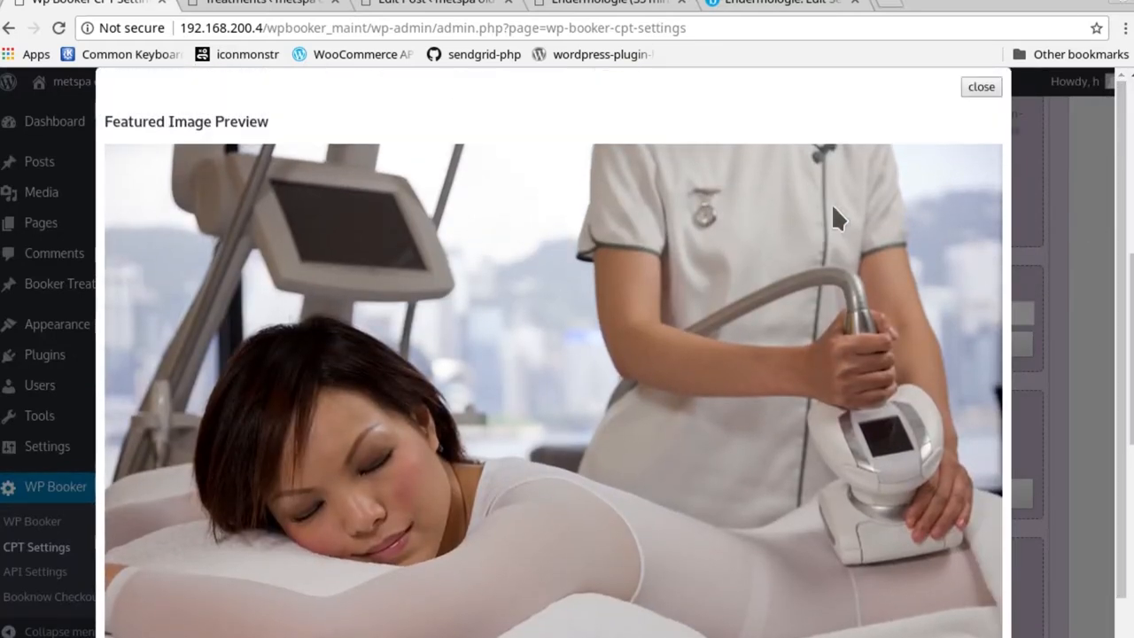
click(980, 86)
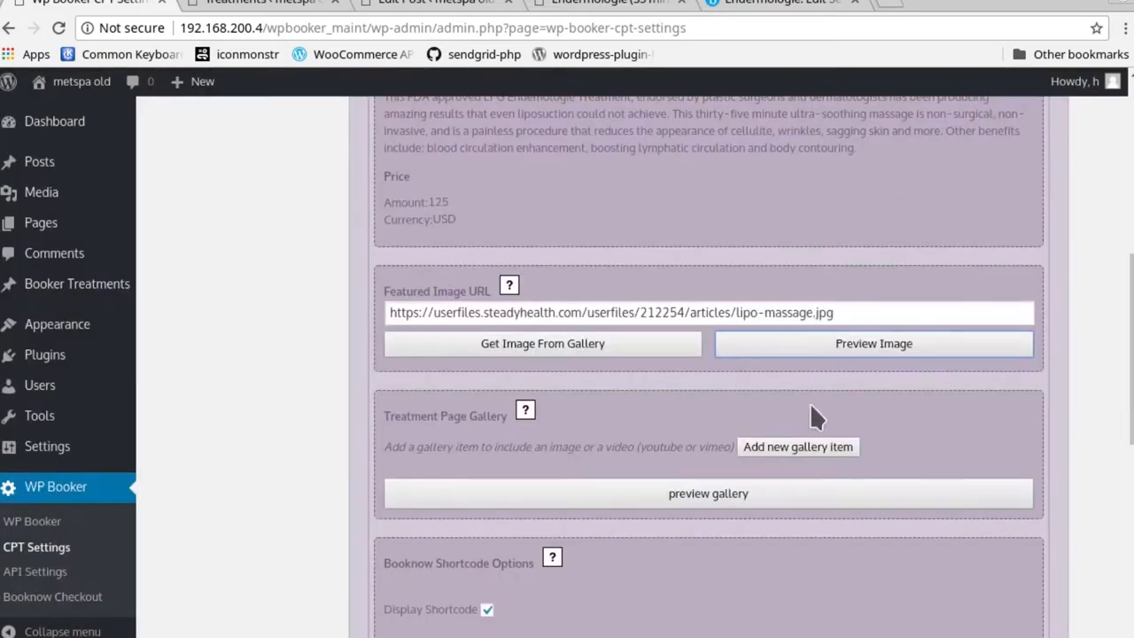
mouse_move(1029, 370)
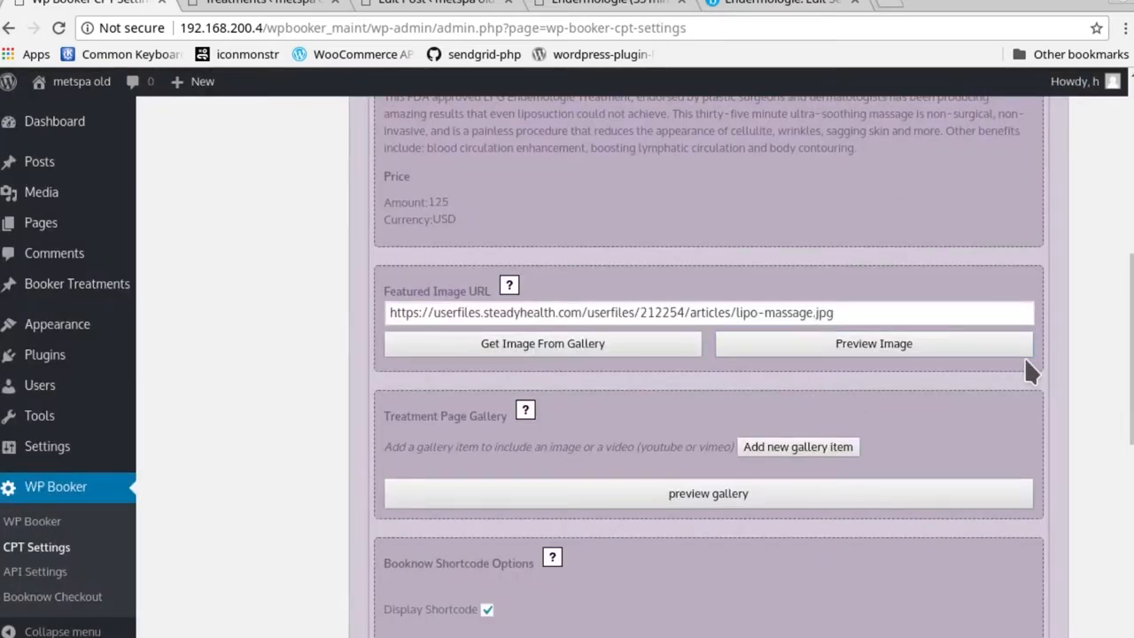
scroll(down, 3)
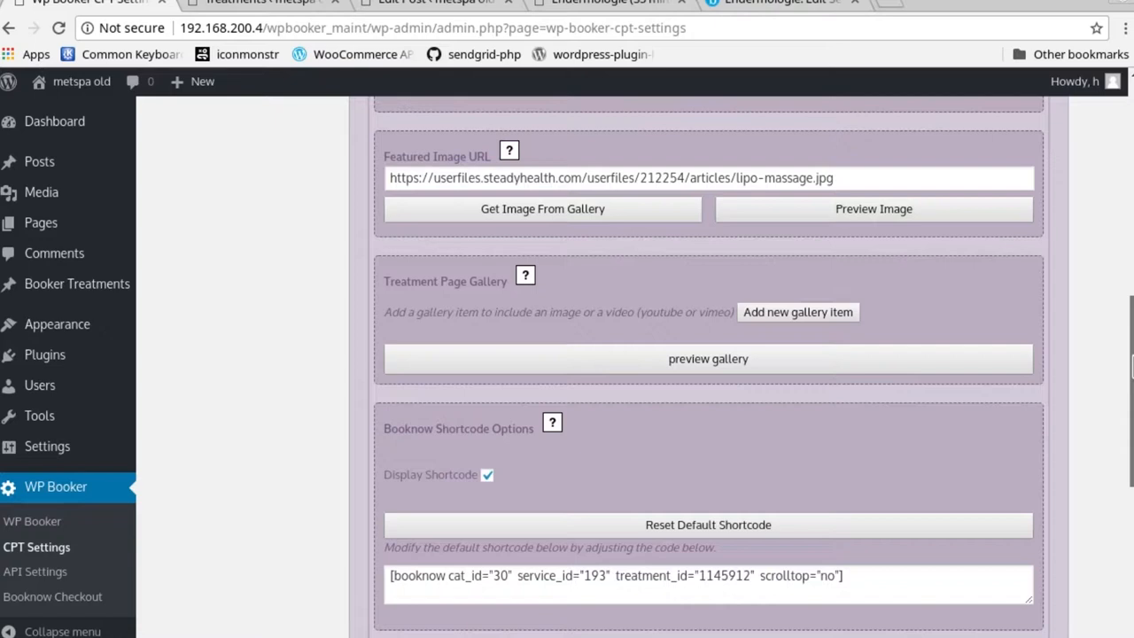
mouse_move(815, 322)
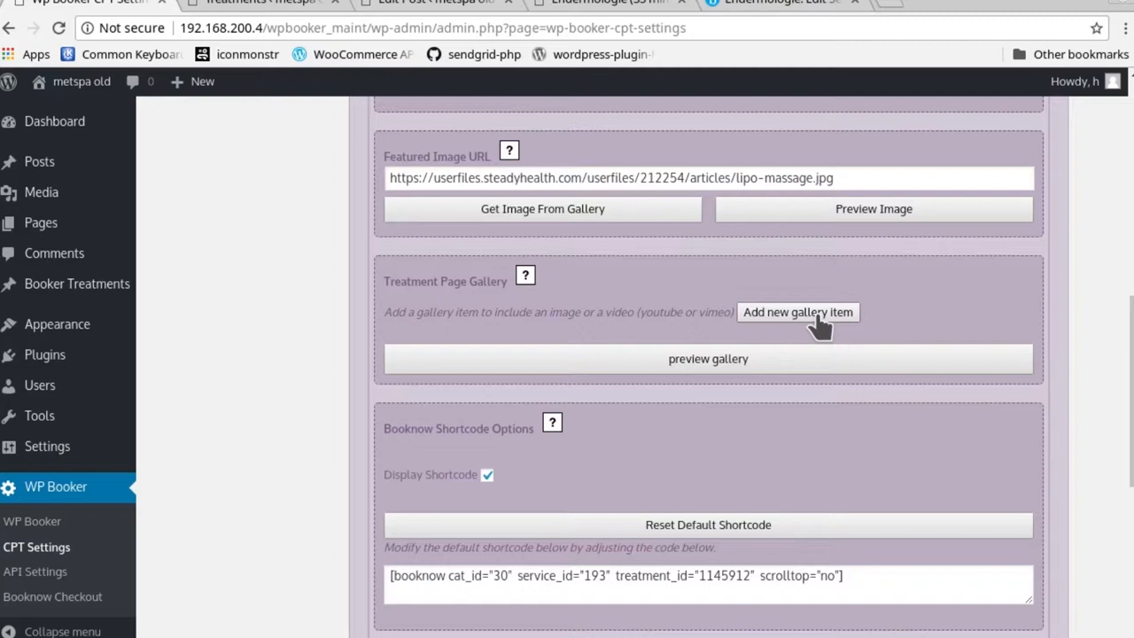
- Add two gallery items and fill the first with the endermologie2 Media Library image
click(798, 312)
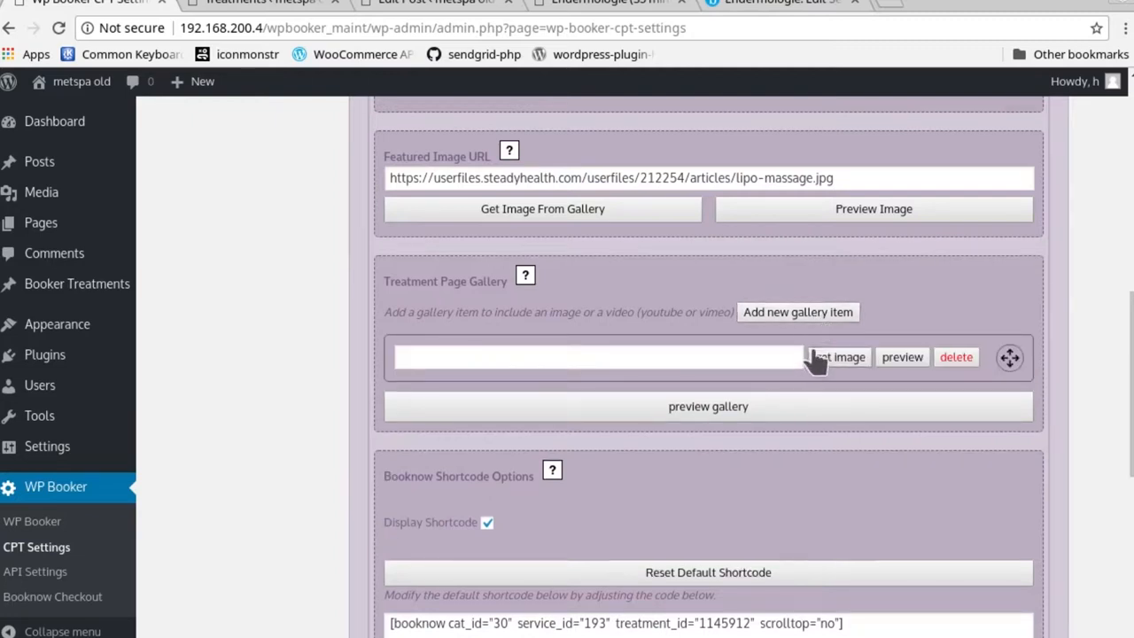
click(797, 312)
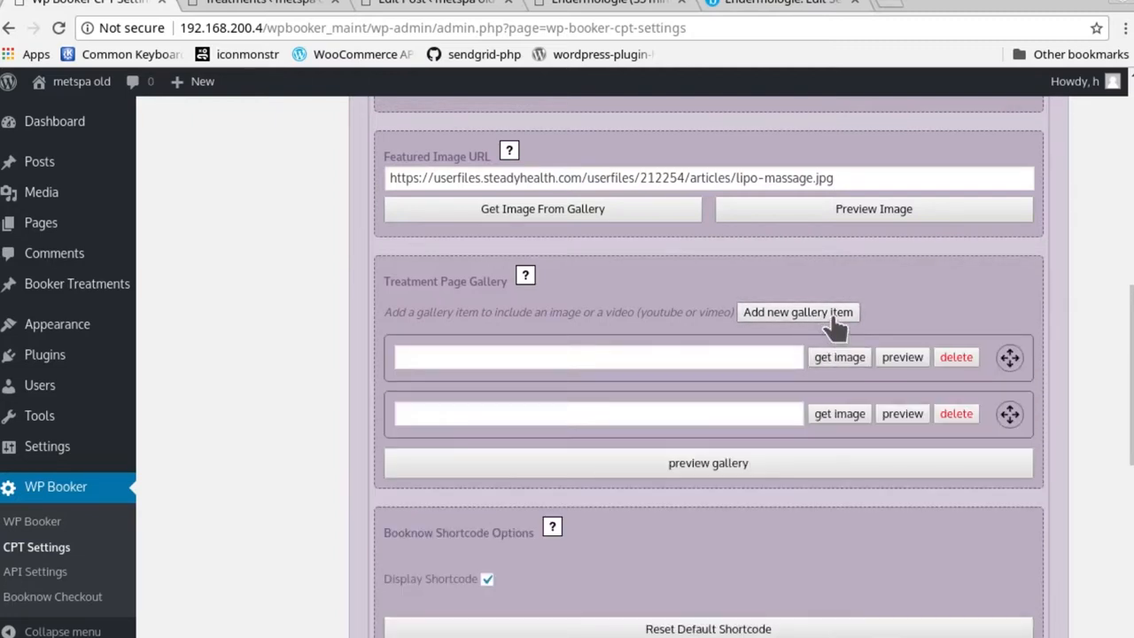
mouse_move(839, 361)
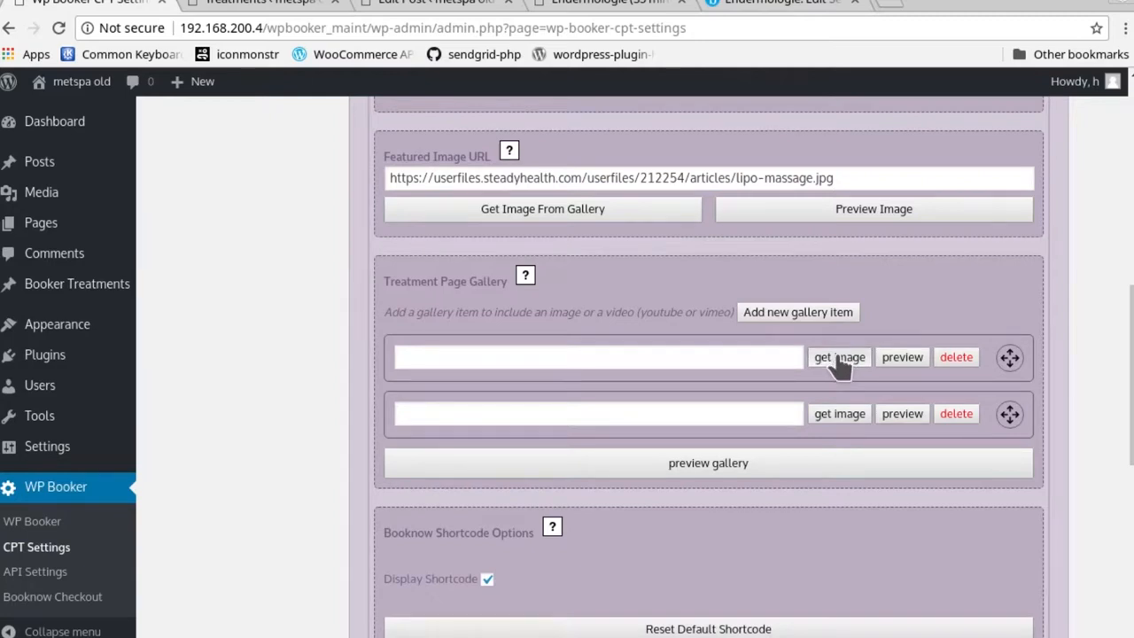
click(838, 357)
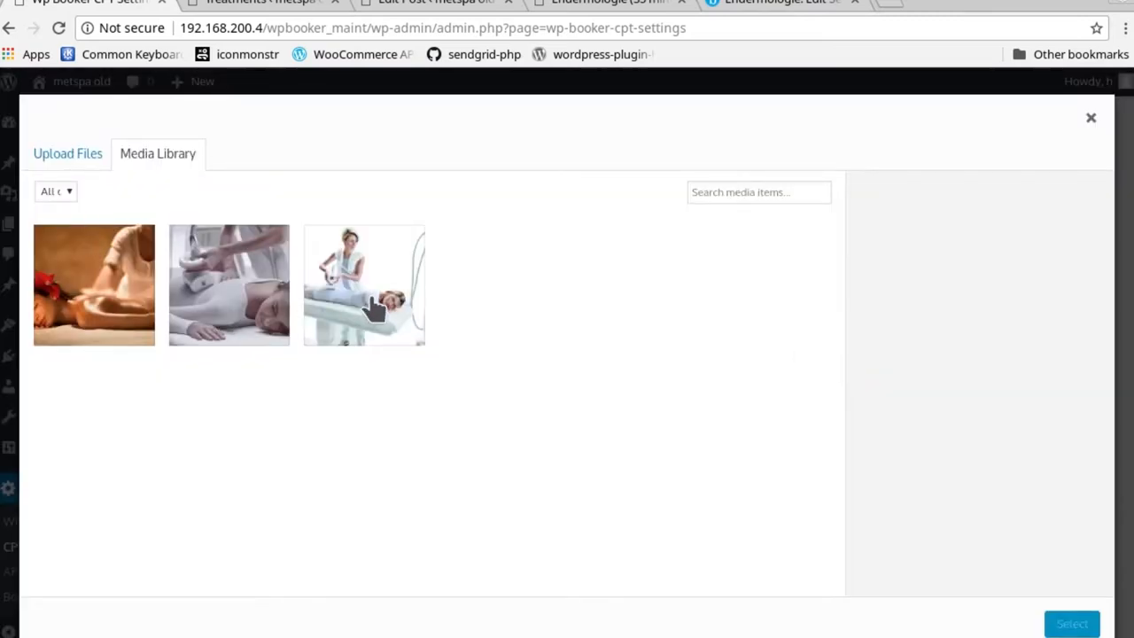
click(364, 284)
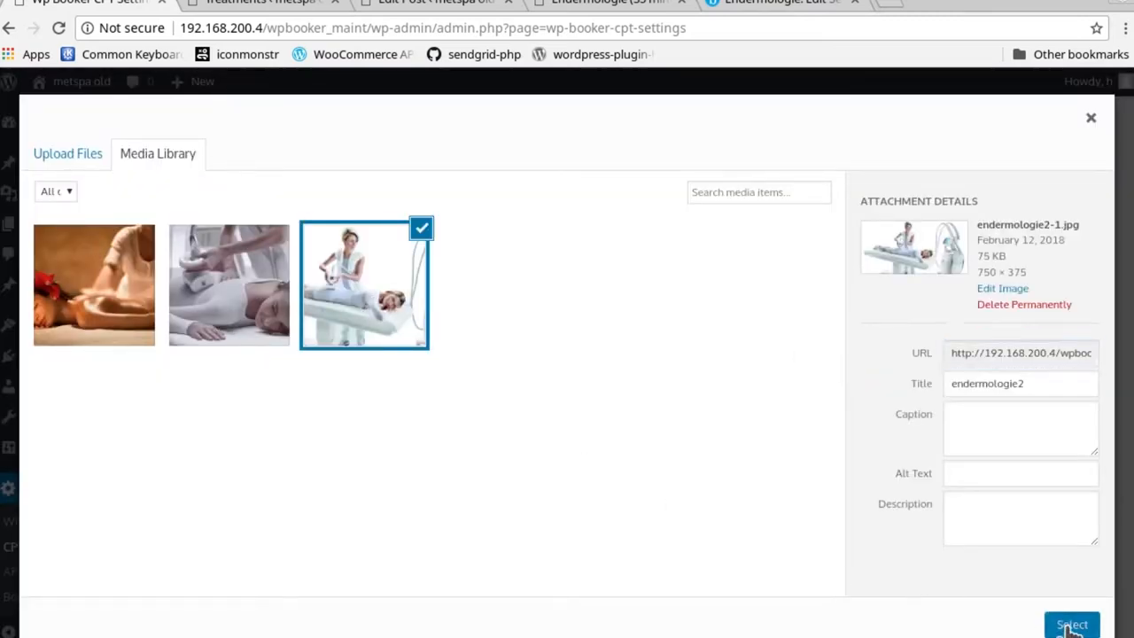
click(1074, 627)
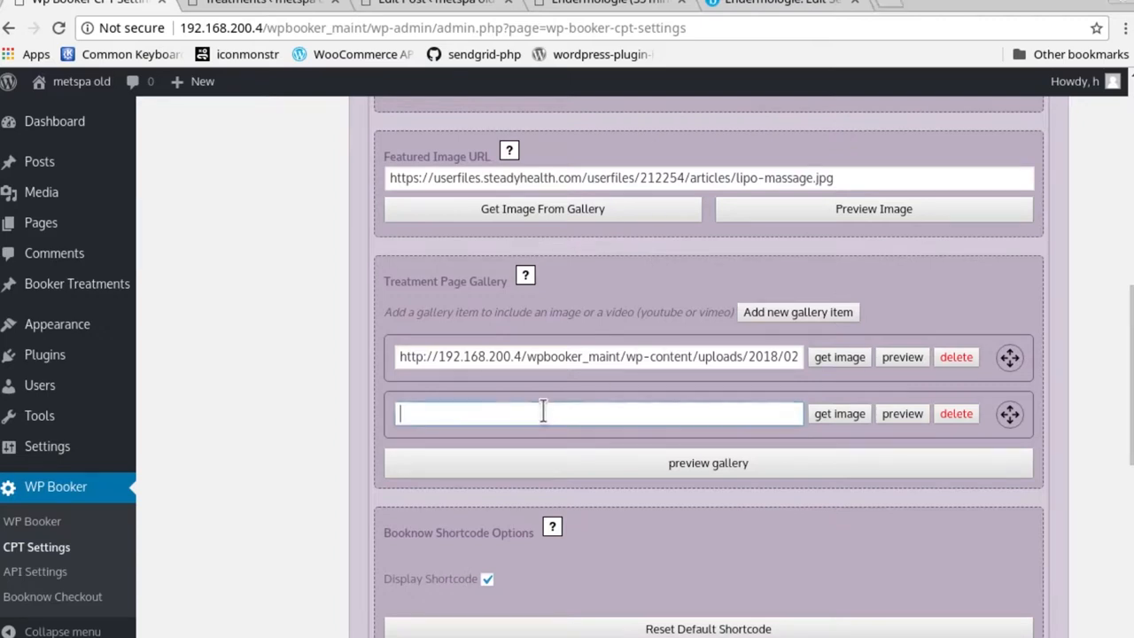
- Paste the celulit.rs image URL into the second gallery item, preview it, and move it first
right_click(543, 410)
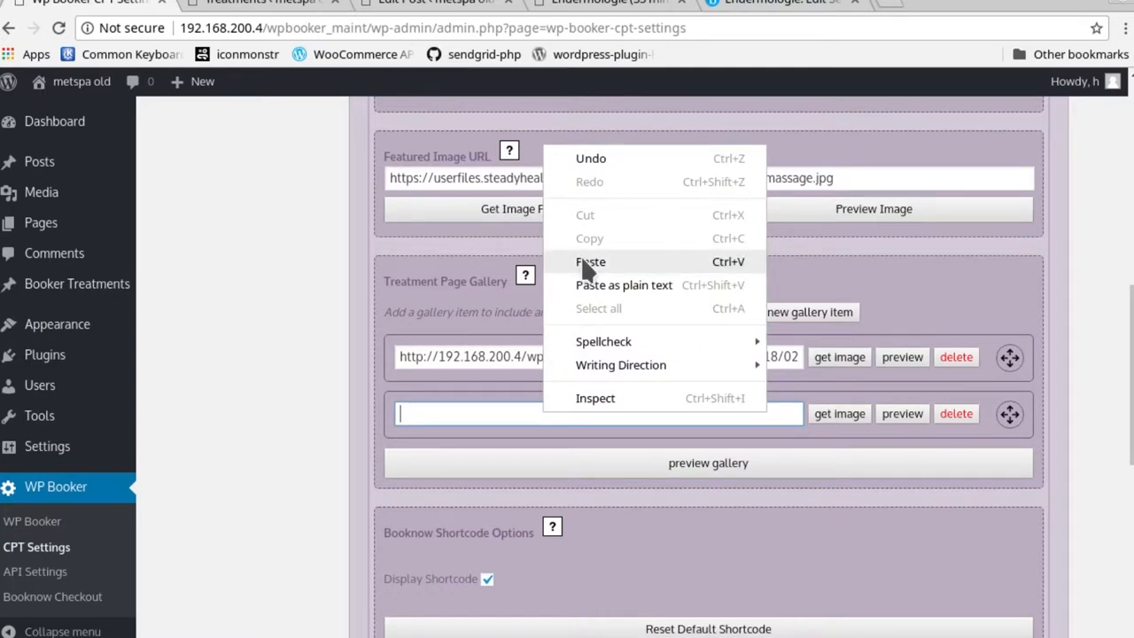
click(591, 261)
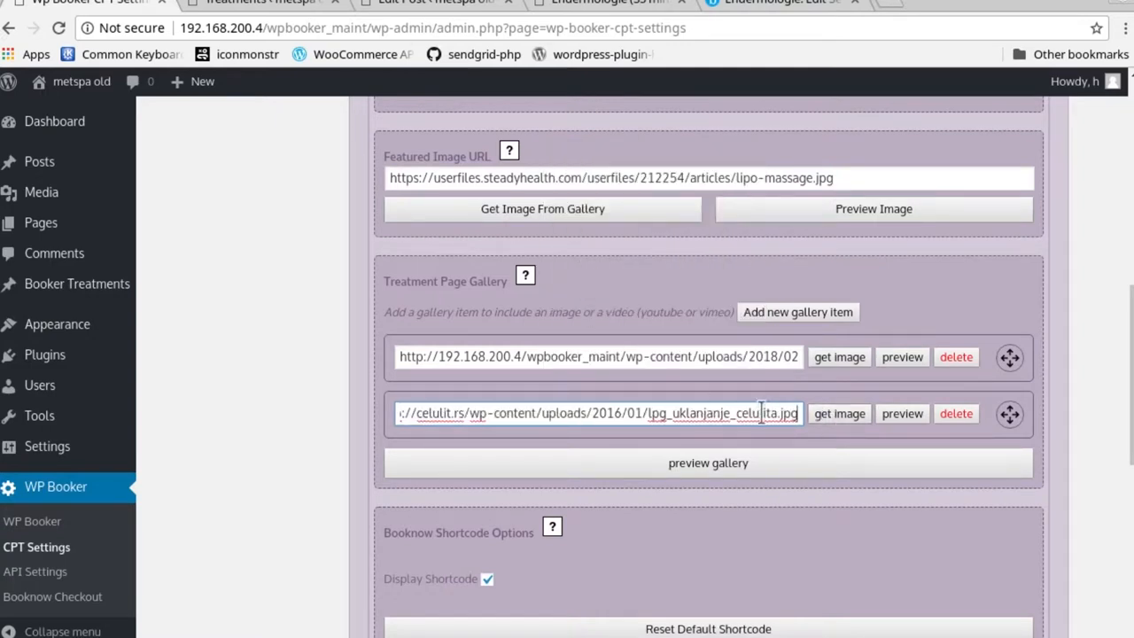
click(901, 413)
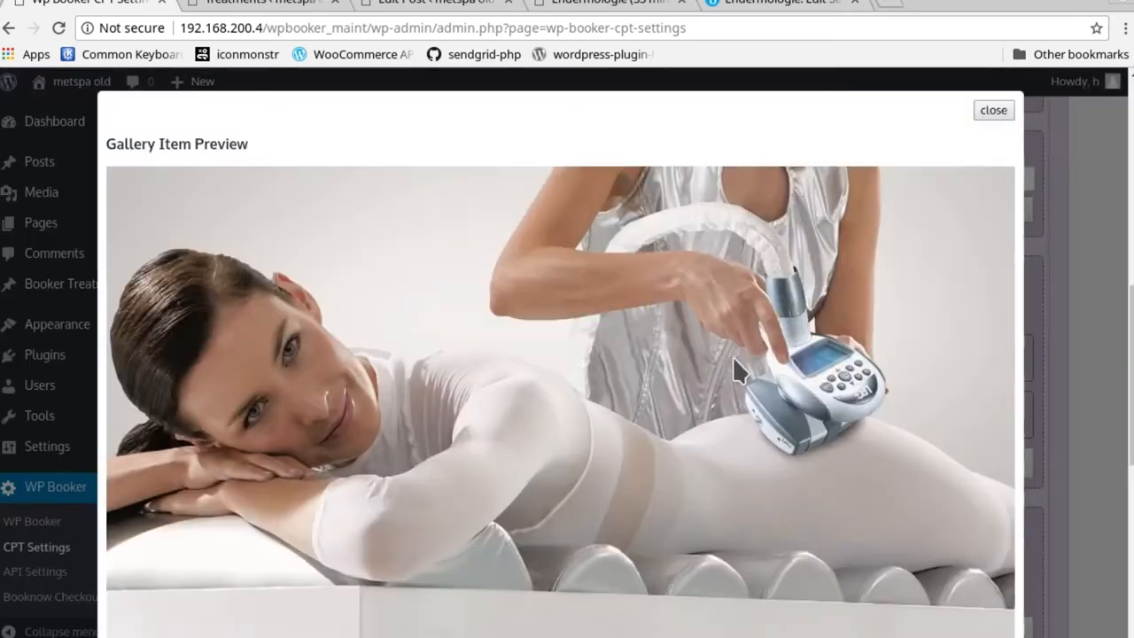
click(993, 109)
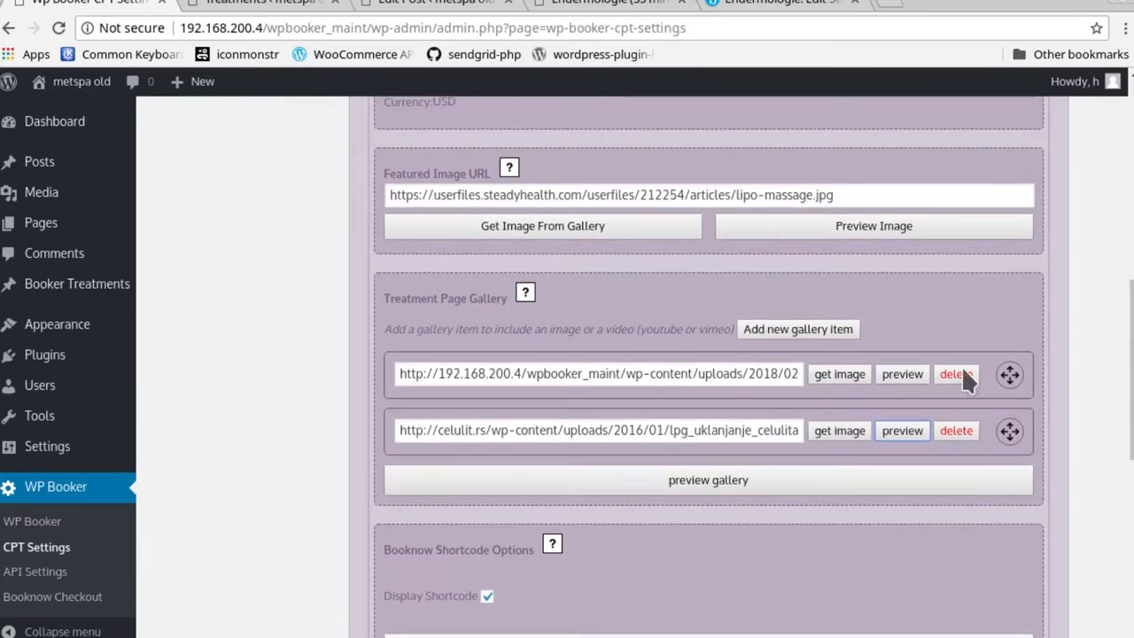
mouse_move(1008, 431)
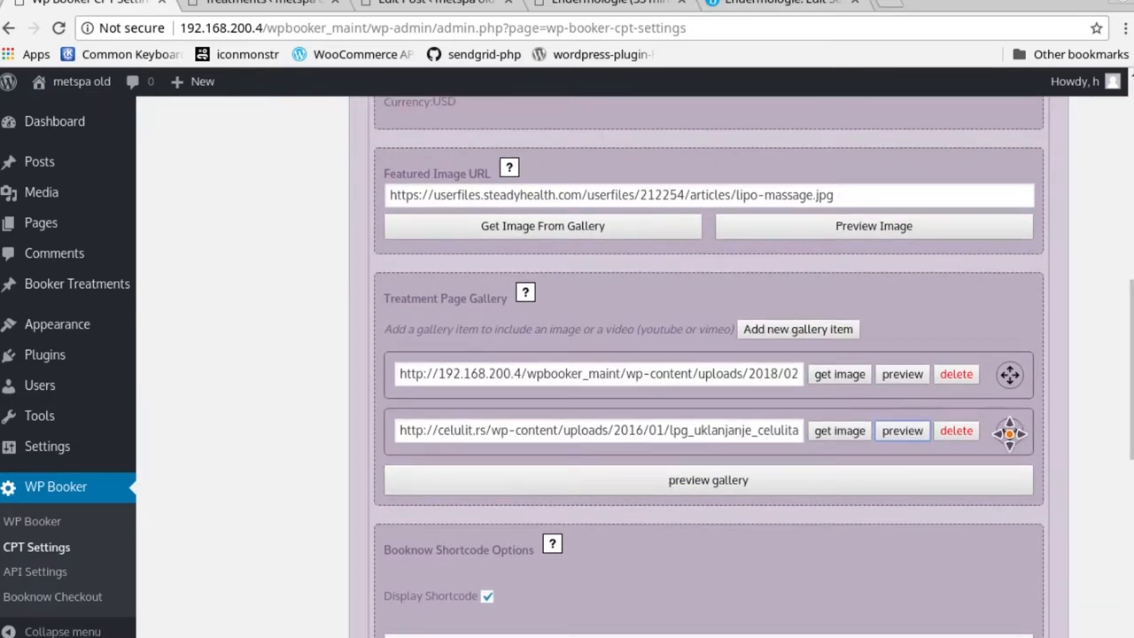
drag(1008, 431, 1009, 365)
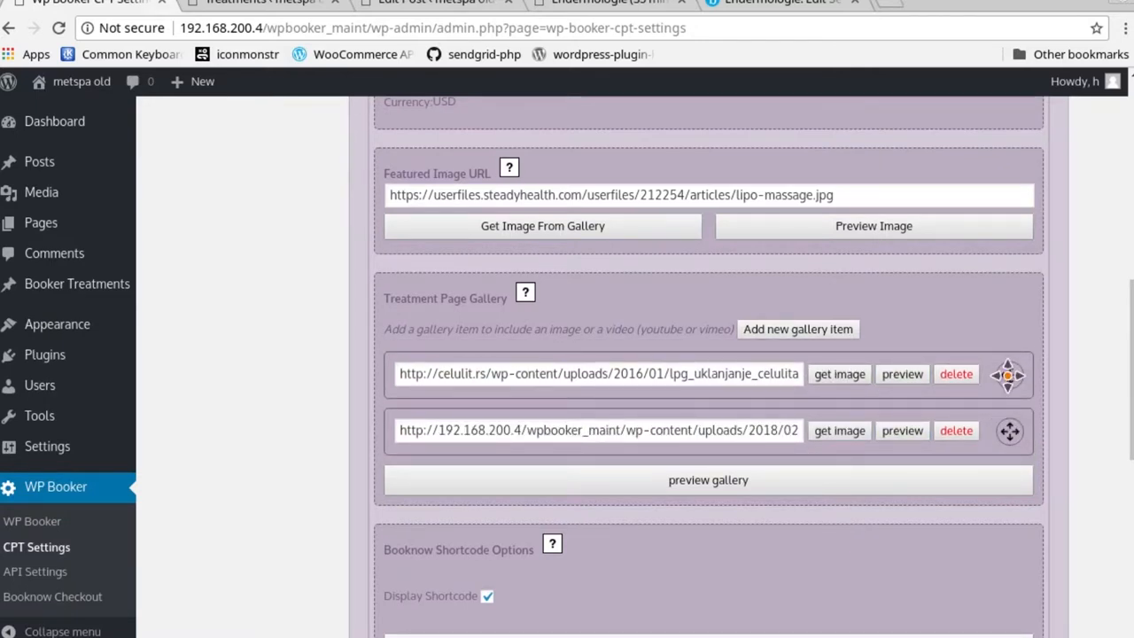
mouse_move(797, 330)
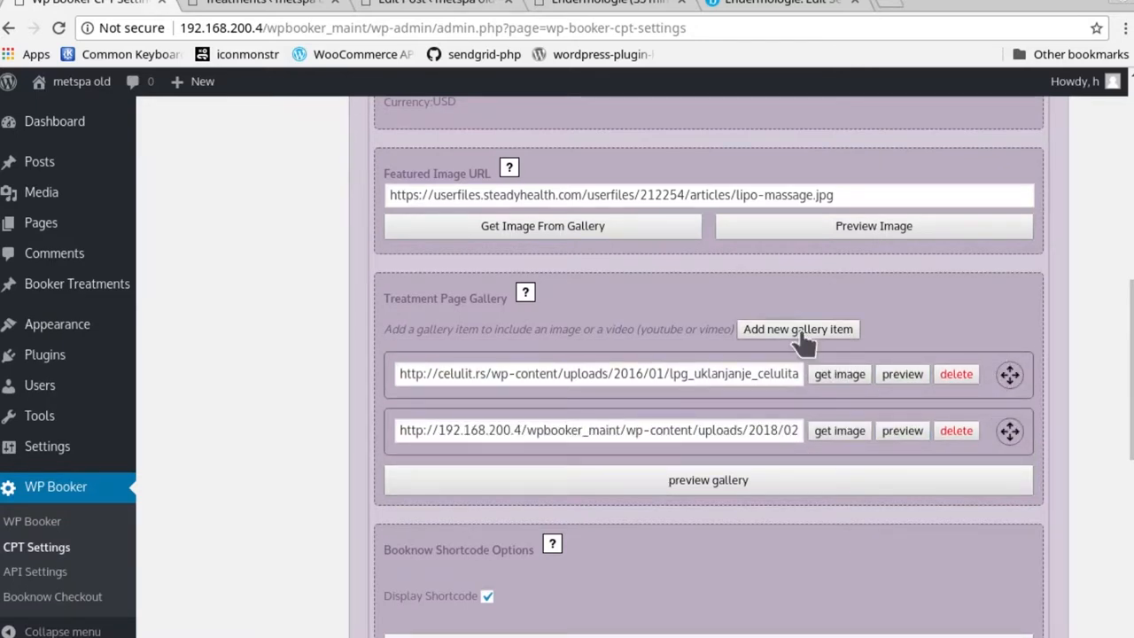
- Add third and fourth gallery items and paste the YouTube and Vimeo URLs into them
click(797, 329)
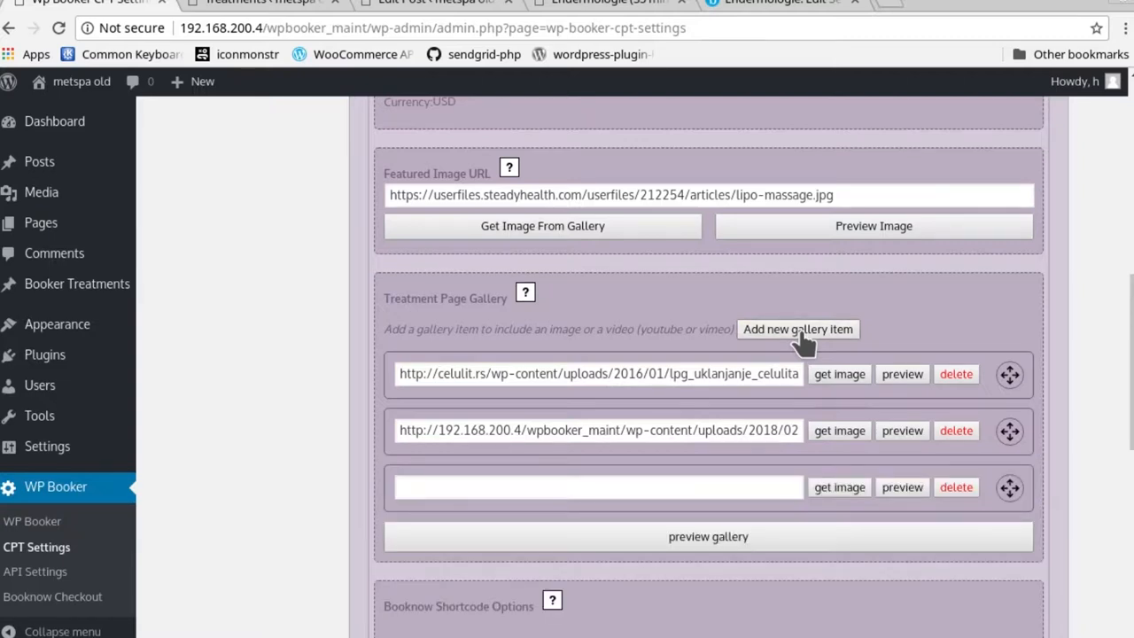
click(797, 329)
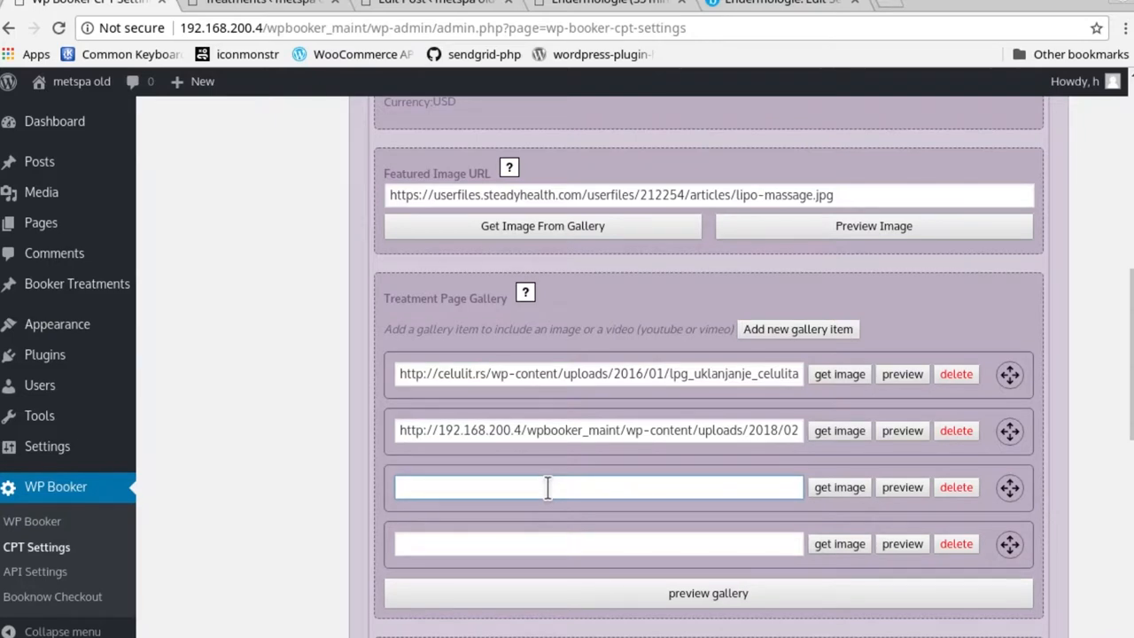
click(546, 486)
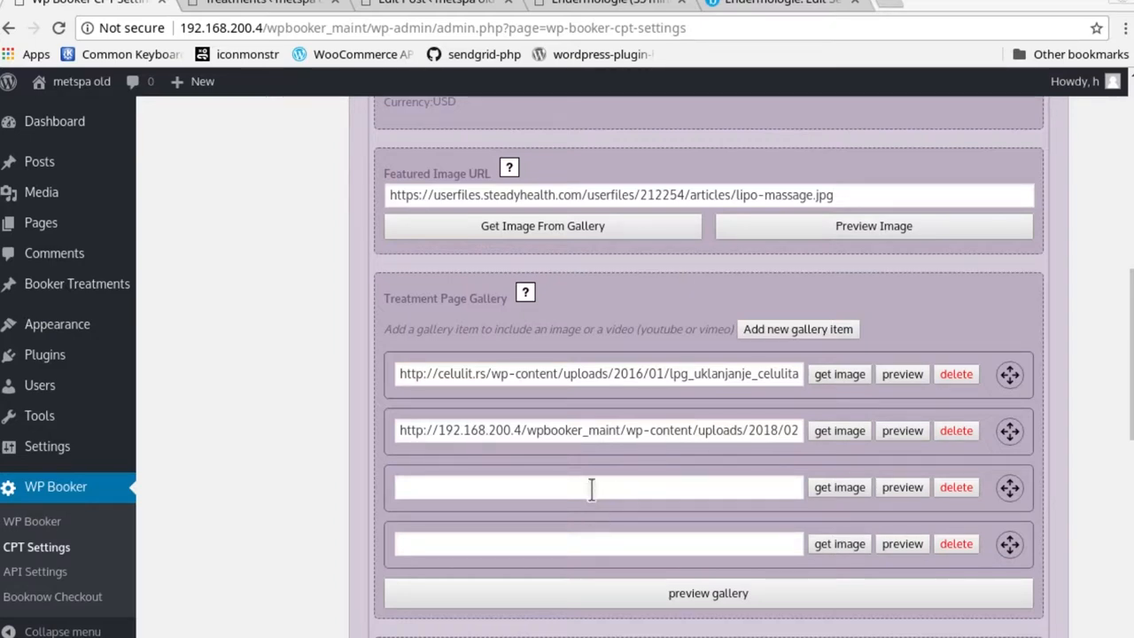
right_click(590, 486)
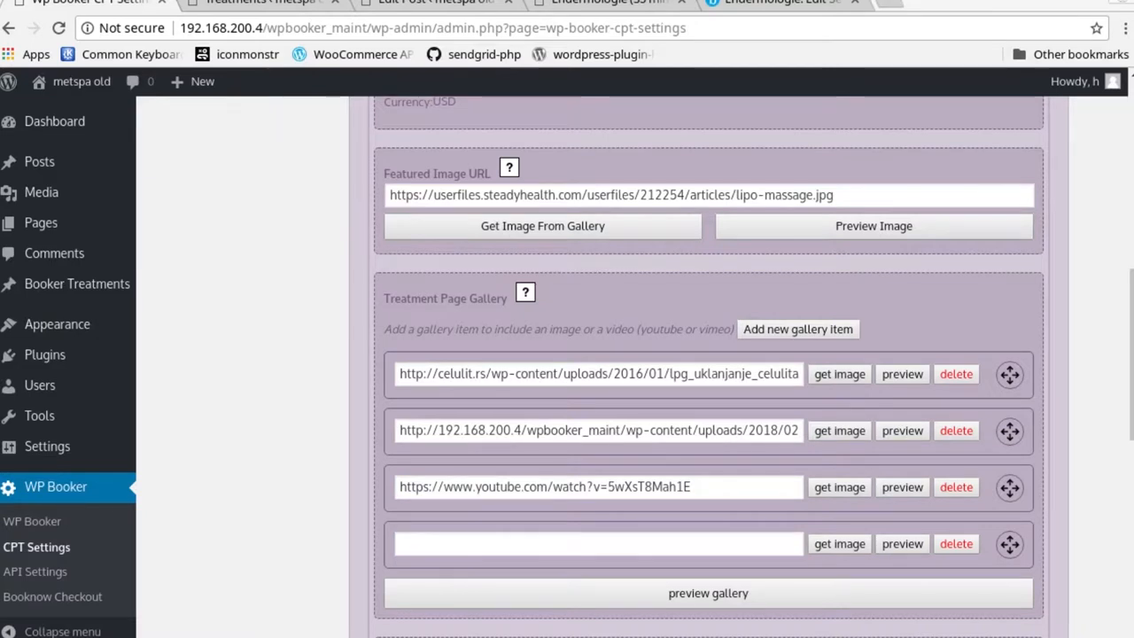
mouse_move(610, 344)
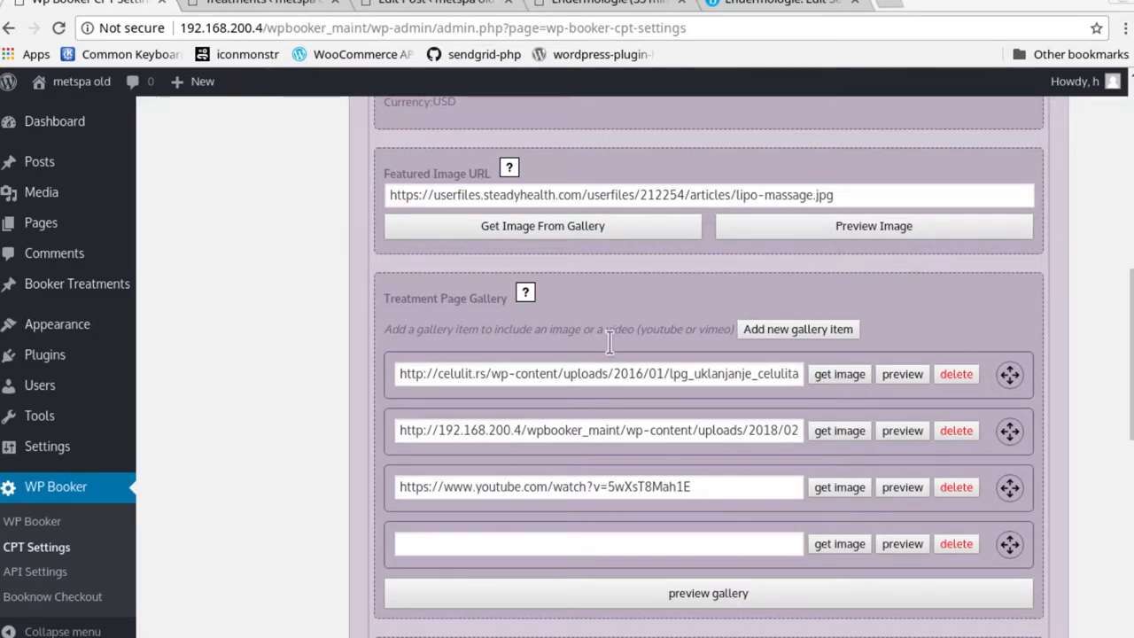
right_click(576, 543)
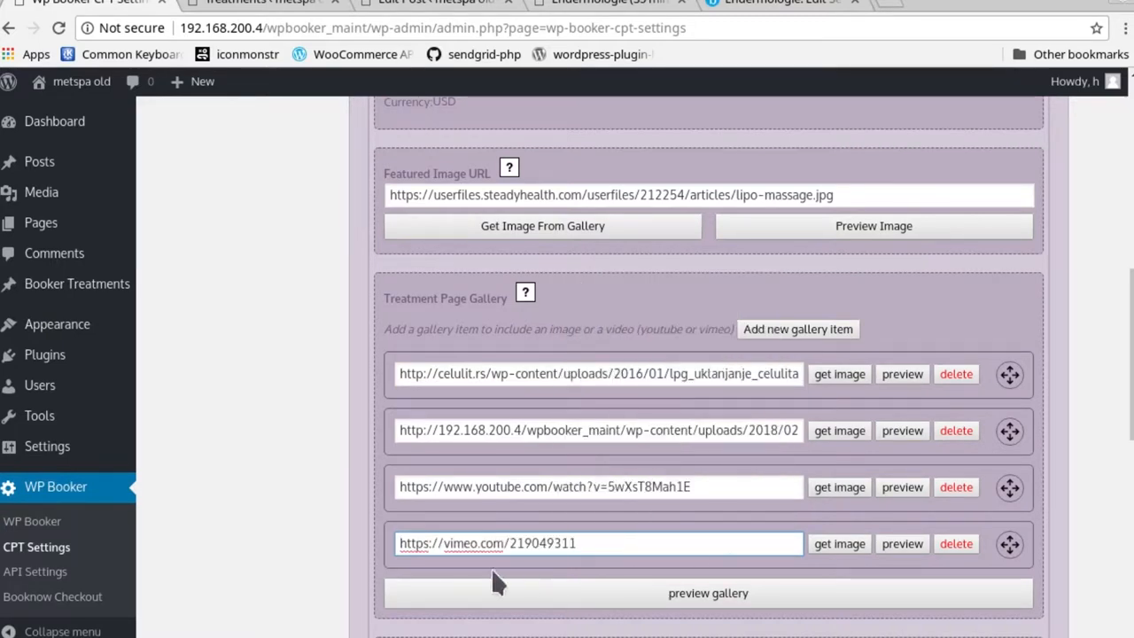
mouse_move(908, 558)
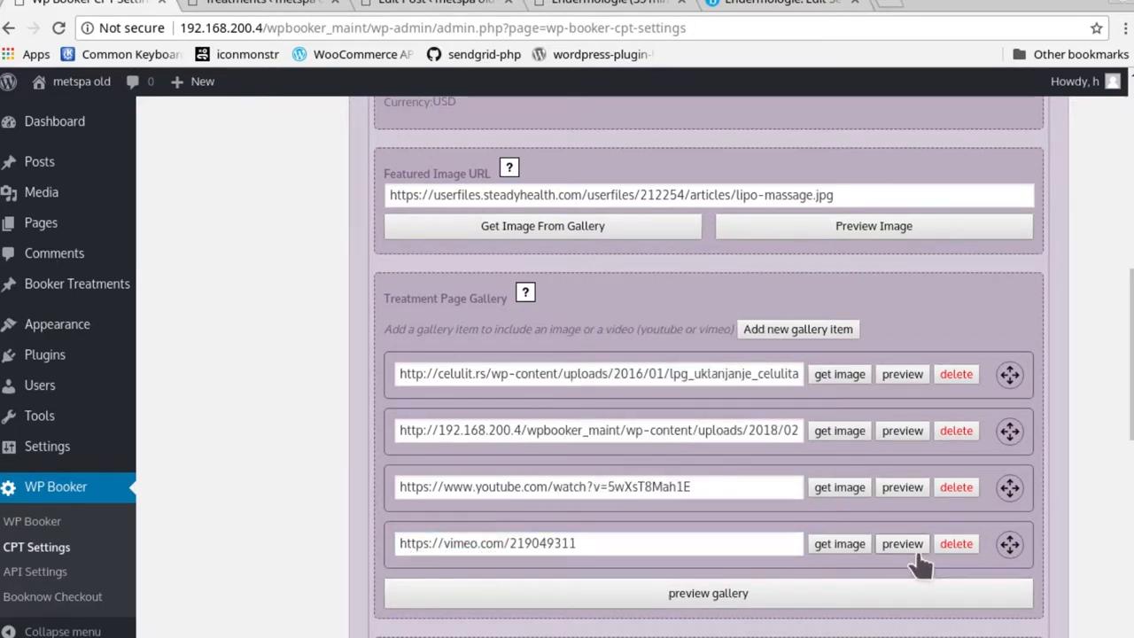
mouse_move(915, 557)
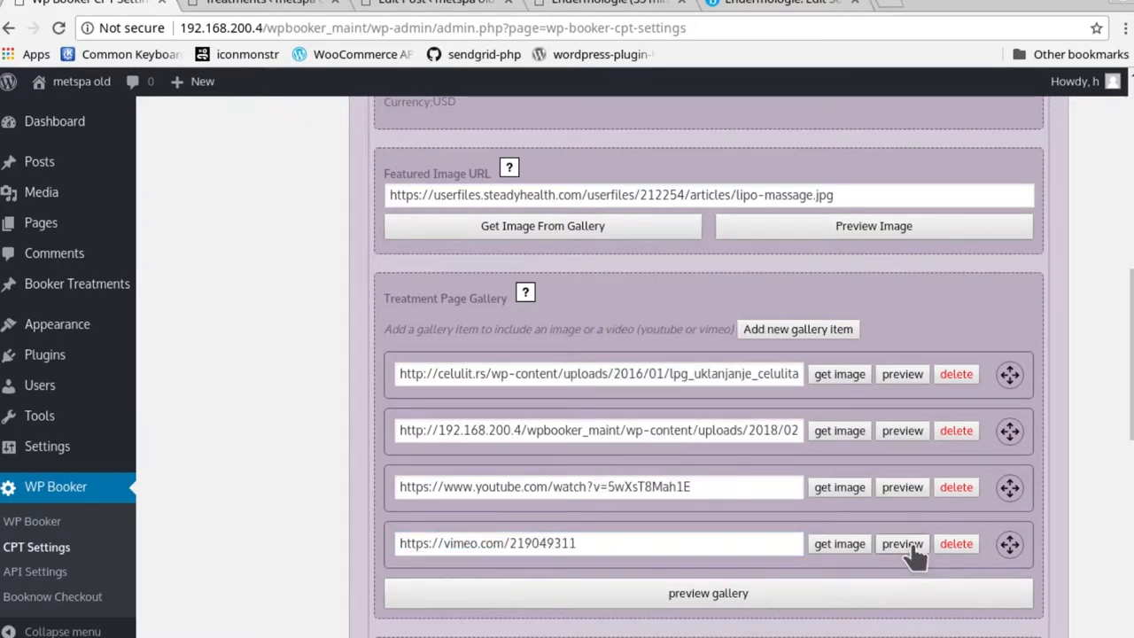
click(901, 543)
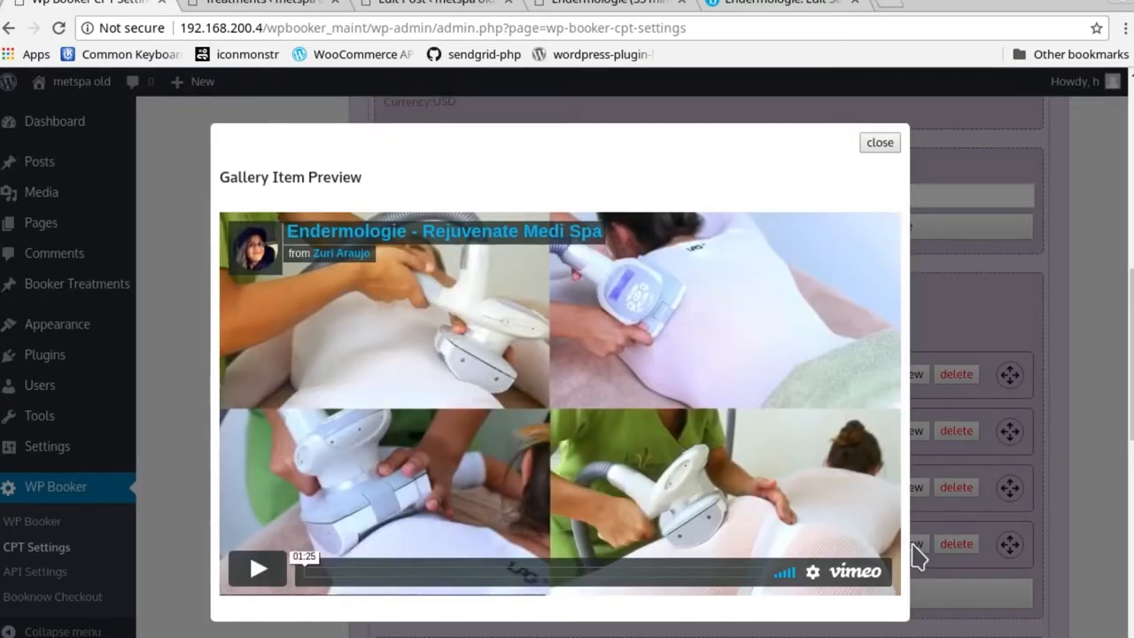
click(258, 568)
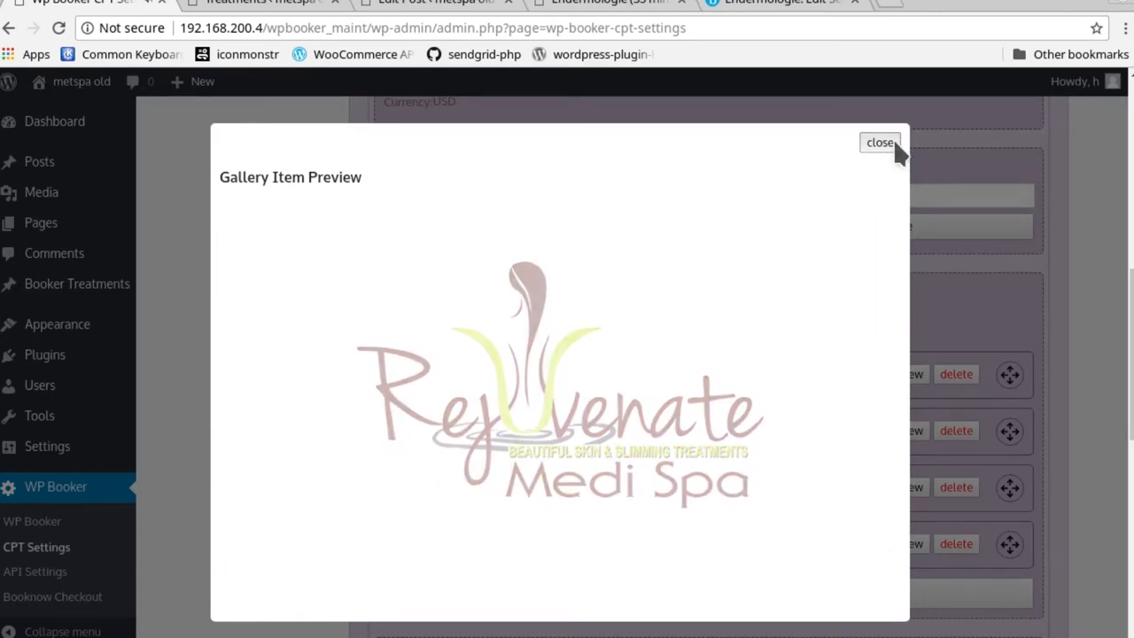
click(878, 142)
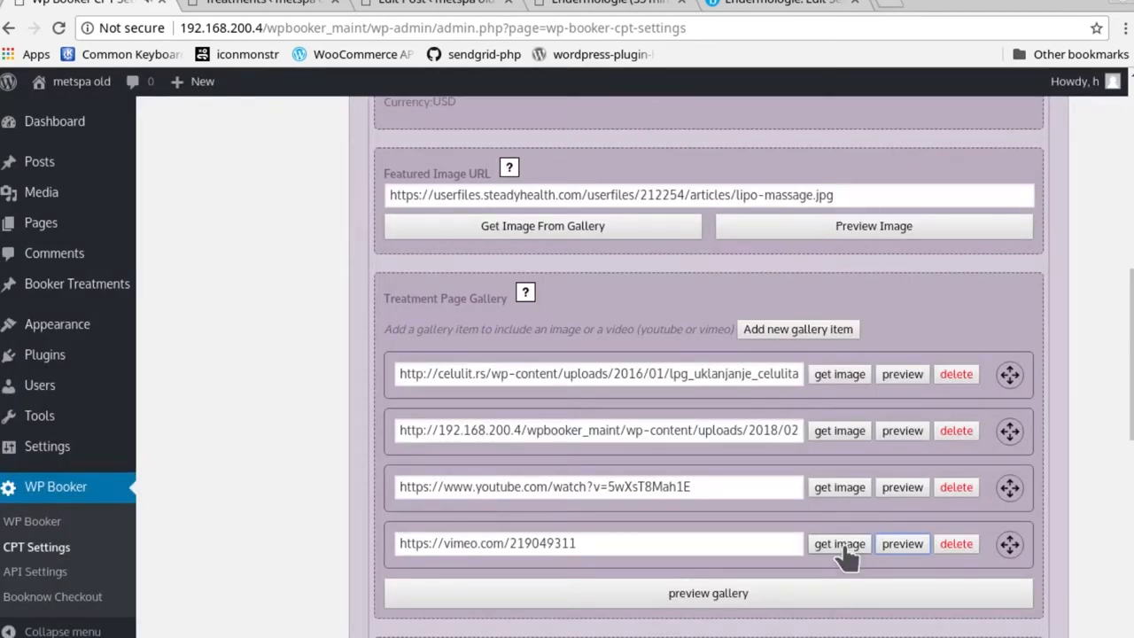
click(901, 543)
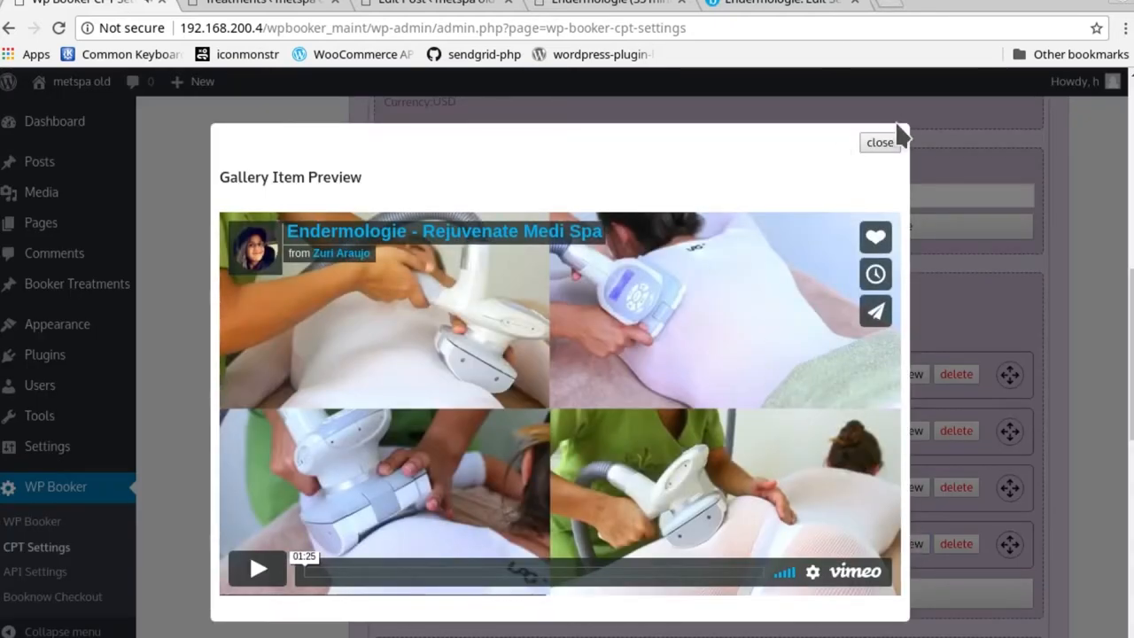
click(879, 141)
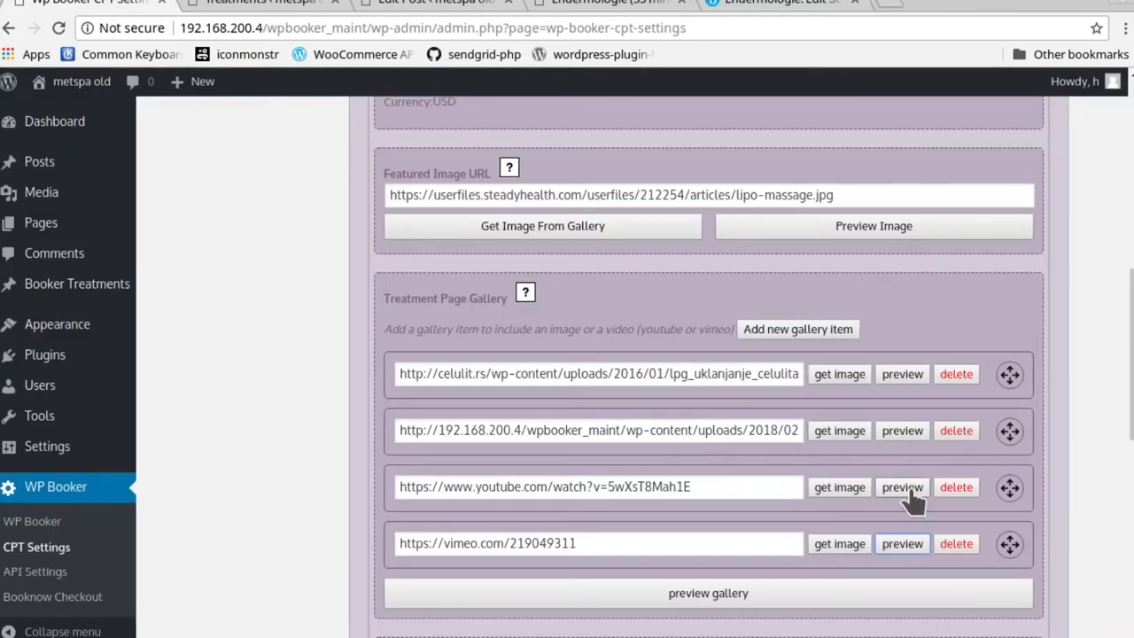
click(902, 487)
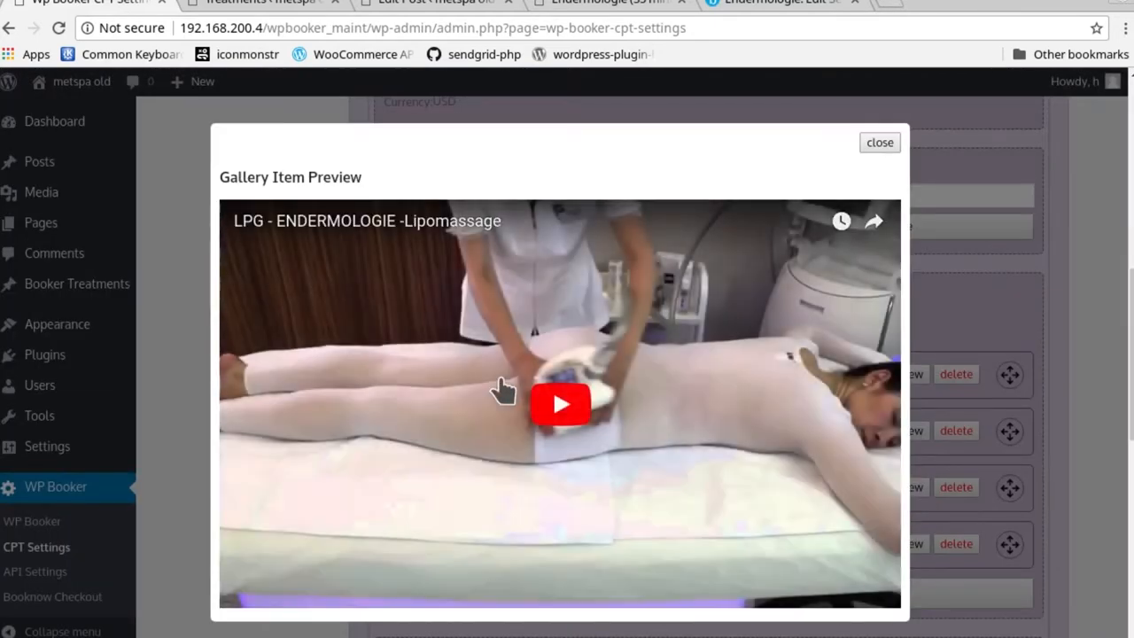
click(560, 404)
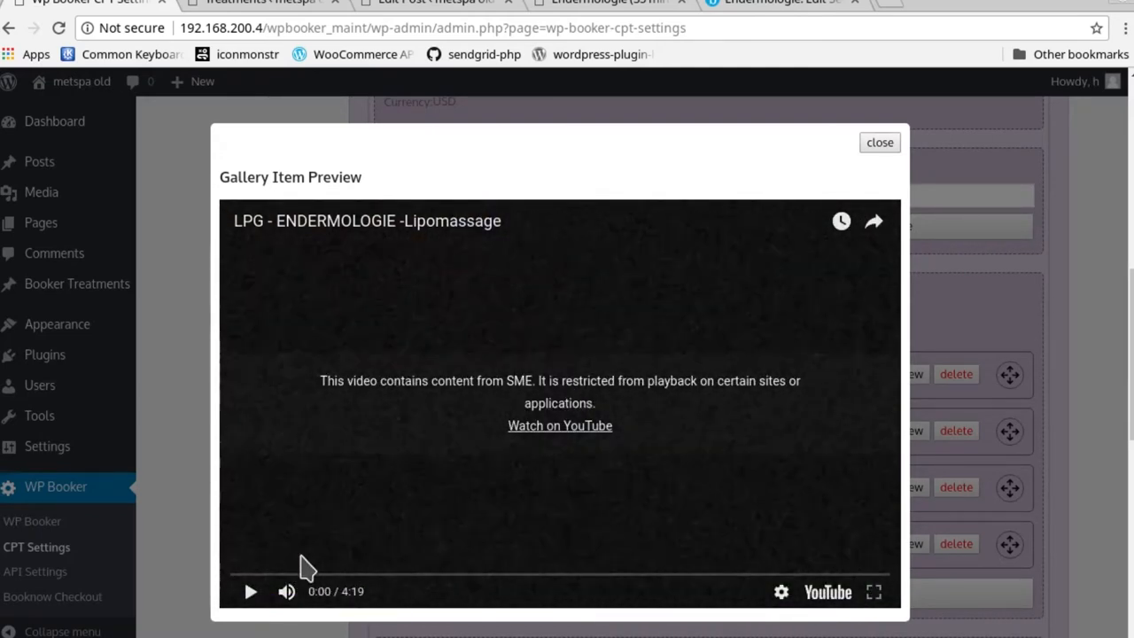
mouse_move(880, 143)
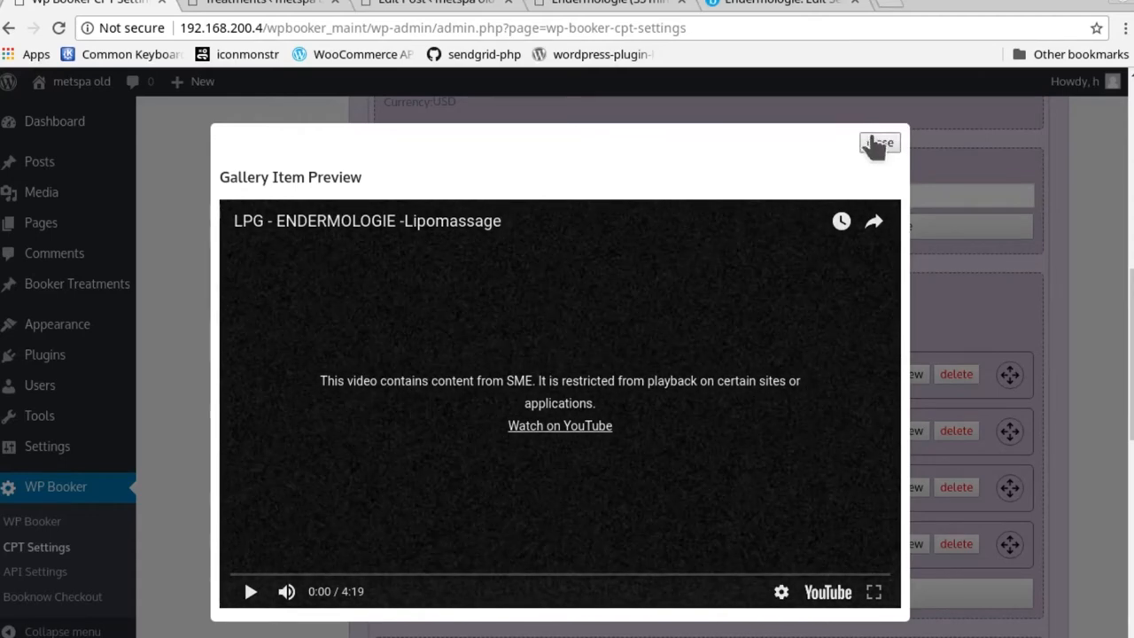
click(883, 142)
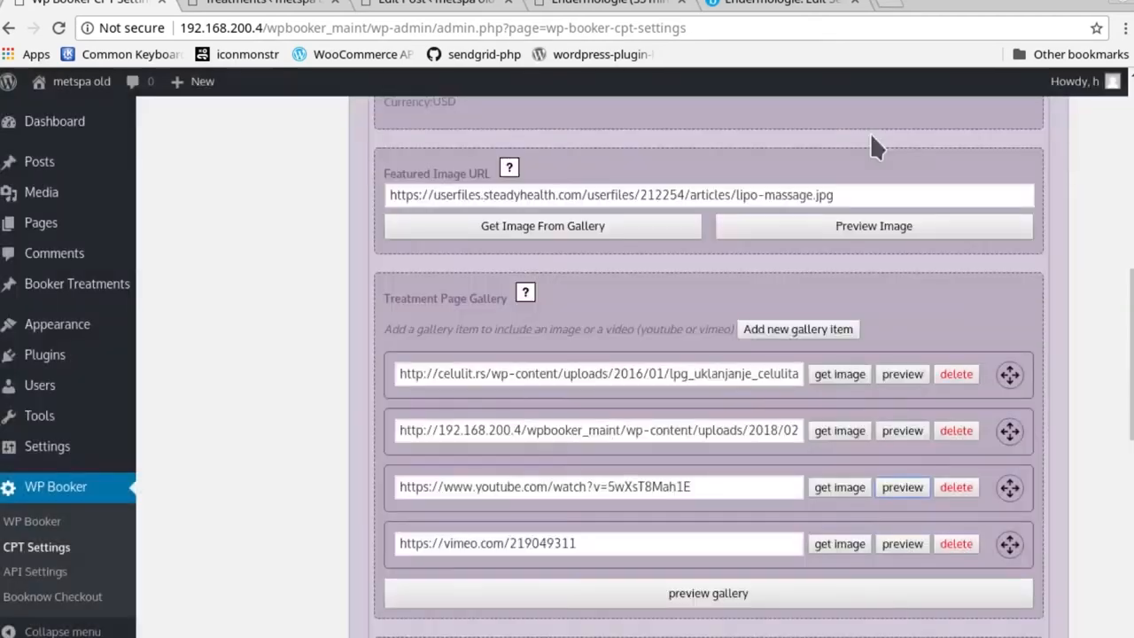
mouse_move(819, 518)
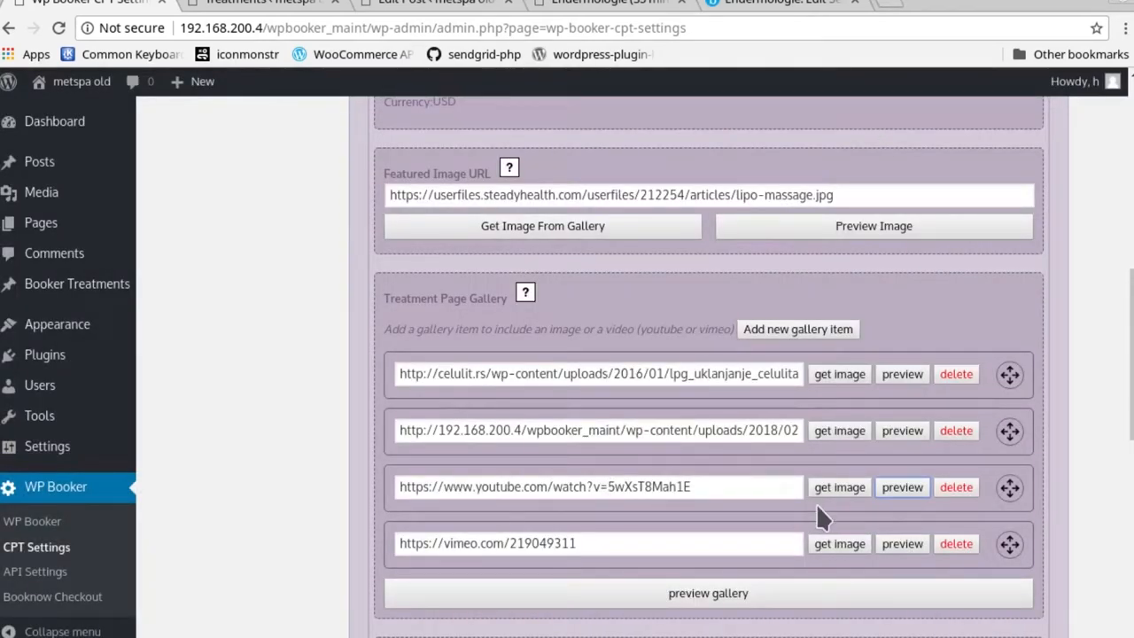
mouse_move(957, 488)
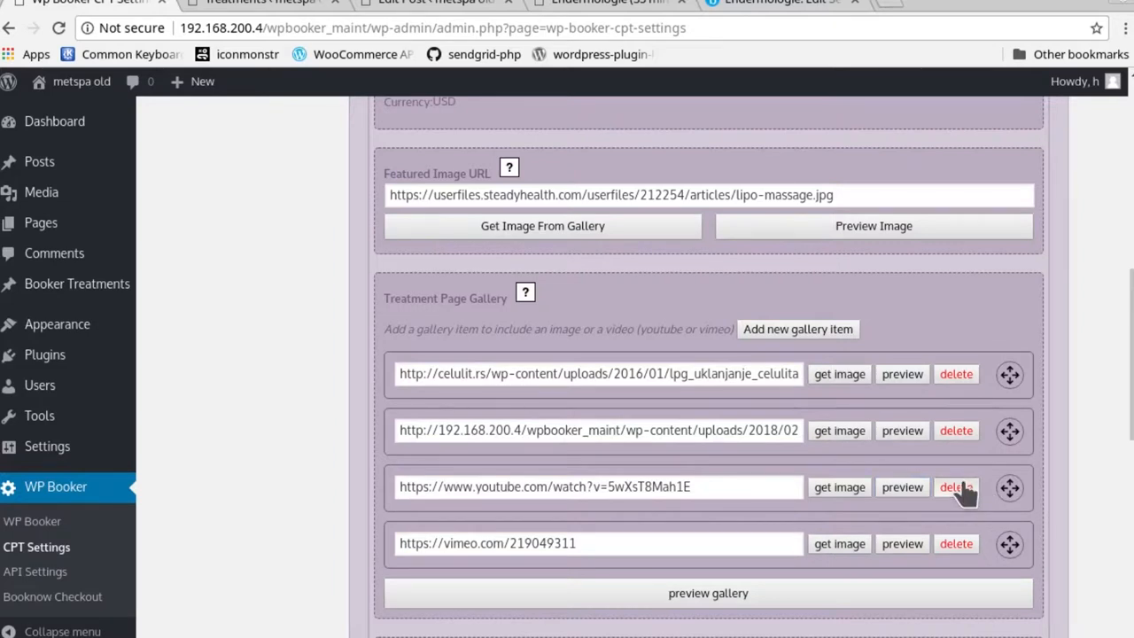
- Delete the YouTube gallery item, then save and update the treatment settings
click(956, 488)
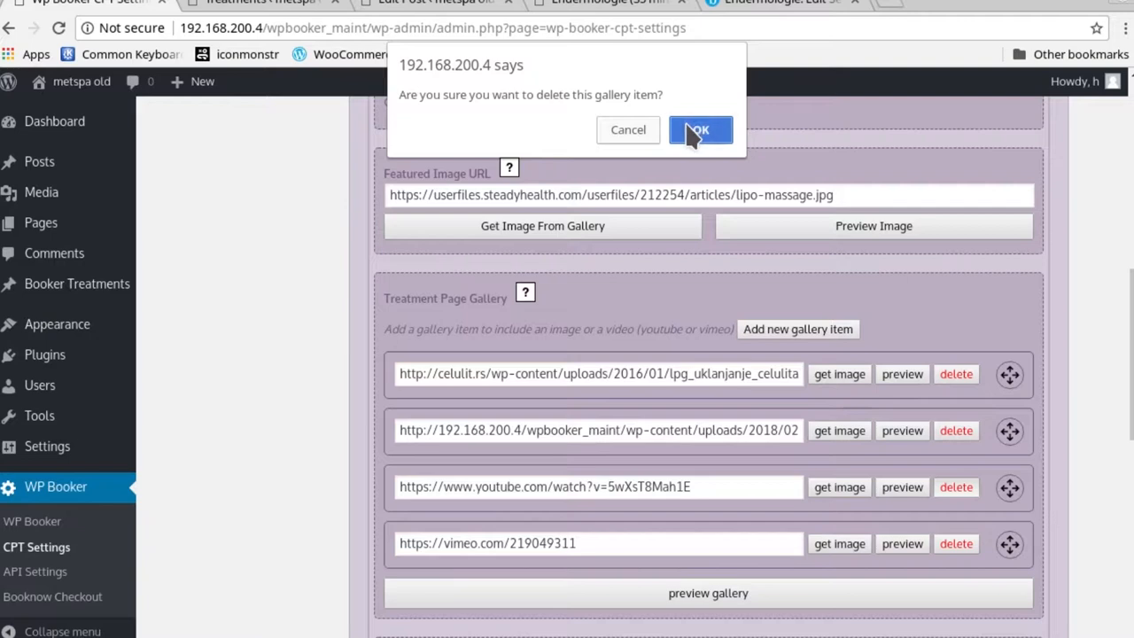
click(700, 130)
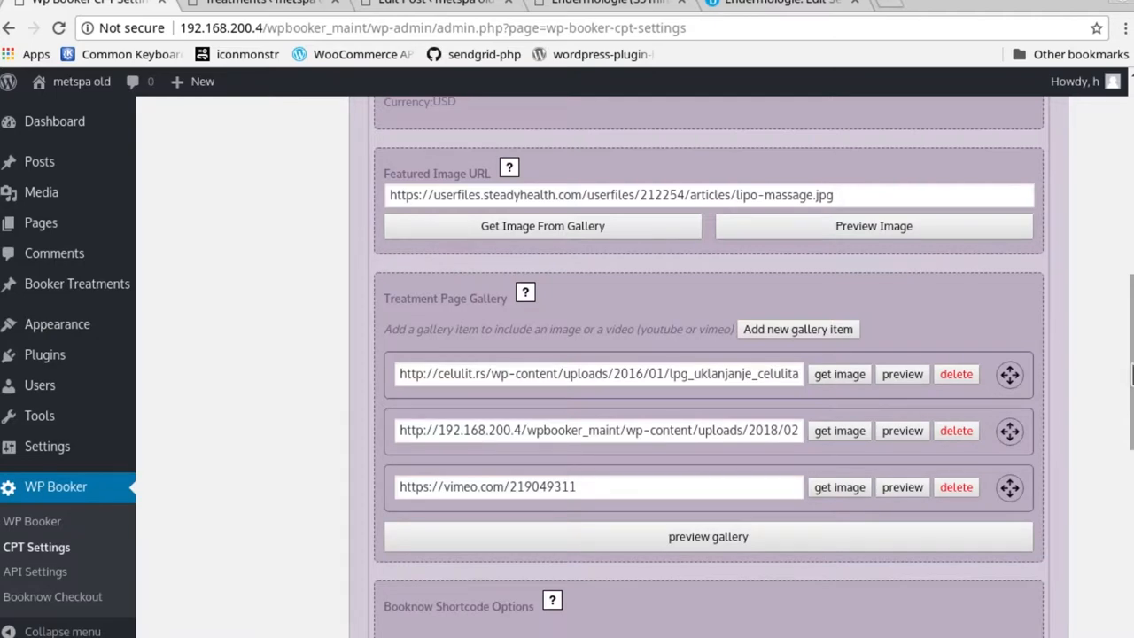
scroll(down, 3)
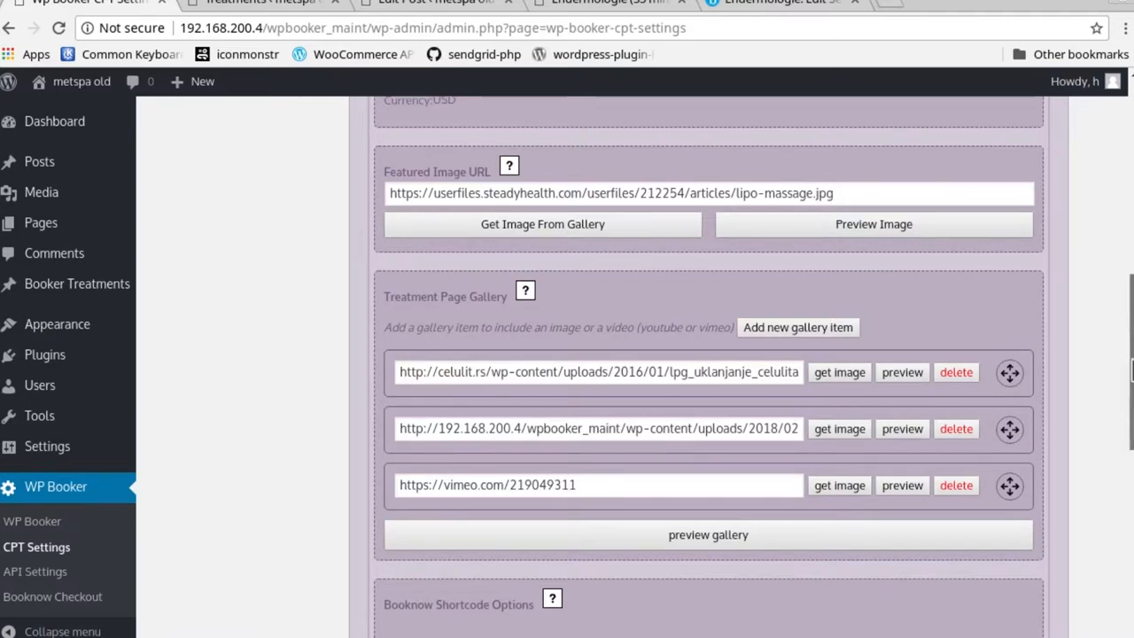
scroll(down, 3)
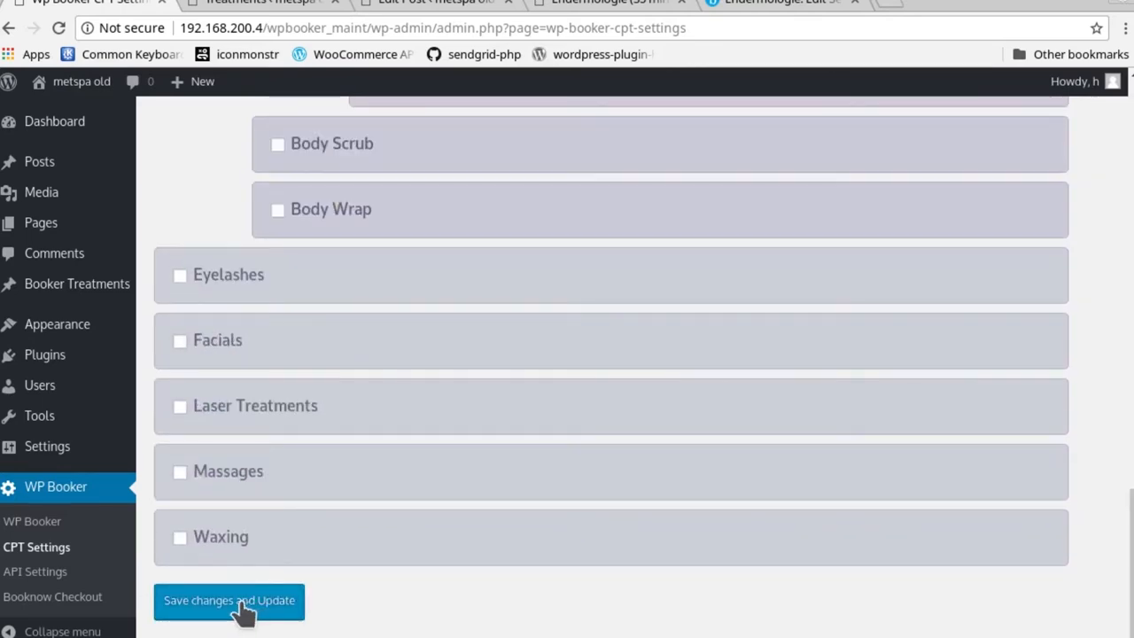
click(229, 601)
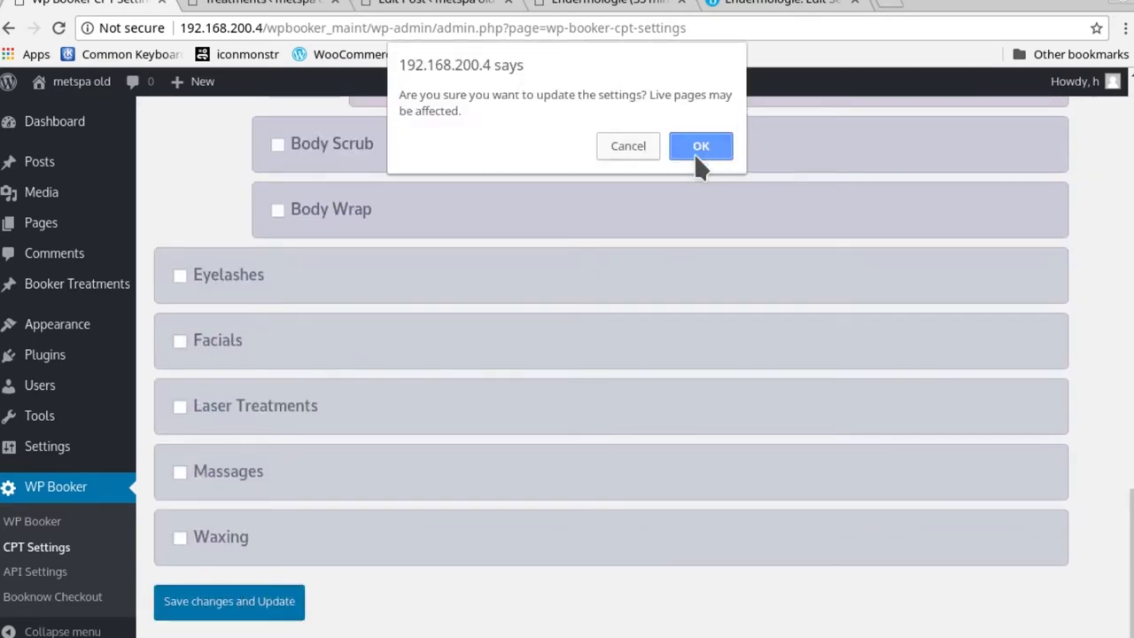
click(700, 146)
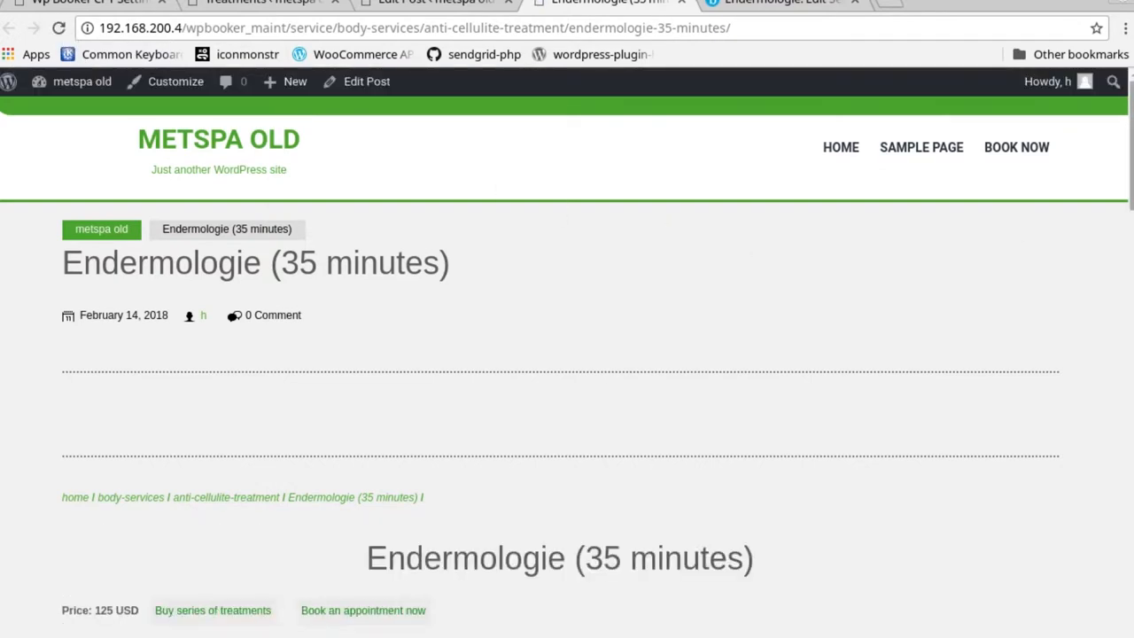
- View the enlarged featured image, then cycle through the gallery images and Vimeo video
scroll(down, 3)
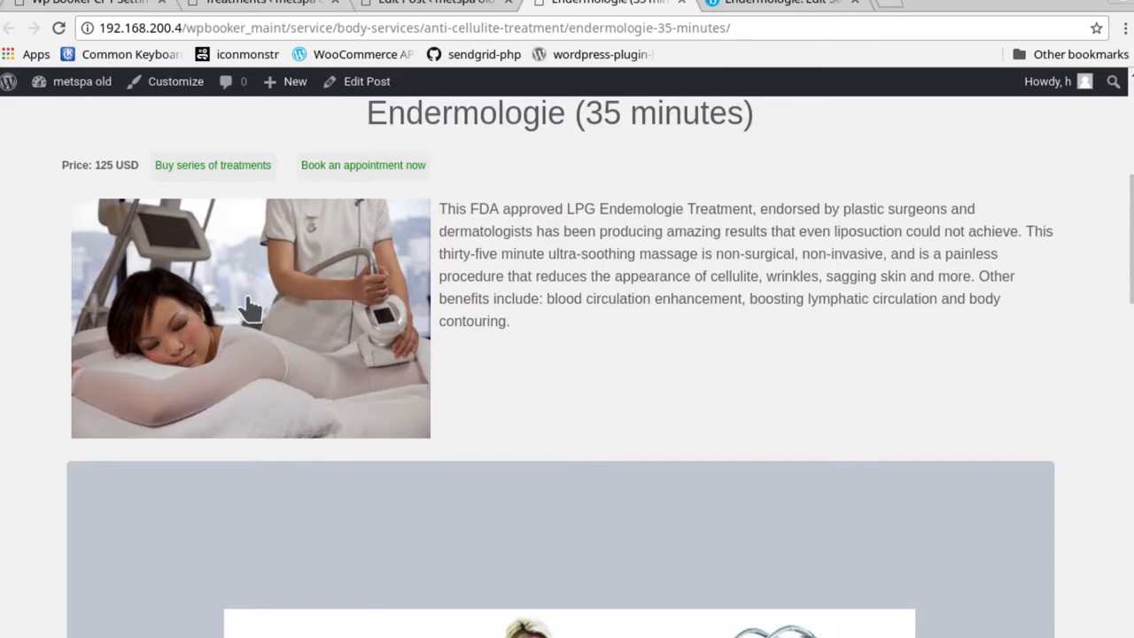
click(251, 311)
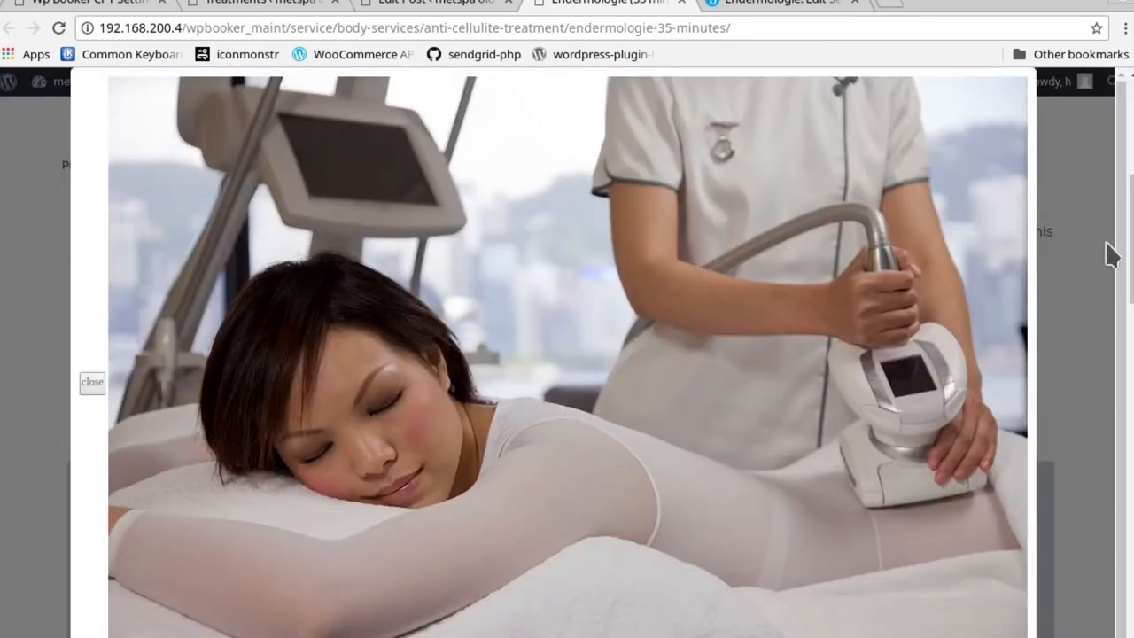
mouse_move(206, 284)
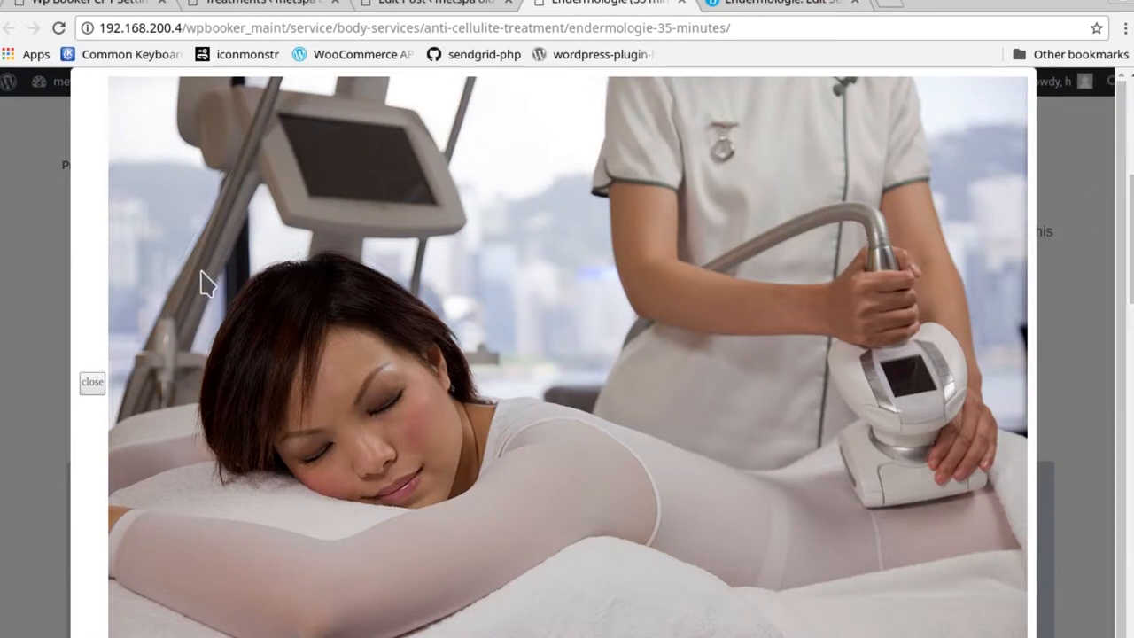
mouse_move(93, 389)
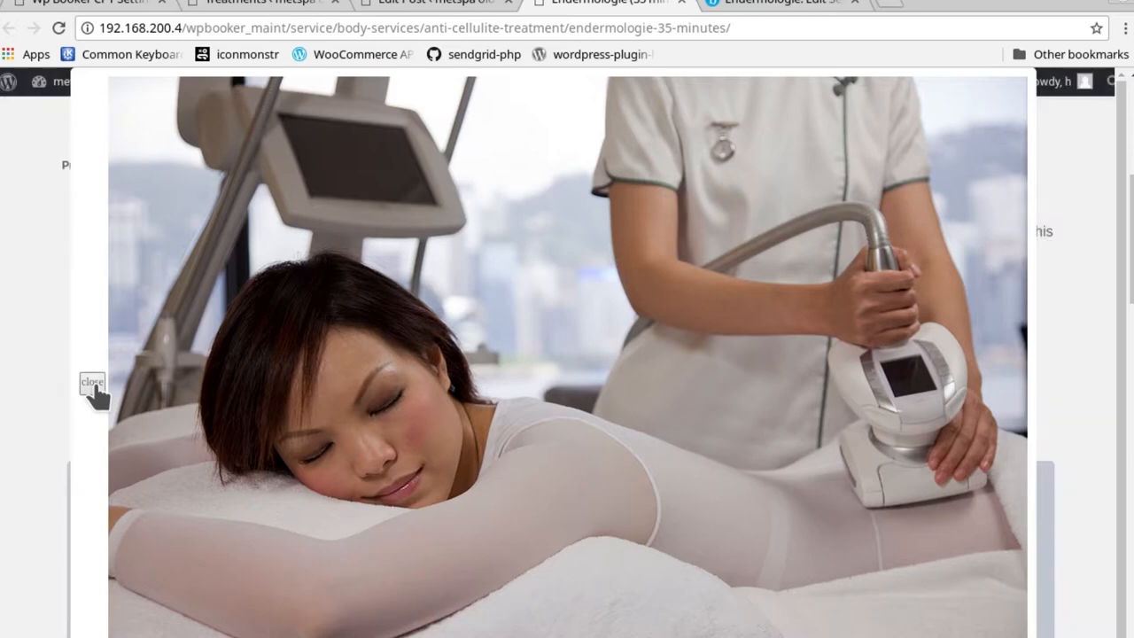
click(94, 380)
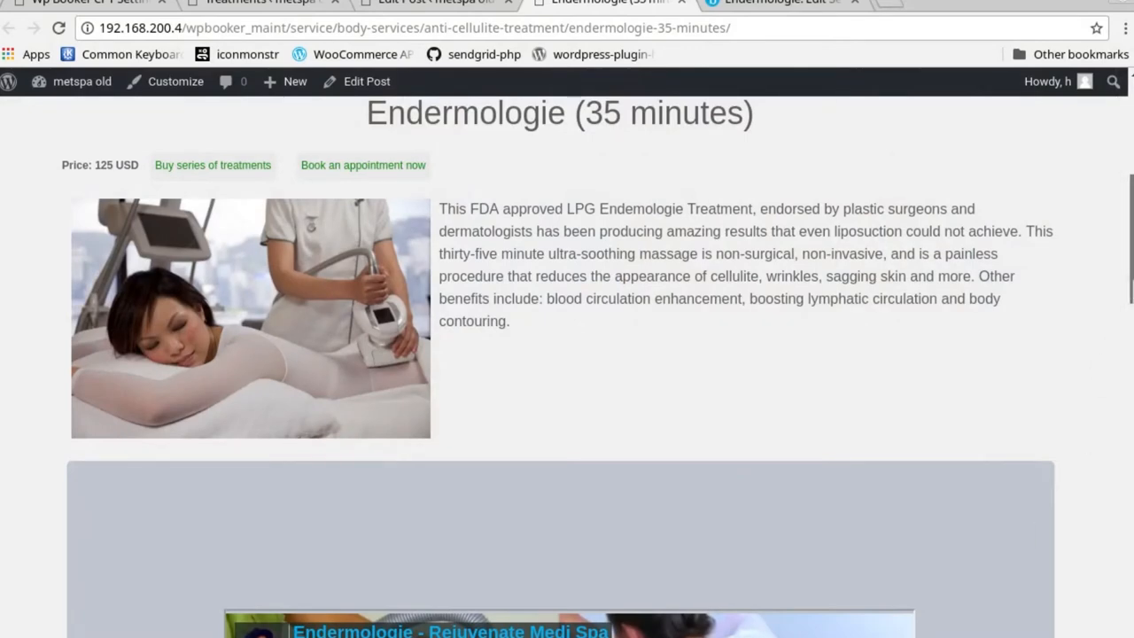
scroll(down, 3)
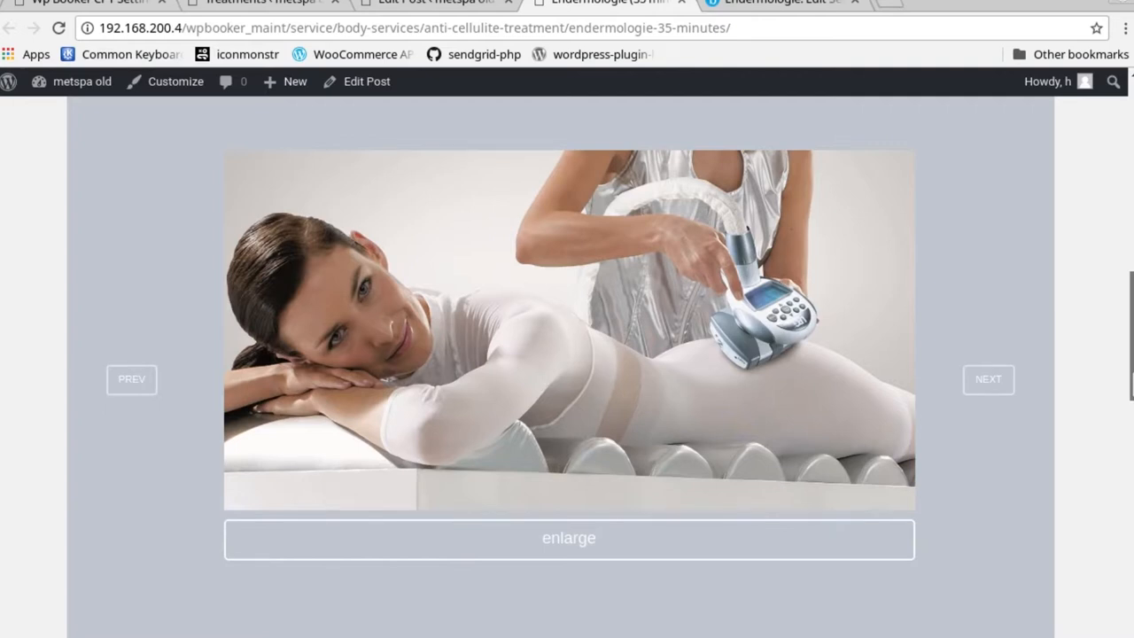
click(987, 379)
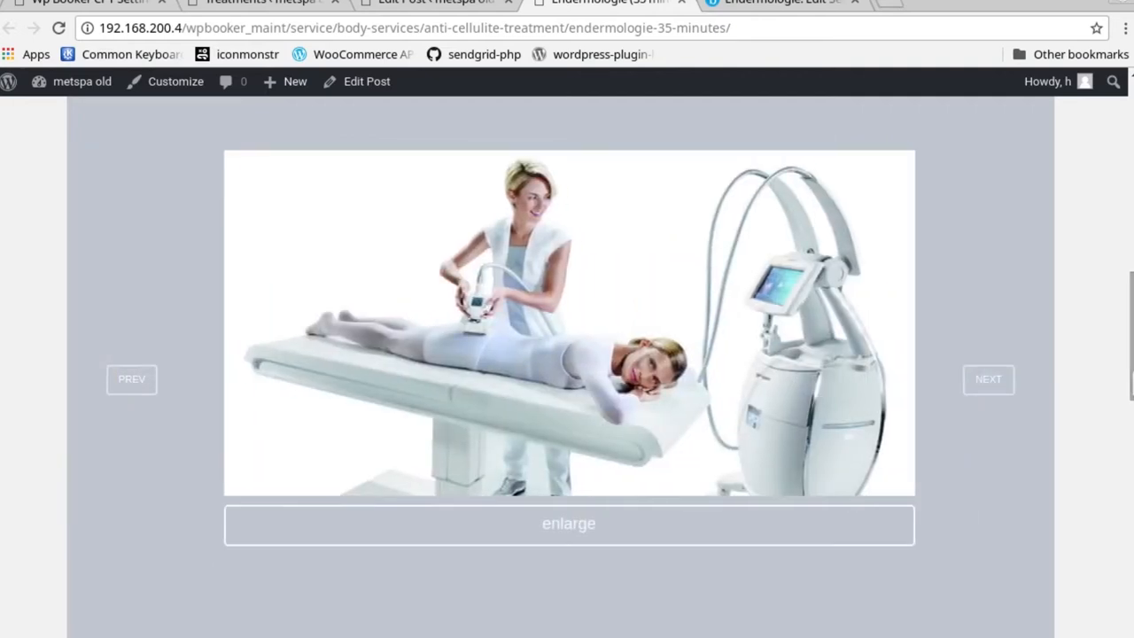
mouse_move(1080, 421)
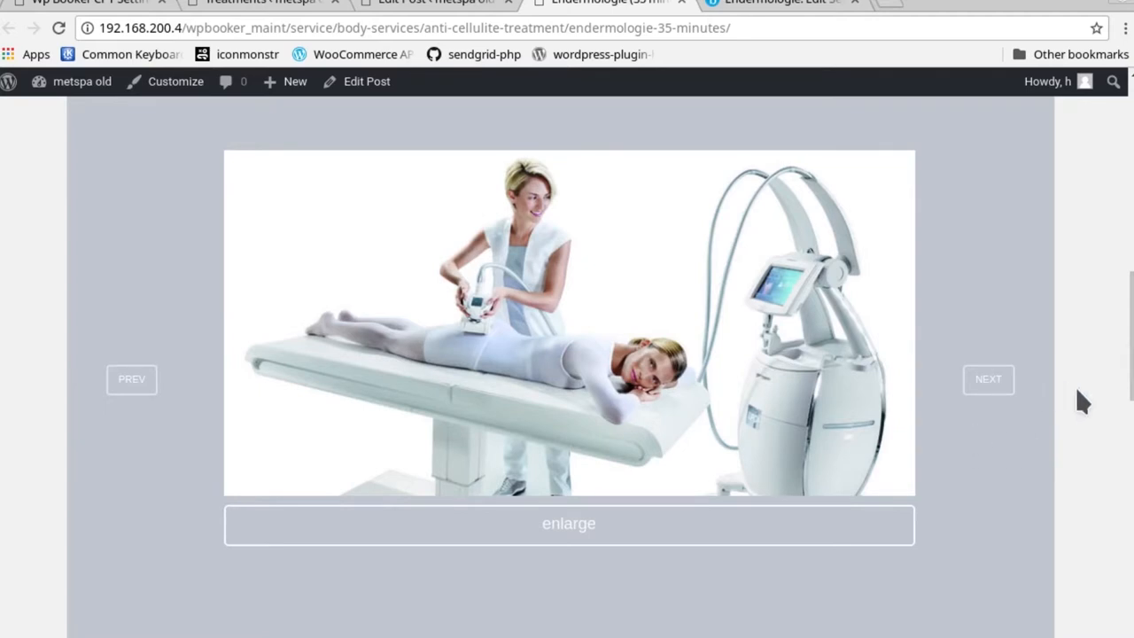
click(987, 379)
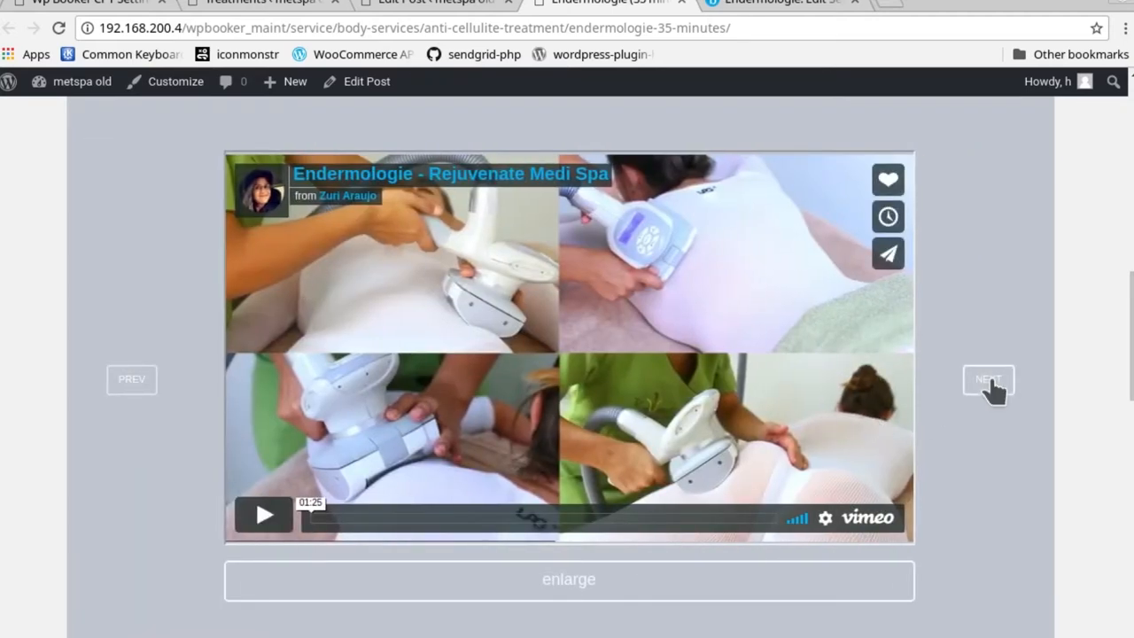
click(987, 380)
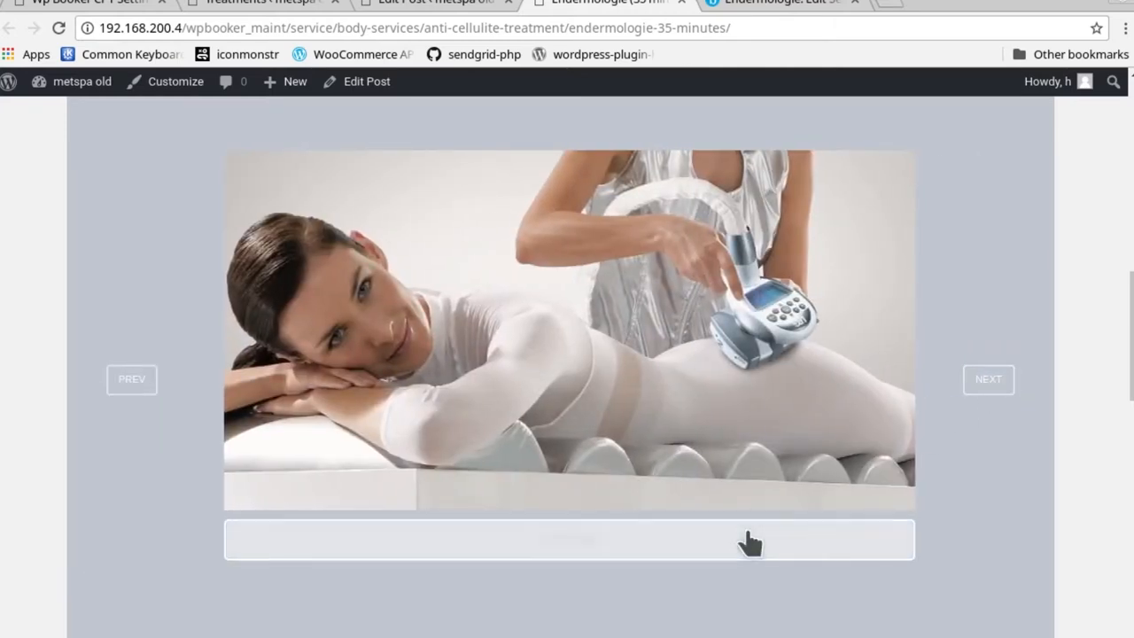
- Enlarge a gallery image, then enlarge and play the Vimeo video
click(748, 541)
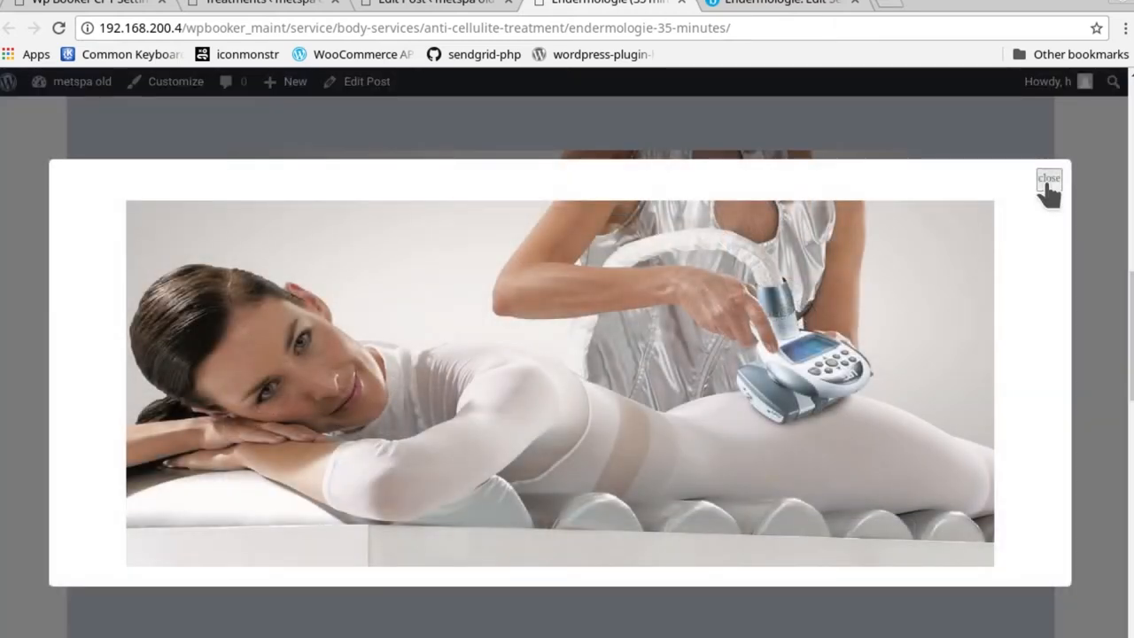
click(1049, 180)
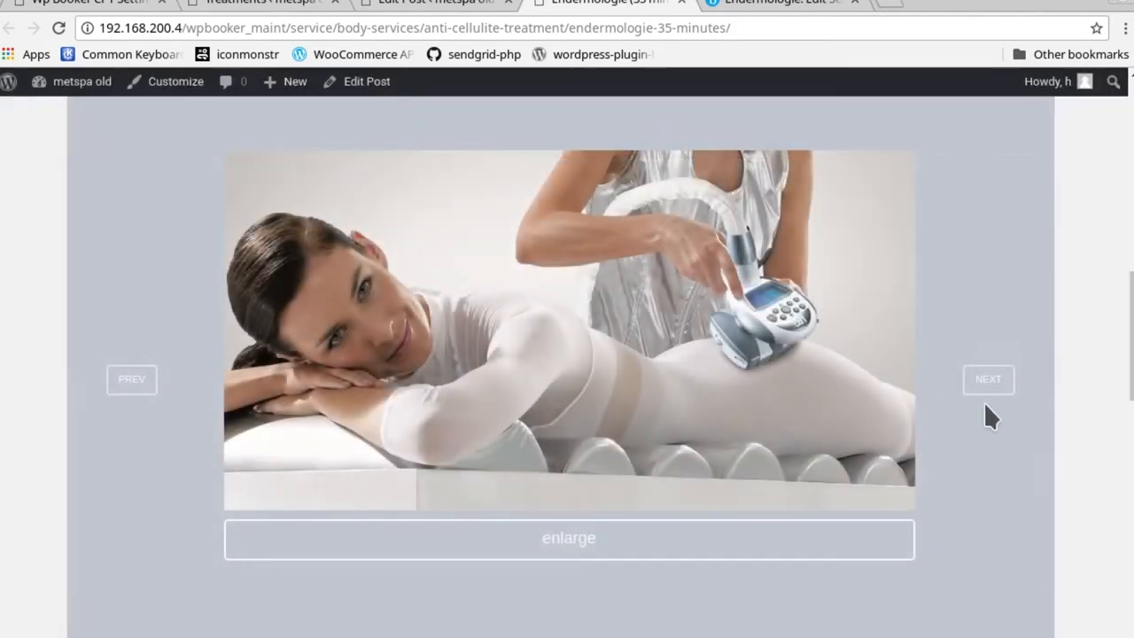
click(988, 379)
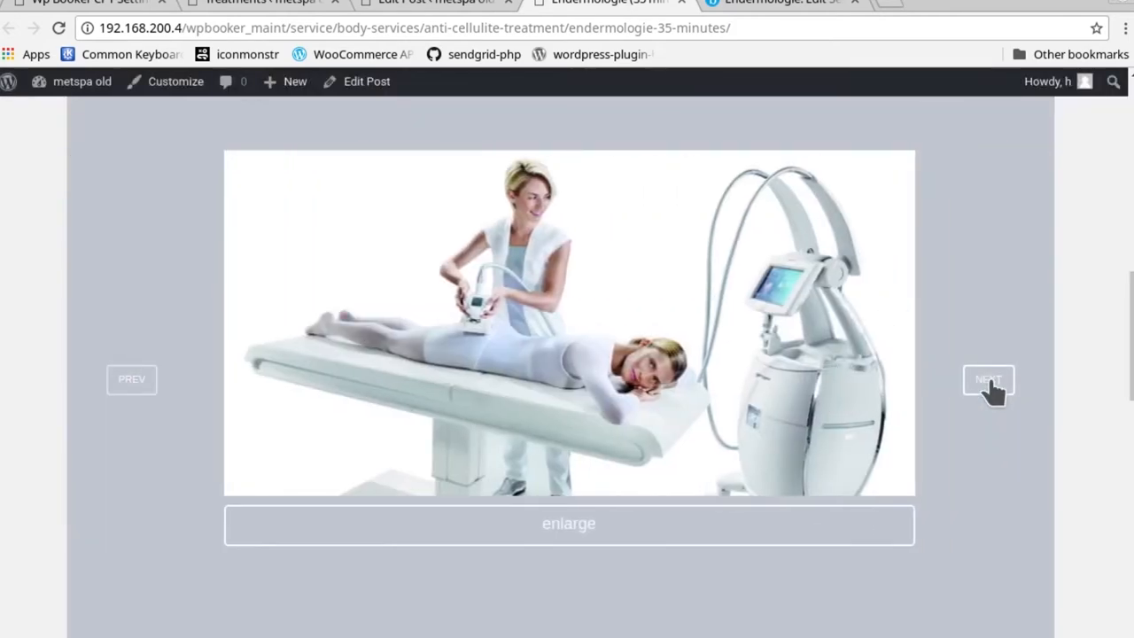
click(988, 380)
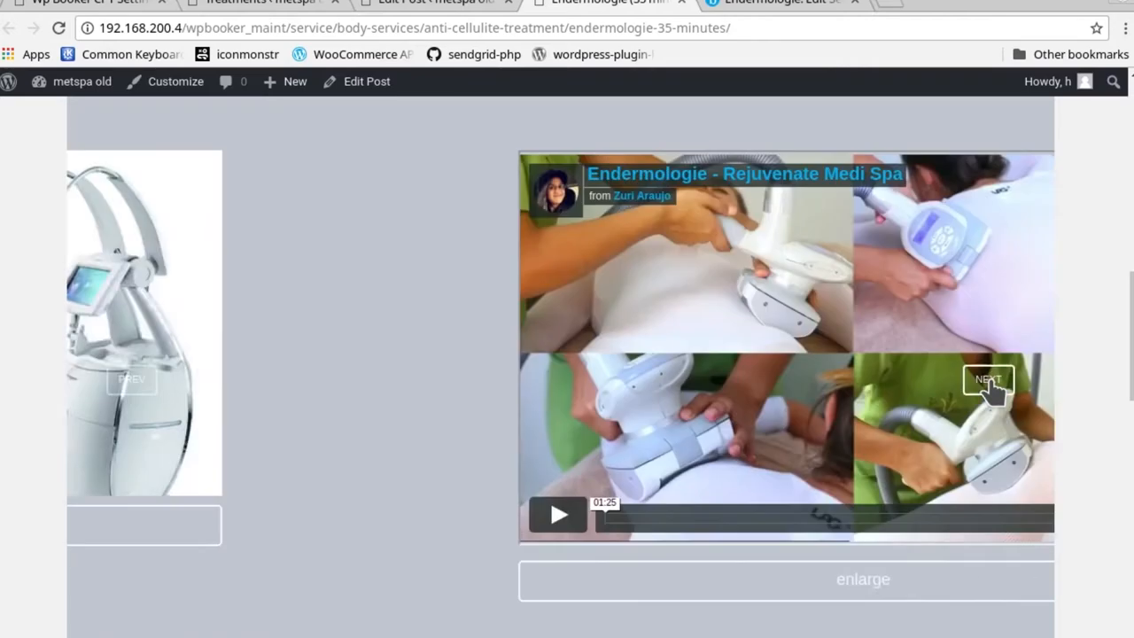
click(862, 578)
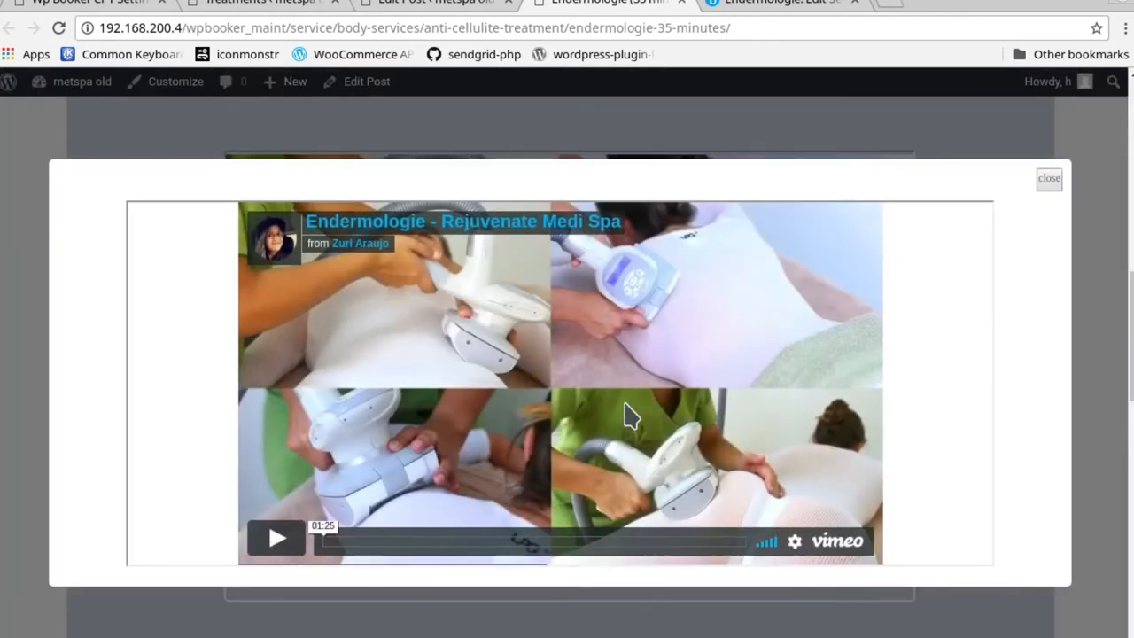
click(275, 537)
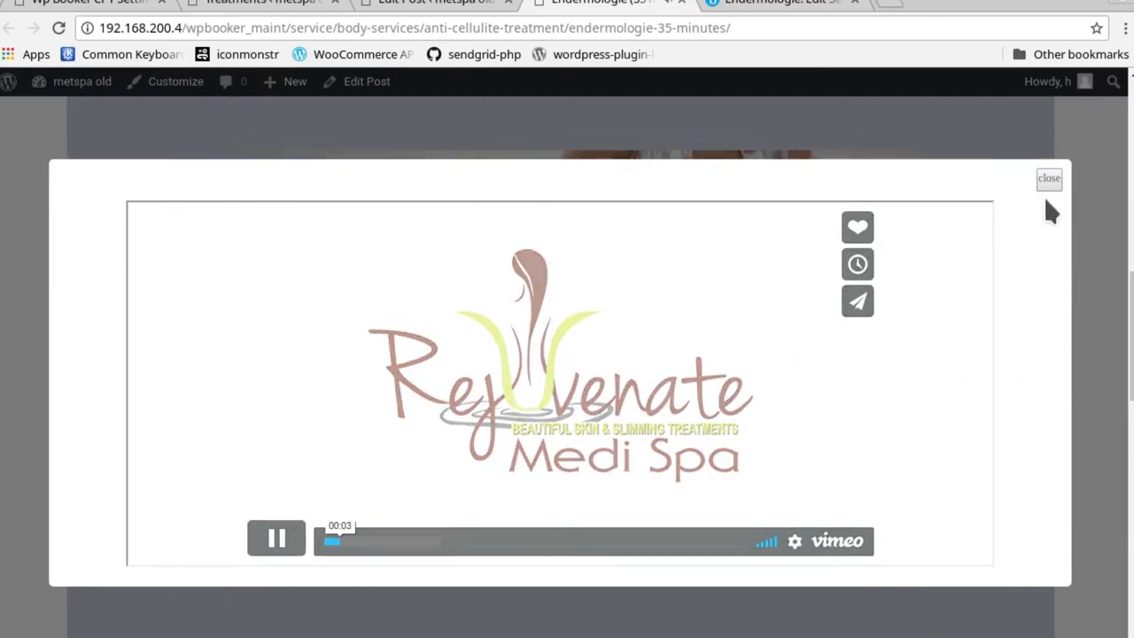
click(1073, 178)
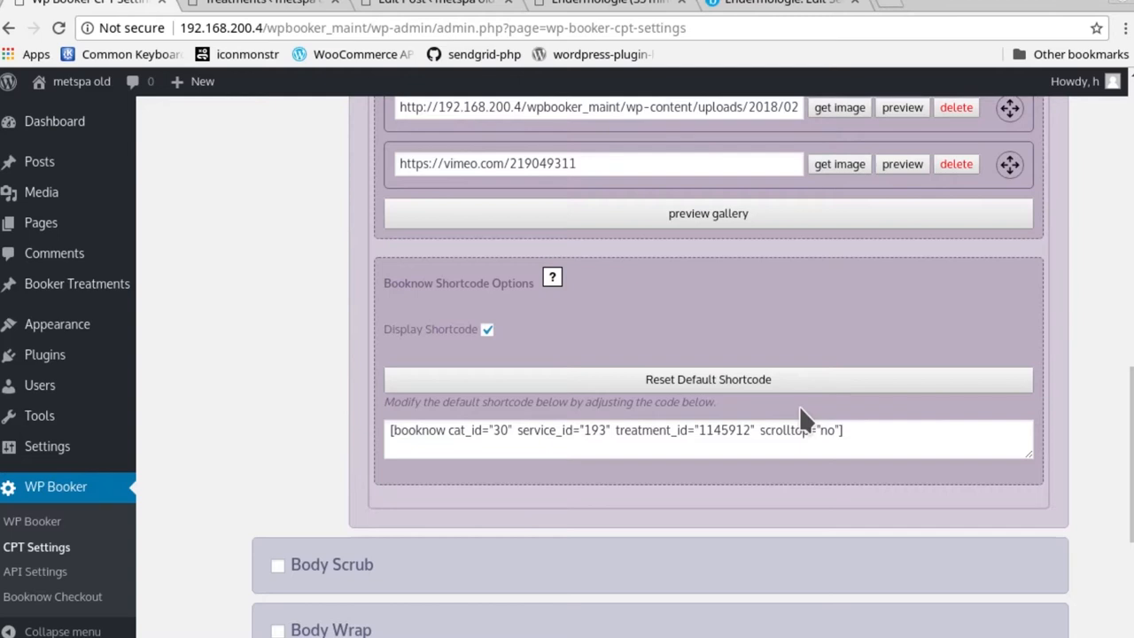
mouse_move(559, 307)
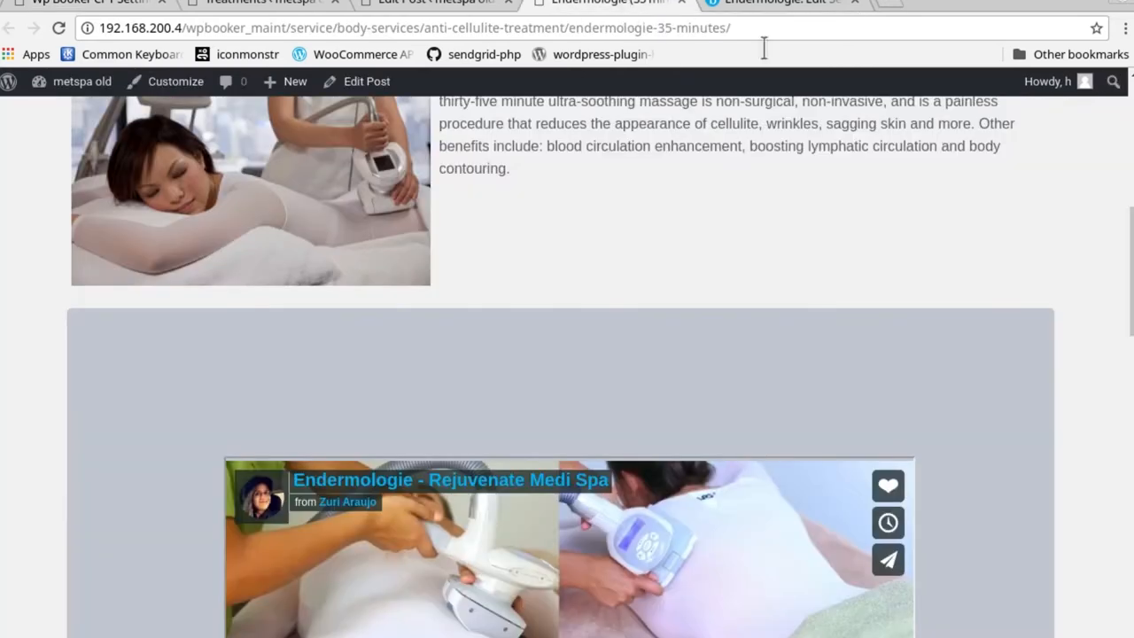
scroll(down, 3)
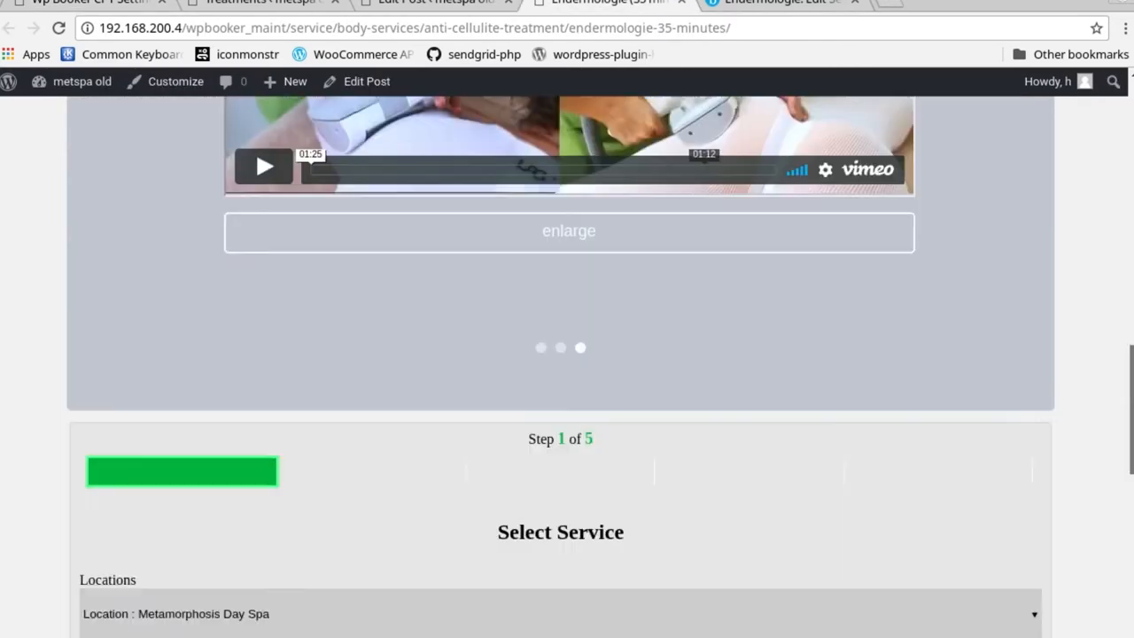
scroll(down, 3)
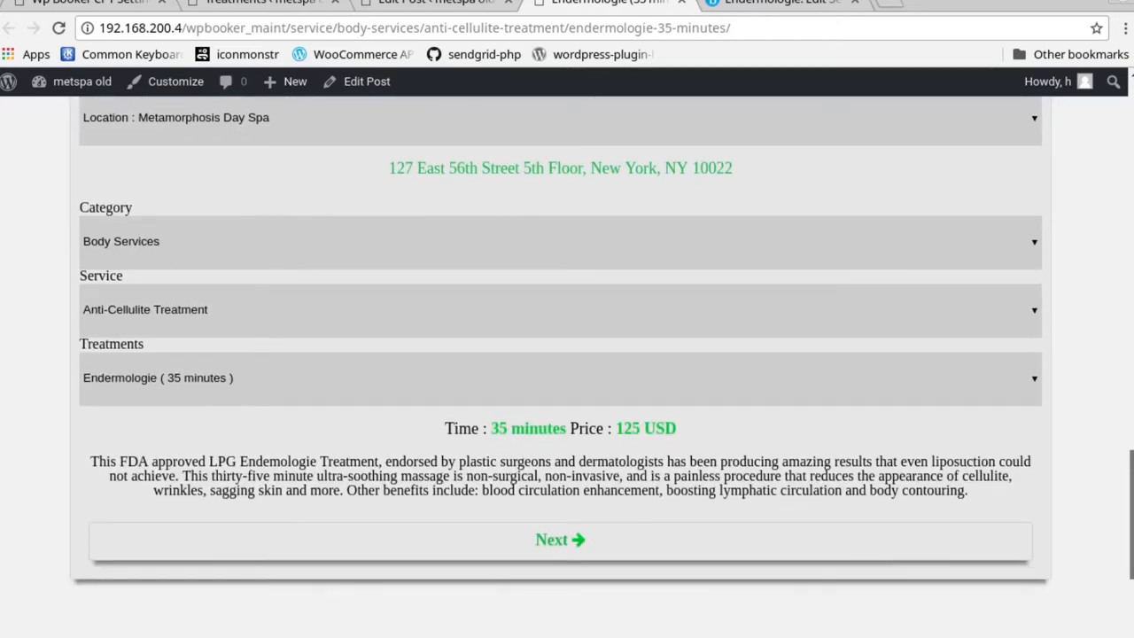
scroll(up, 3)
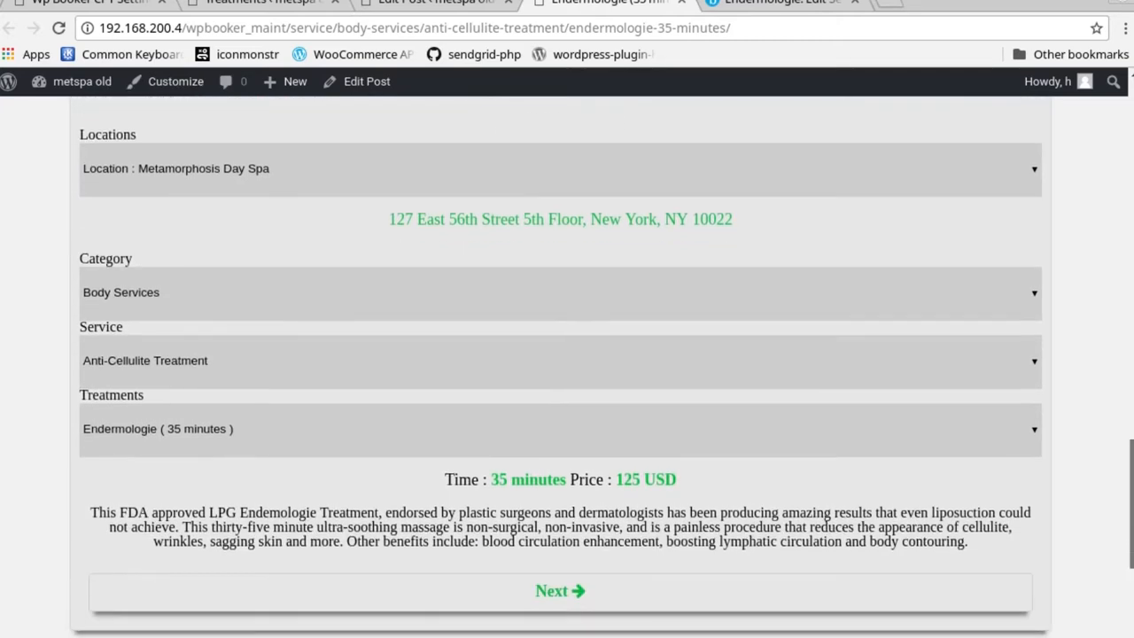
scroll(down, 3)
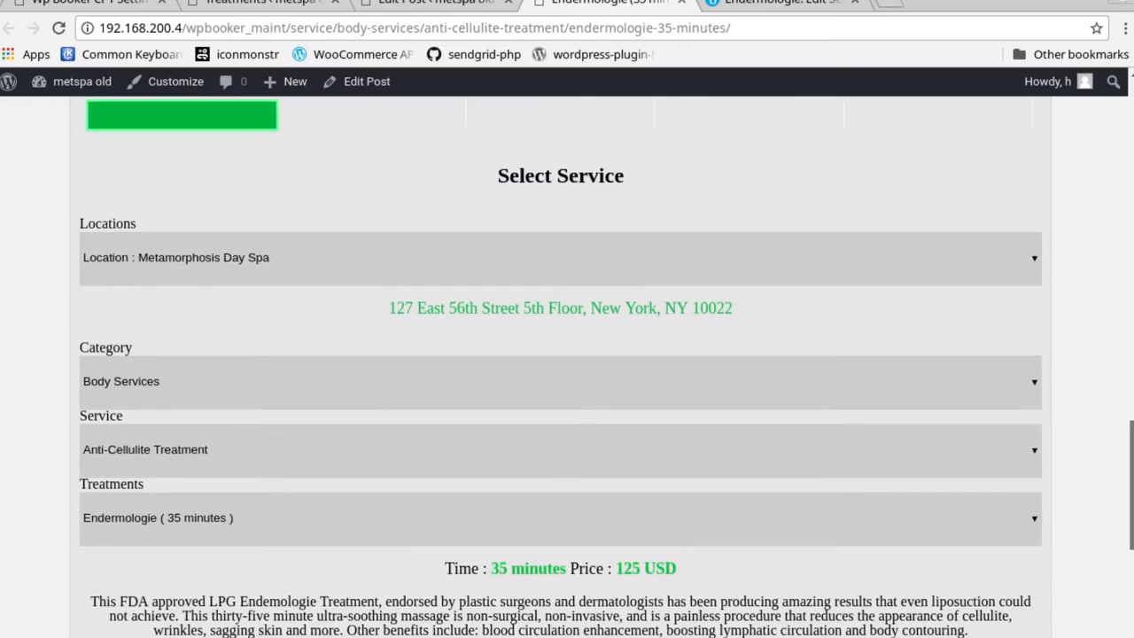
scroll(down, 3)
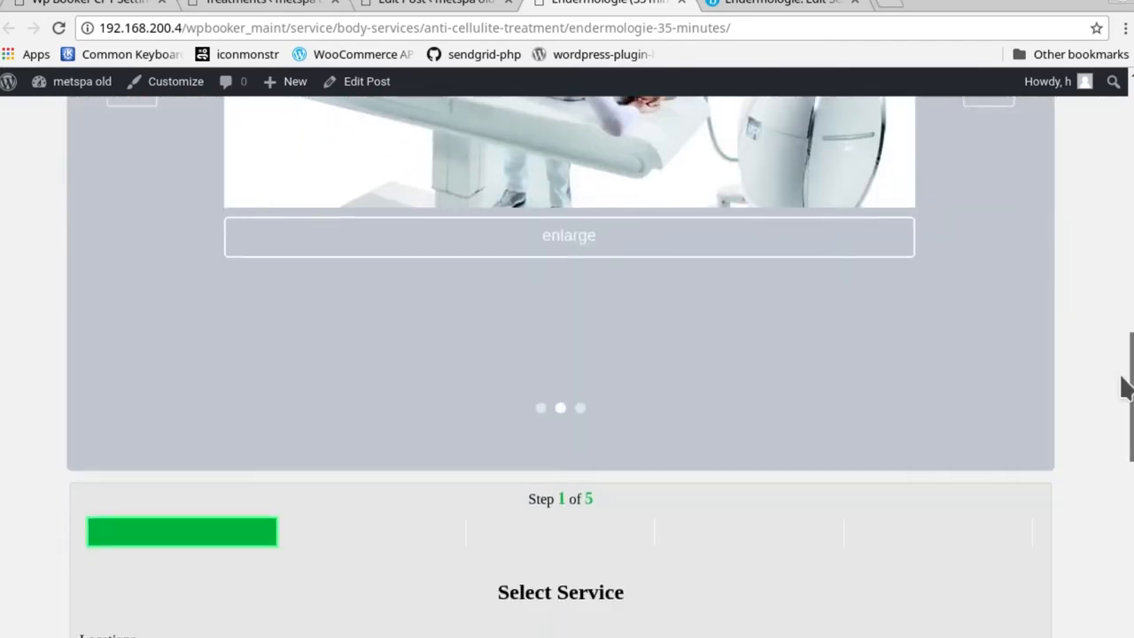
scroll(down, 3)
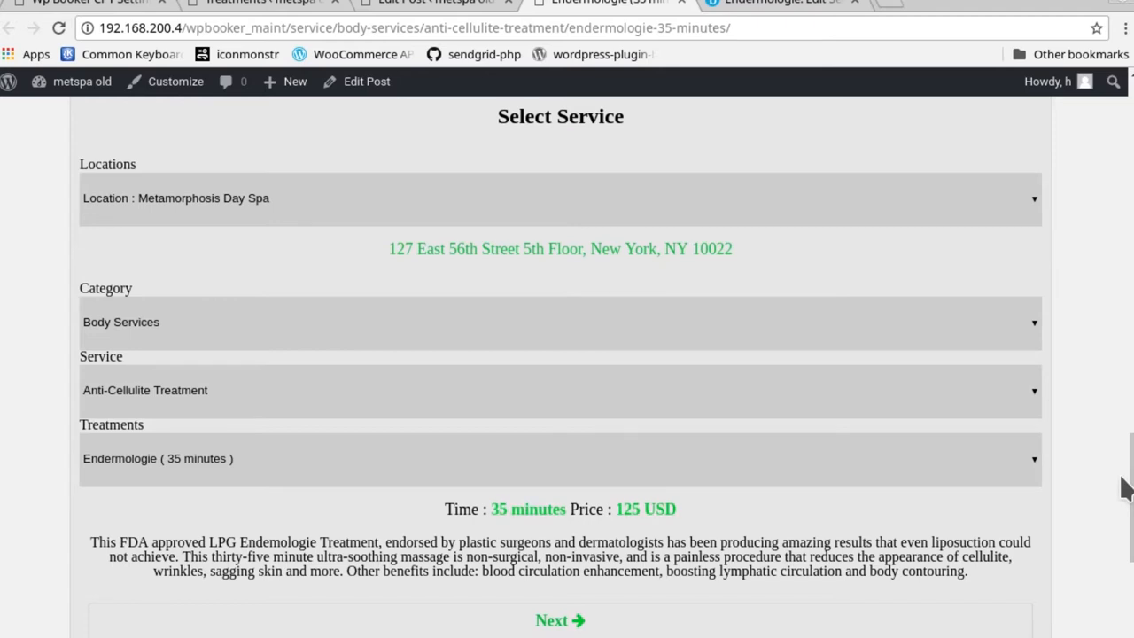
scroll(down, 3)
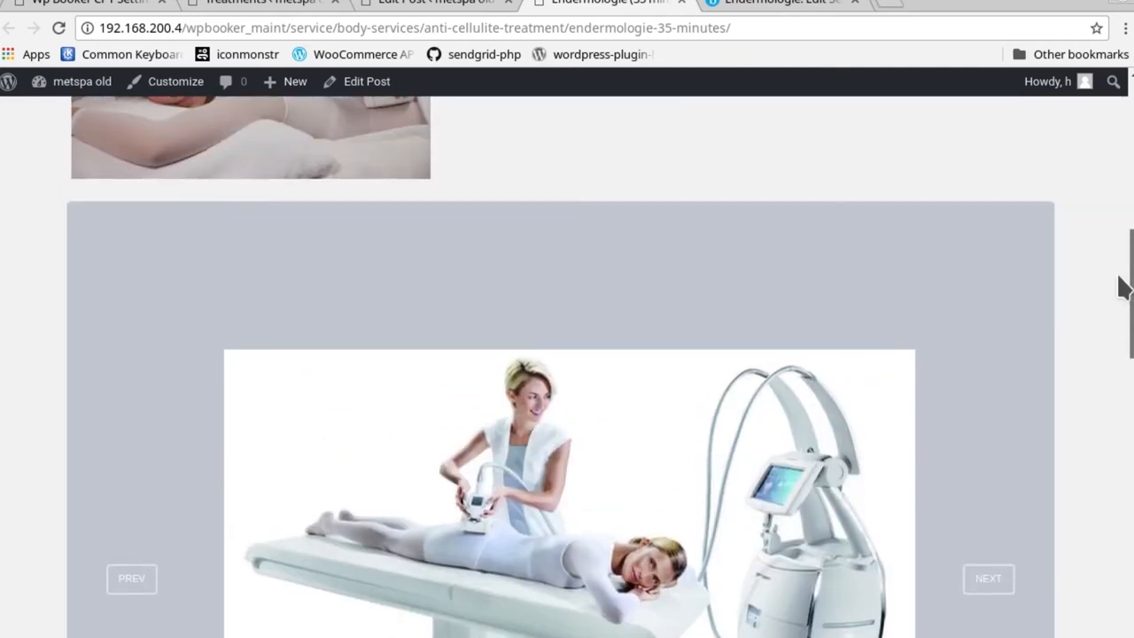
scroll(up, 3)
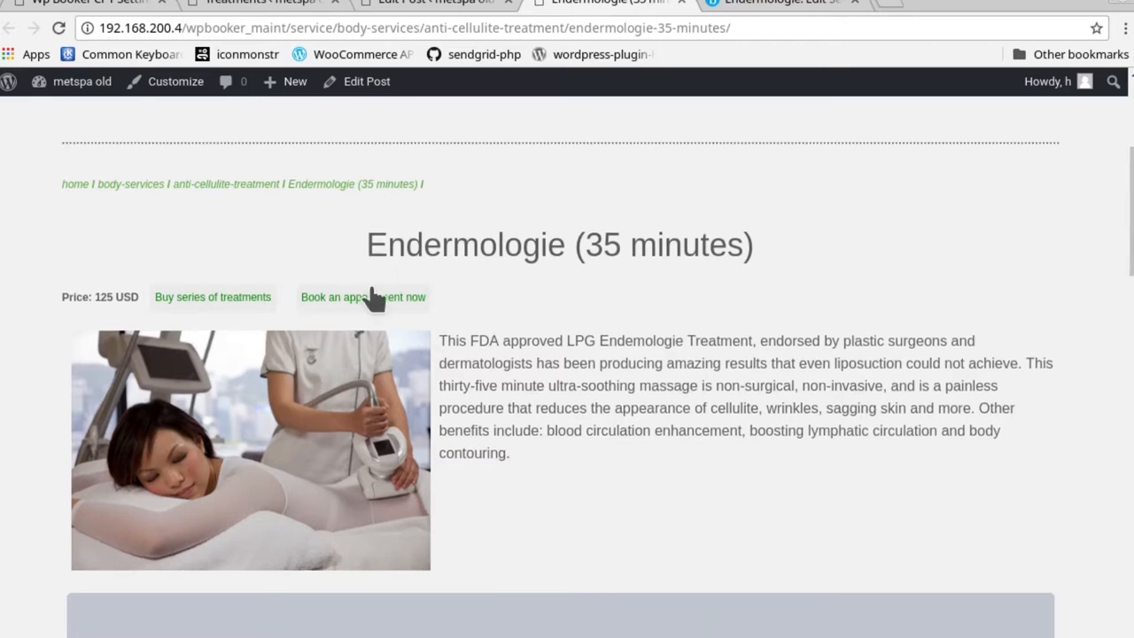
mouse_move(375, 302)
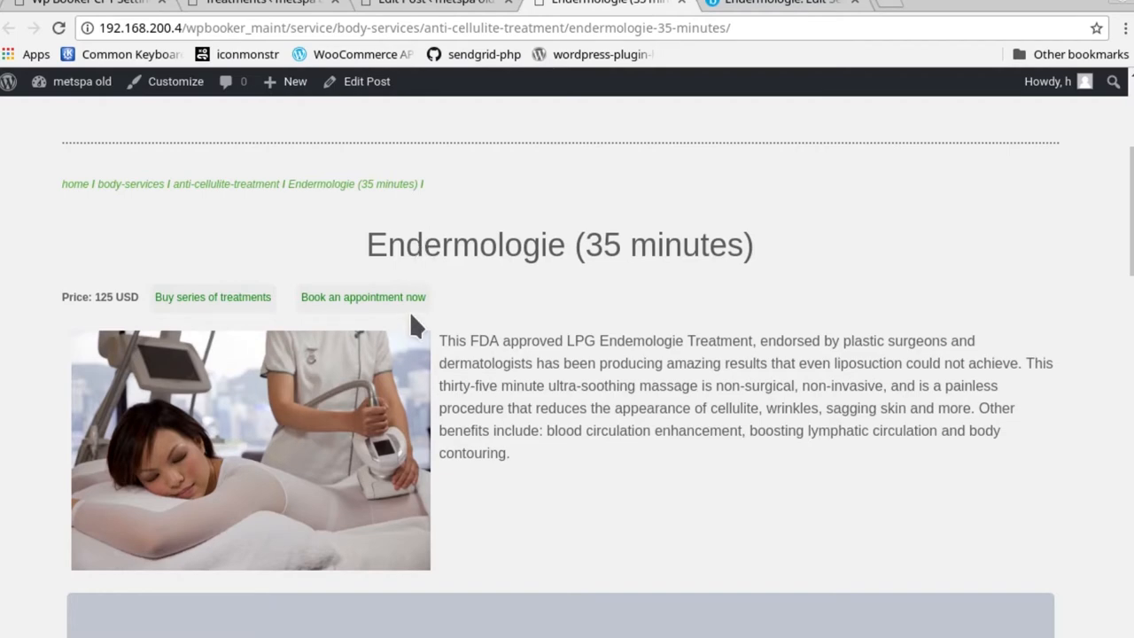
click(362, 297)
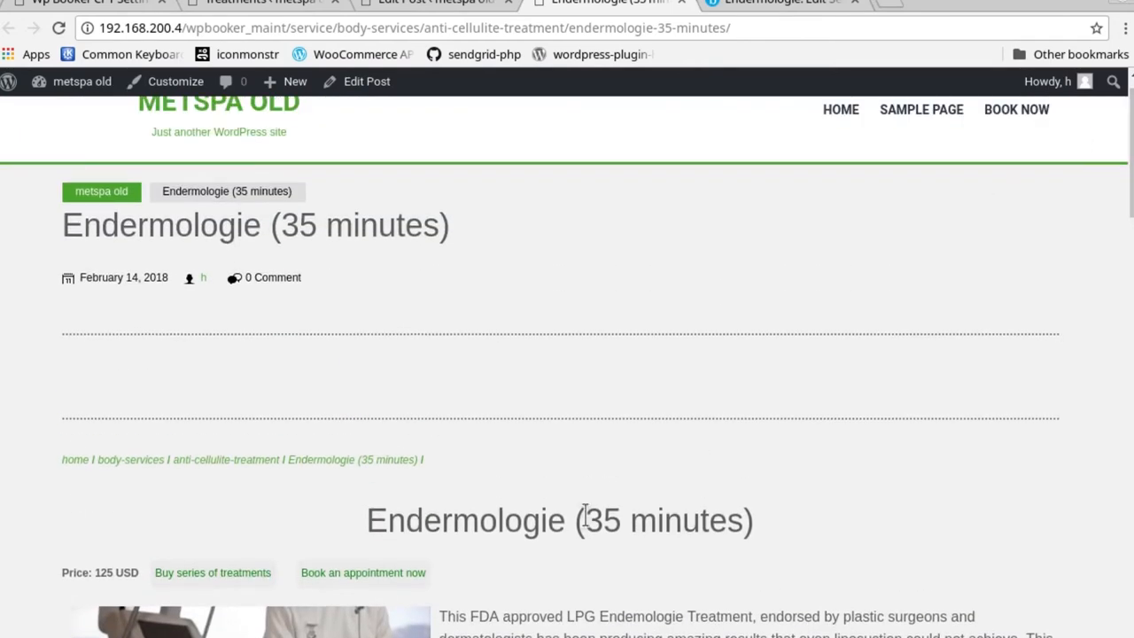
click(212, 572)
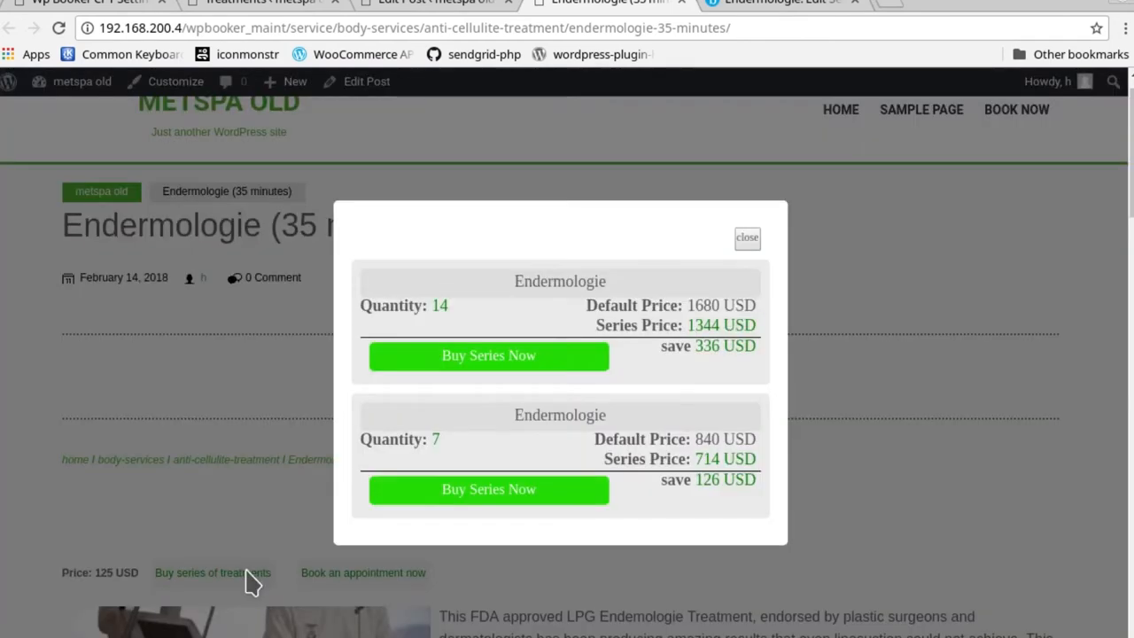
mouse_move(518, 439)
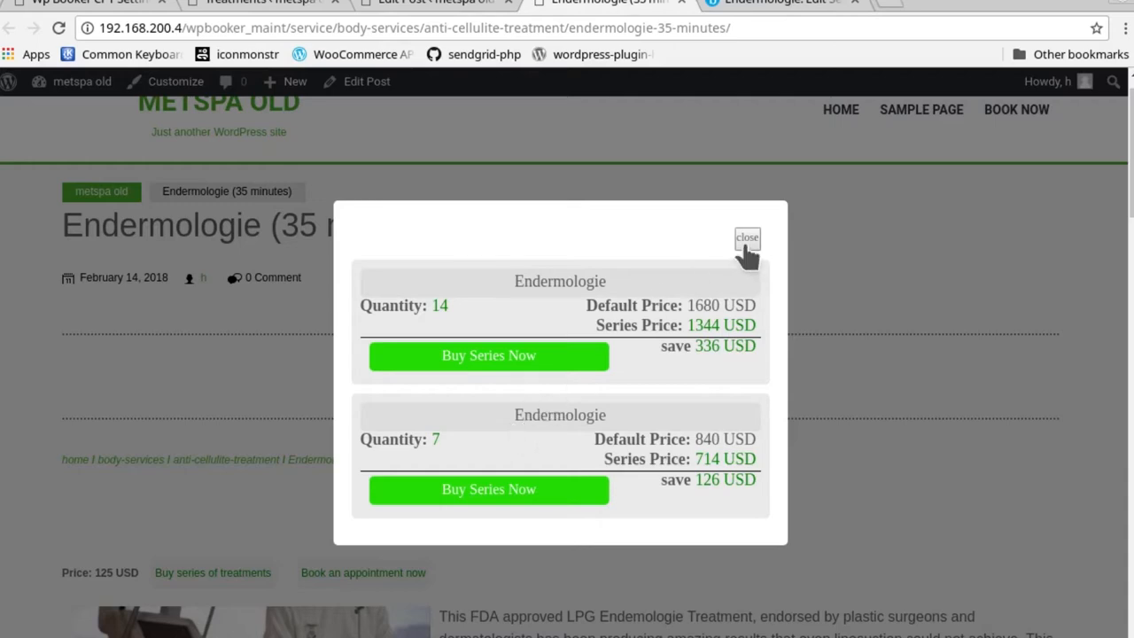
click(747, 238)
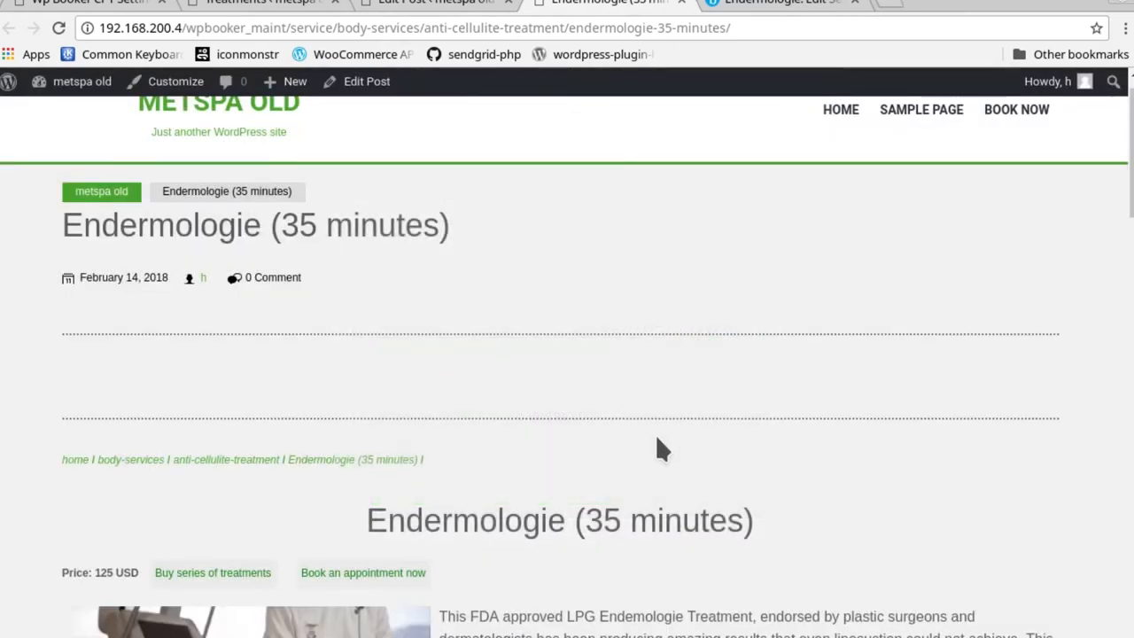
scroll(down, 3)
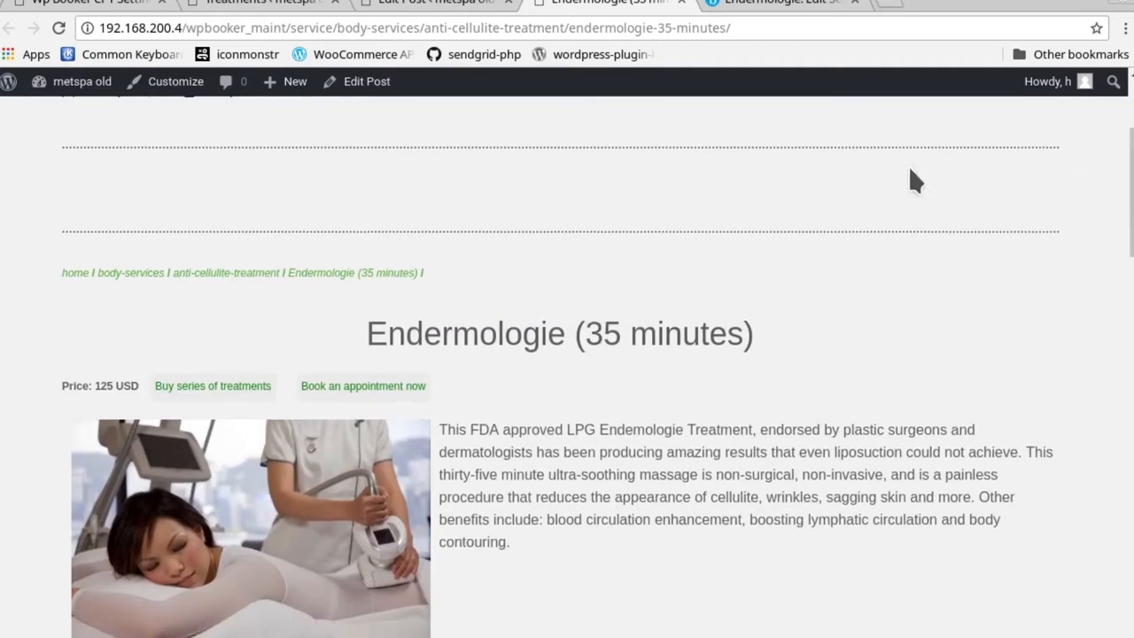
mouse_move(329, 282)
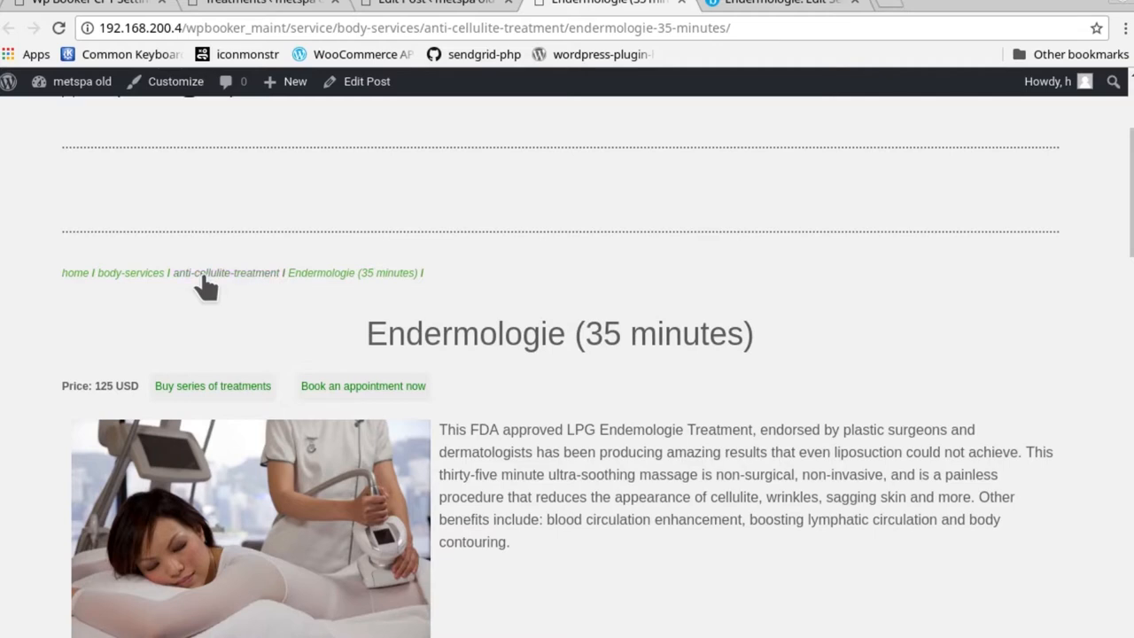
mouse_move(130, 279)
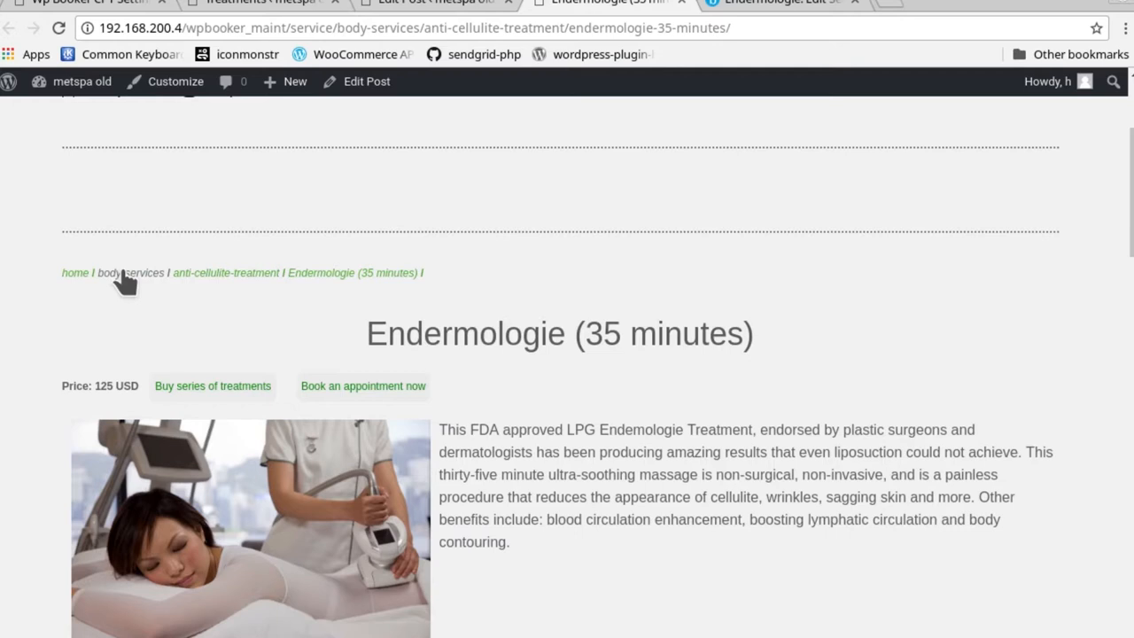
mouse_move(257, 292)
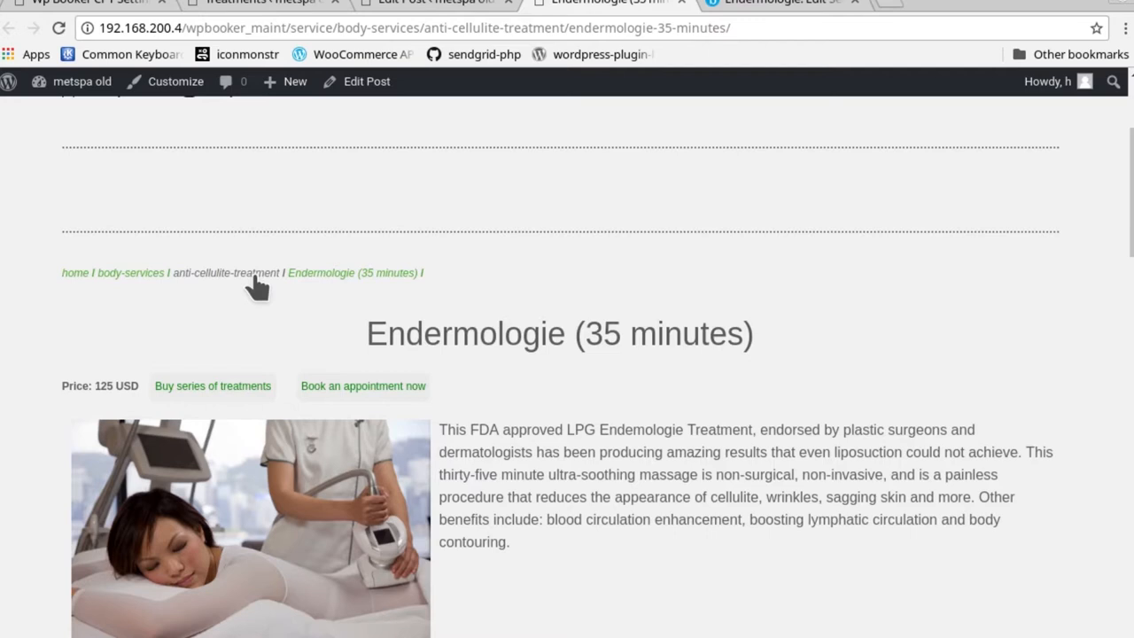
mouse_move(256, 330)
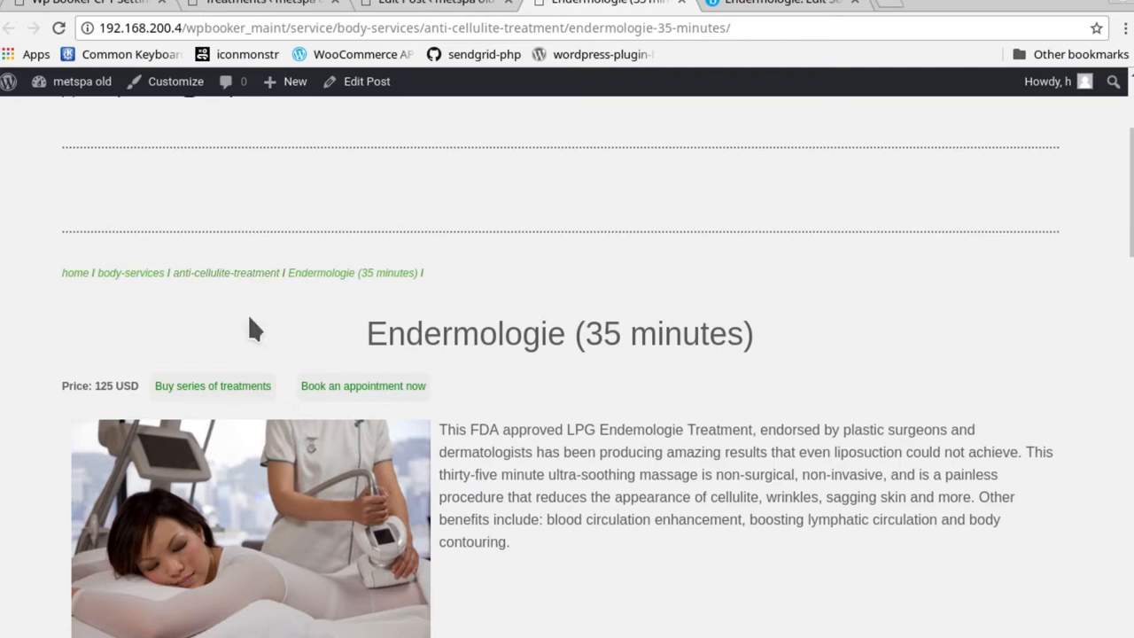
mouse_move(139, 281)
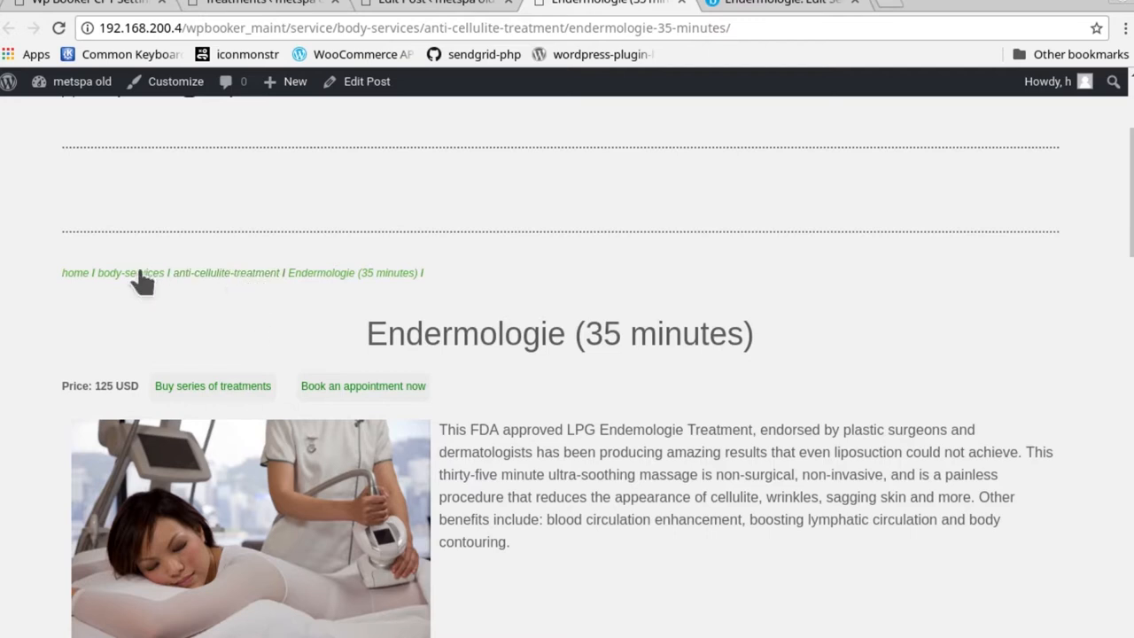
mouse_move(243, 297)
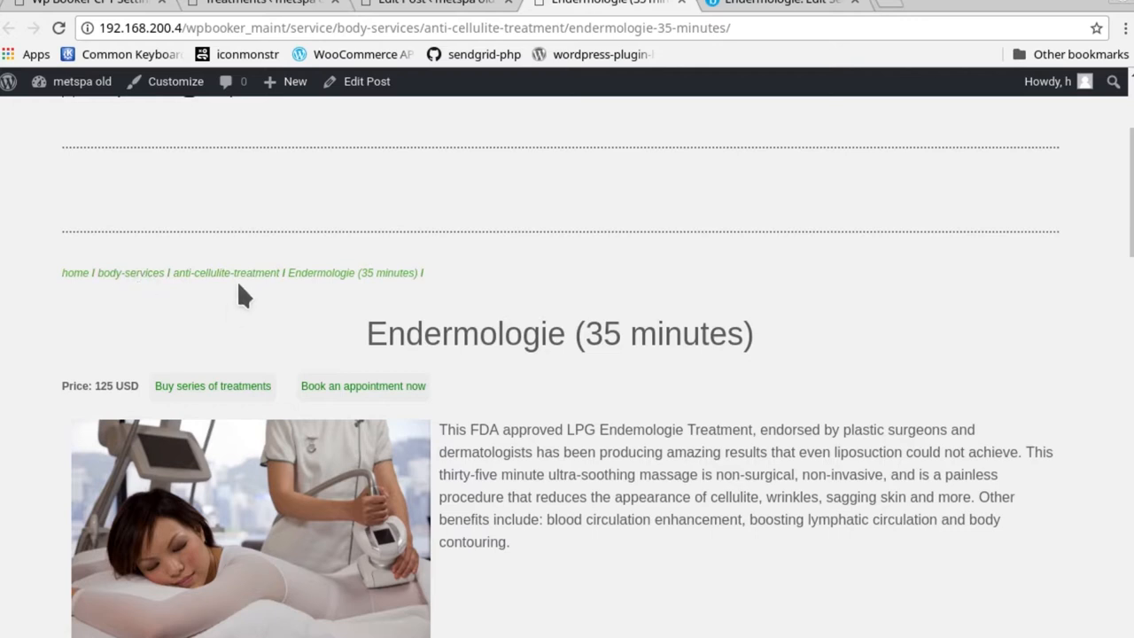
mouse_move(241, 283)
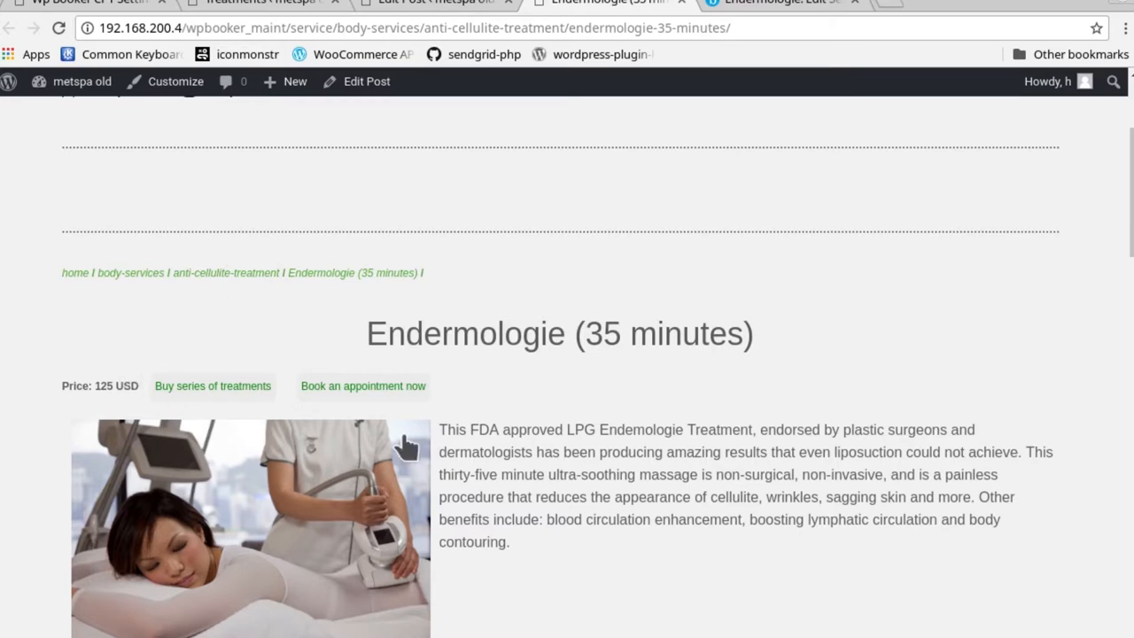
mouse_move(652, 478)
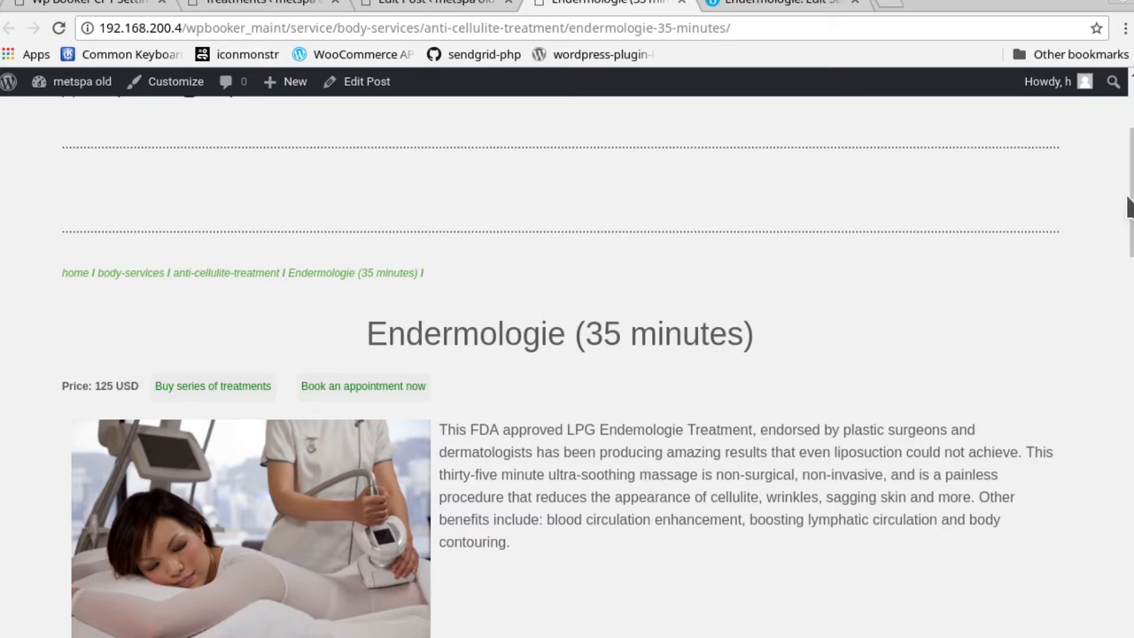
scroll(up, 3)
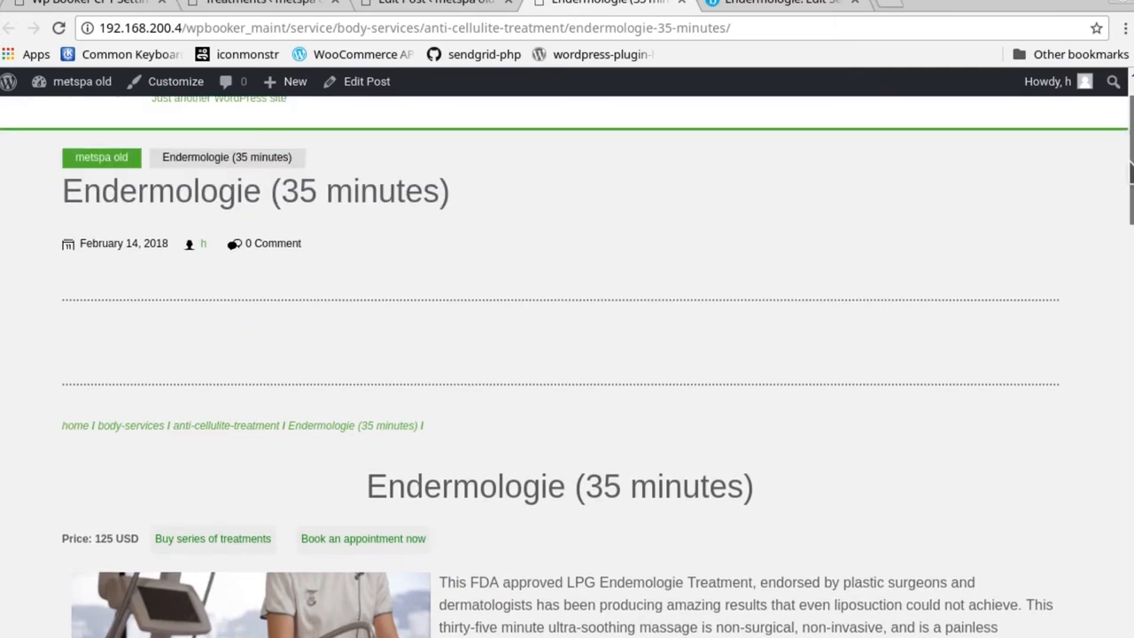
scroll(down, 3)
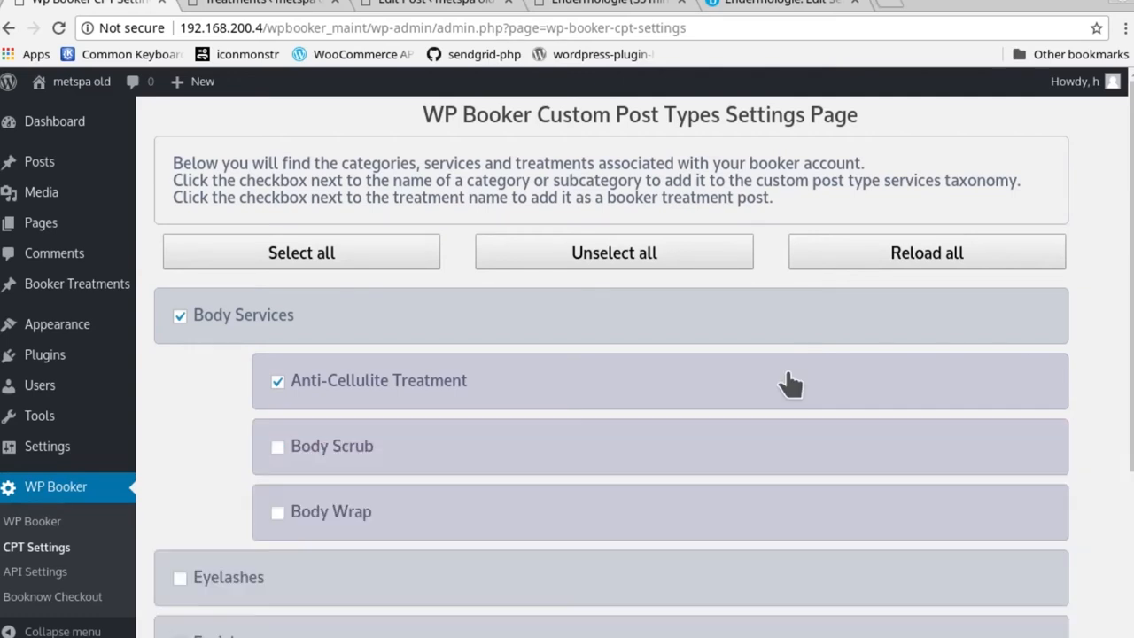
- Tick Body Wrap, Sweet Escape Body Scrub and Seaweed Body Wrap in the CPT settings
scroll(down, 3)
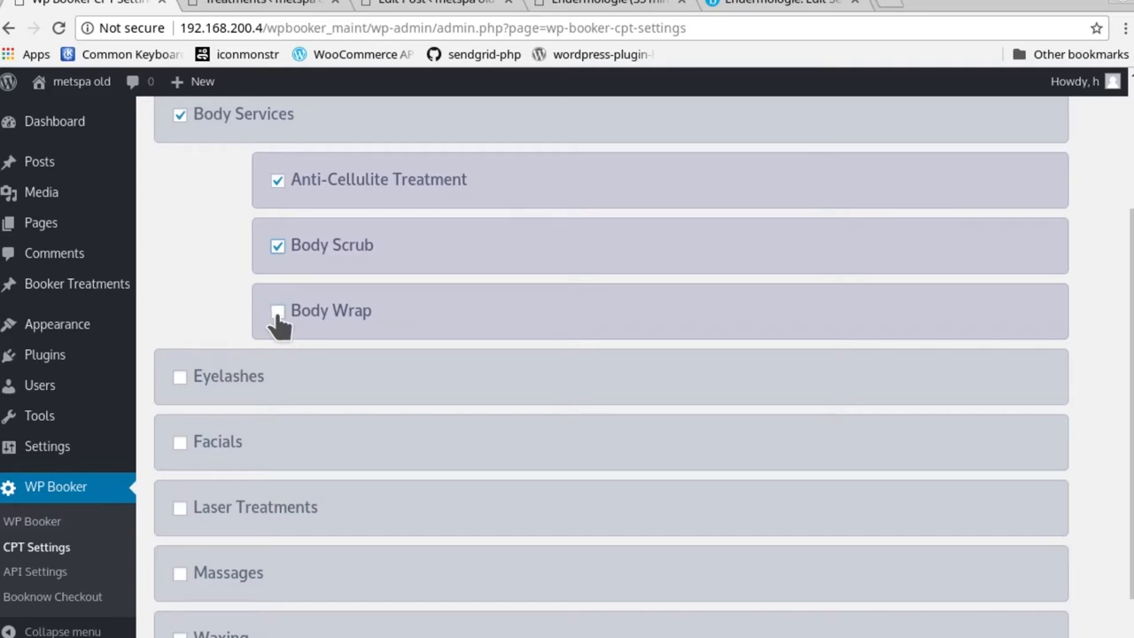
click(276, 311)
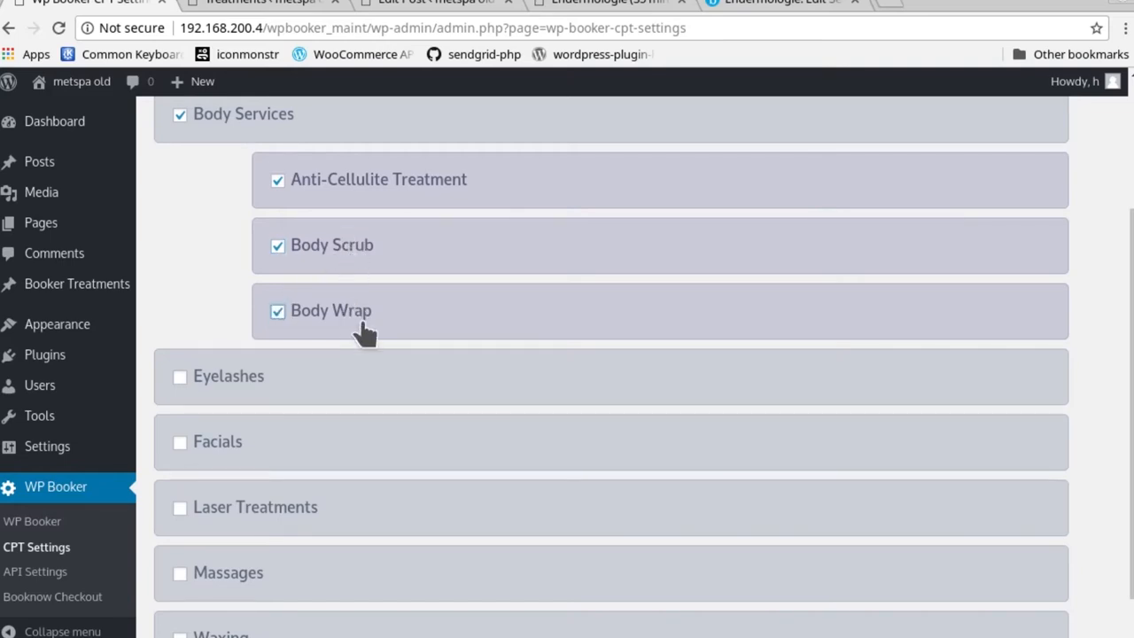
click(333, 245)
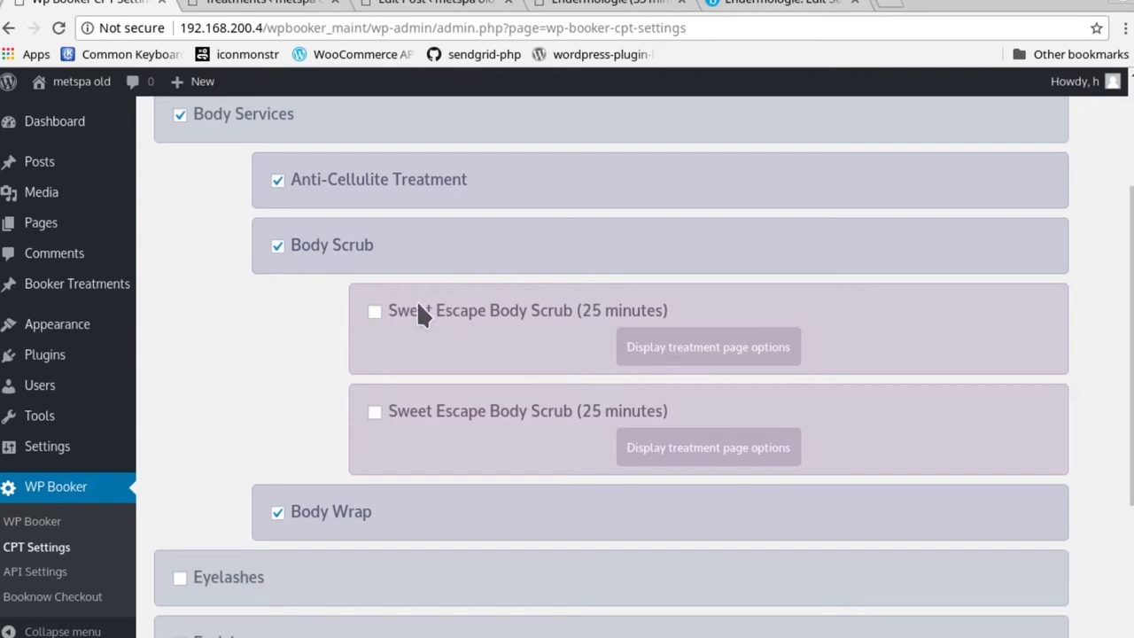
mouse_move(632, 360)
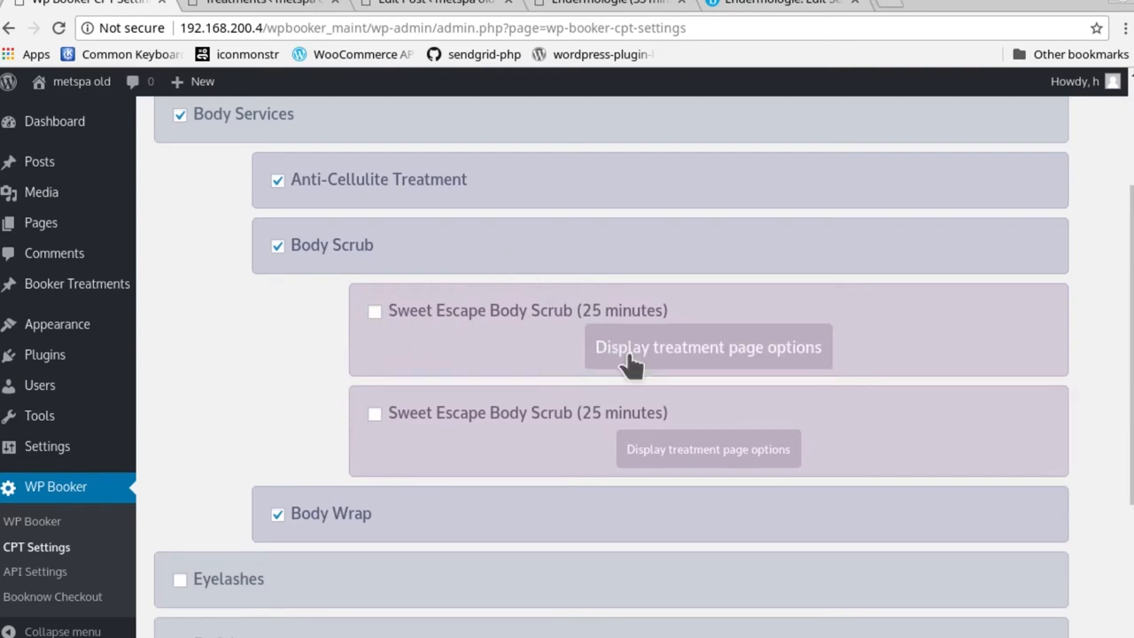
click(708, 346)
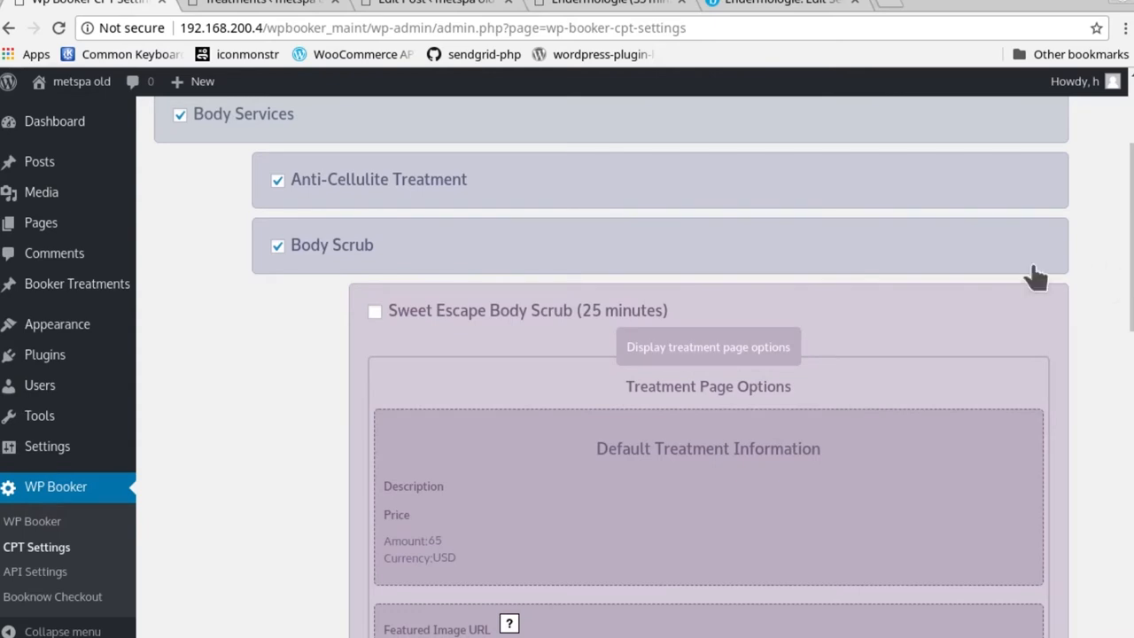
mouse_move(379, 328)
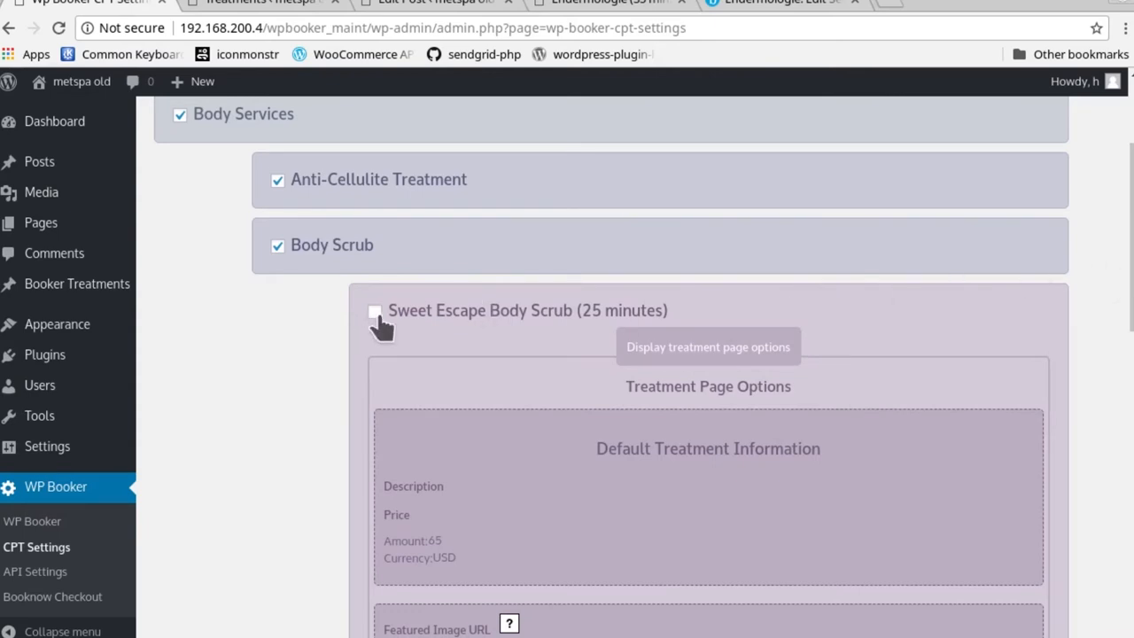
click(374, 310)
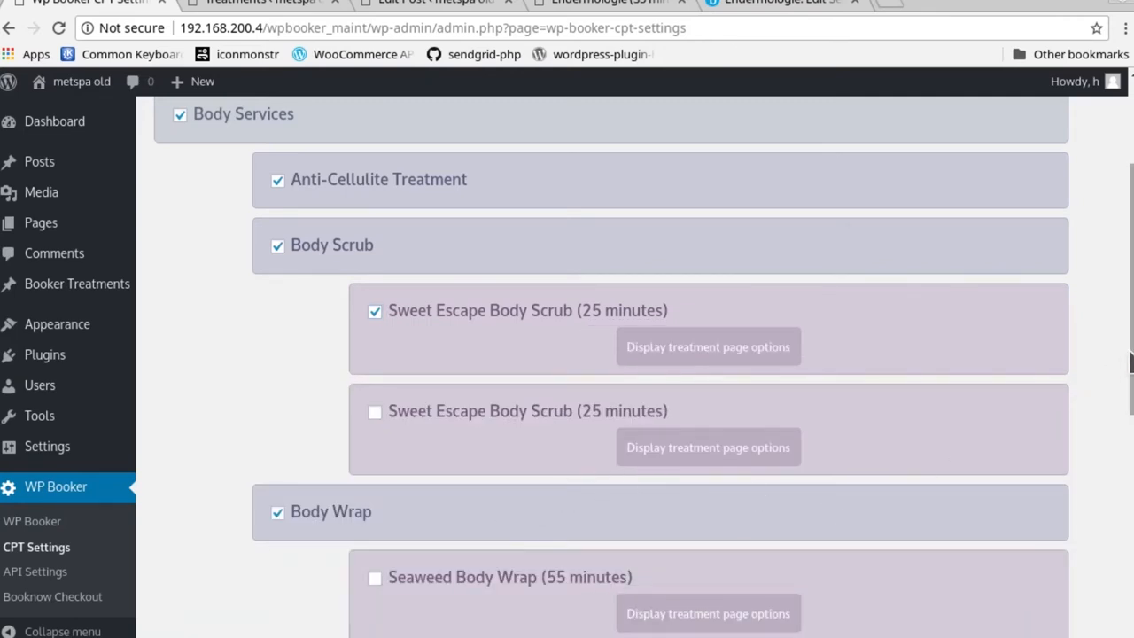
scroll(down, 3)
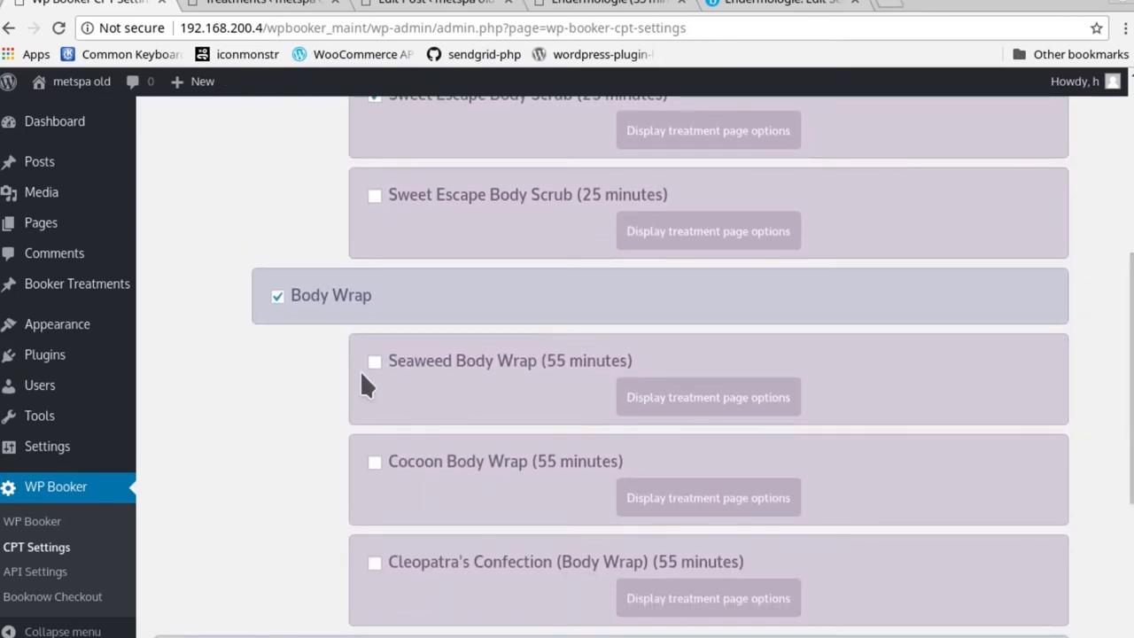
click(374, 360)
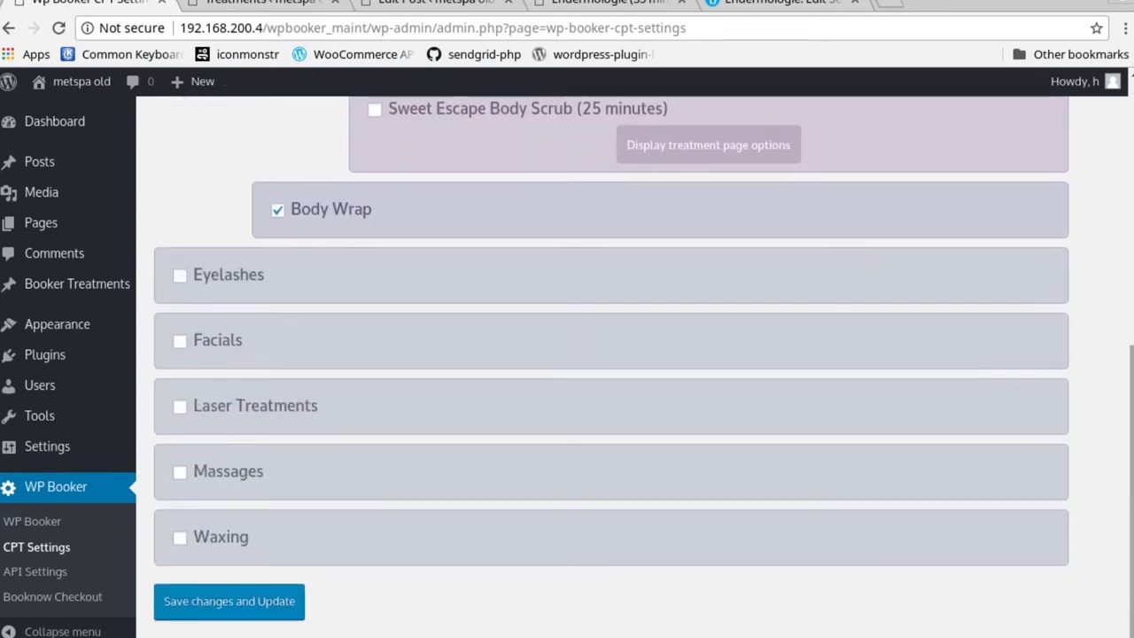
- Save and confirm the ticked categories and treatments, then reload the settings page
click(229, 602)
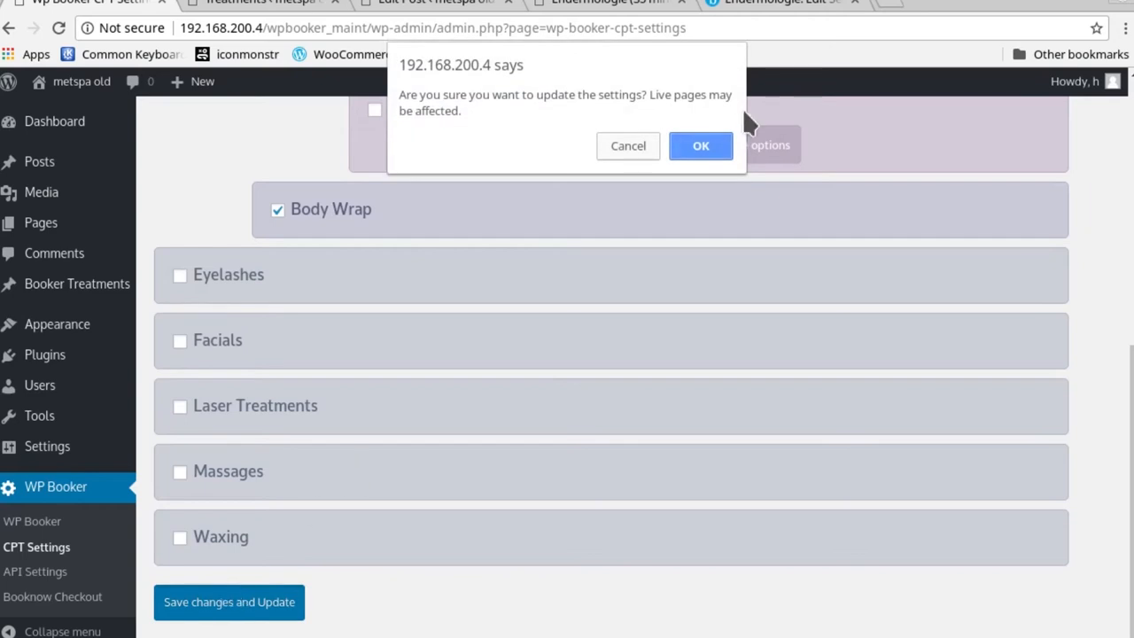
click(701, 145)
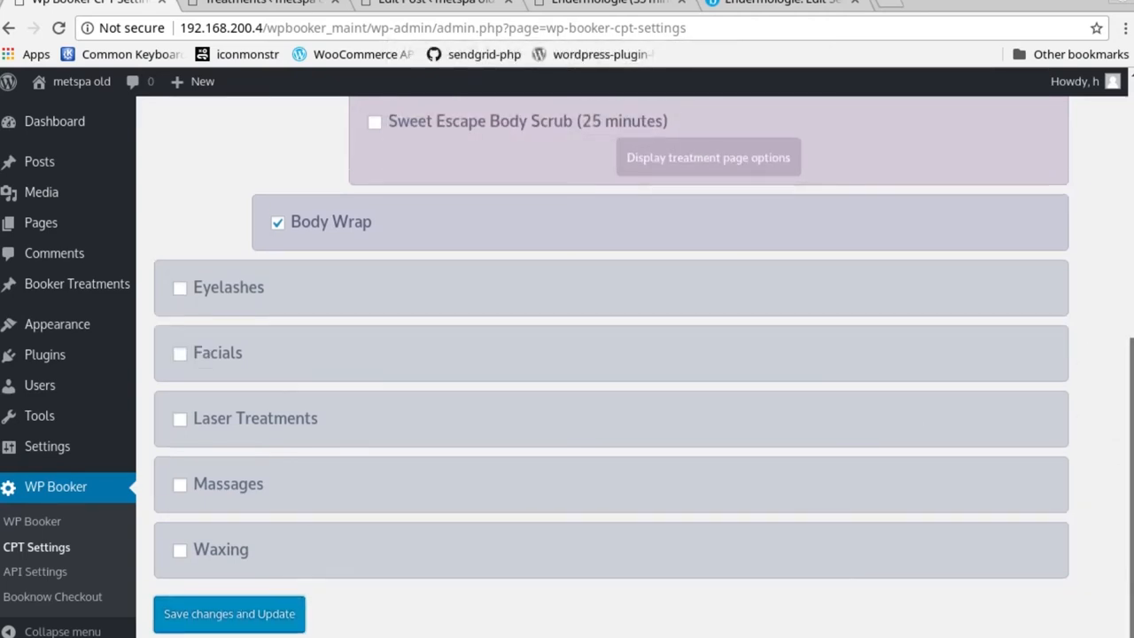
click(61, 30)
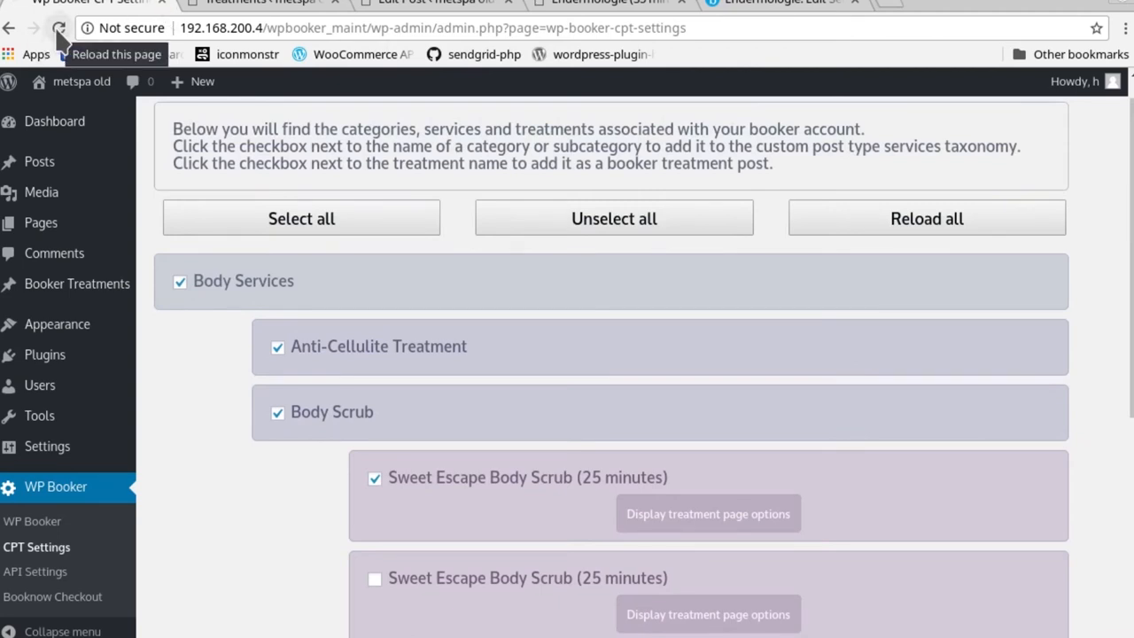
click(63, 30)
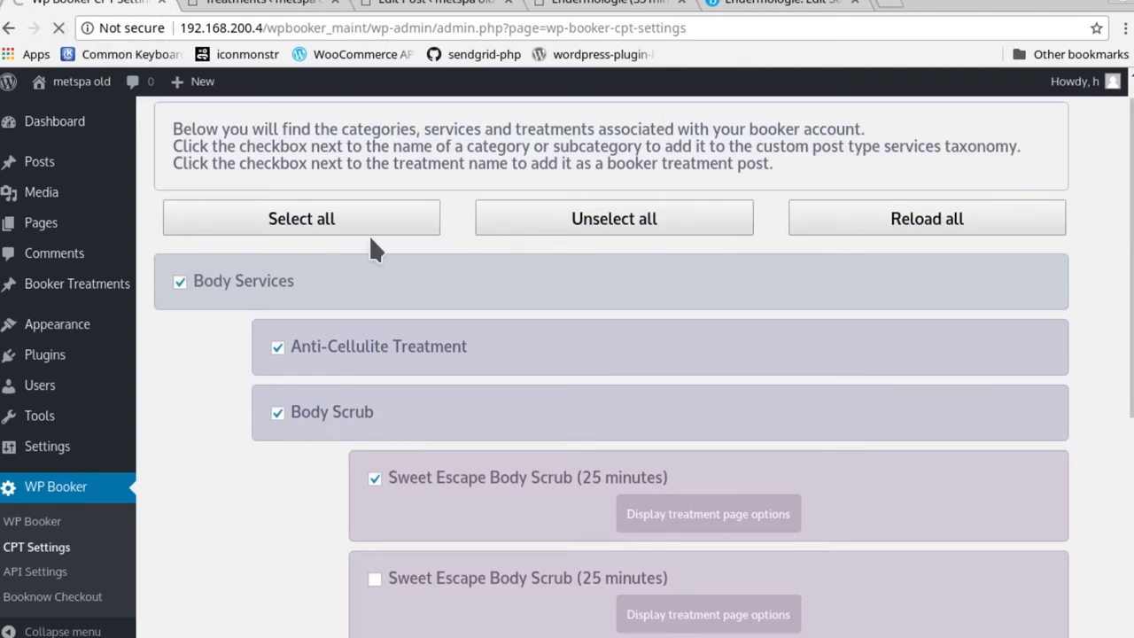
click(927, 218)
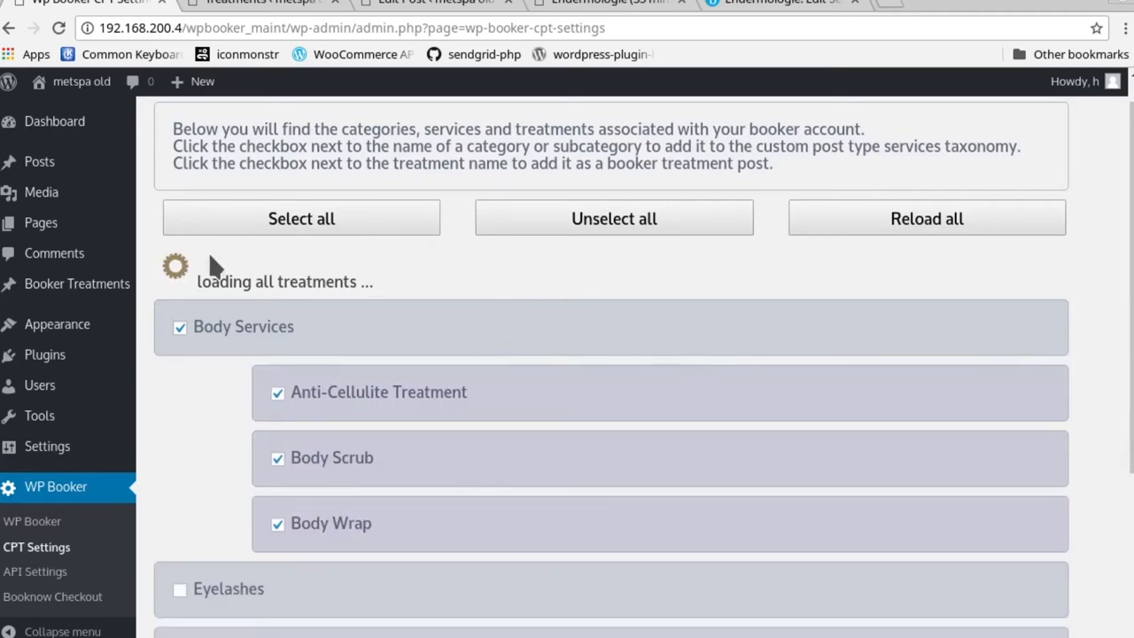
mouse_move(71, 283)
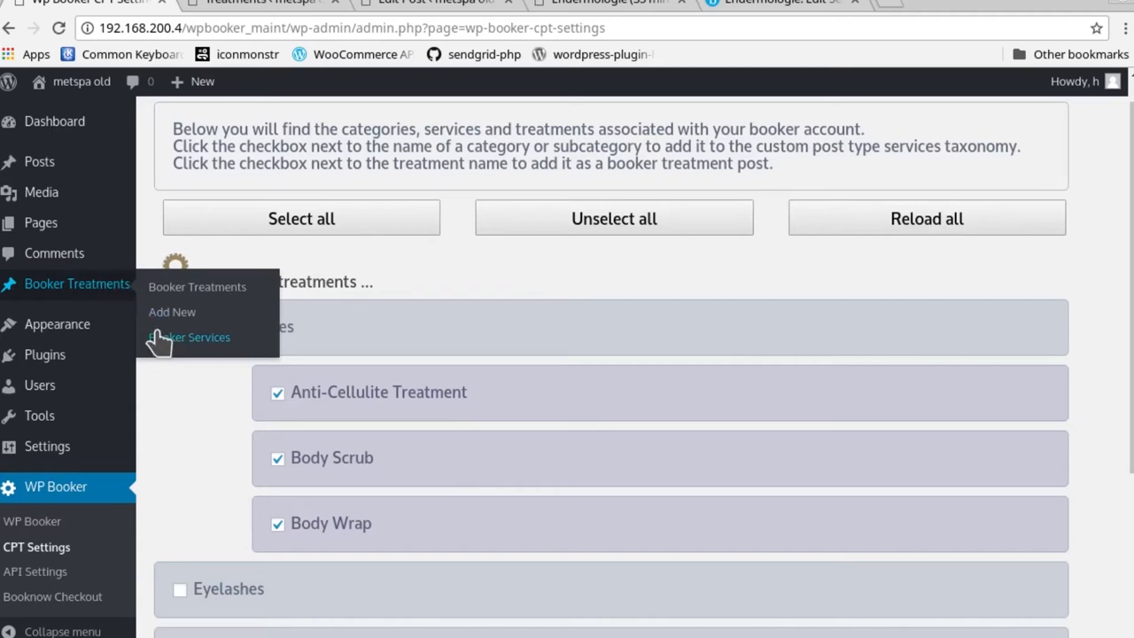
- Open Booker Services from the Booker Treatments admin menu
click(188, 336)
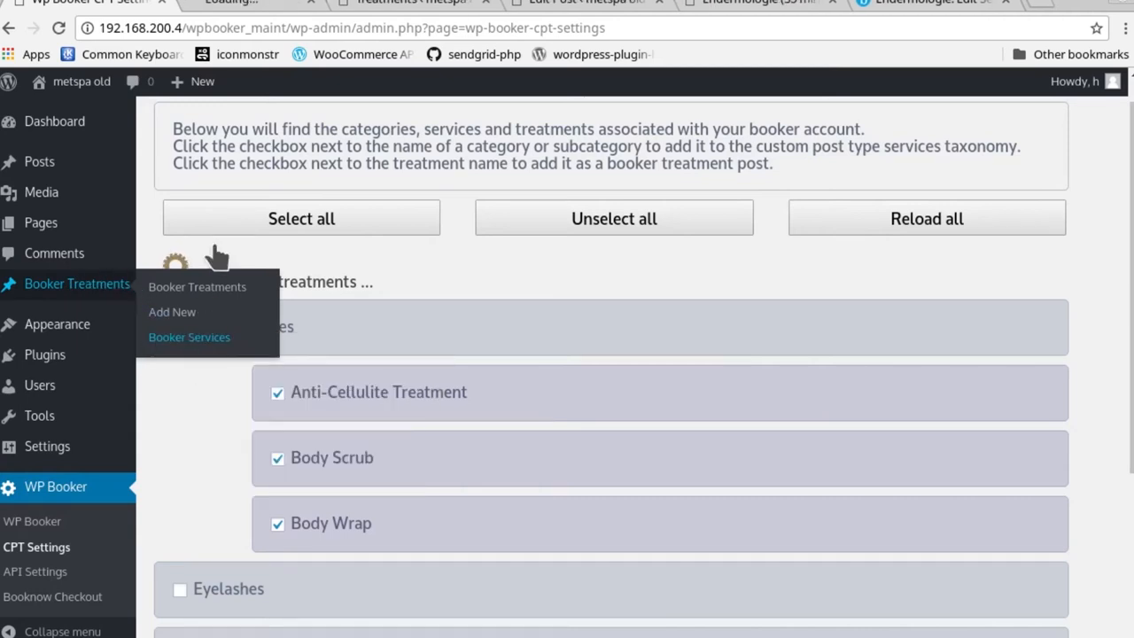
click(188, 336)
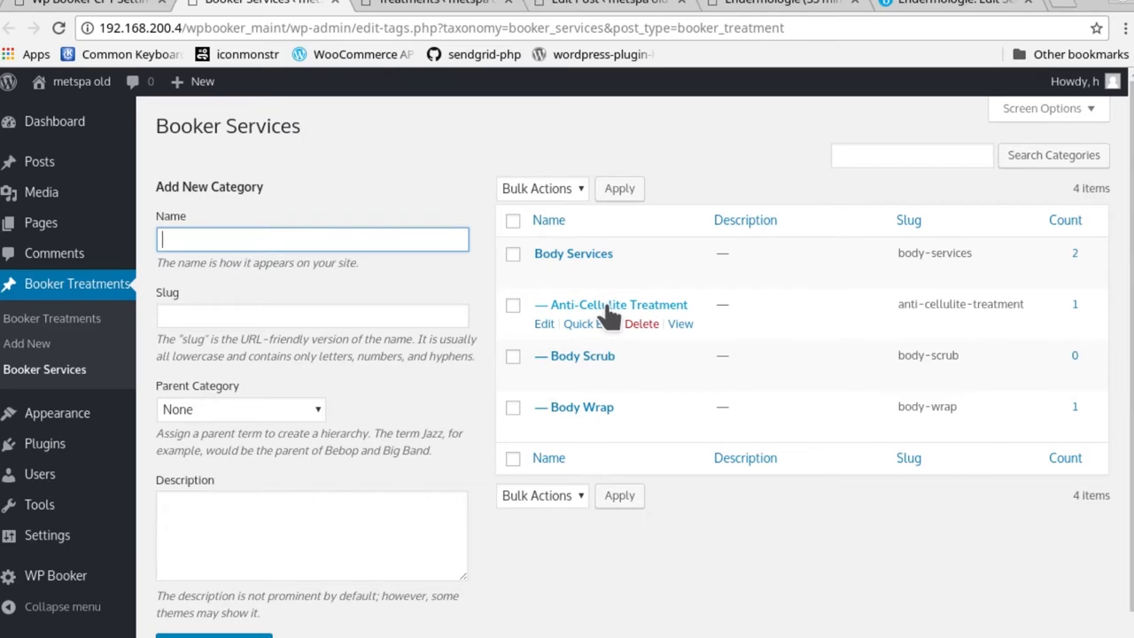
mouse_move(596, 413)
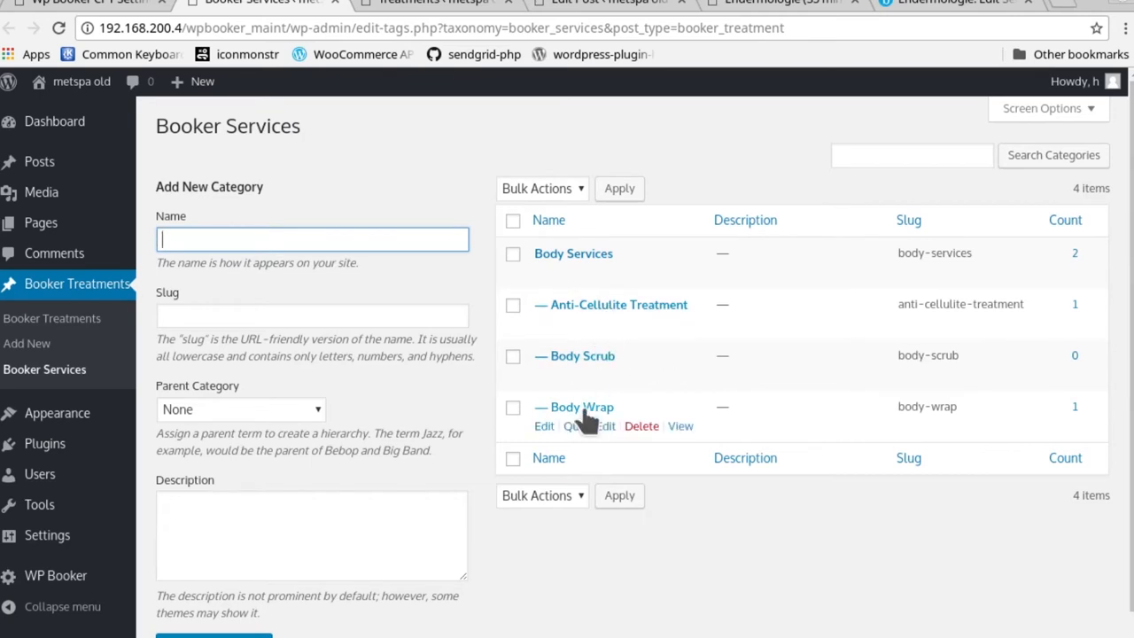
mouse_move(565, 426)
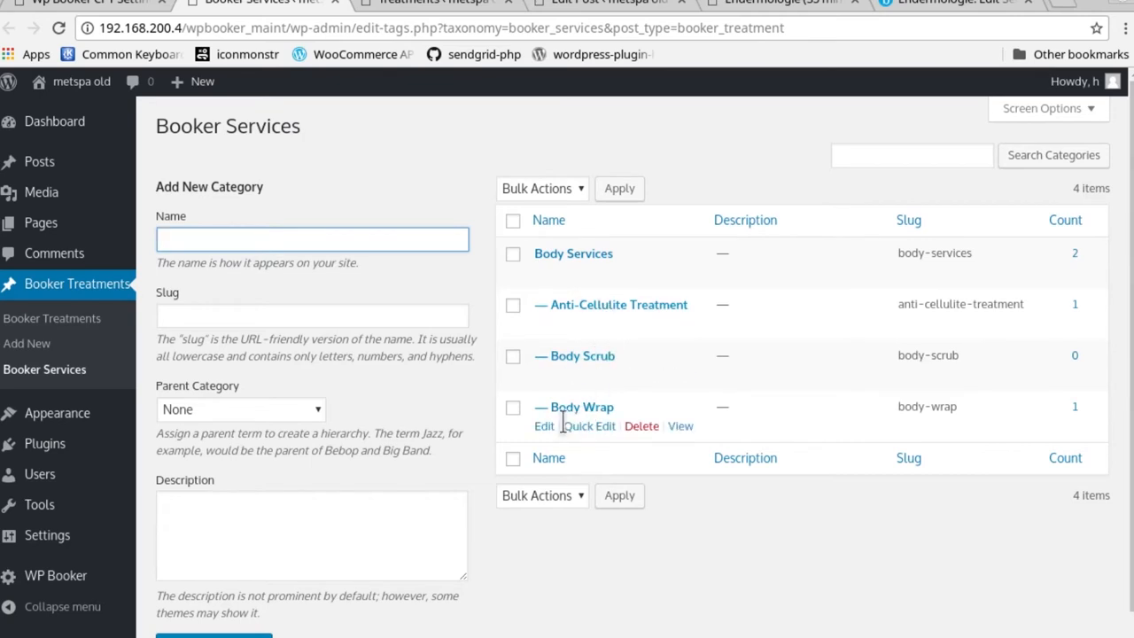
- Review the post counts for Body Services, Anti-Cellulite Treatment, Body Scrub and Body Wrap
click(310, 238)
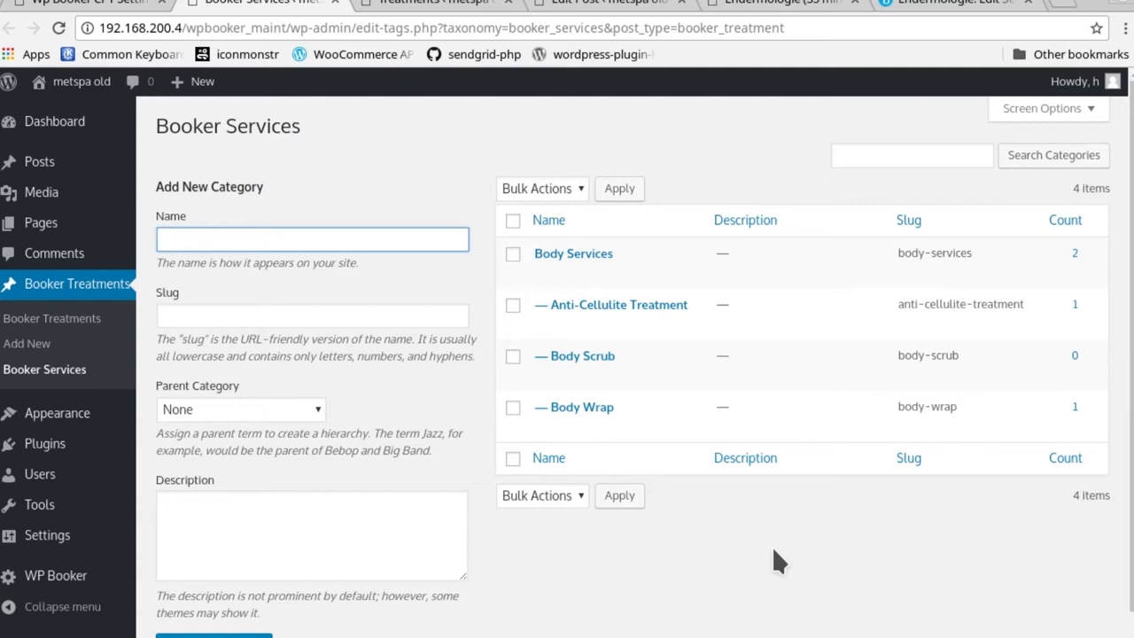
click(312, 238)
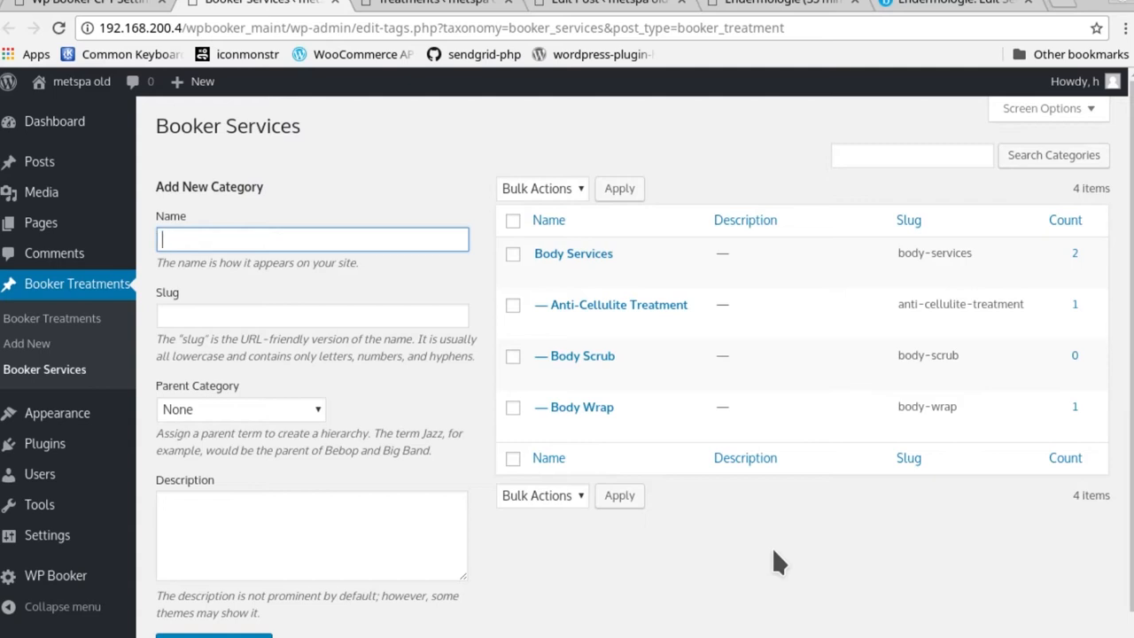
mouse_move(777, 565)
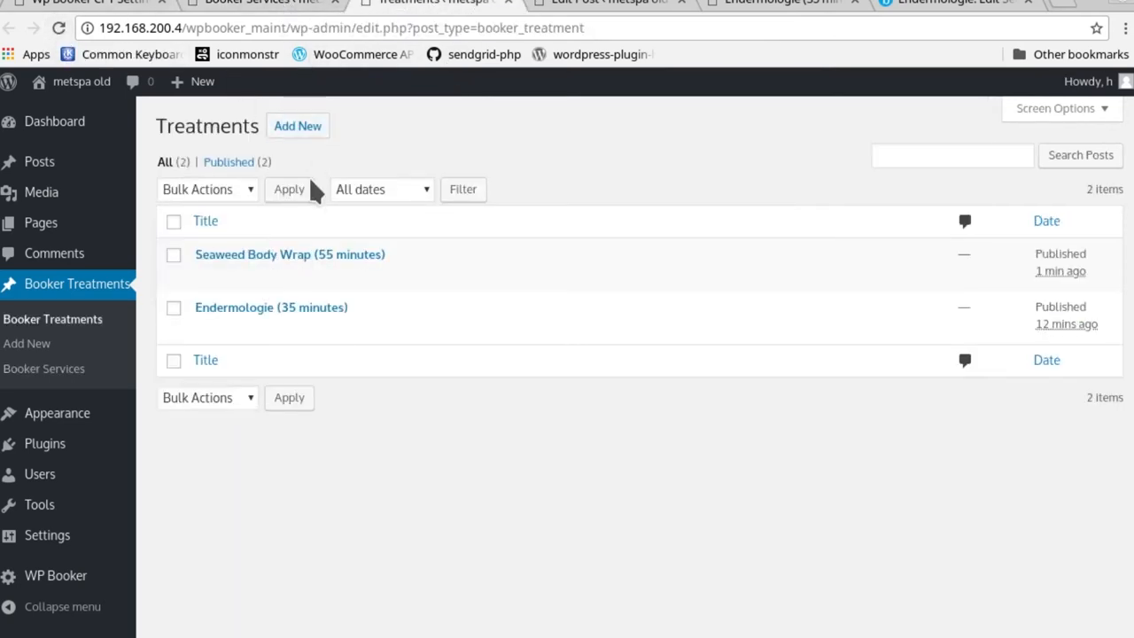
mouse_move(239, 13)
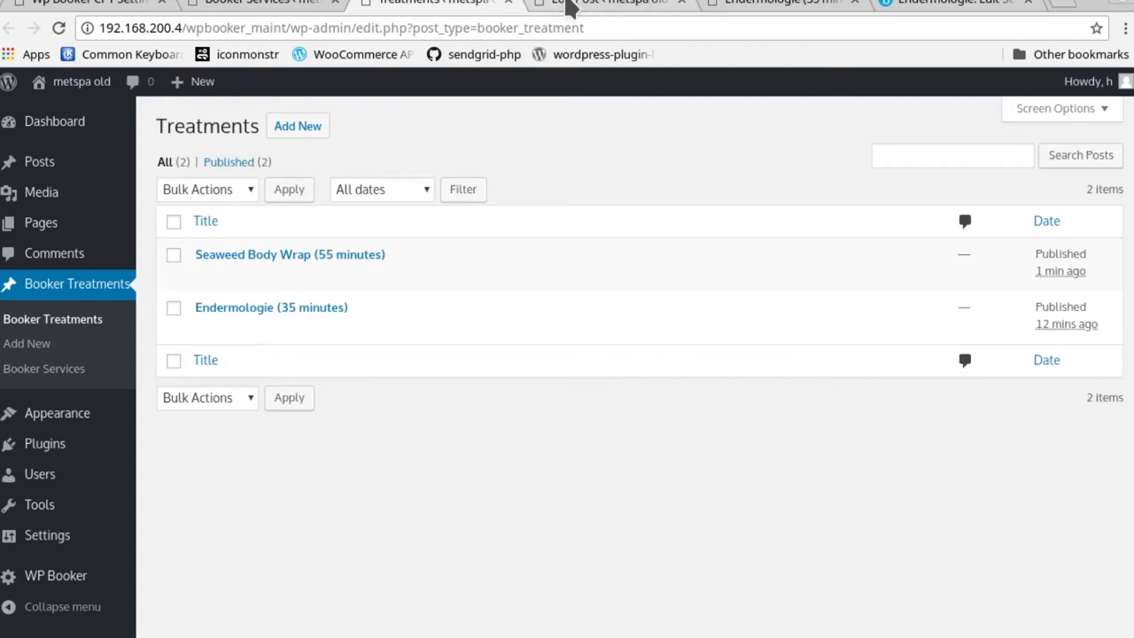
- Go from the Endermologie post editor to its live treatment page
click(271, 307)
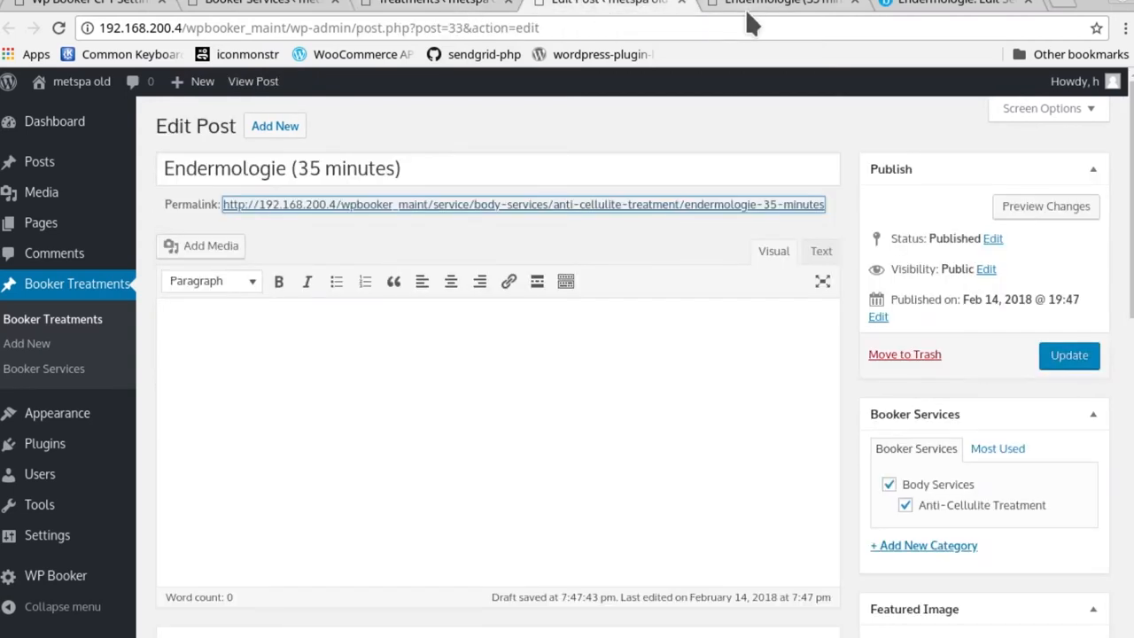
click(788, 5)
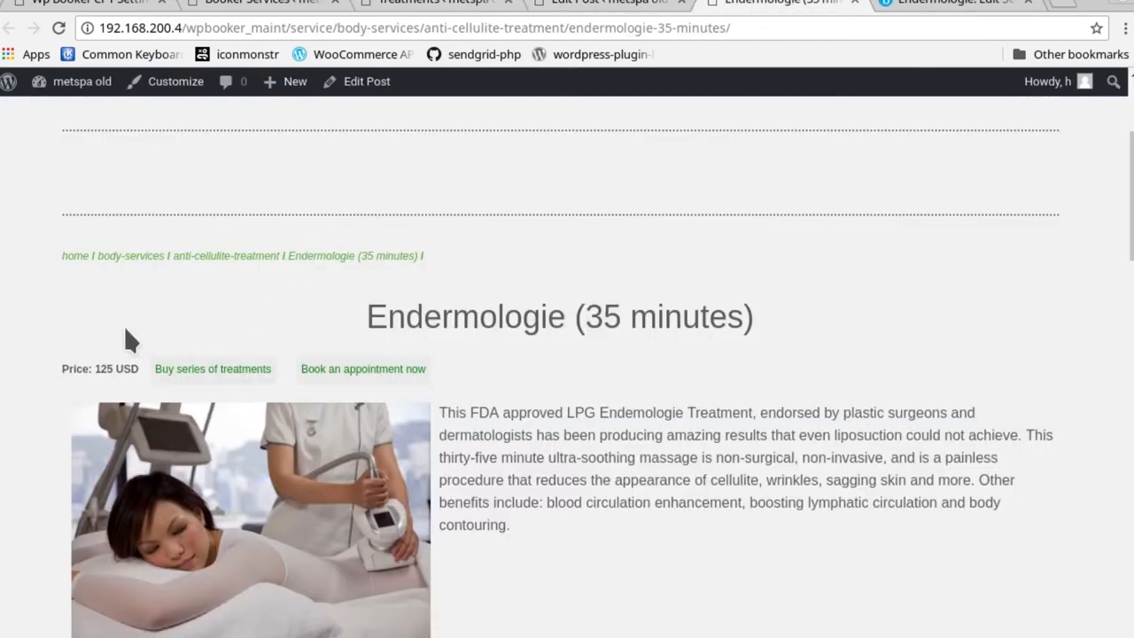
- From the Body Services listing, open the Seaweed Body Wrap (55 minutes, 150 USD) treatment page
click(124, 256)
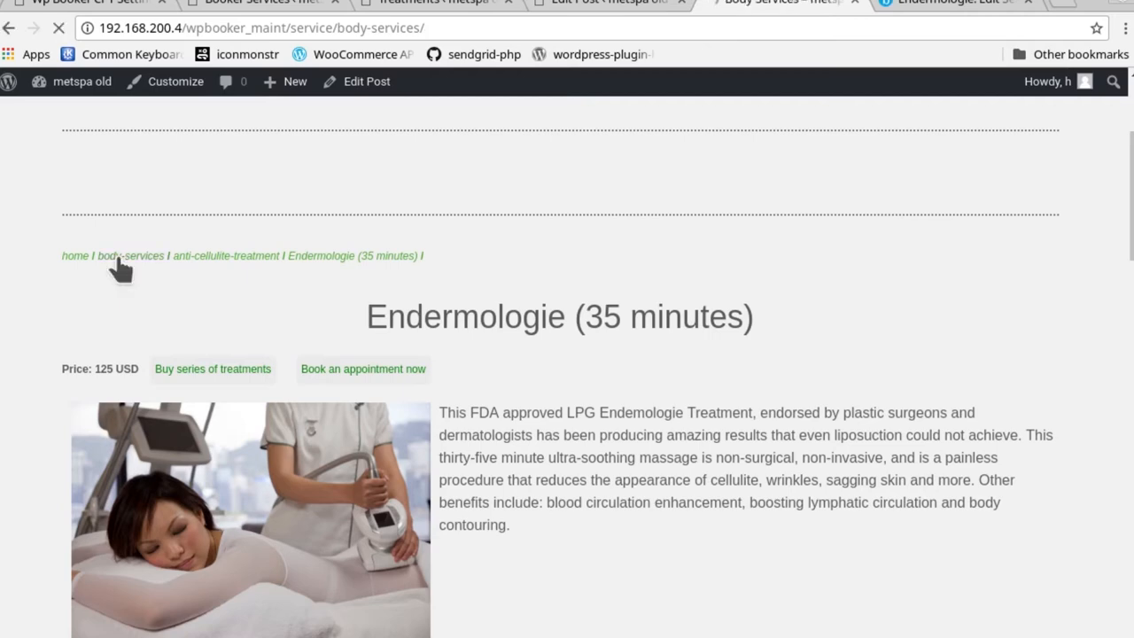
click(127, 256)
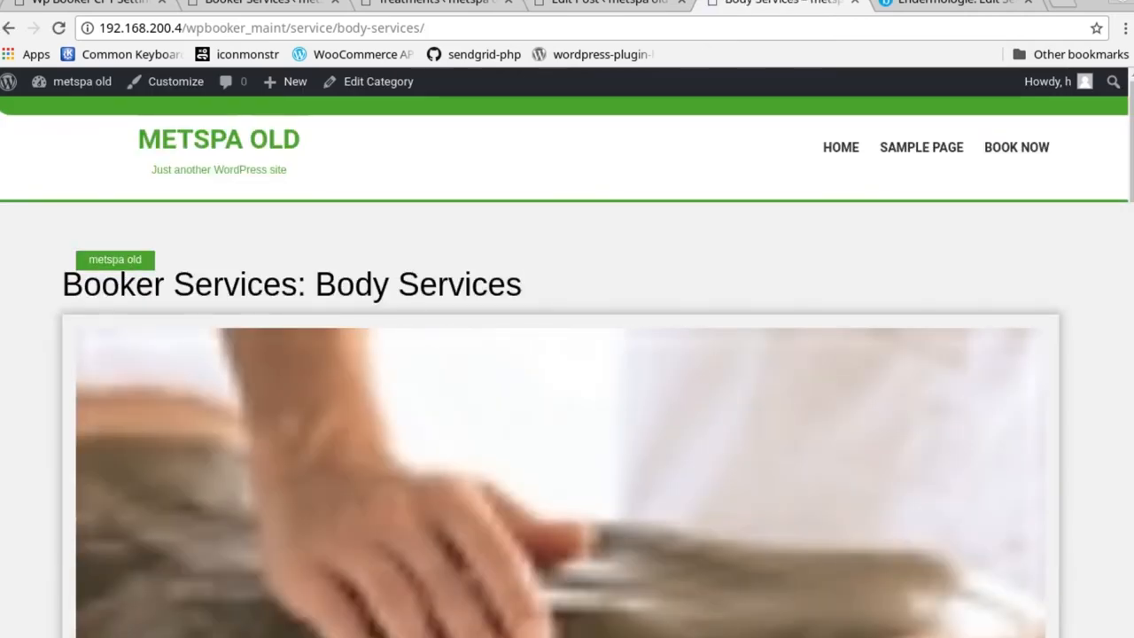
scroll(down, 3)
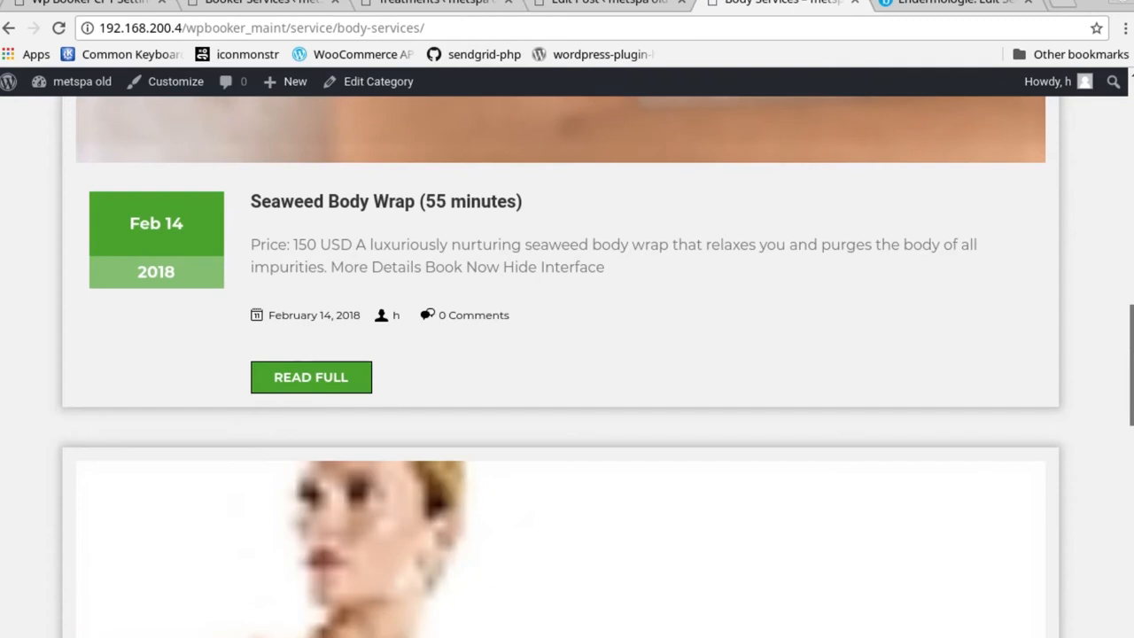
mouse_move(311, 383)
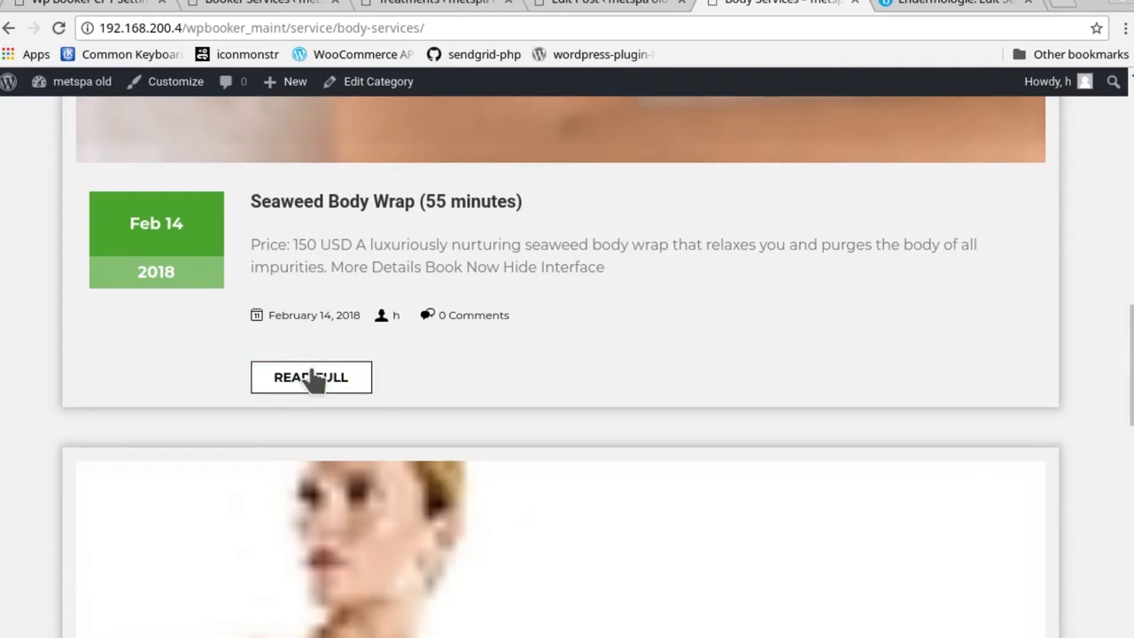
click(311, 377)
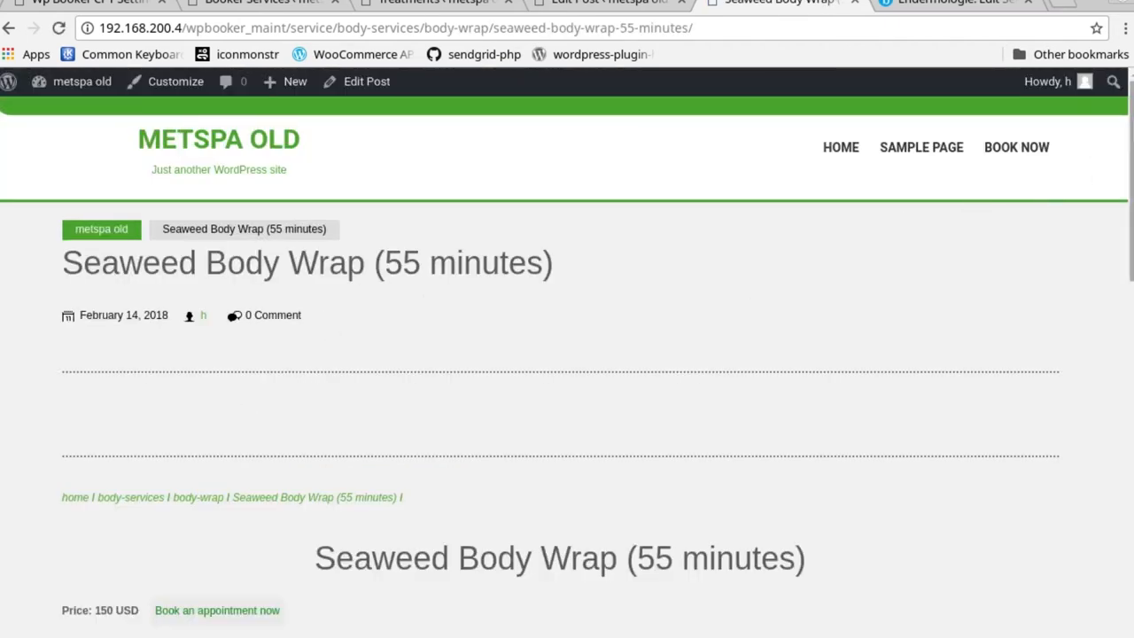
- Continue to date and time selection and pick Saturday 17 for the appointment
scroll(down, 3)
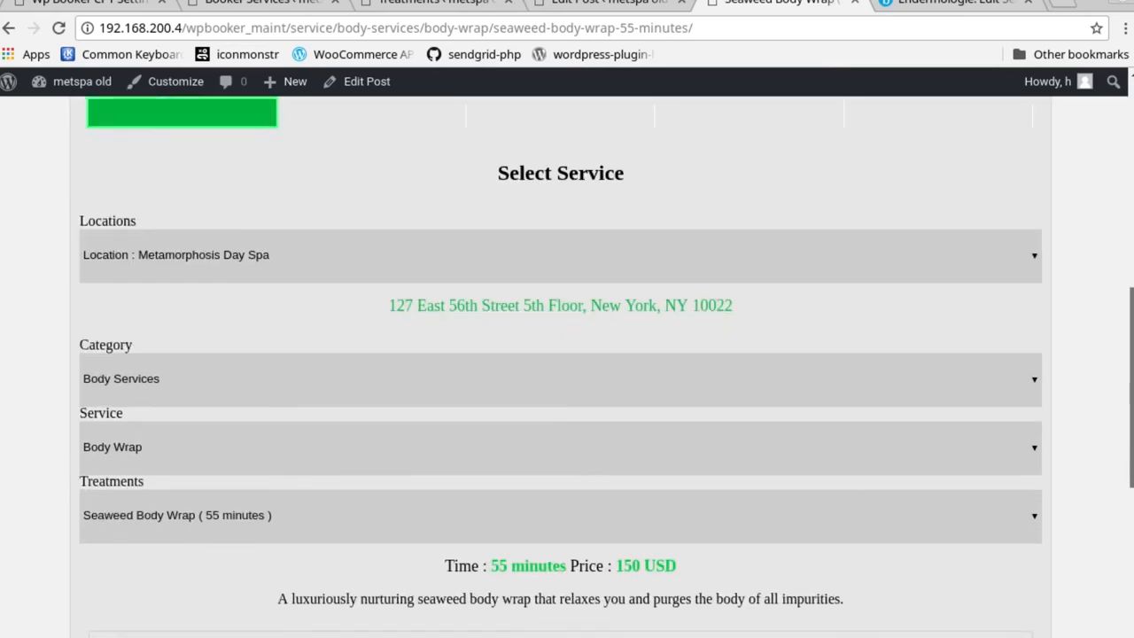
scroll(down, 3)
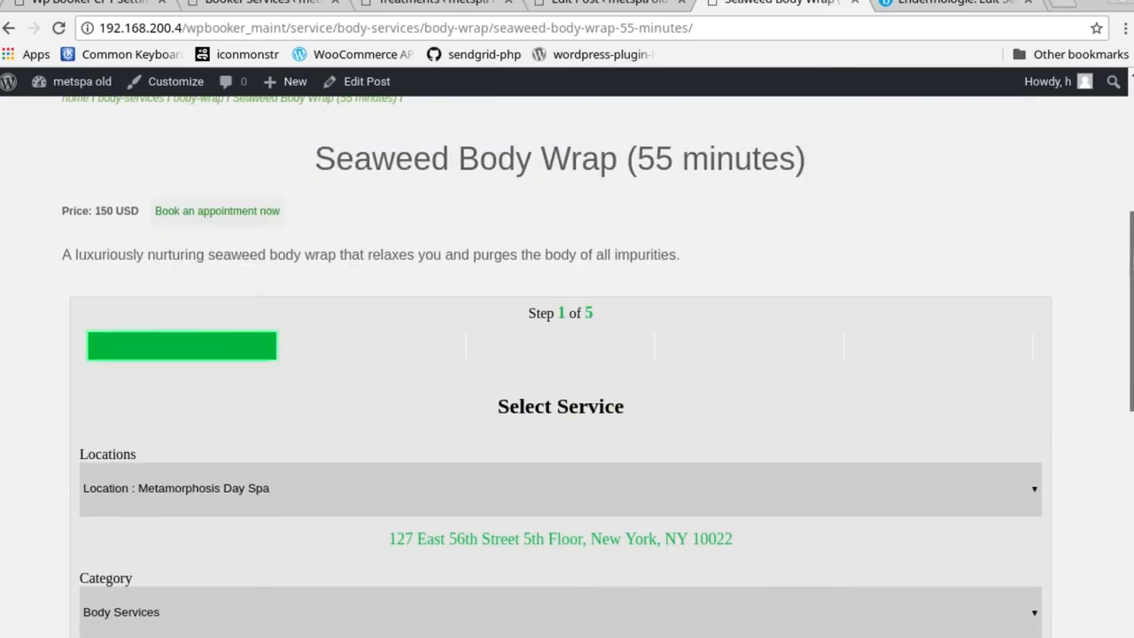
scroll(down, 3)
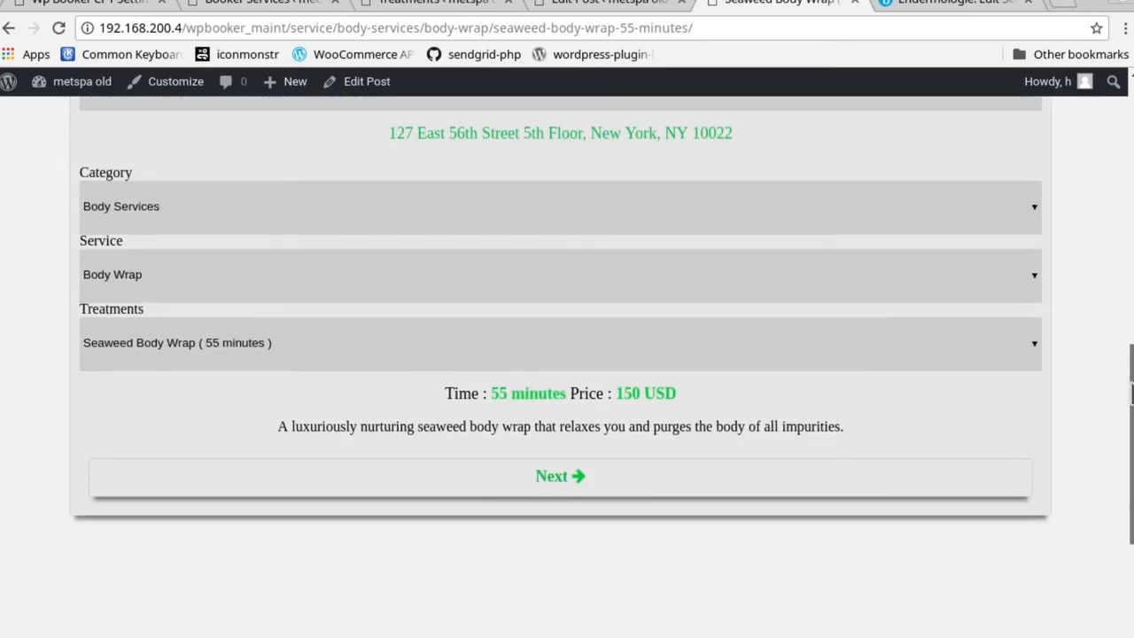
click(560, 476)
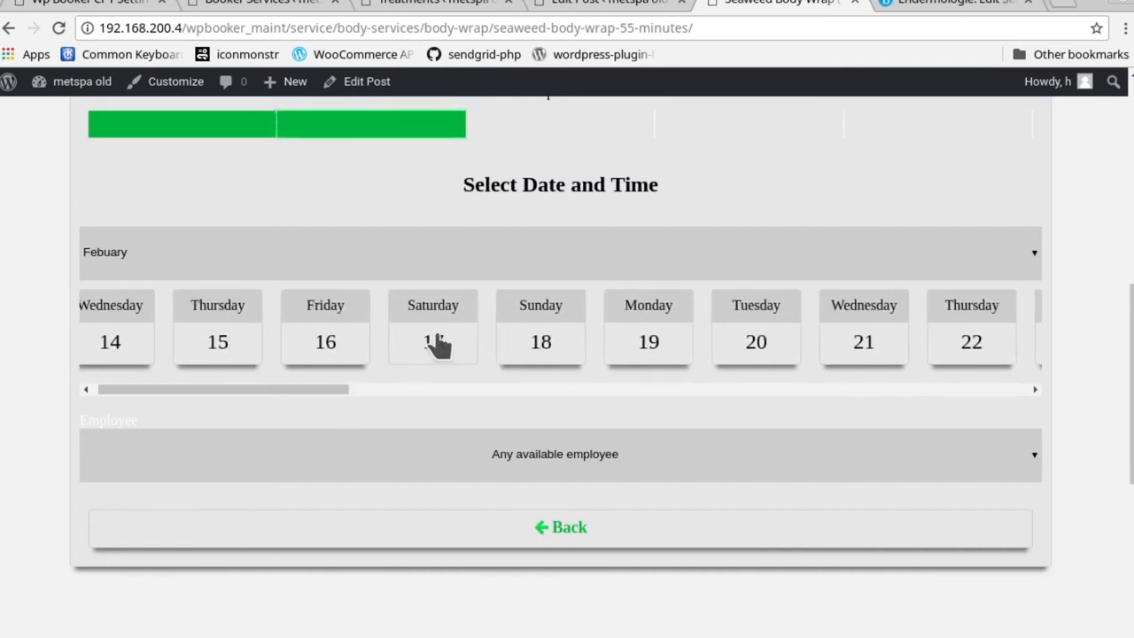
click(432, 342)
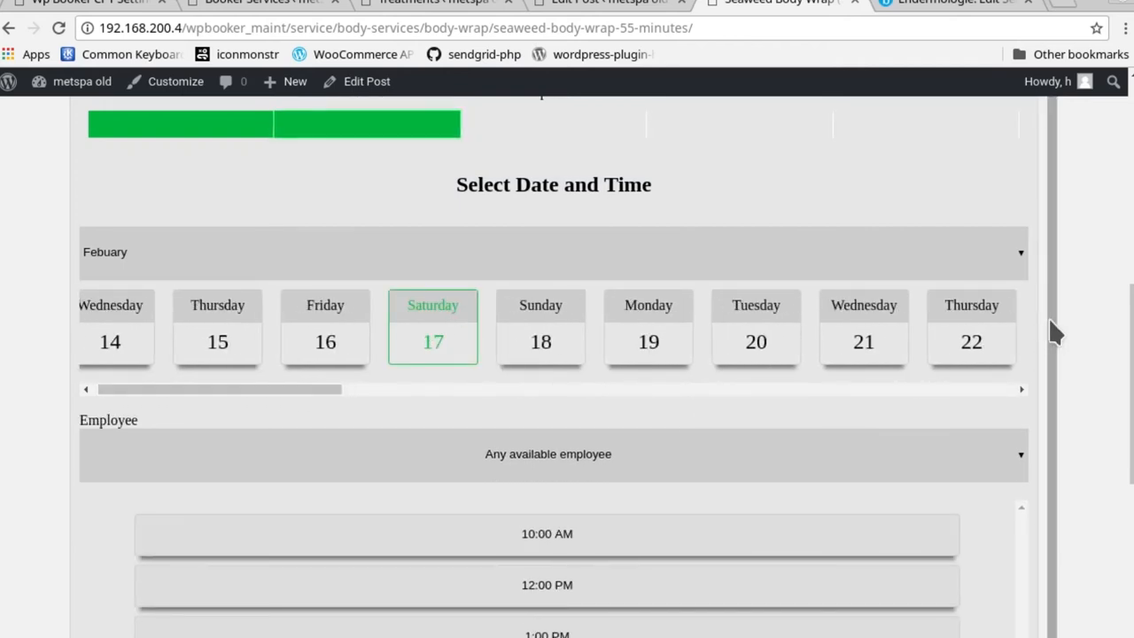
scroll(down, 3)
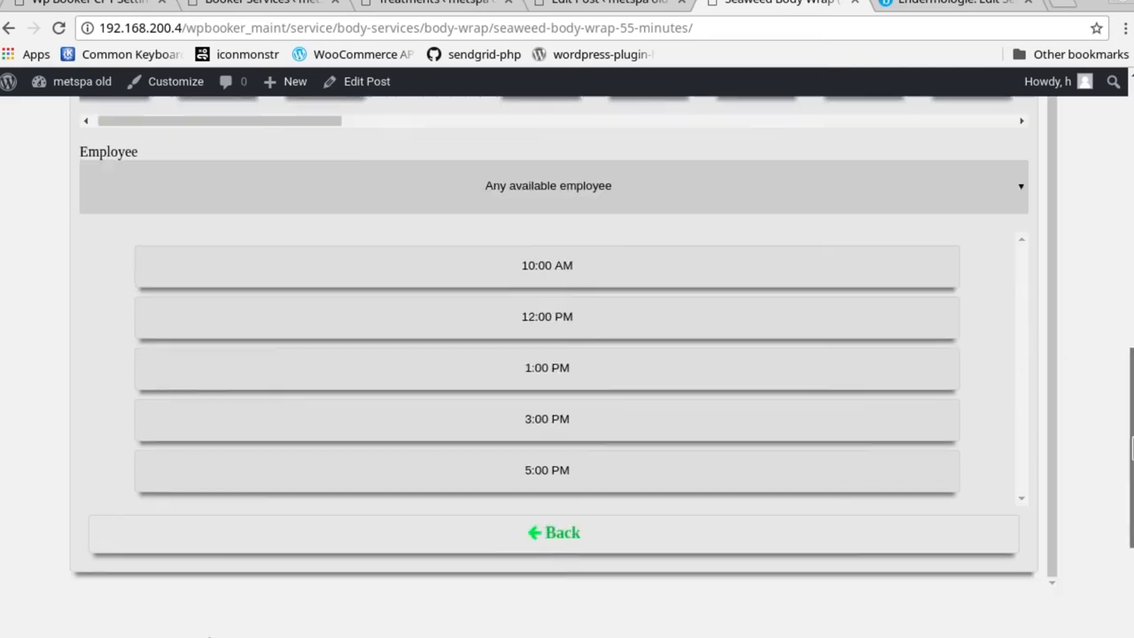
click(546, 264)
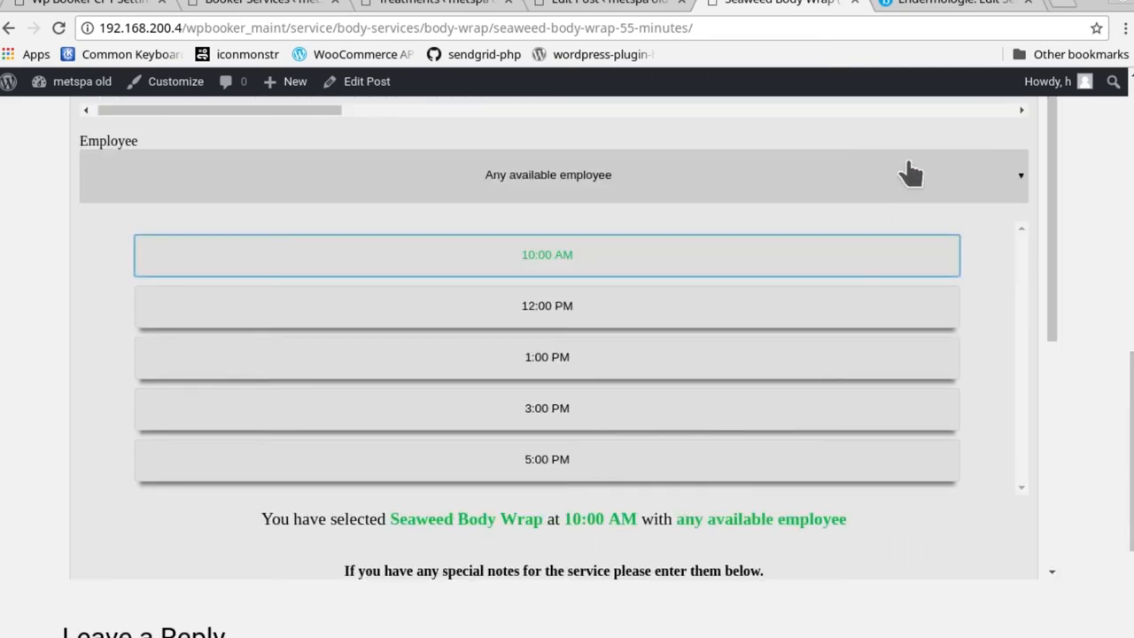
click(547, 175)
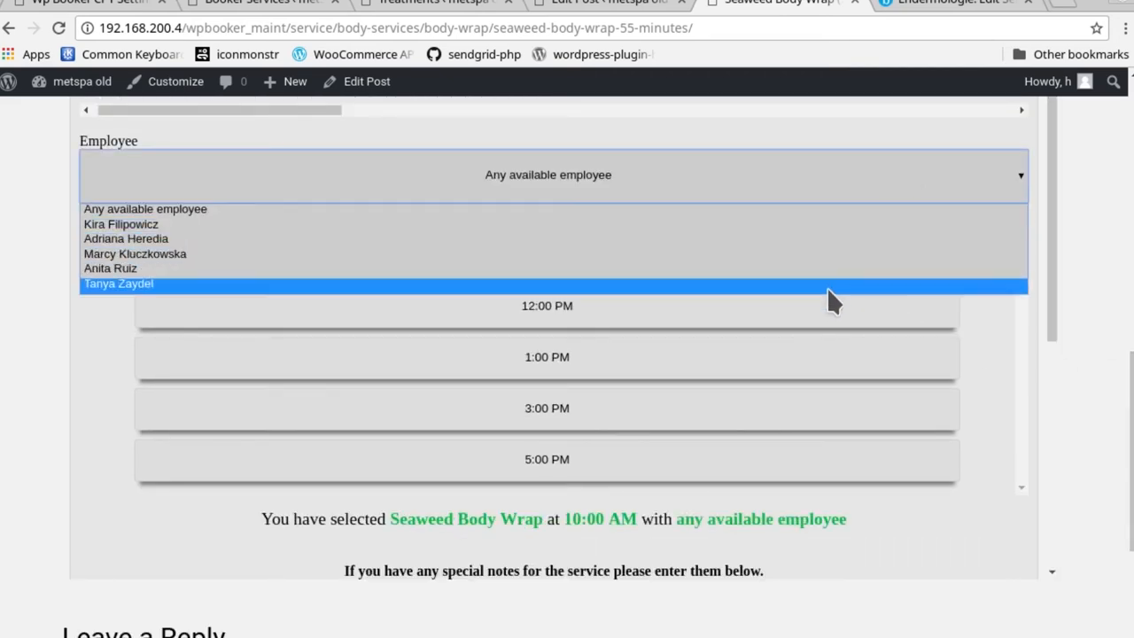
click(117, 283)
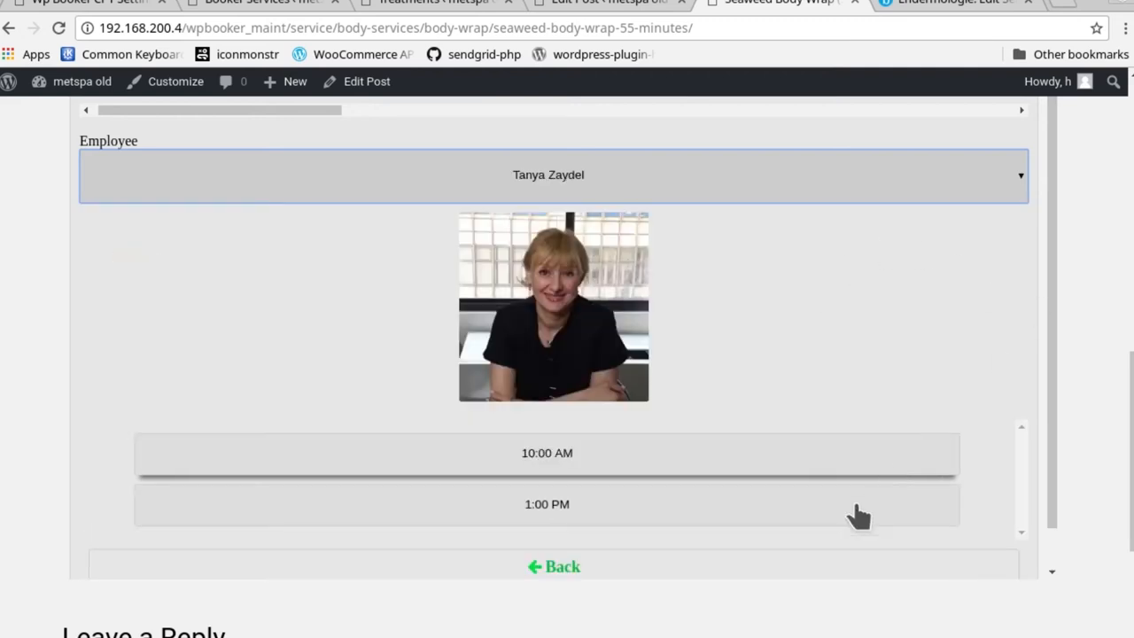
click(546, 504)
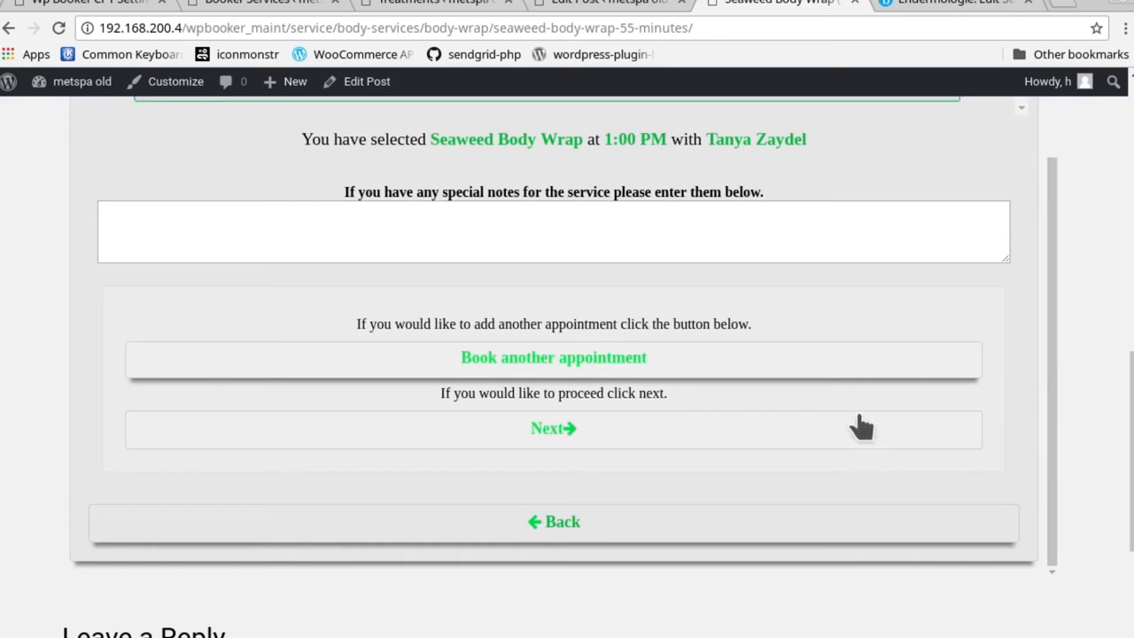
click(553, 428)
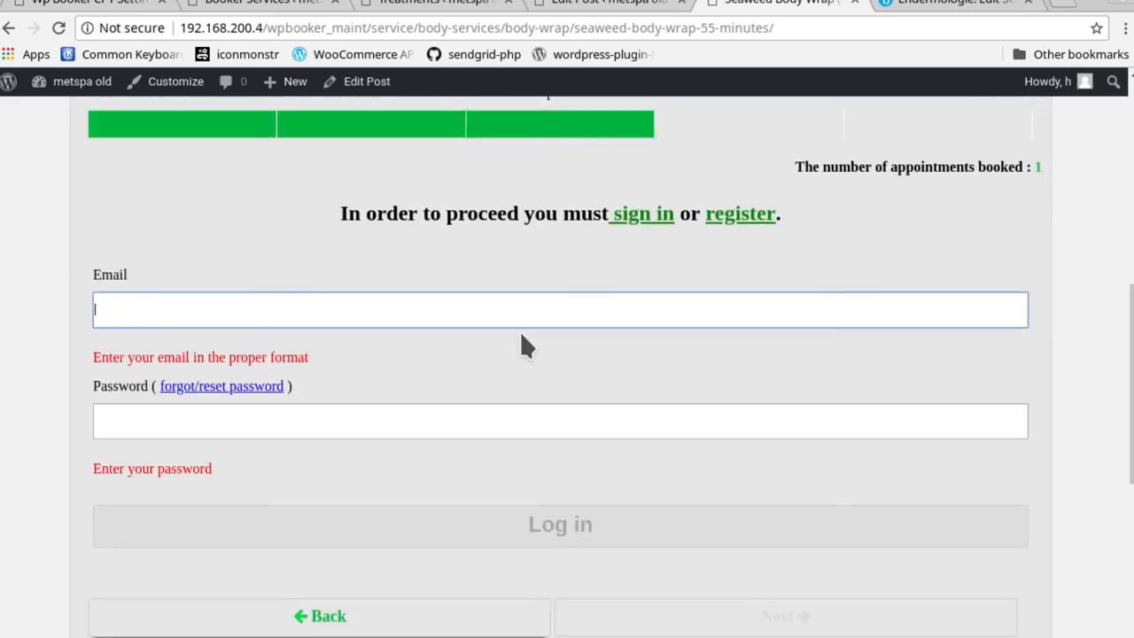
- Log in using the saved email suggestion and password to reach checkout
text(m)
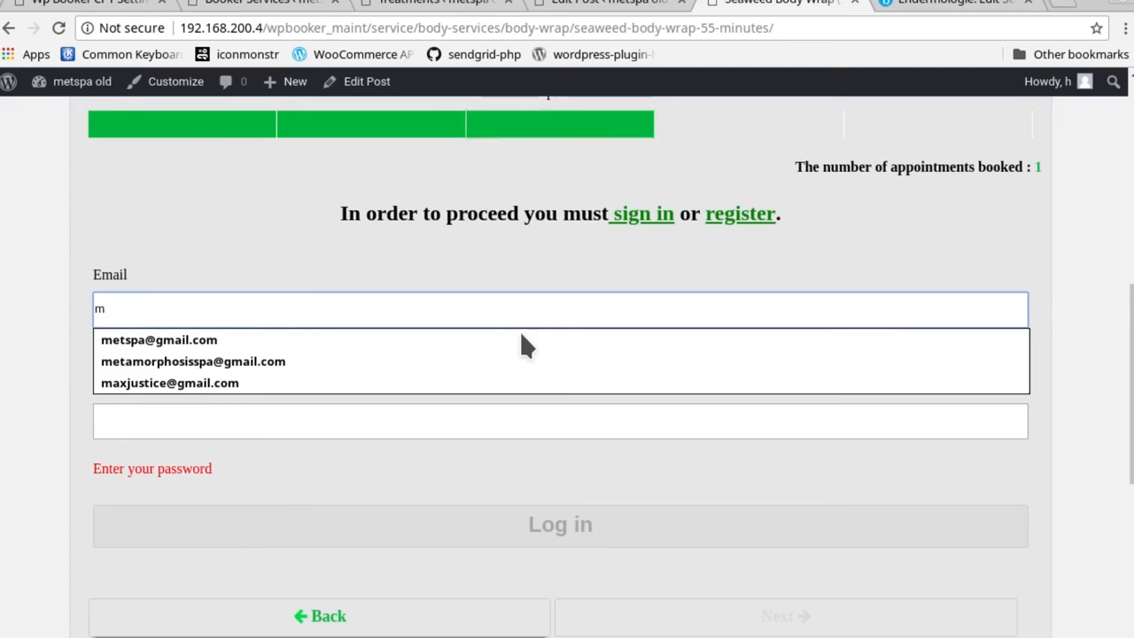
click(158, 339)
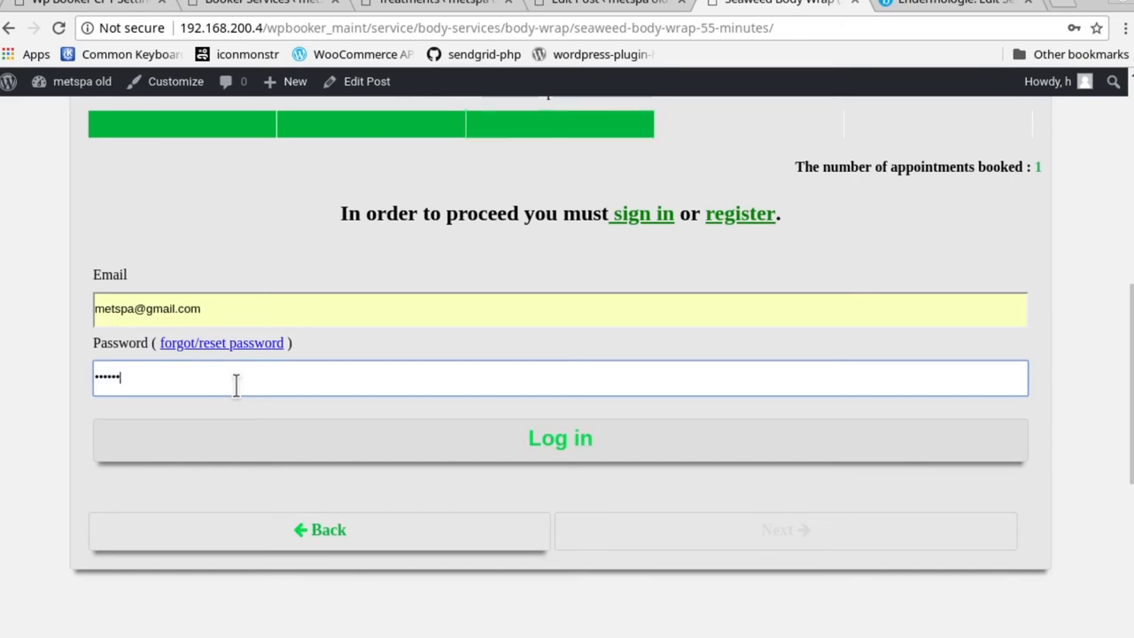
click(559, 438)
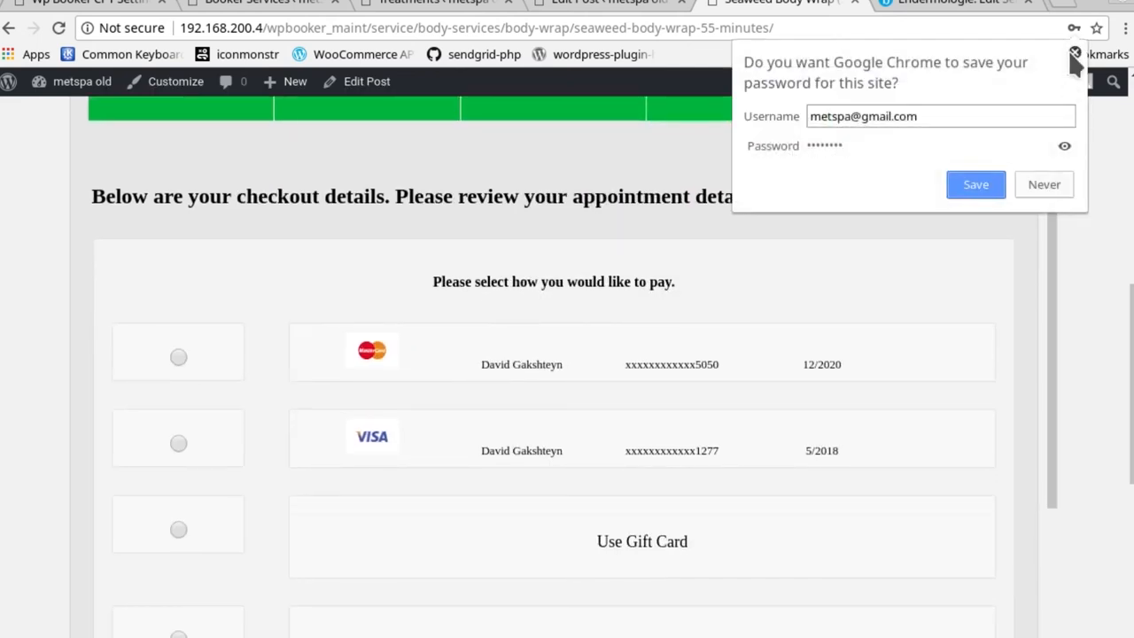
- Dismiss the save-password popup, review appointment details, confirm the policy and check out
click(1067, 51)
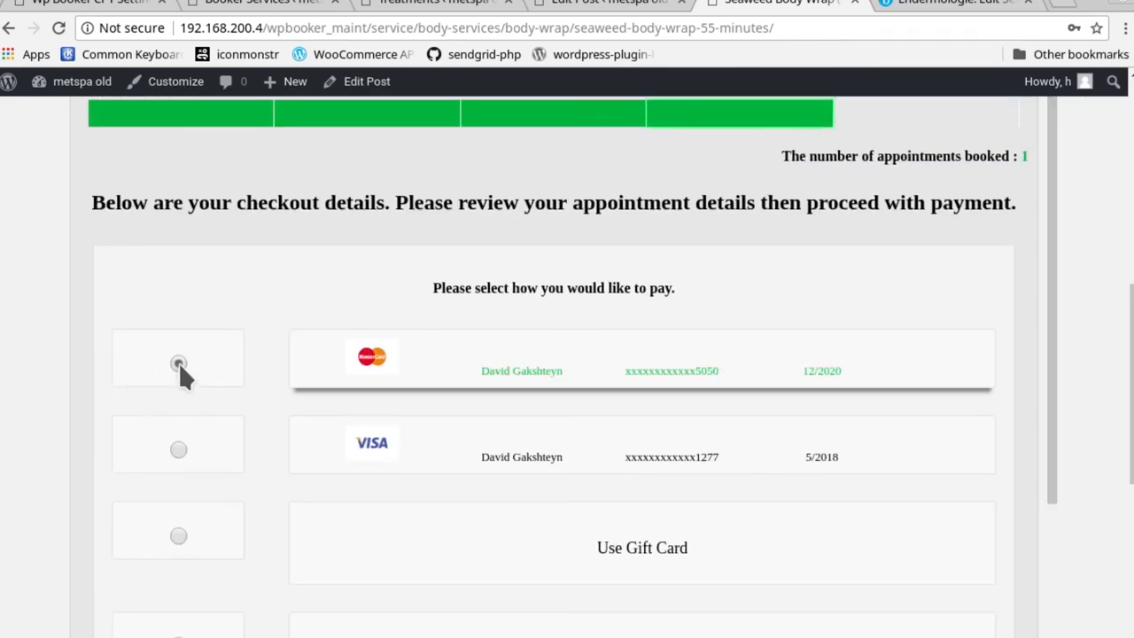
scroll(down, 3)
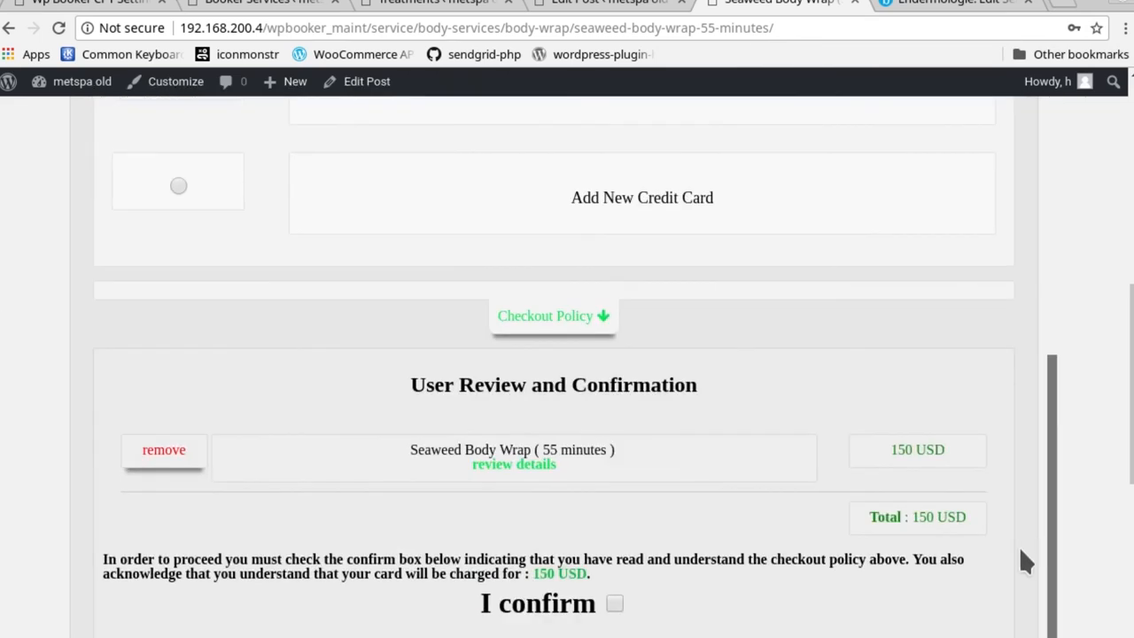
click(513, 463)
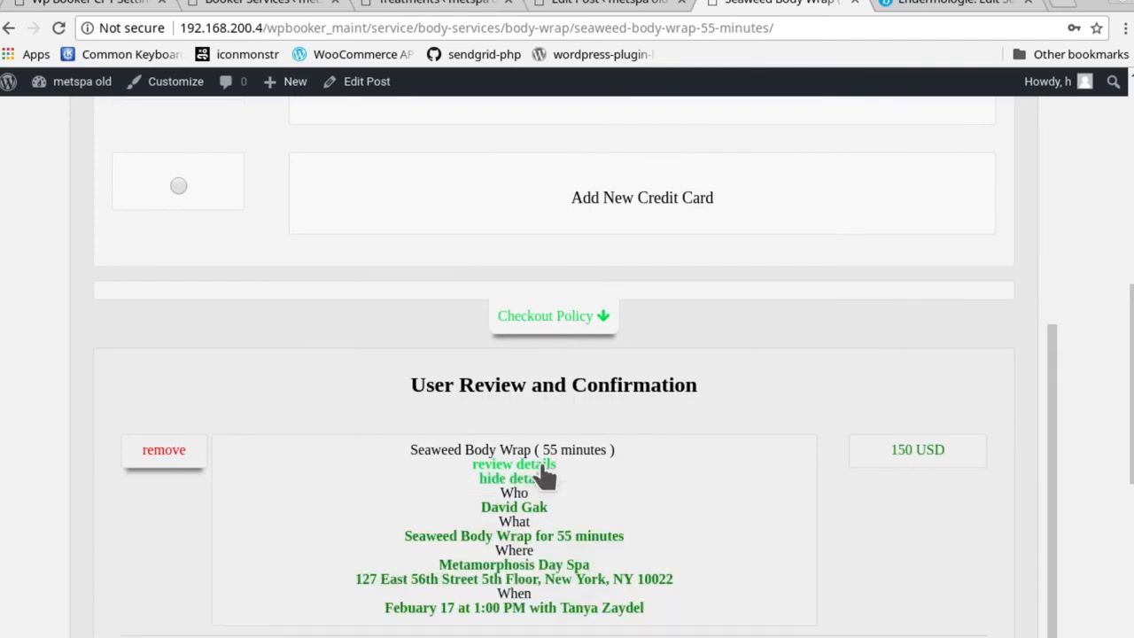
mouse_move(569, 537)
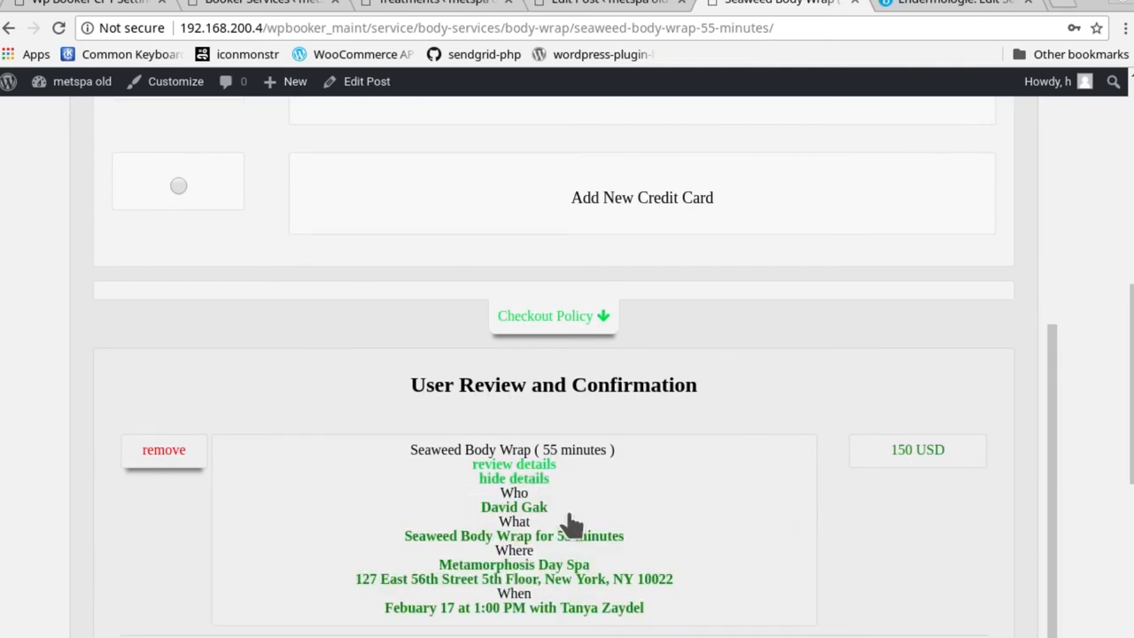
click(512, 463)
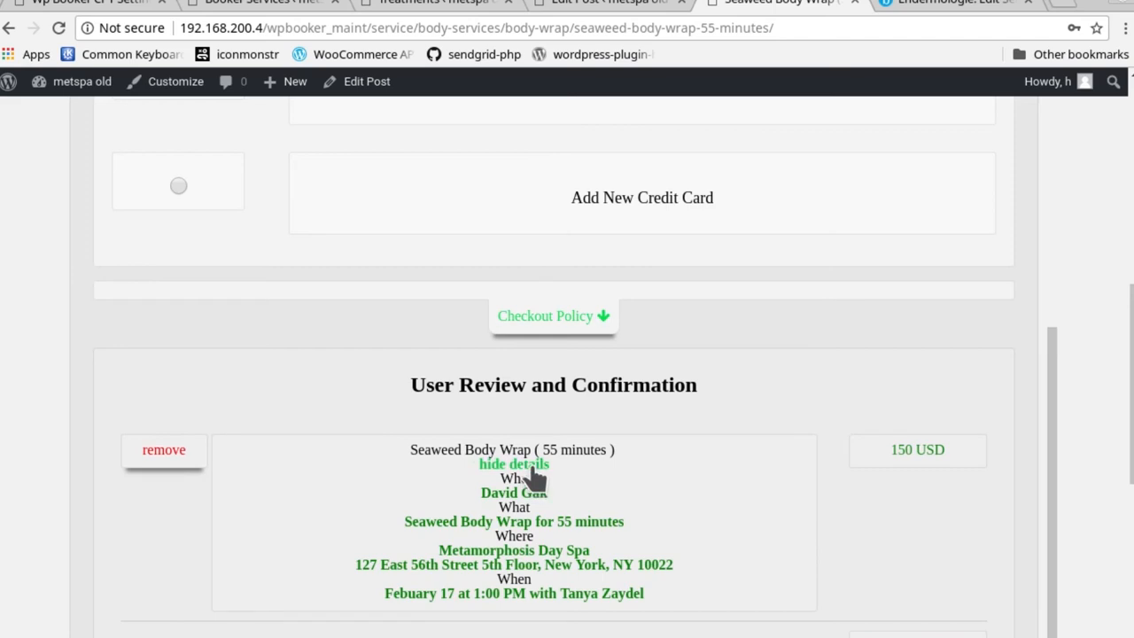
click(513, 463)
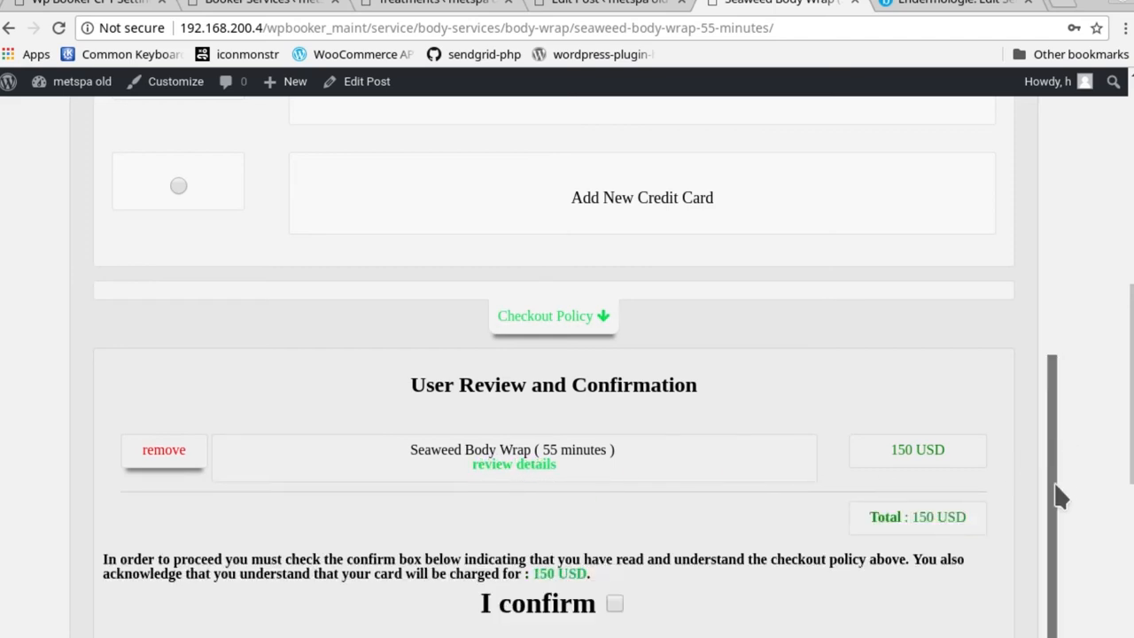
scroll(down, 3)
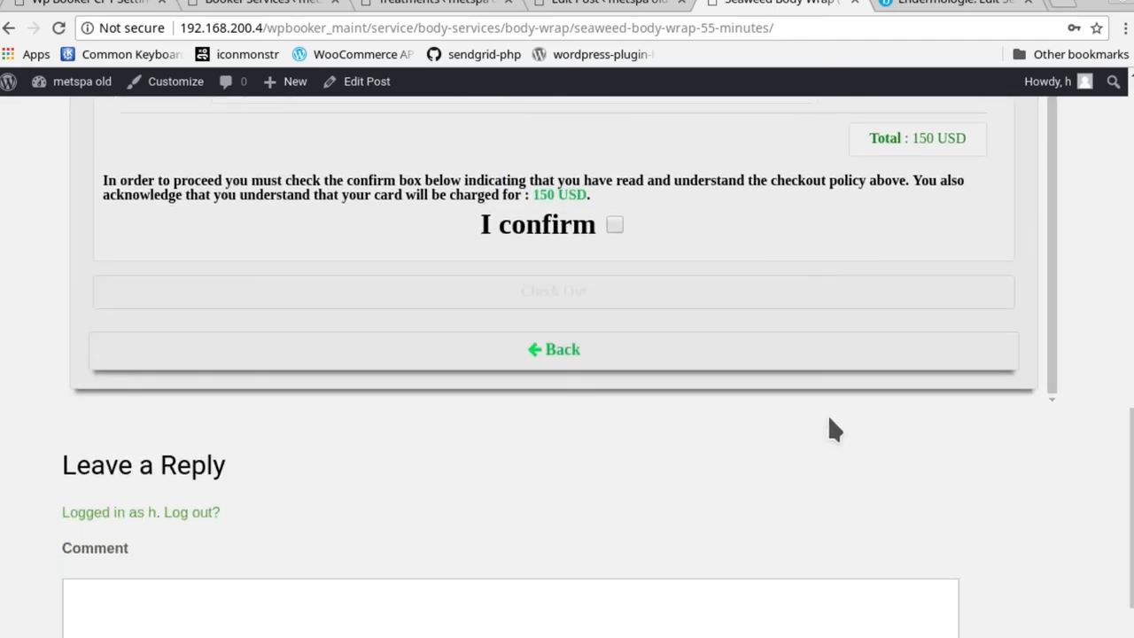
click(614, 224)
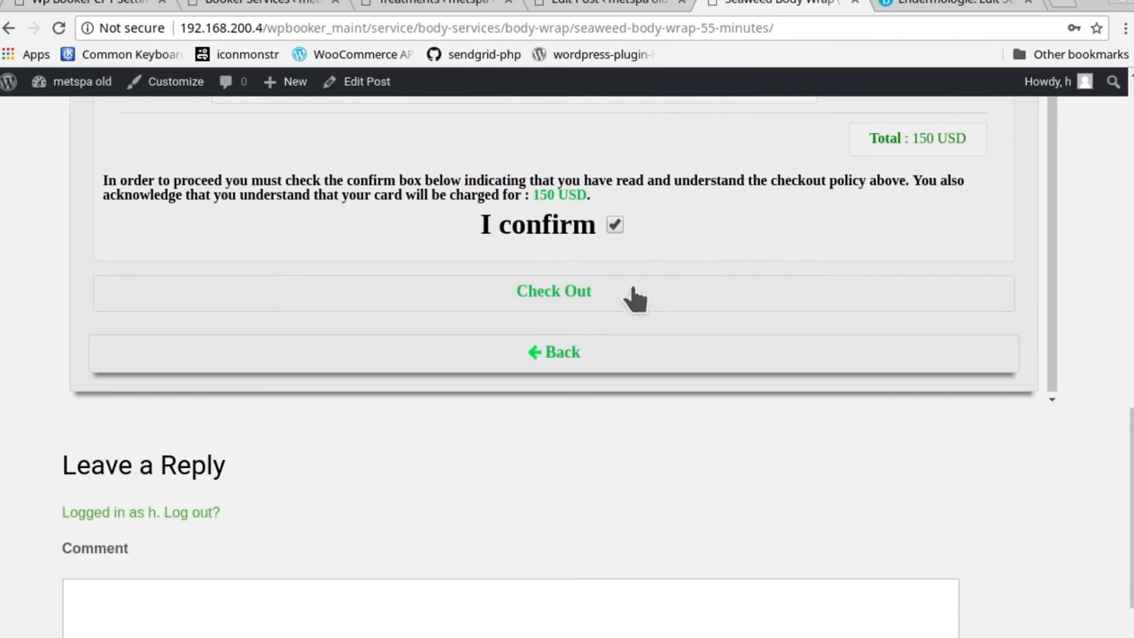
click(552, 290)
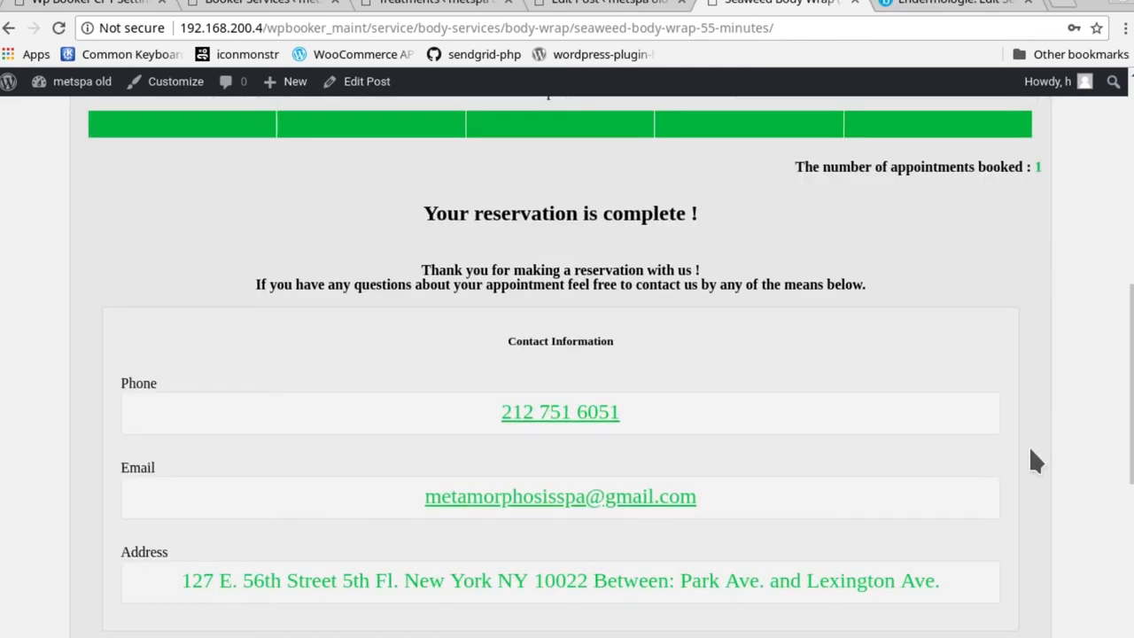
mouse_move(1100, 416)
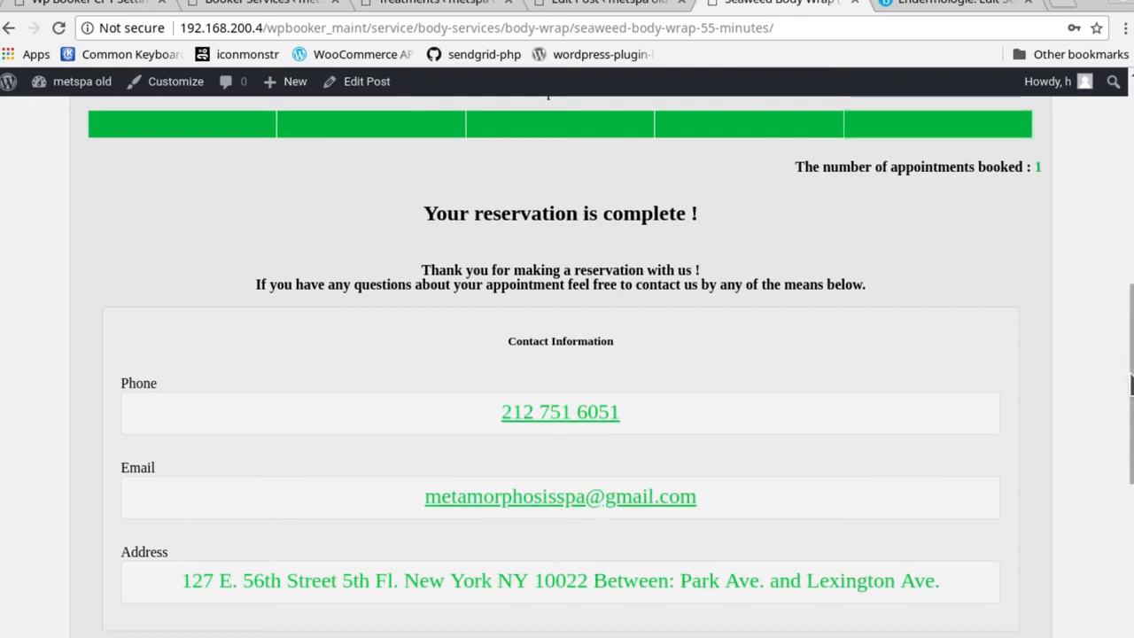
scroll(up, 3)
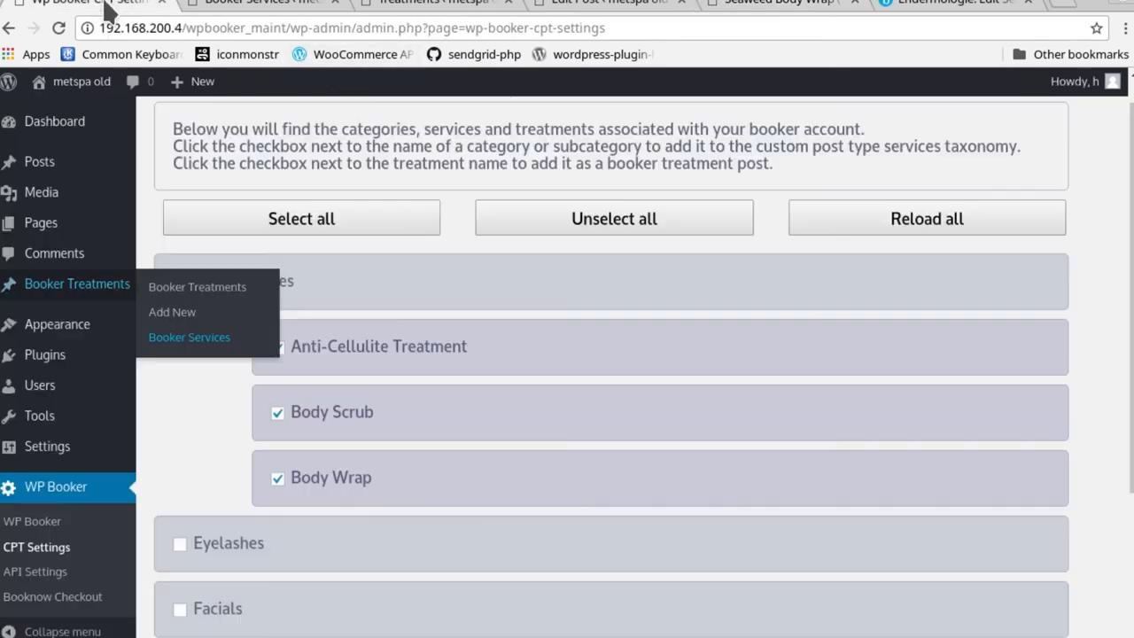
mouse_move(452, 448)
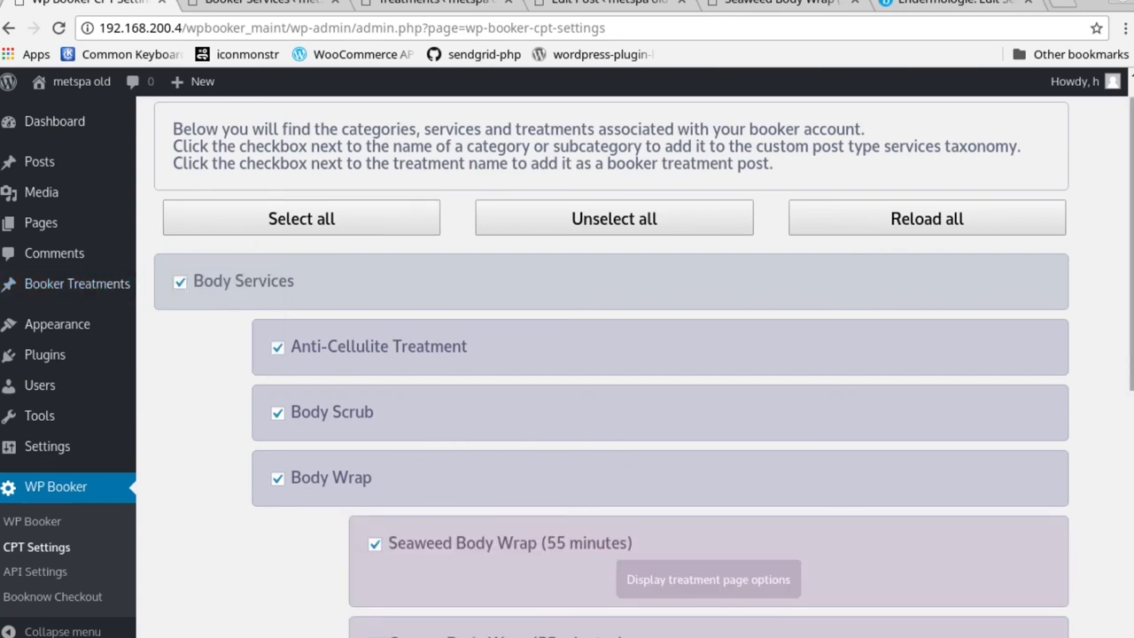
- Scroll through WP Booker settings showing Body Services and Seaweed Body Wrap ticked
scroll(down, 3)
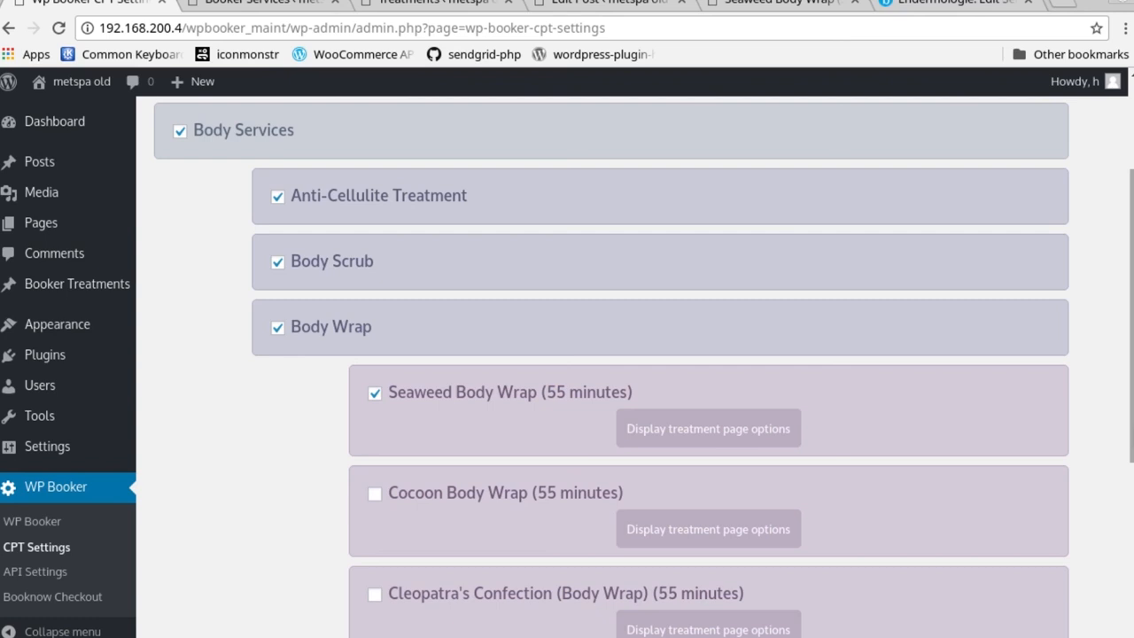
mouse_move(895, 291)
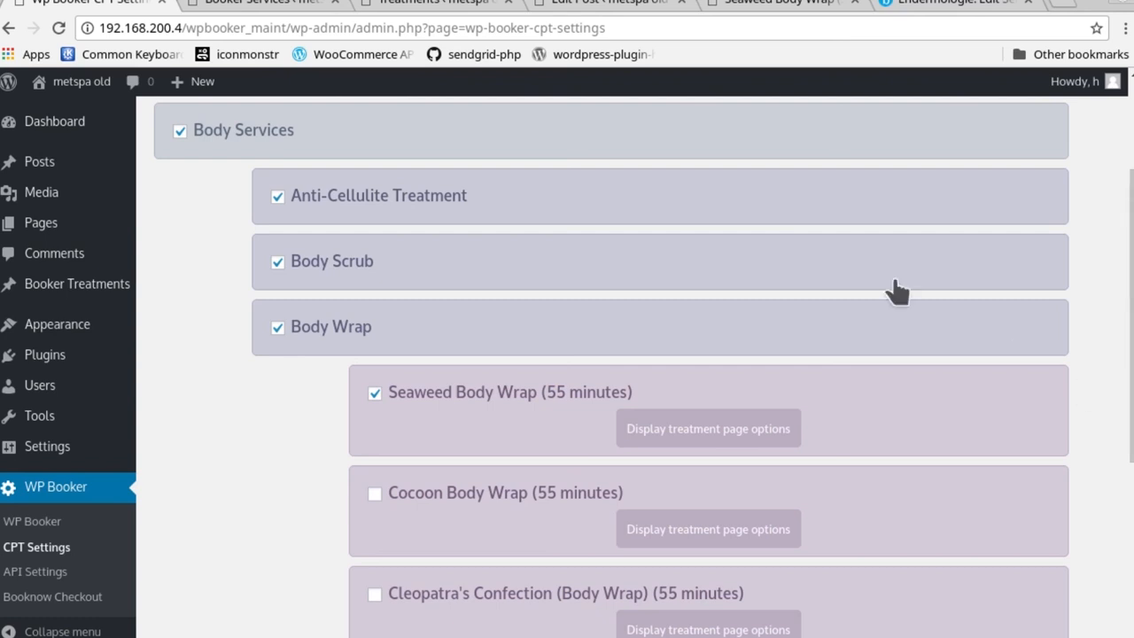